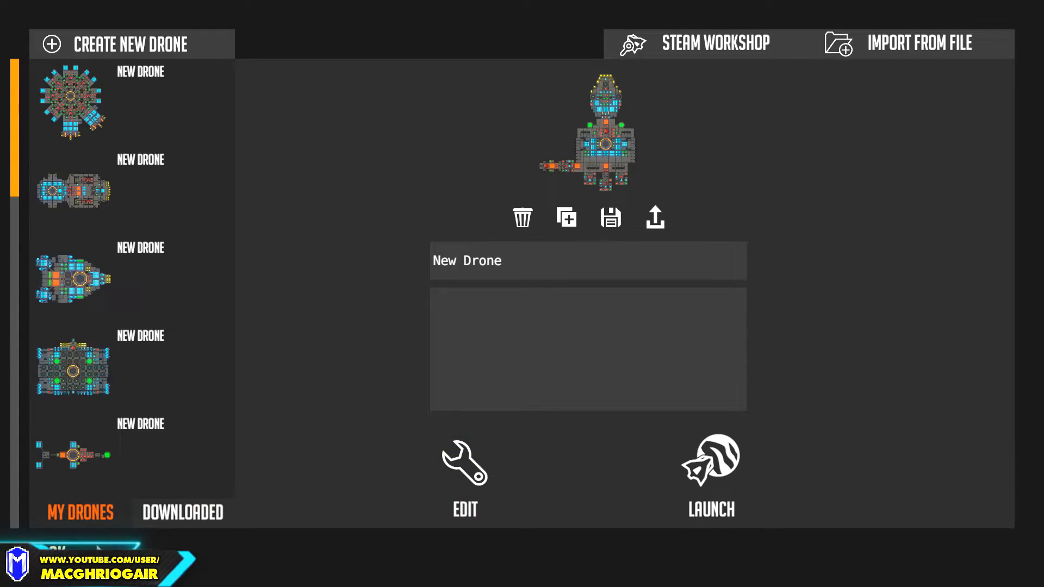
Step: Launch to the galaxy map, travel to Pahy's Arena and bring up the drone list
left_click(711, 460)
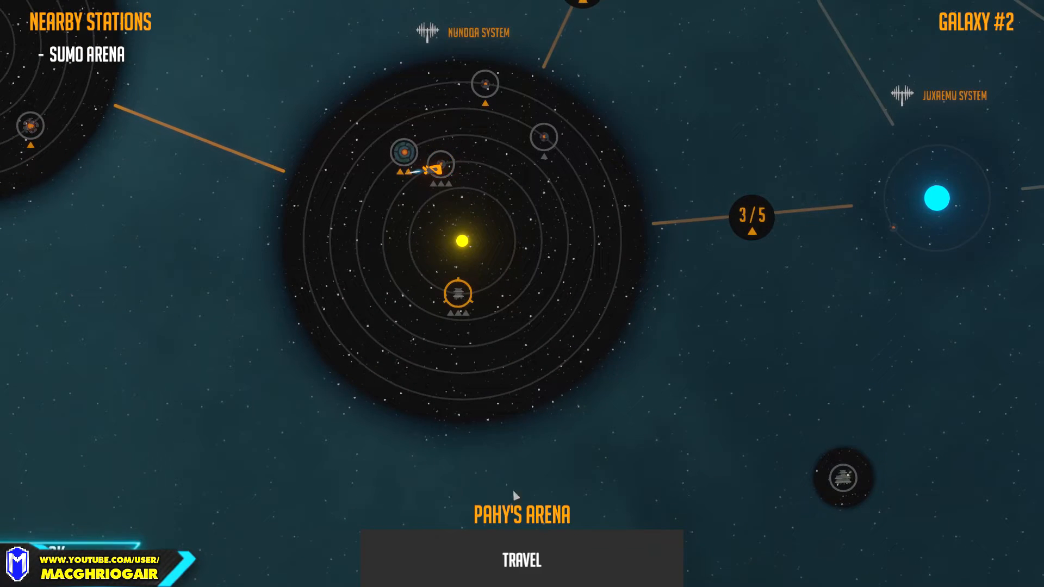
left_click(522, 559)
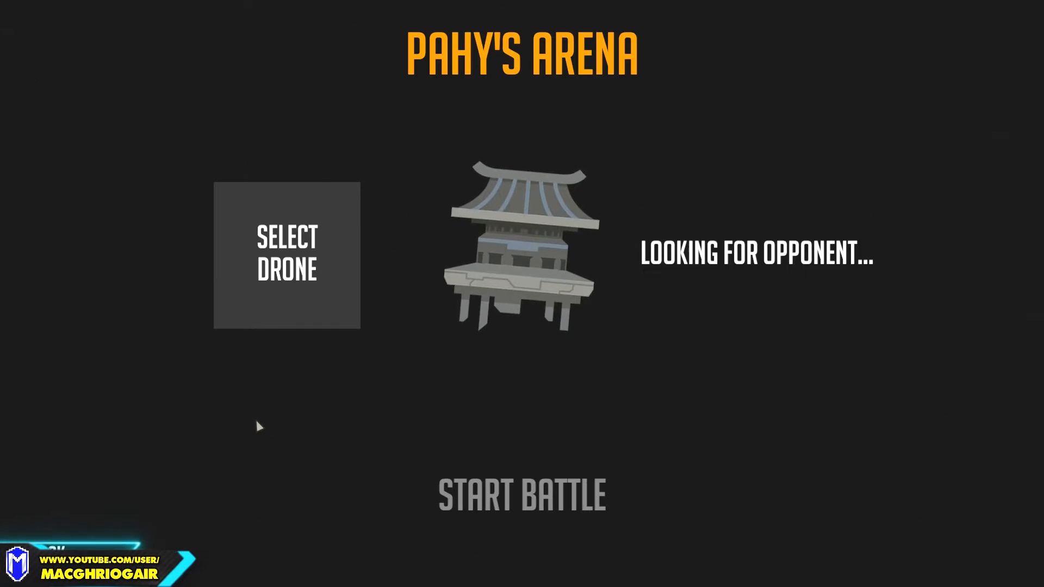
left_click(287, 254)
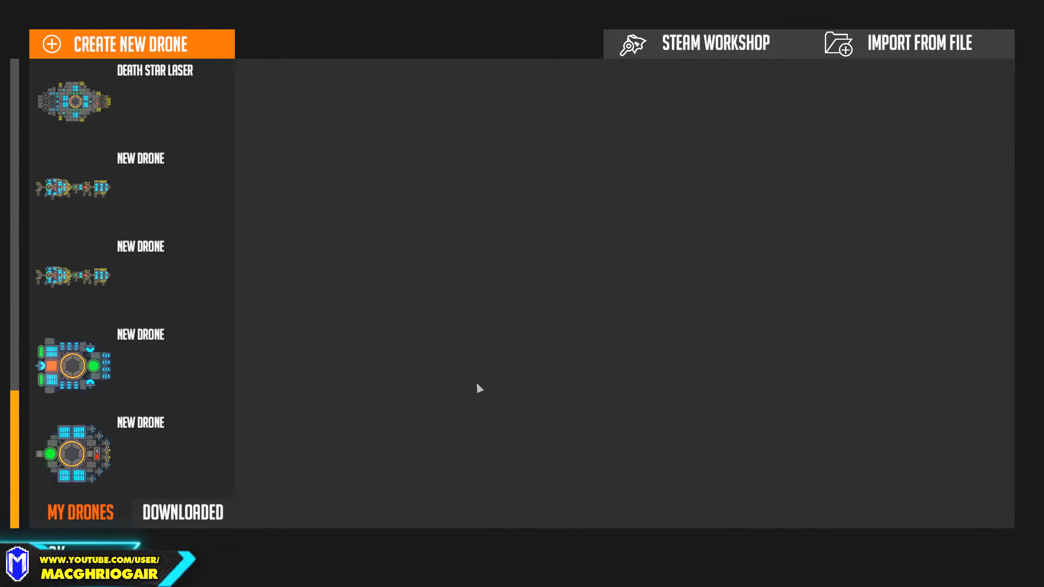
Step: Create a new drone with a thruster, large fuel tank and logic part on the core, then save it
left_click(130, 44)
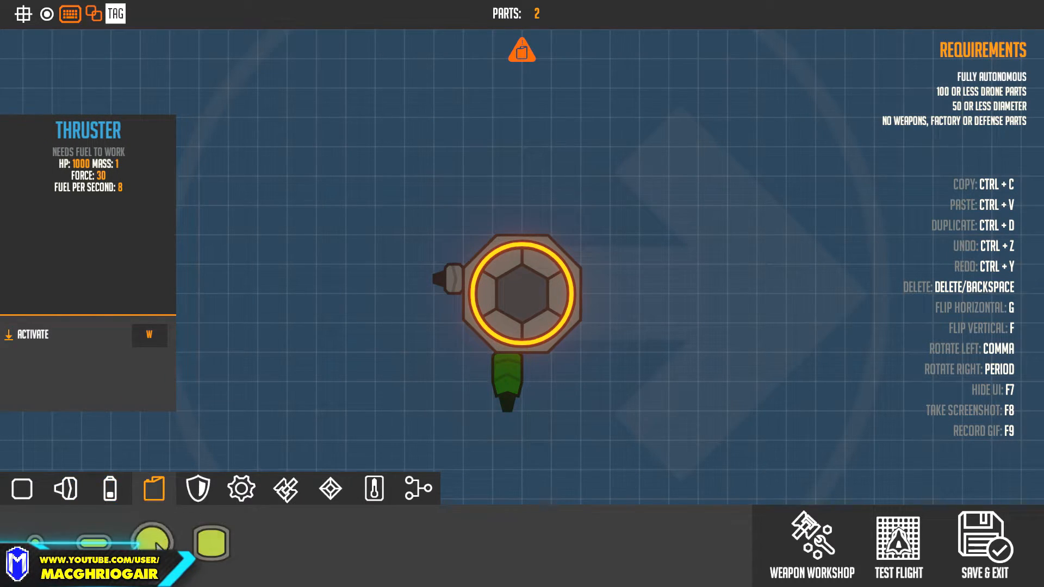
left_click(607, 293)
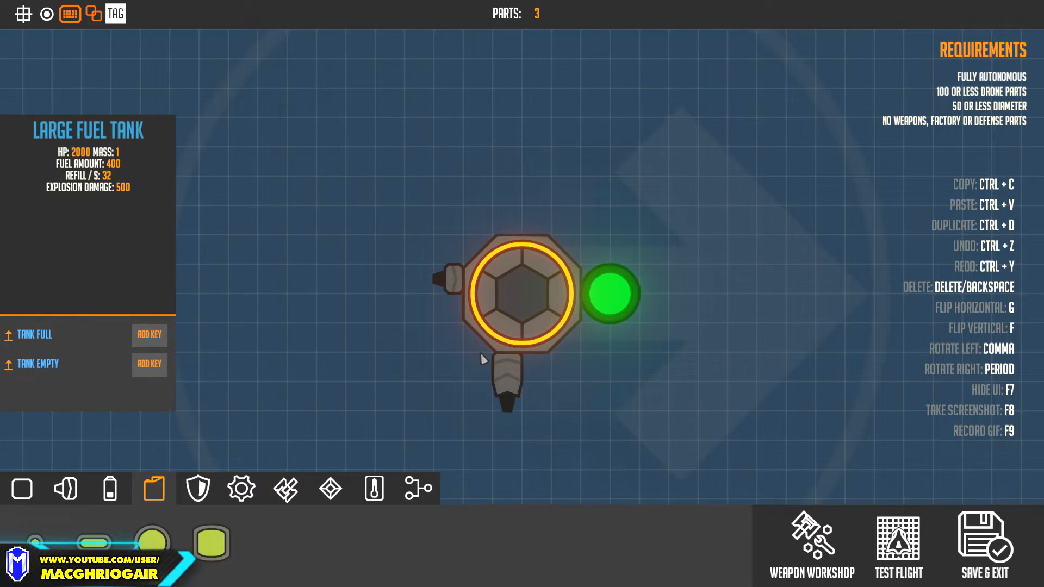
left_click(374, 488)
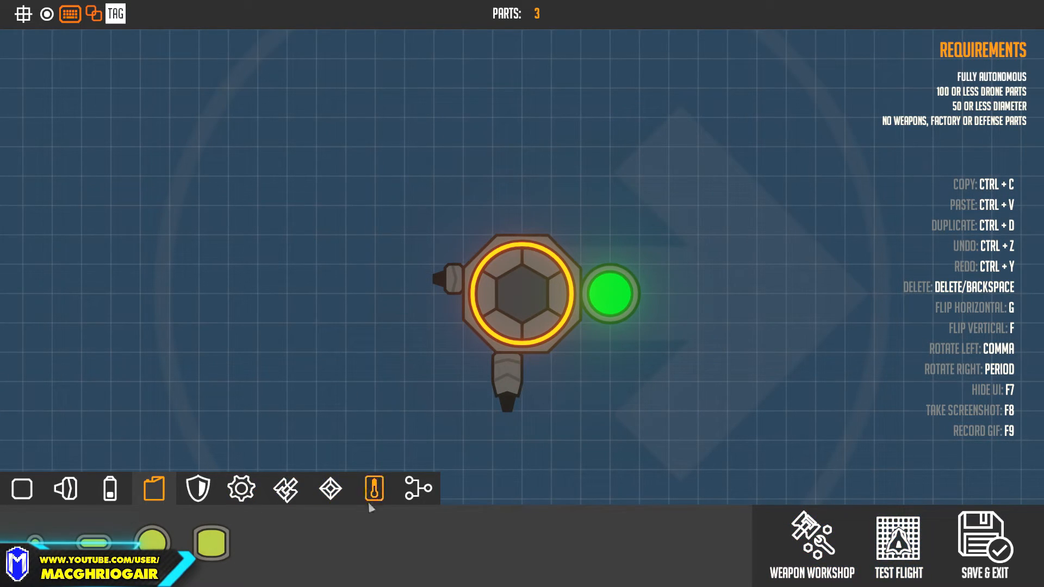
left_click(418, 489)
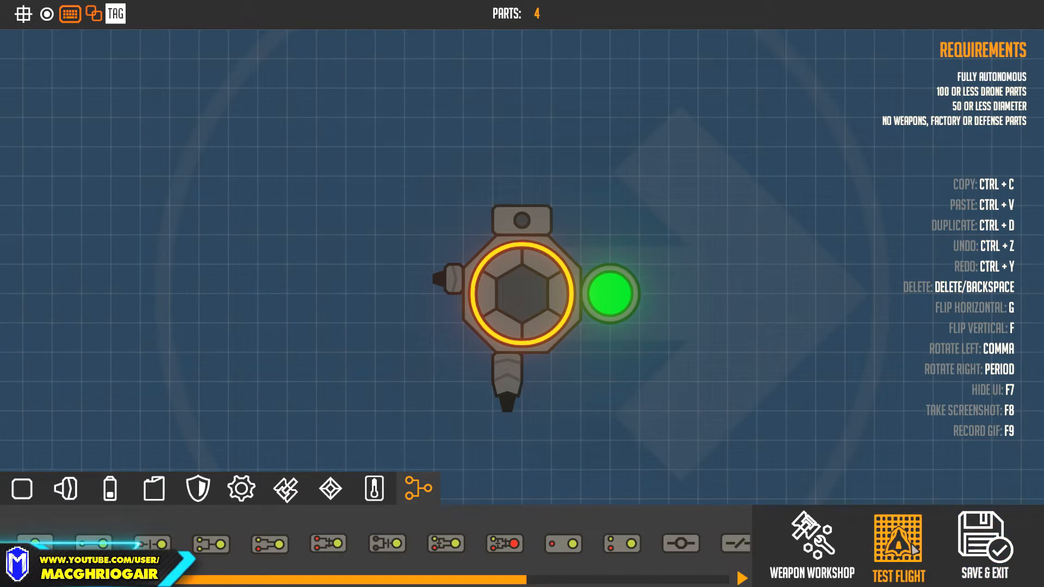
left_click(898, 546)
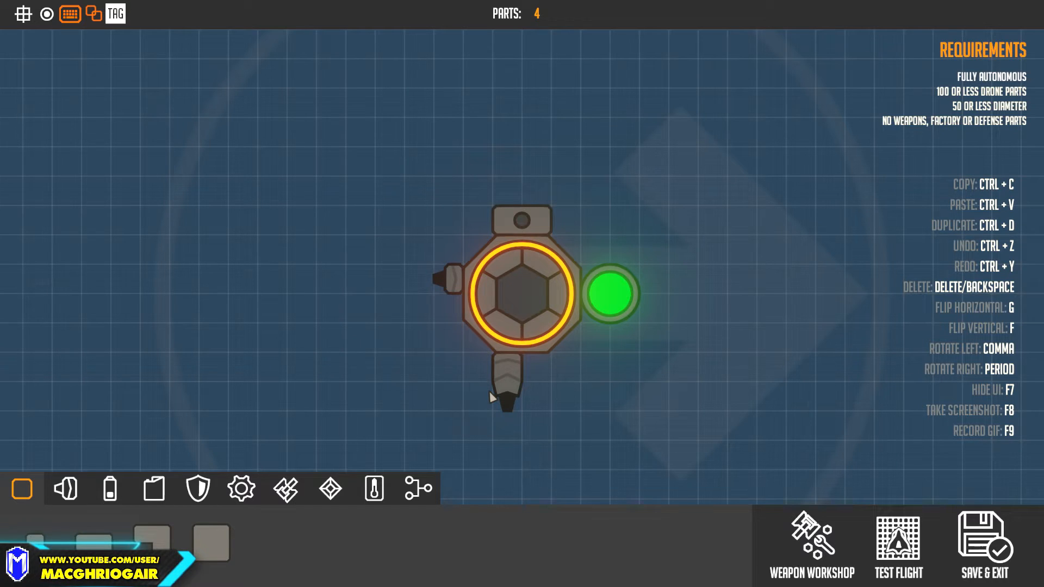
mouse_move(523, 303)
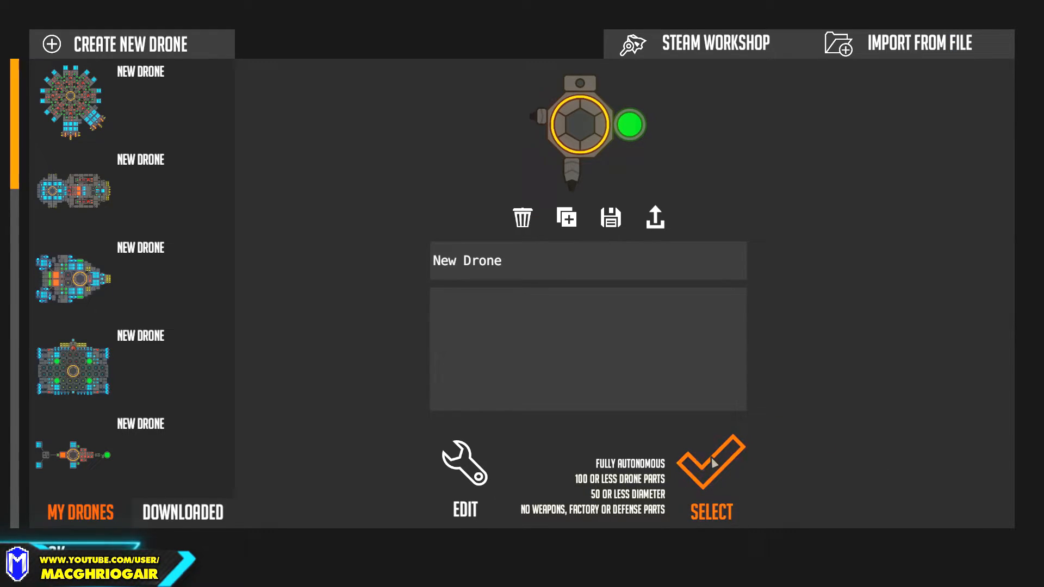
Step: Fight SUMO-V1 with the new drone, win, and exit the arena to the galaxy map
left_click(711, 466)
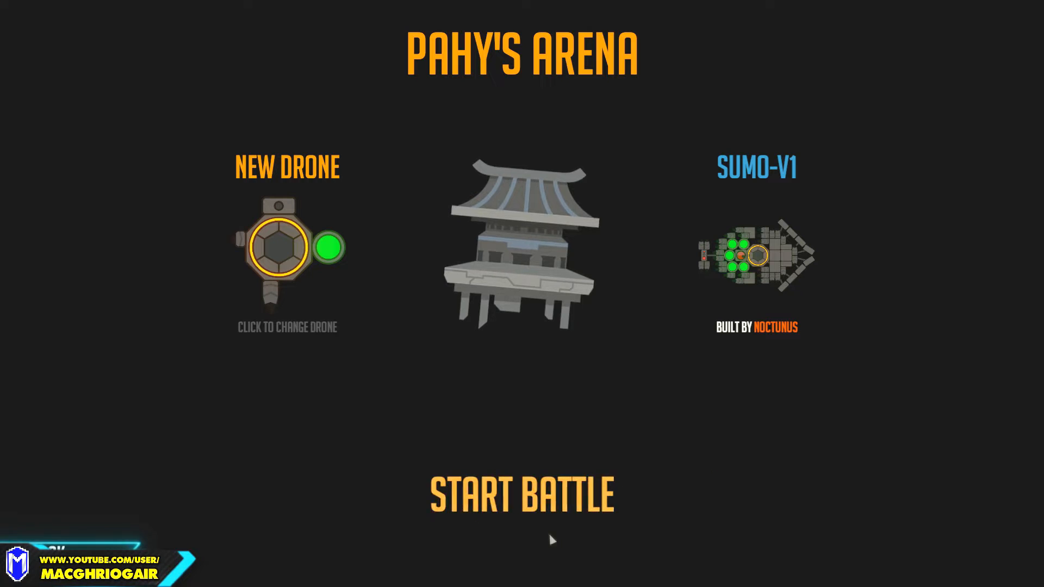
left_click(522, 495)
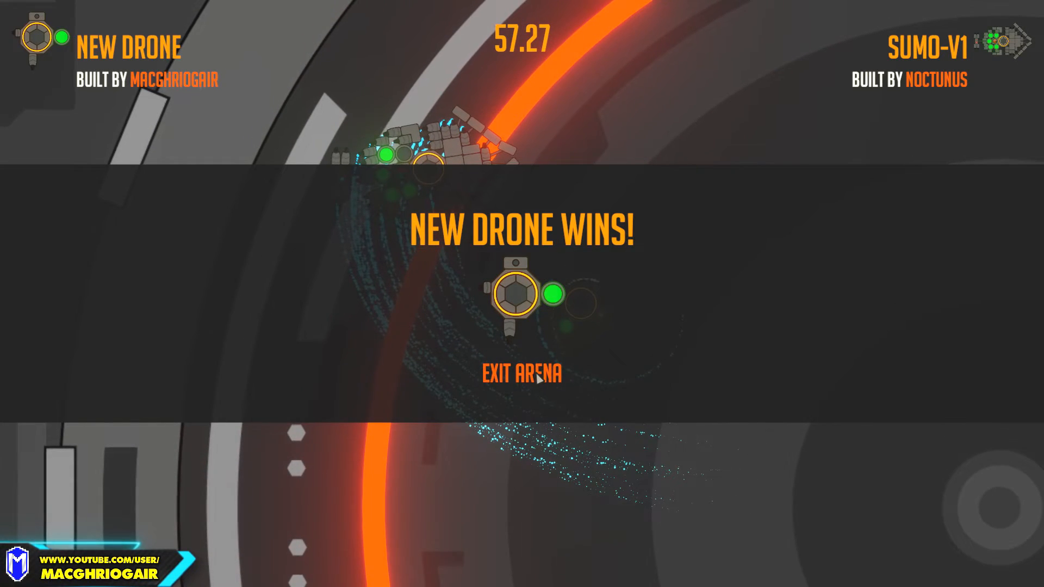
left_click(520, 374)
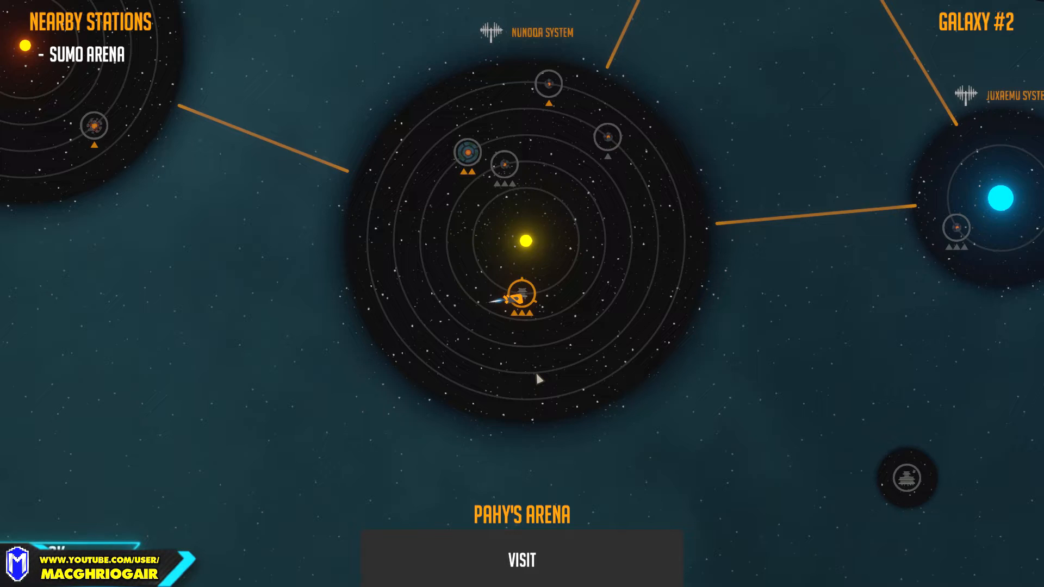
mouse_move(516, 320)
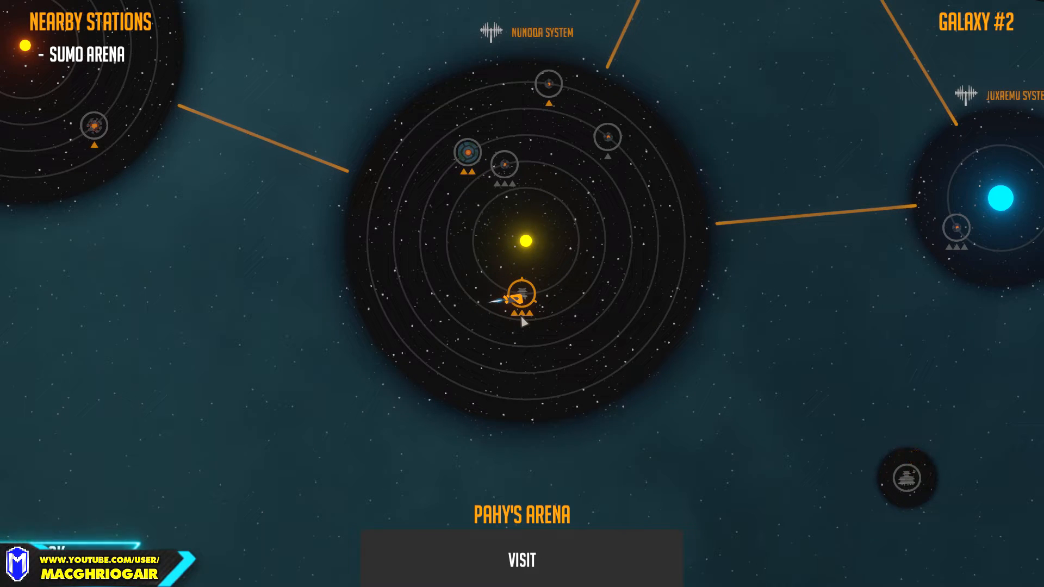
mouse_move(605, 318)
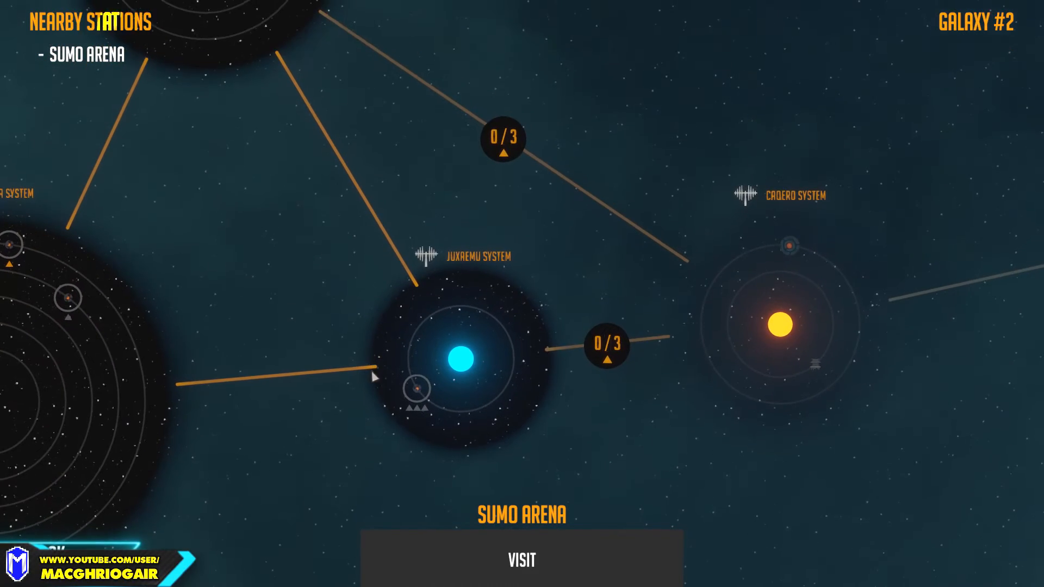
Step: Open the Dilile planet's mission briefing to destroy the Hammerhead at its core
left_click(521, 560)
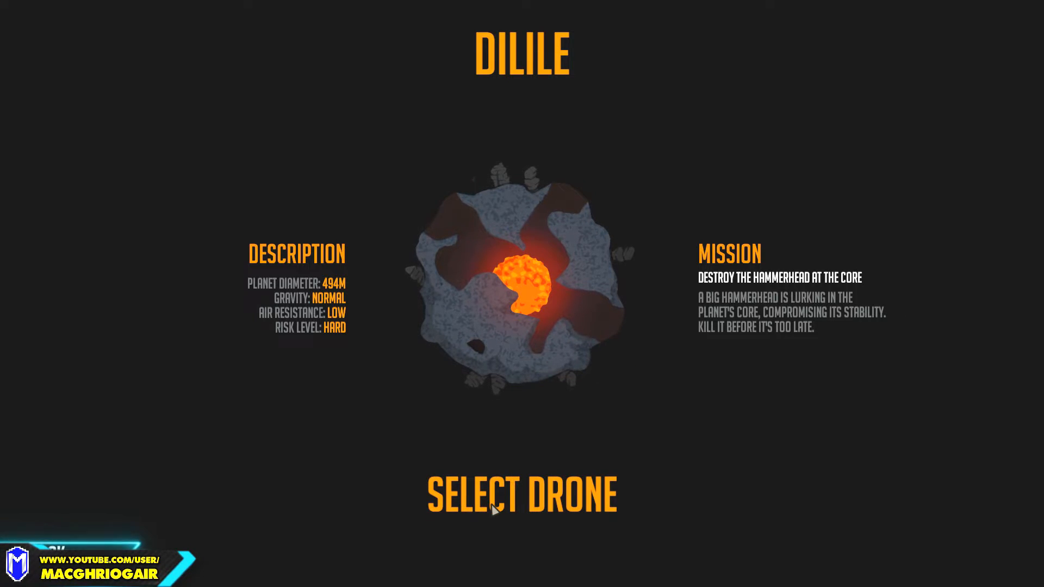
Step: Open the thruster-heavy drone for editing and remove two right-edge parts, 25 down to 23
left_click(522, 495)
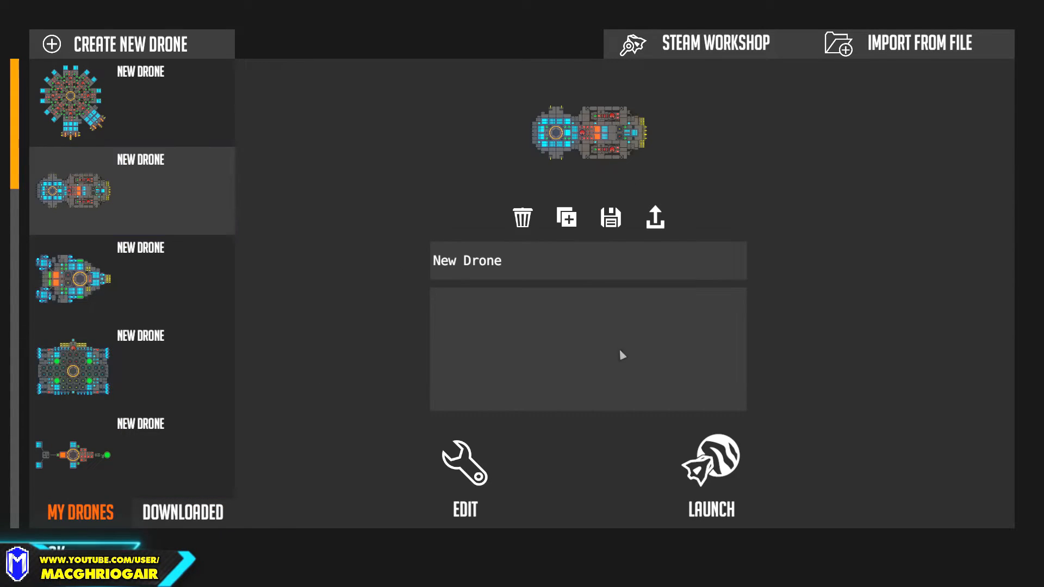
left_click(463, 476)
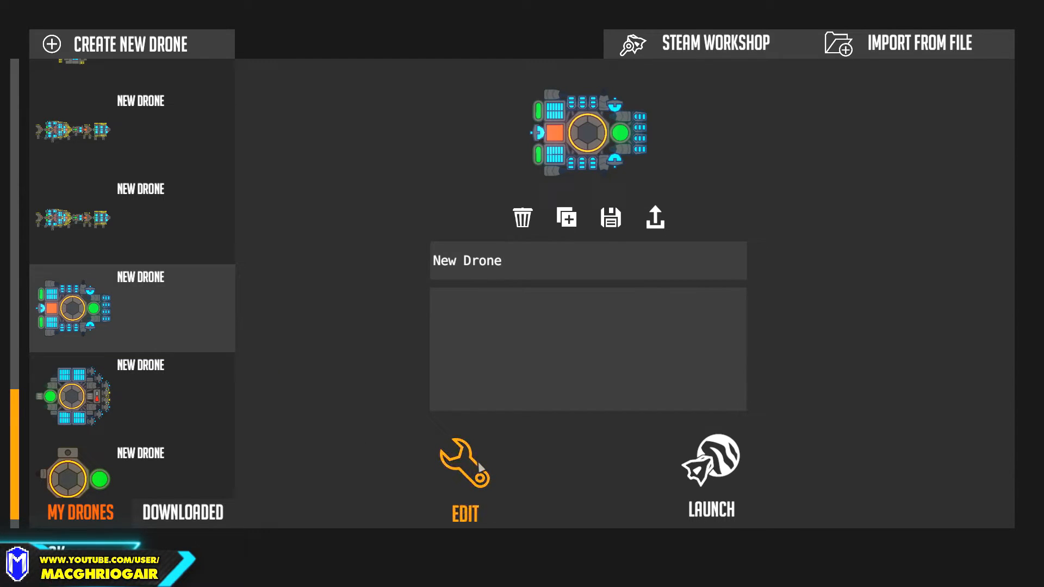
left_click(465, 463)
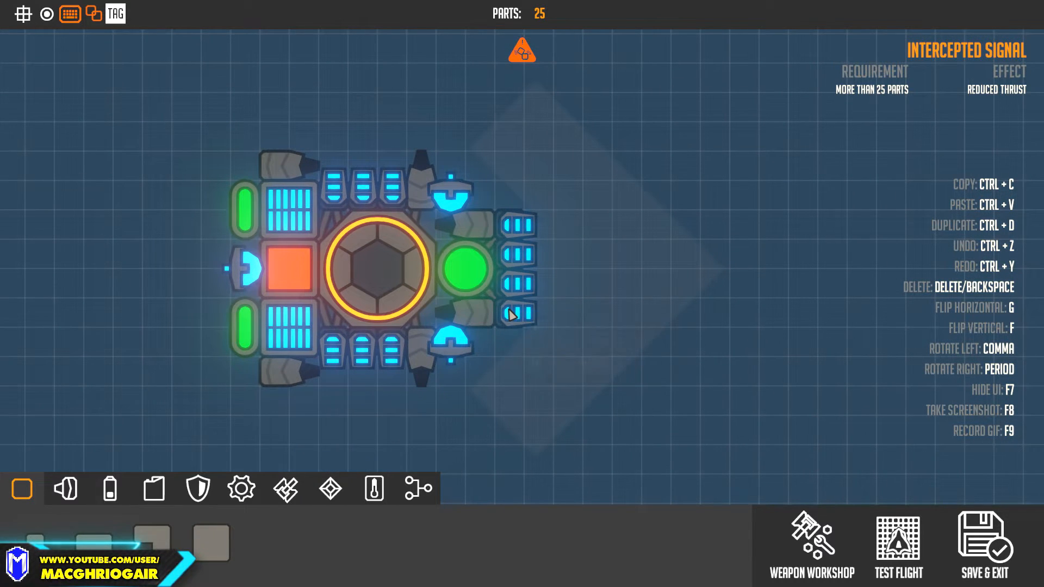
left_click(516, 283)
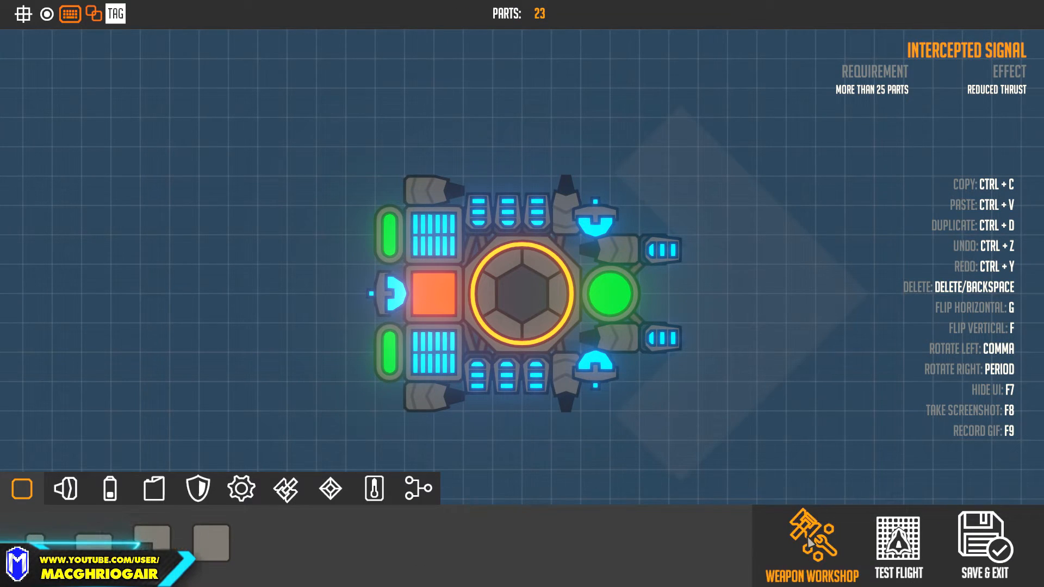
Step: Check the drone's logic workshop, then save the reworked 23-part drone to the list
left_click(811, 557)
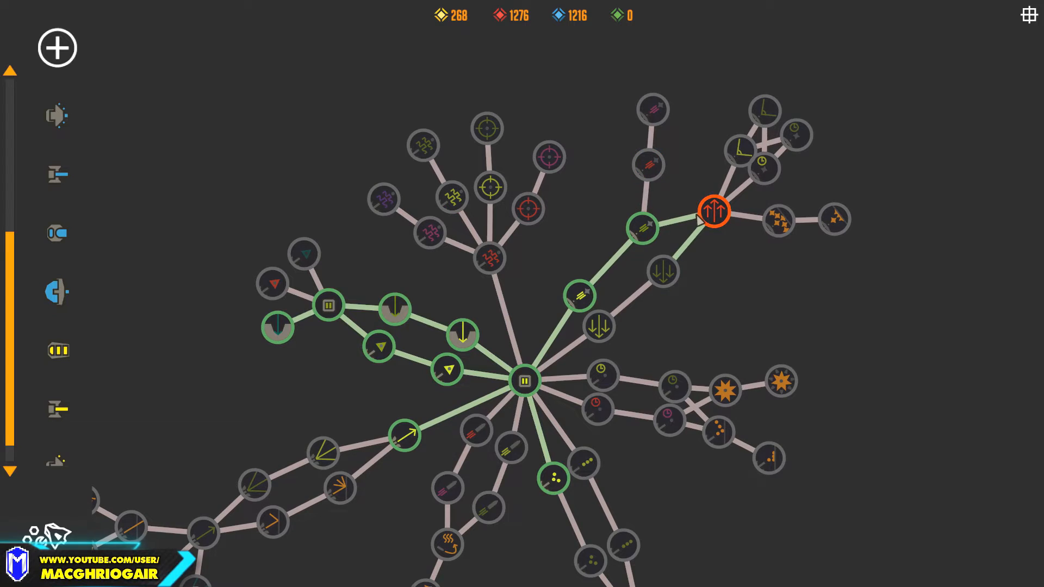
left_click(763, 166)
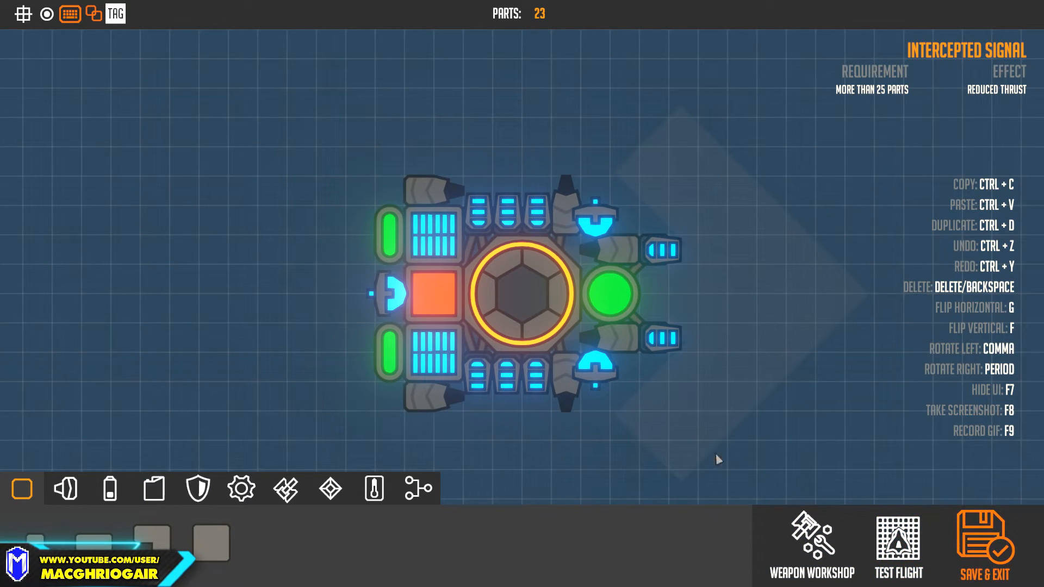
left_click(985, 546)
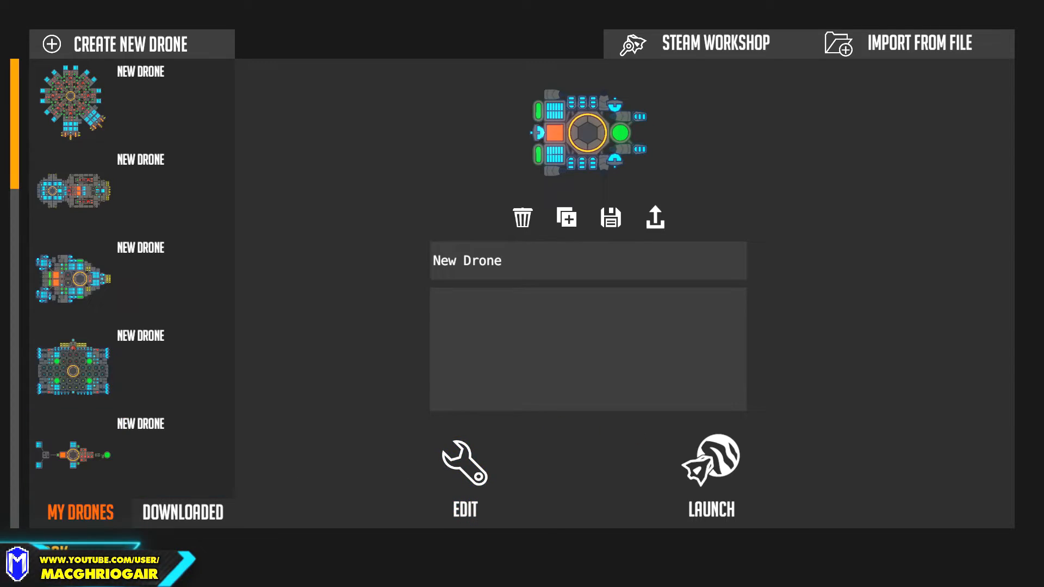
Step: Travel to the Sumo Arena, enter the Sumo Tournament and bring up the drone list
left_click(709, 463)
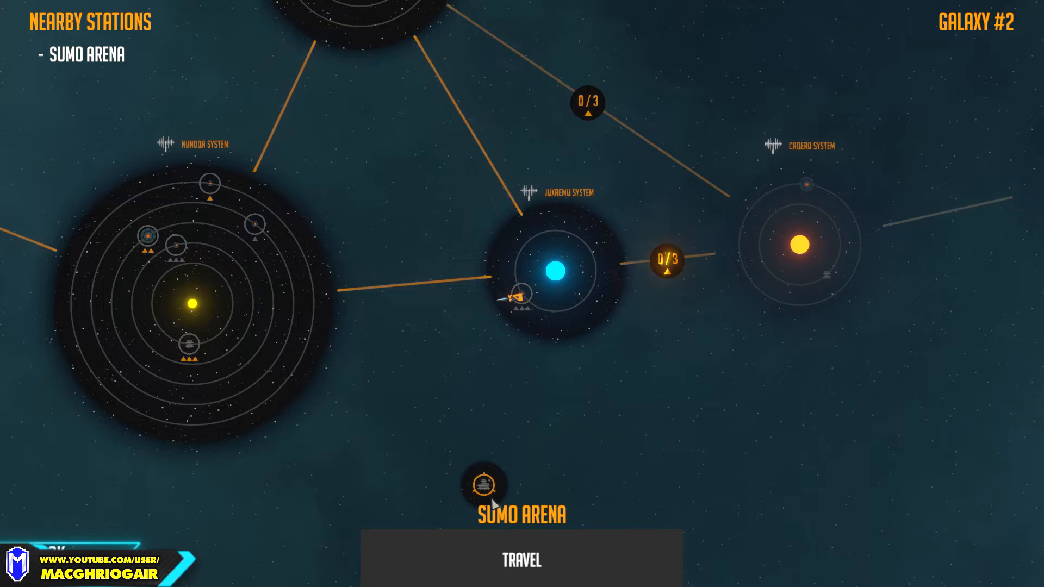
left_click(522, 560)
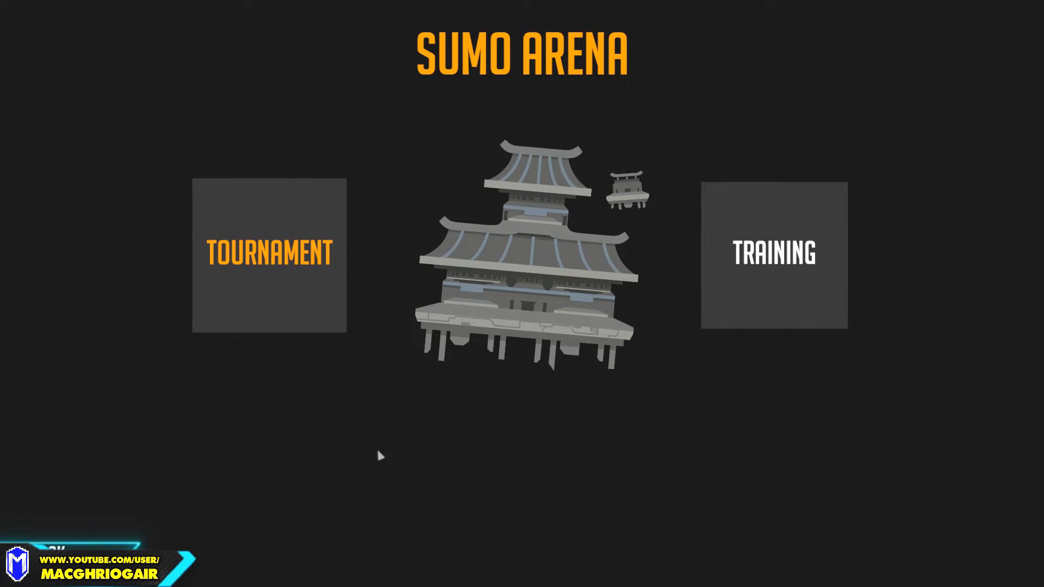
left_click(269, 254)
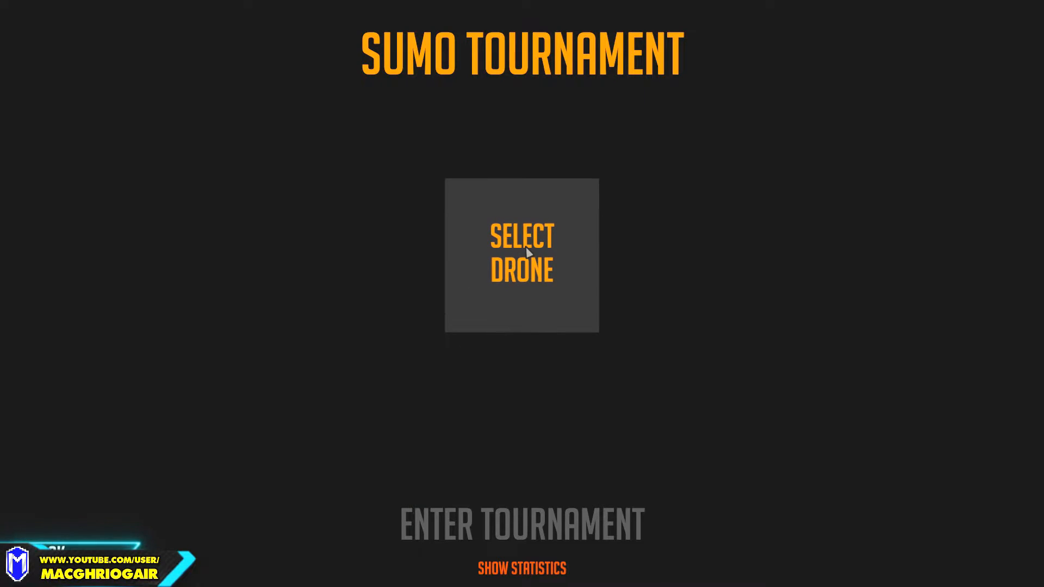
left_click(521, 255)
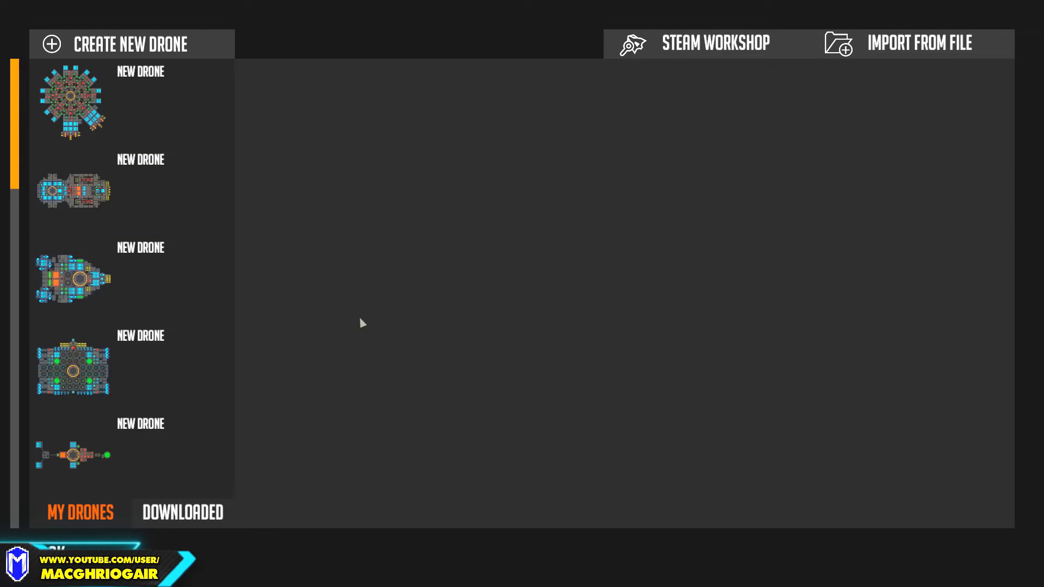
Step: Browse Steam Workshop drones, filter to the Sumo category and view Follow It, Not Me
left_click(715, 43)
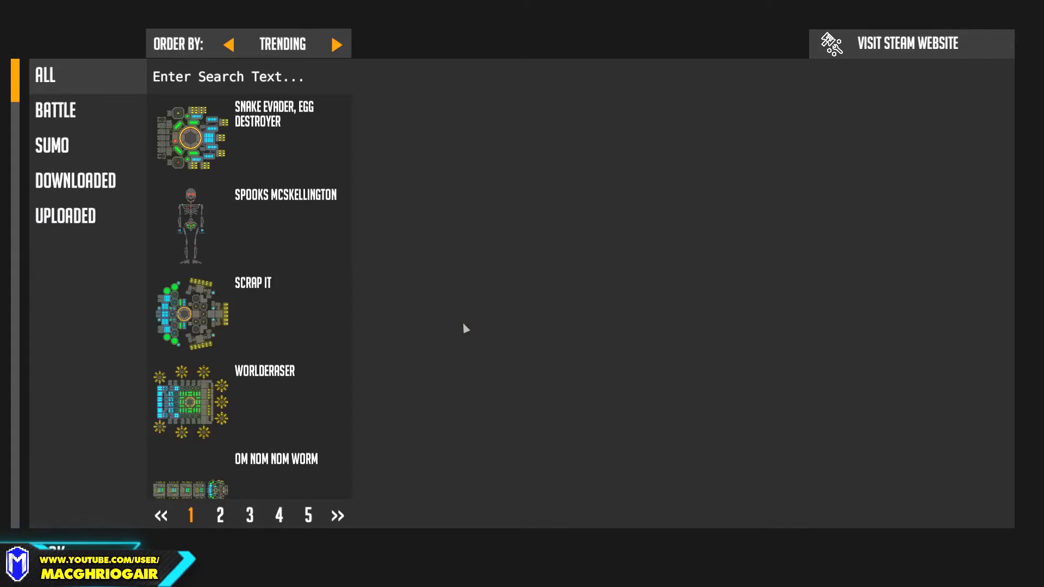
left_click(249, 225)
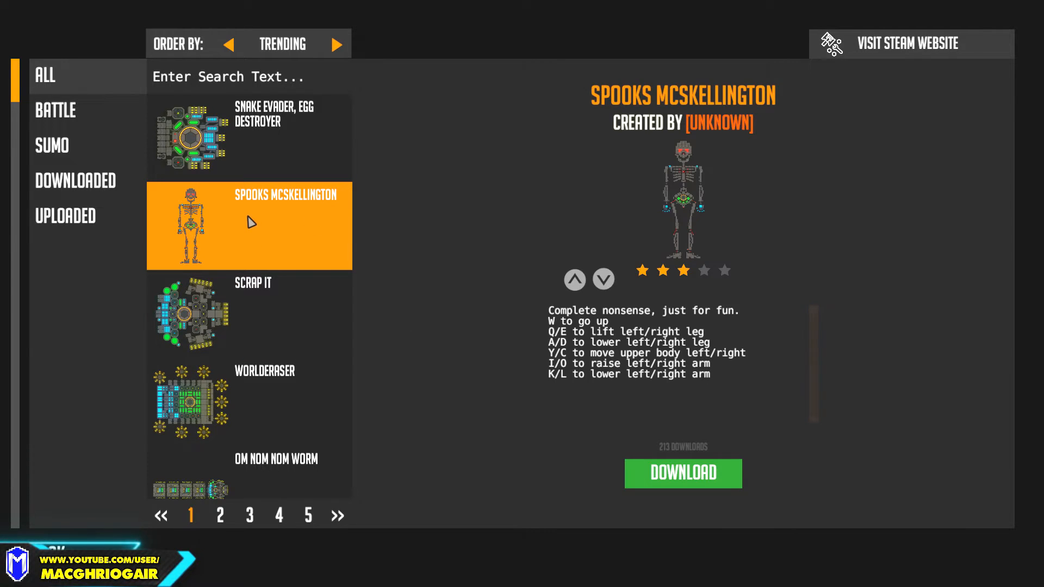
scroll("down", 3)
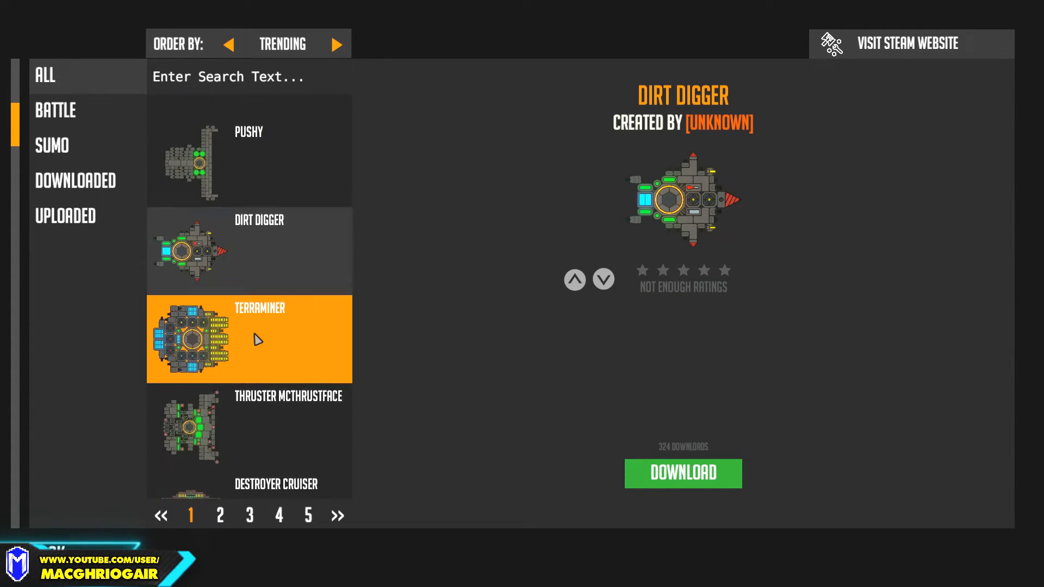
scroll("down", 3)
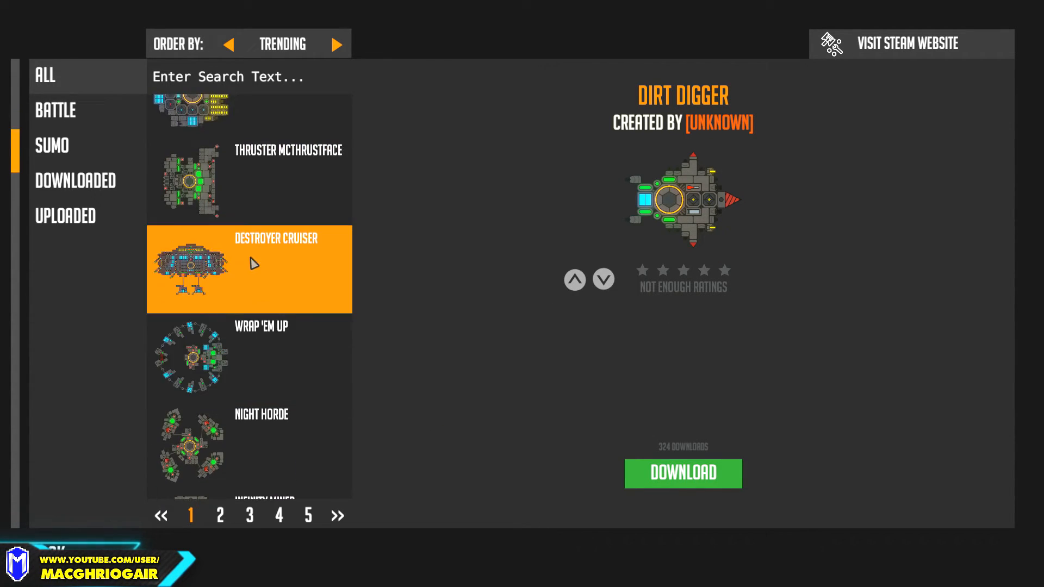
left_click(51, 146)
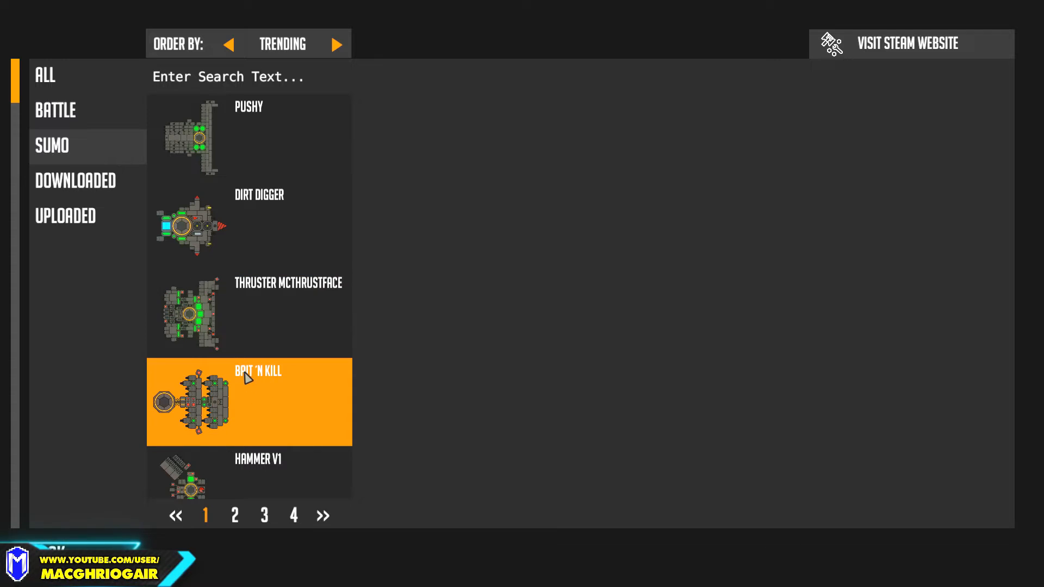
scroll("down", 3)
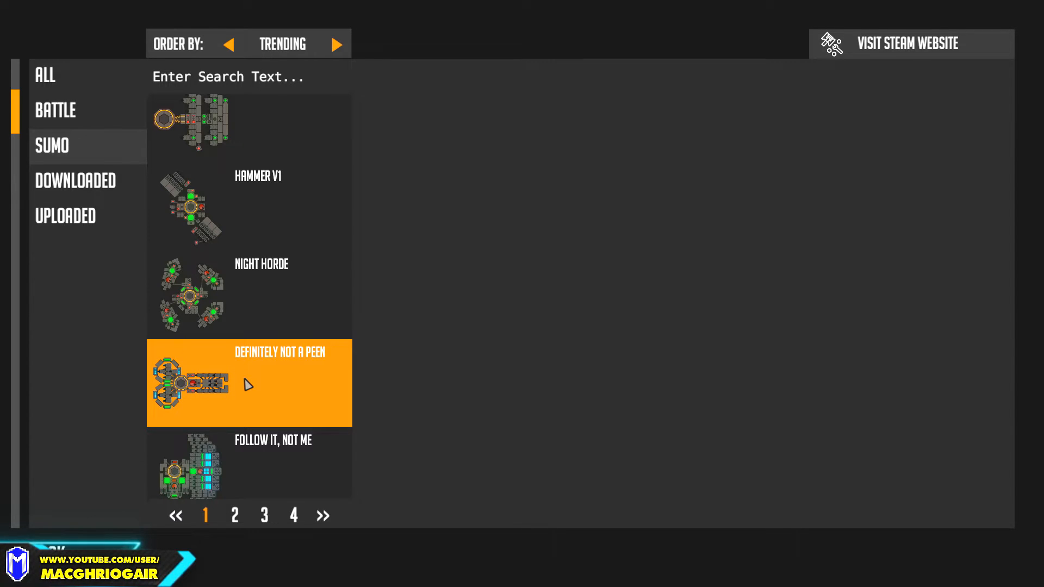
left_click(248, 383)
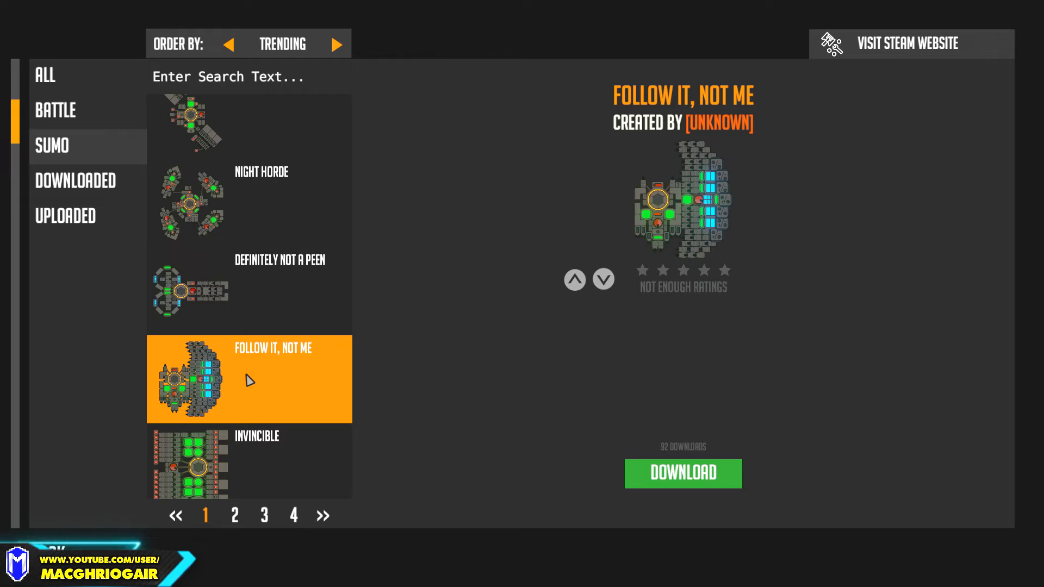
scroll("down", 3)
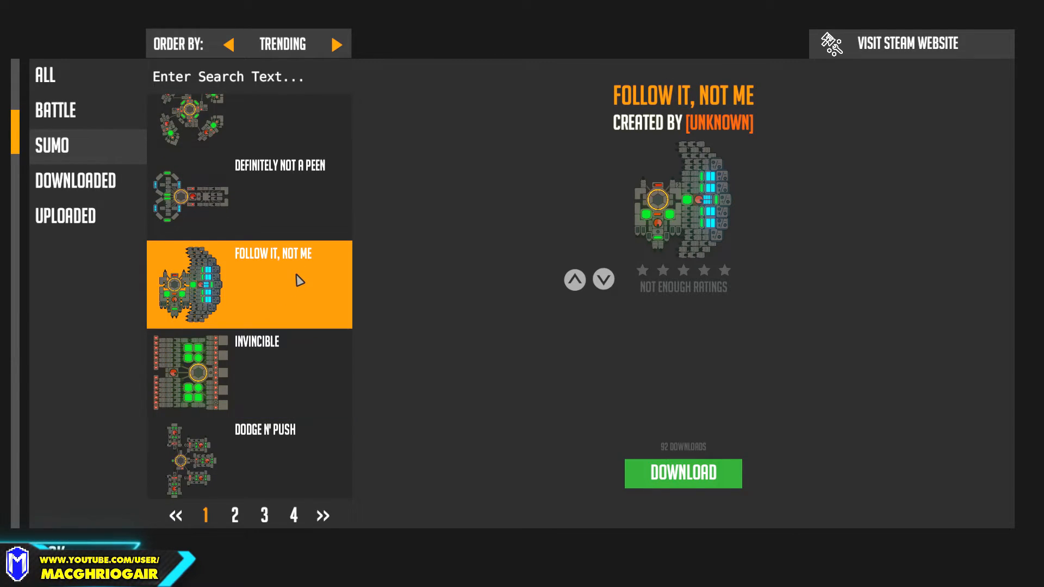
mouse_move(286, 323)
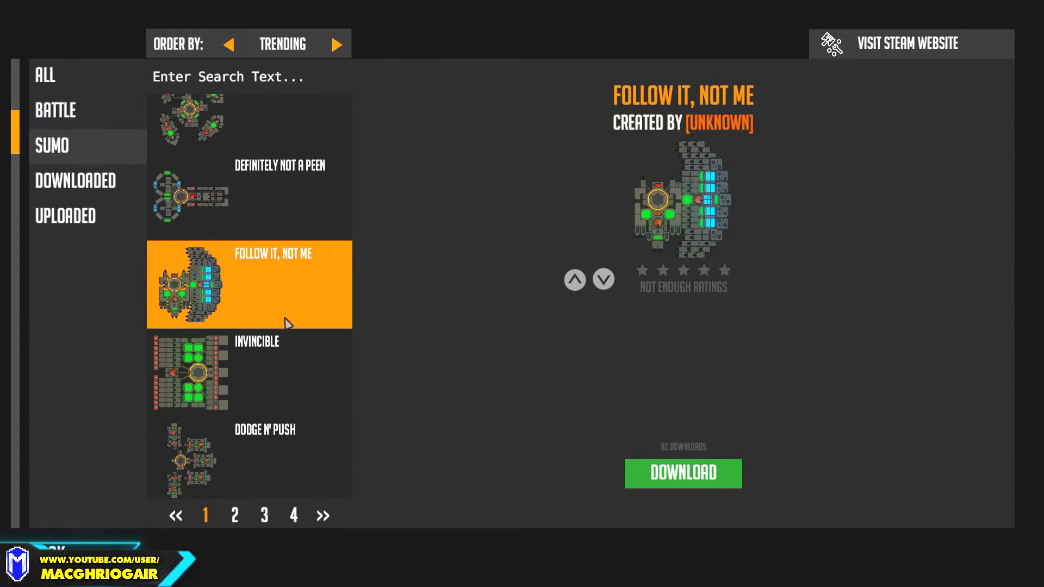
mouse_move(226, 285)
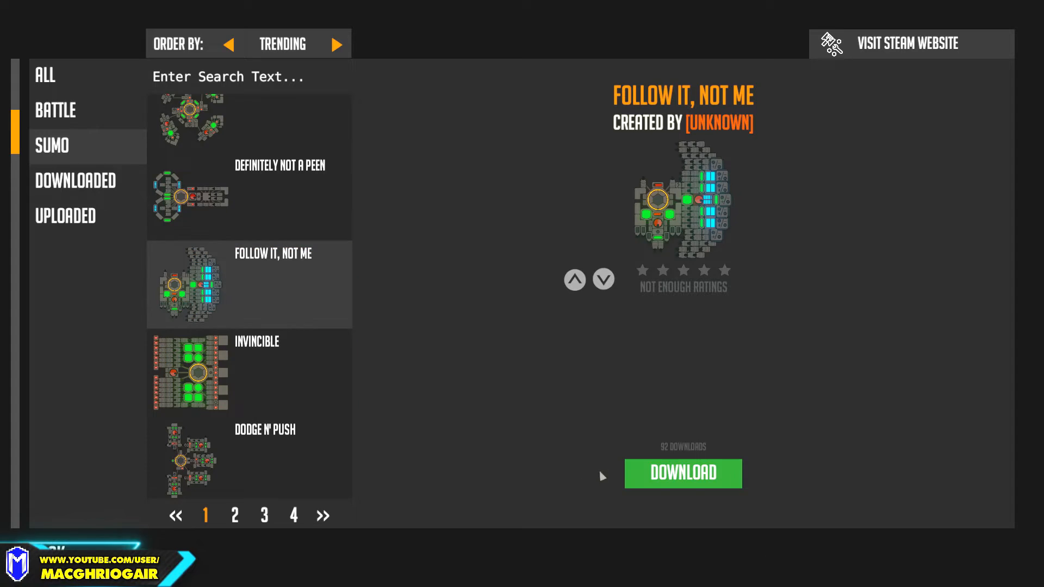
Step: Download Follow It, Not Me, check the Downloaded list, then return to My Drones
left_click(683, 474)
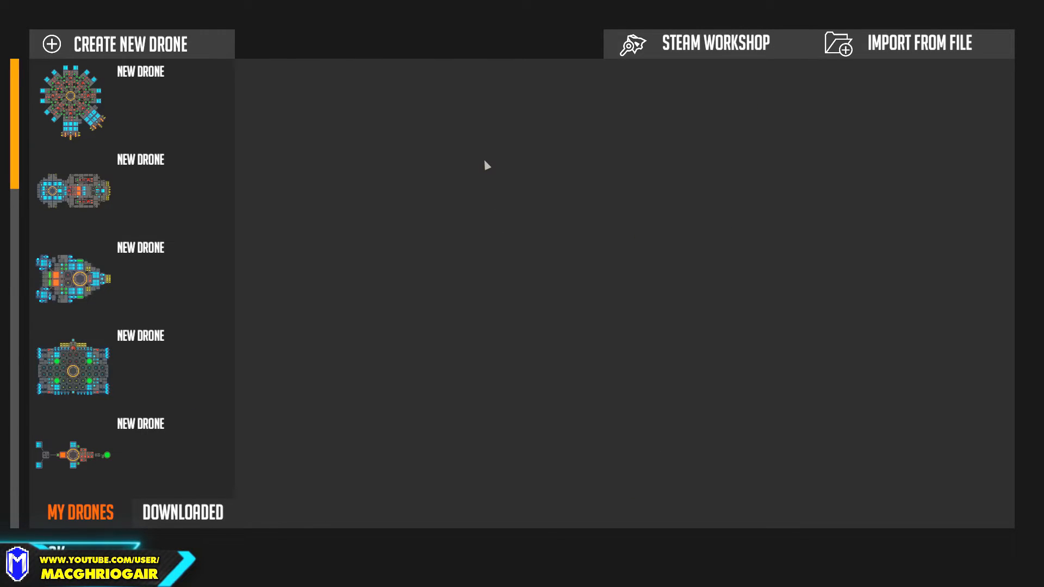
left_click(131, 365)
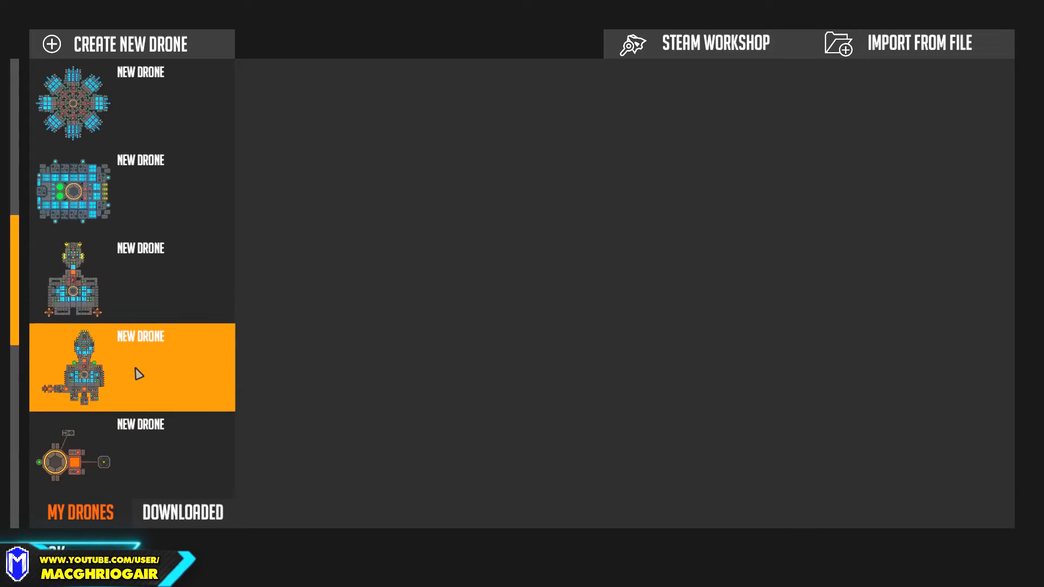
scroll("down", 3)
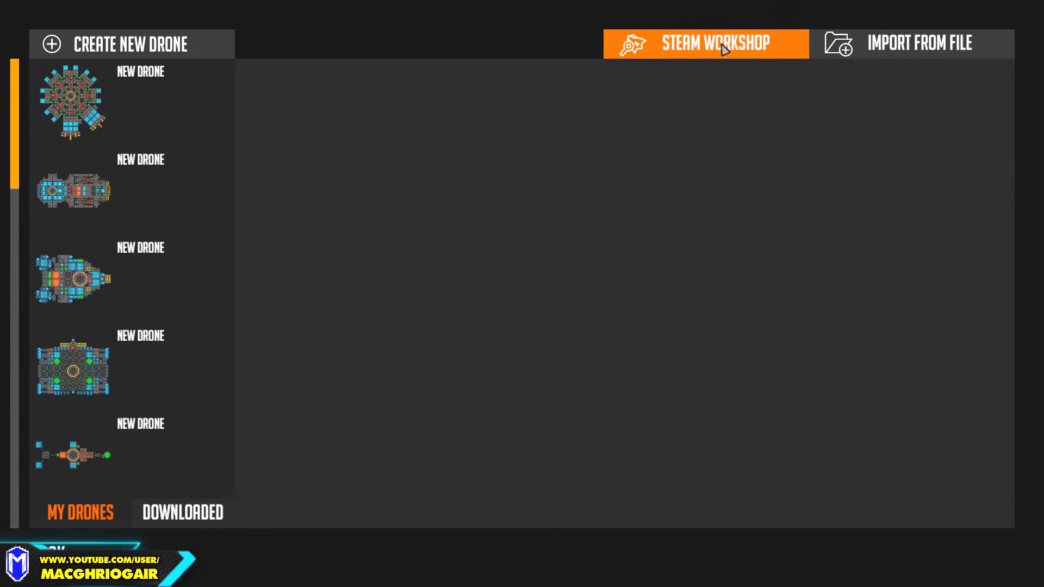
left_click(706, 44)
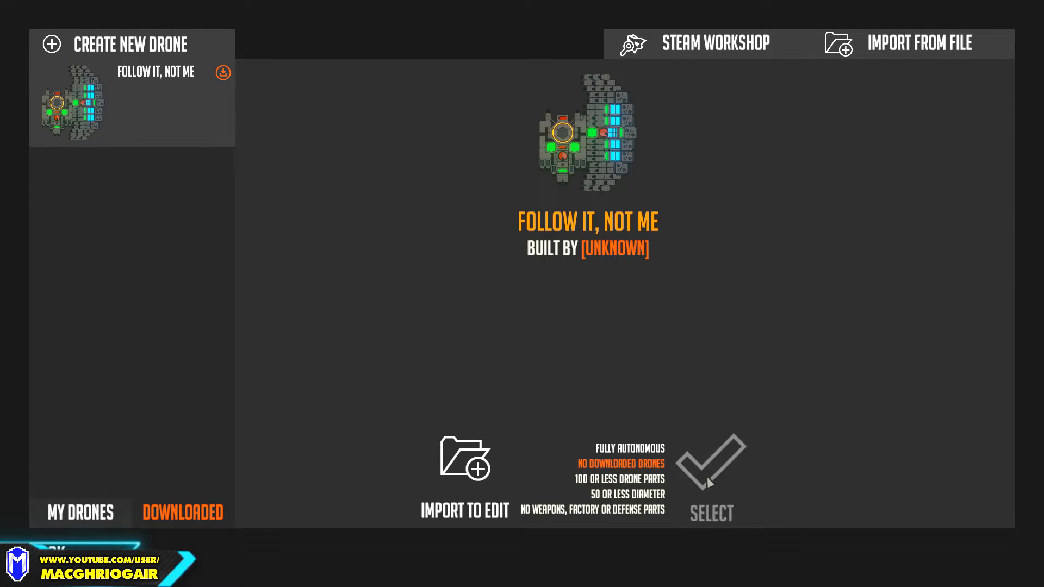
left_click(79, 512)
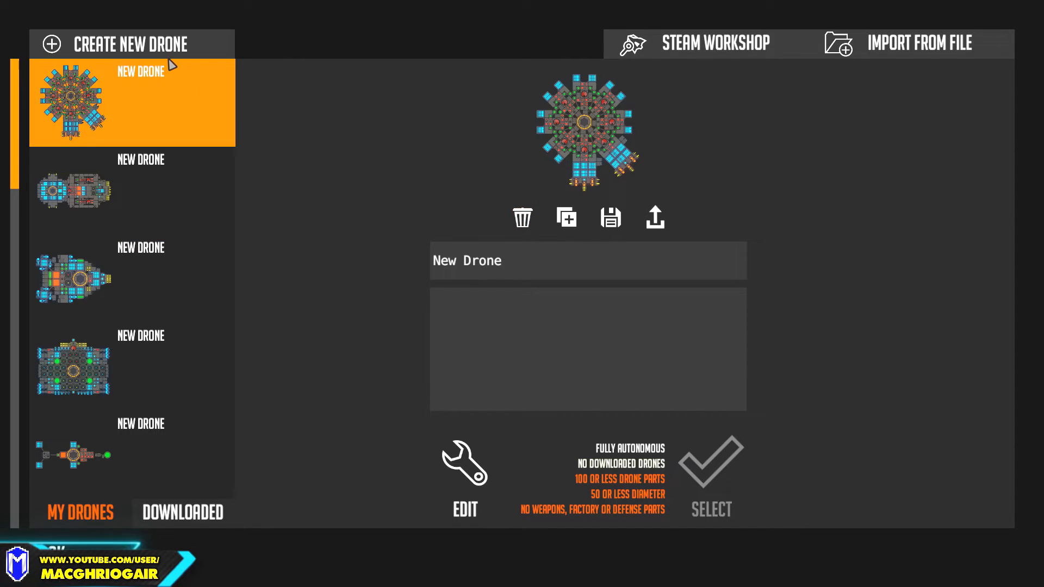
Step: Start a brand-new drone and tether the red module to the core's right side
left_click(464, 472)
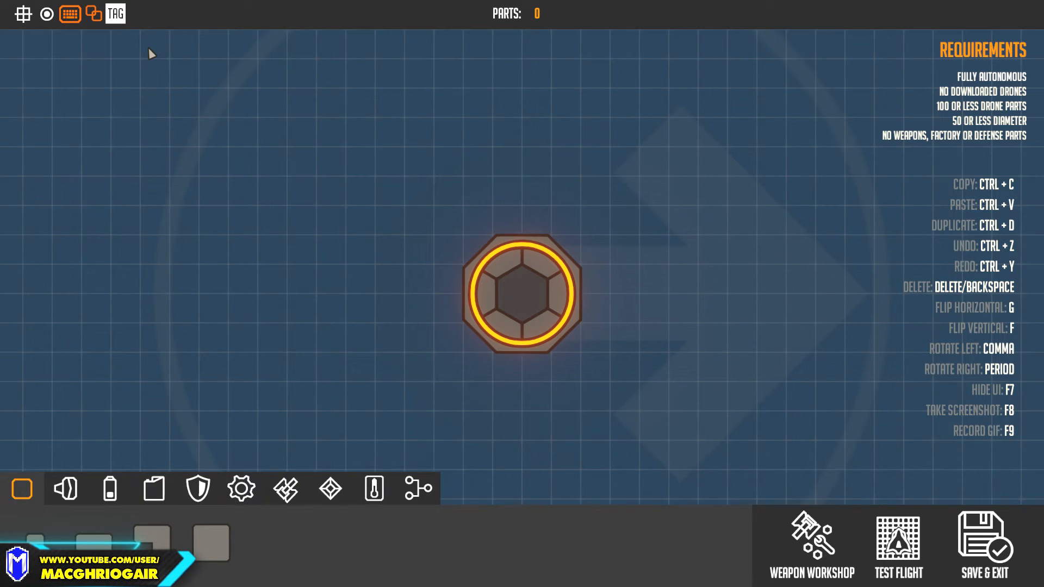
mouse_move(289, 279)
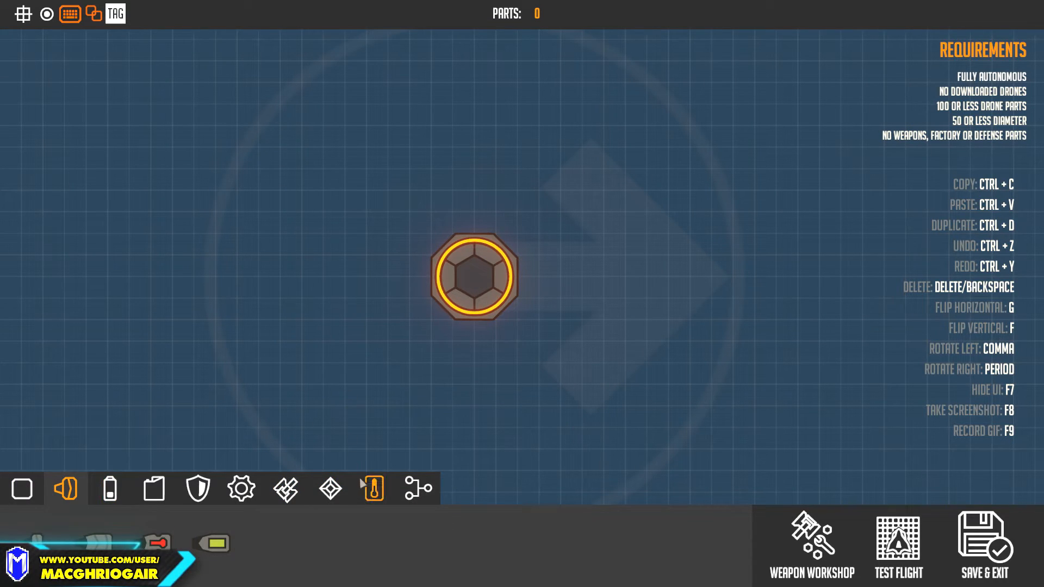
left_click(373, 489)
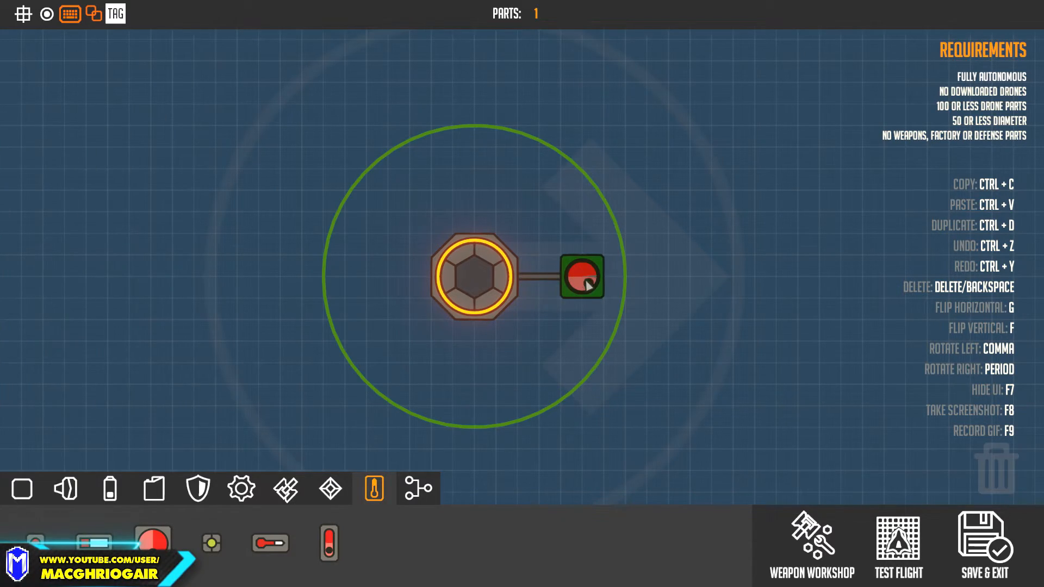
left_click(330, 489)
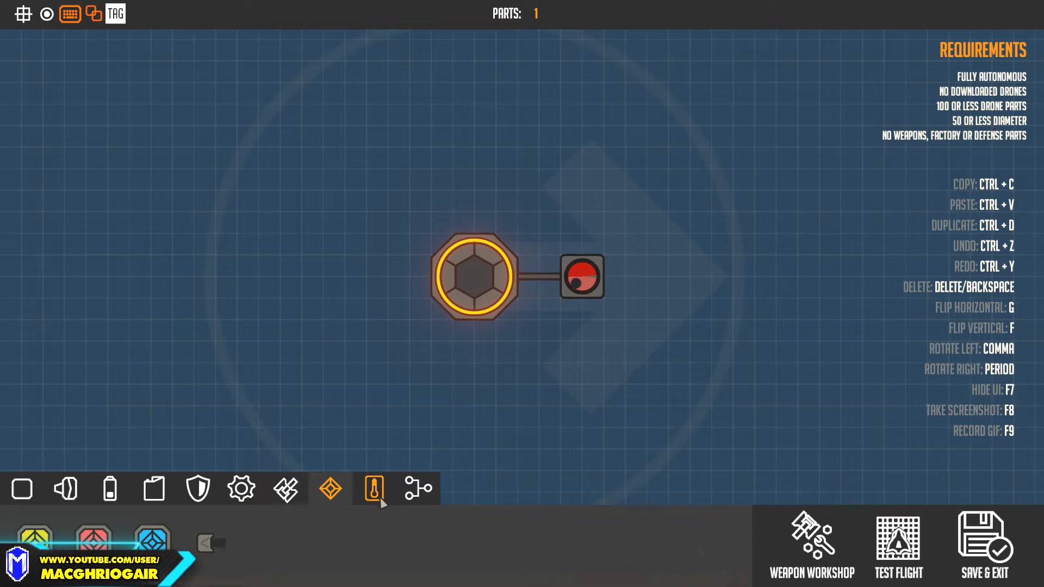
Step: Attach a distance sensor with two small thrusters on the core's left side
left_click(373, 488)
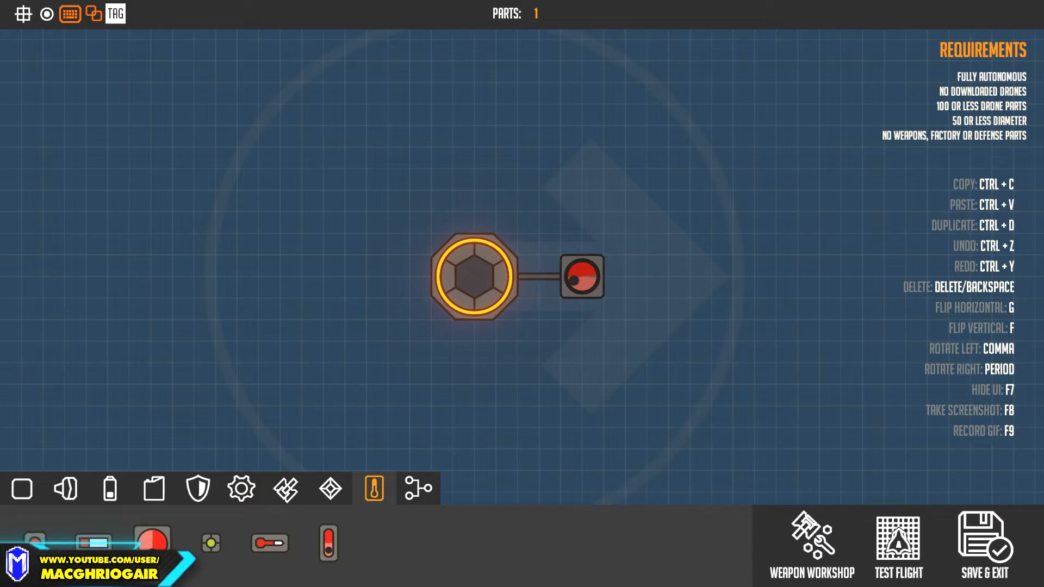
left_click(430, 276)
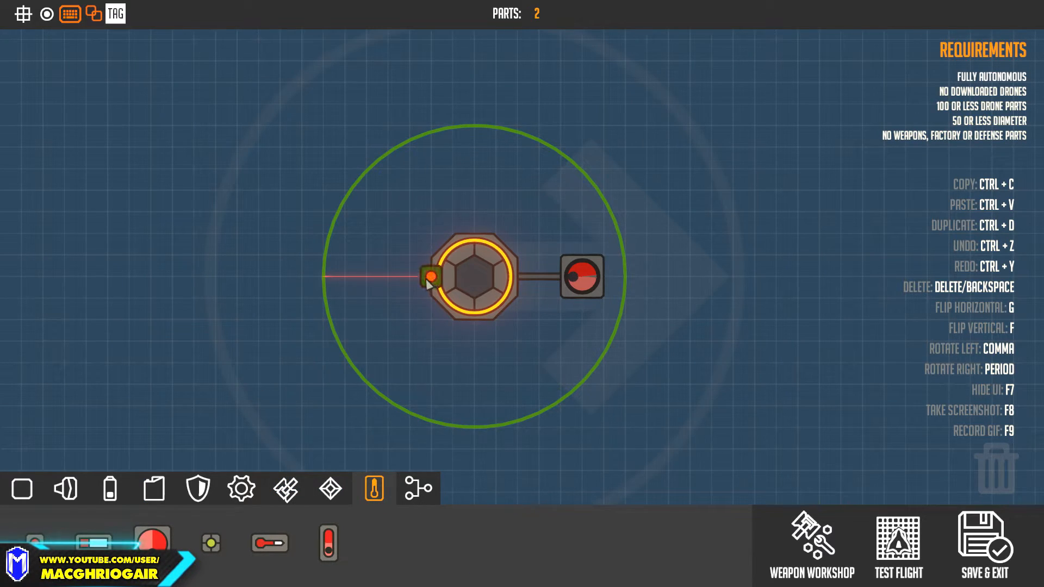
left_click(427, 276)
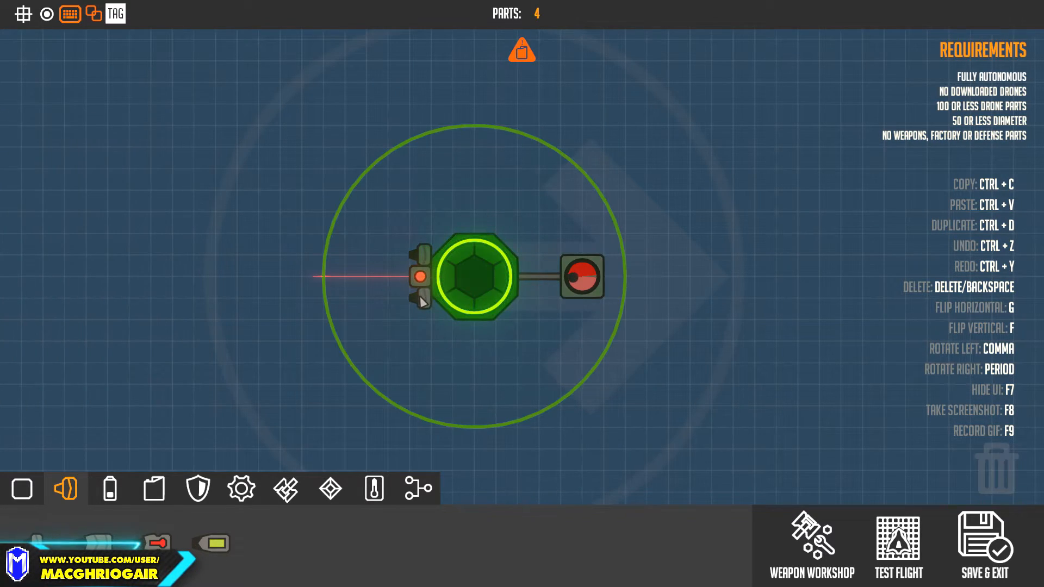
Step: Key the distance sensor's detection event and attach a logic part above the core
left_click(477, 274)
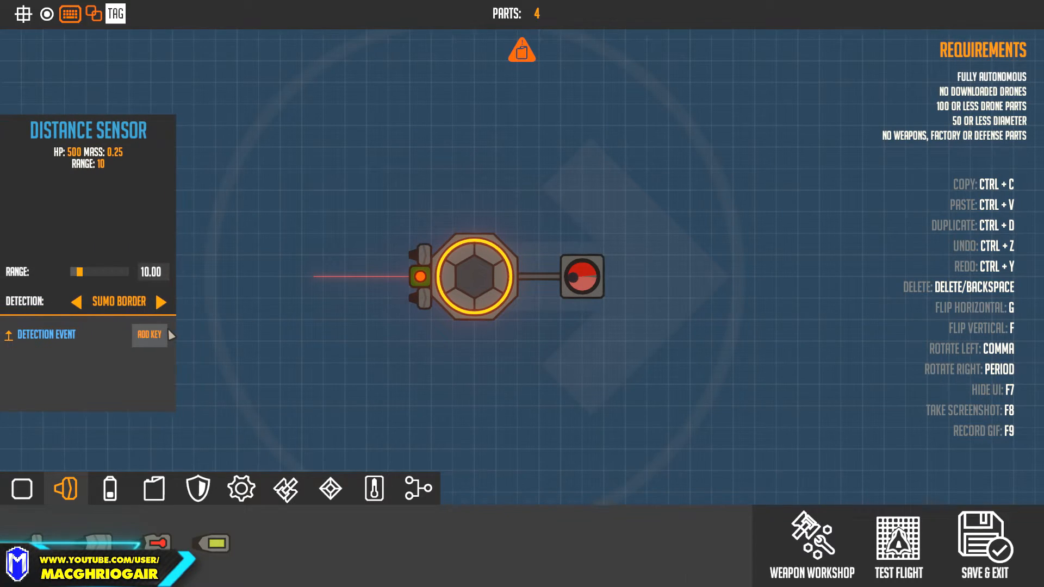
left_click(418, 282)
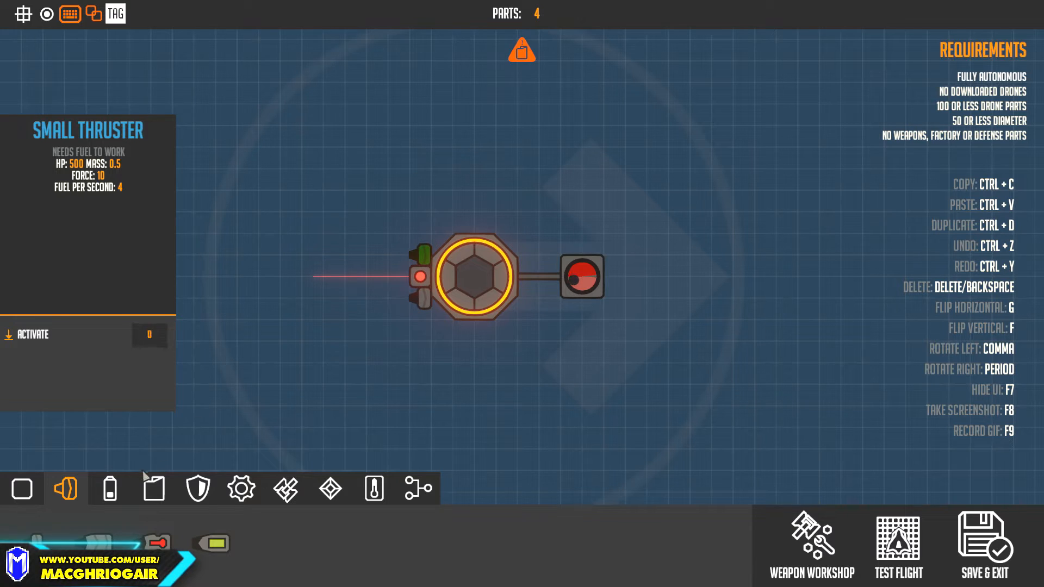
left_click(286, 489)
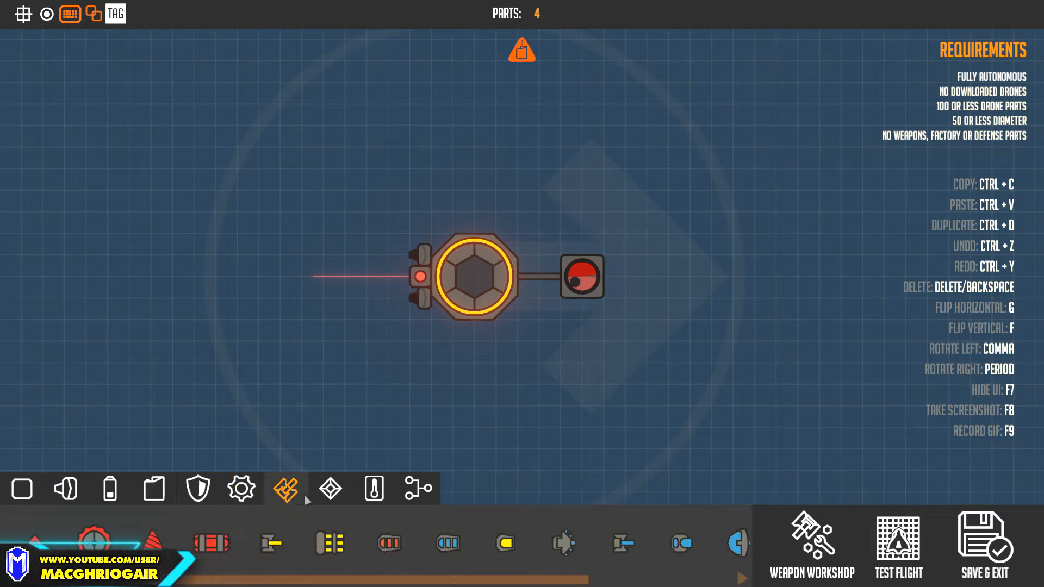
left_click(330, 488)
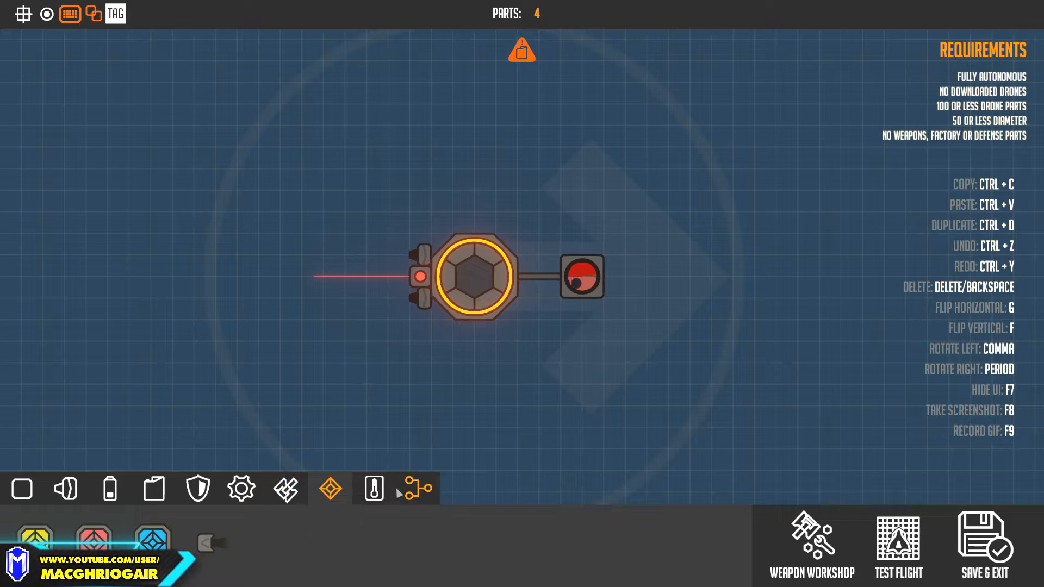
left_click(418, 489)
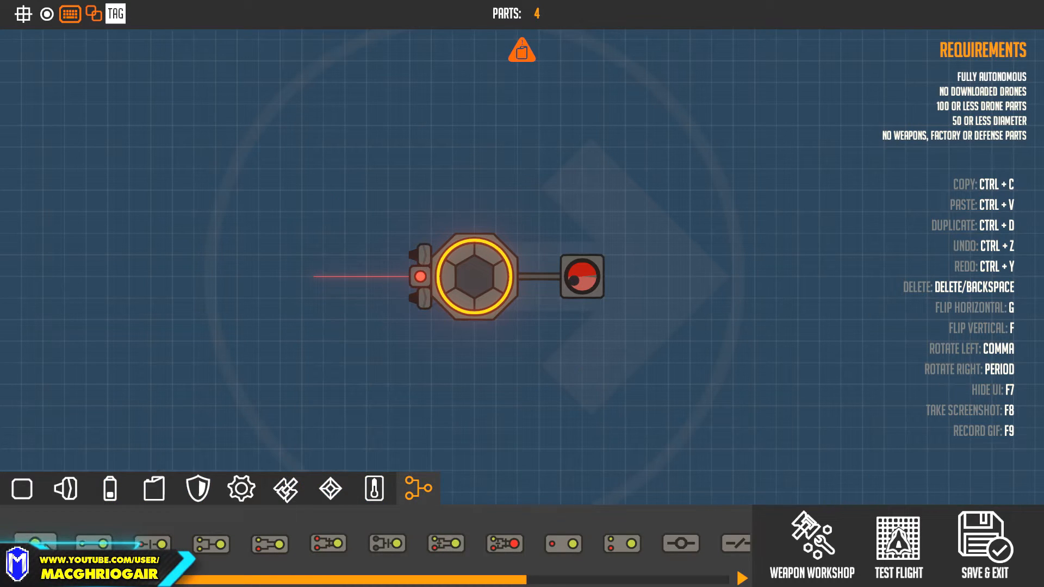
left_click(431, 233)
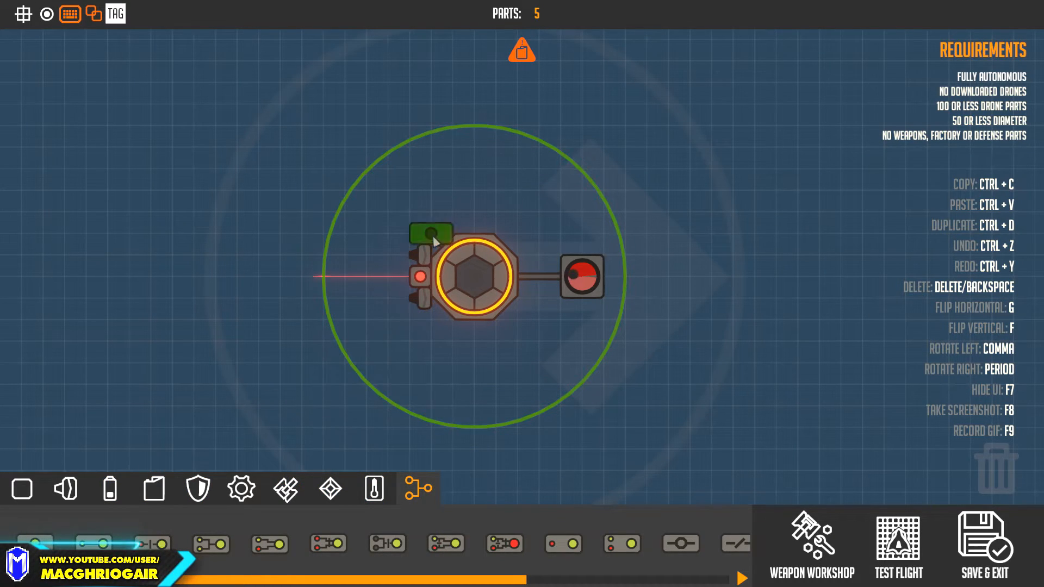
left_click(431, 233)
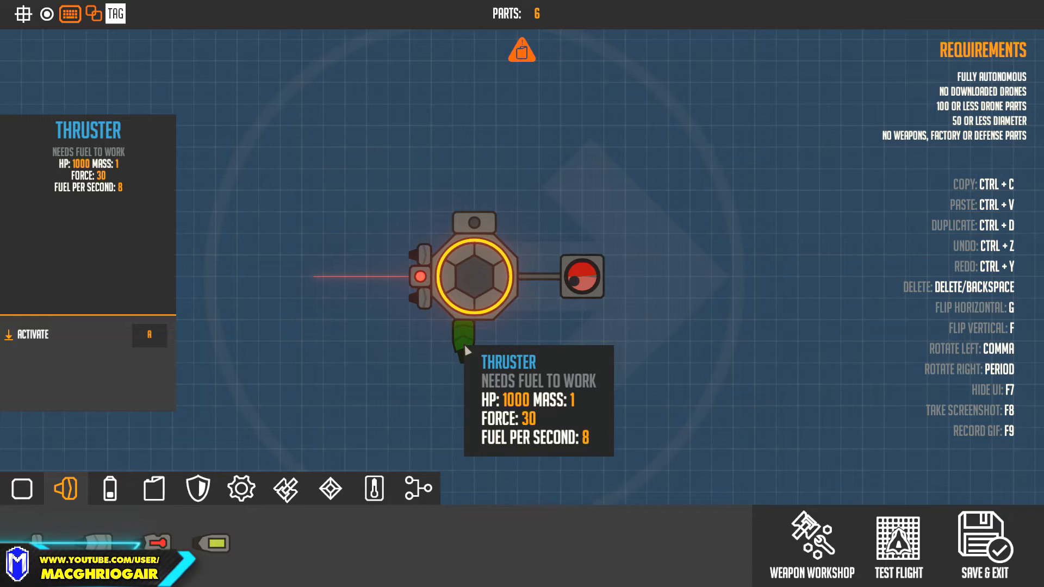
Step: Add two thrusters beneath the core plus a fuel tank, reaching eight parts
left_click(472, 339)
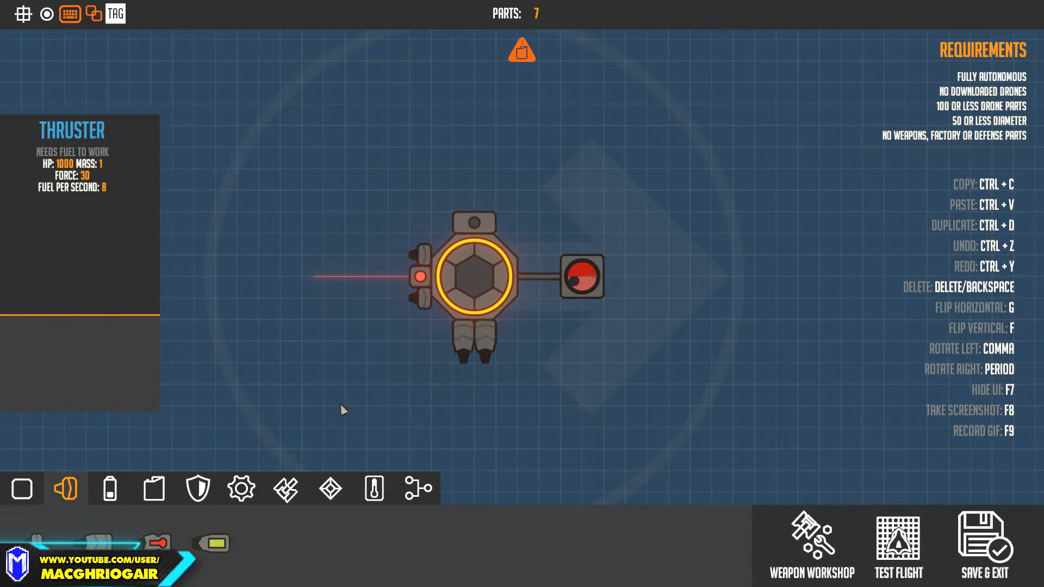
left_click(197, 488)
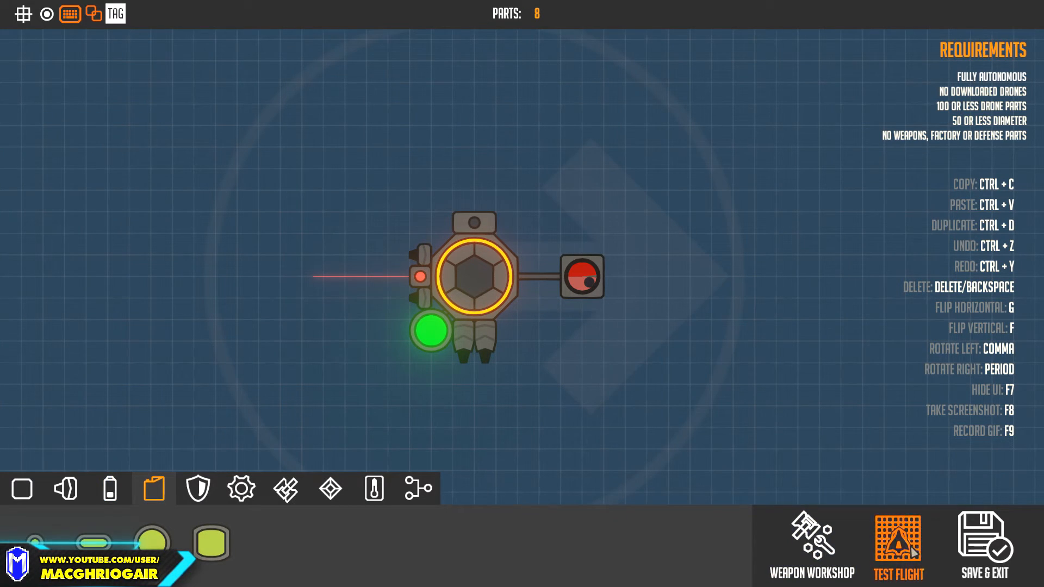
Step: Test-fly the drone, then mount a second distance sensor pointing up from the core
left_click(897, 554)
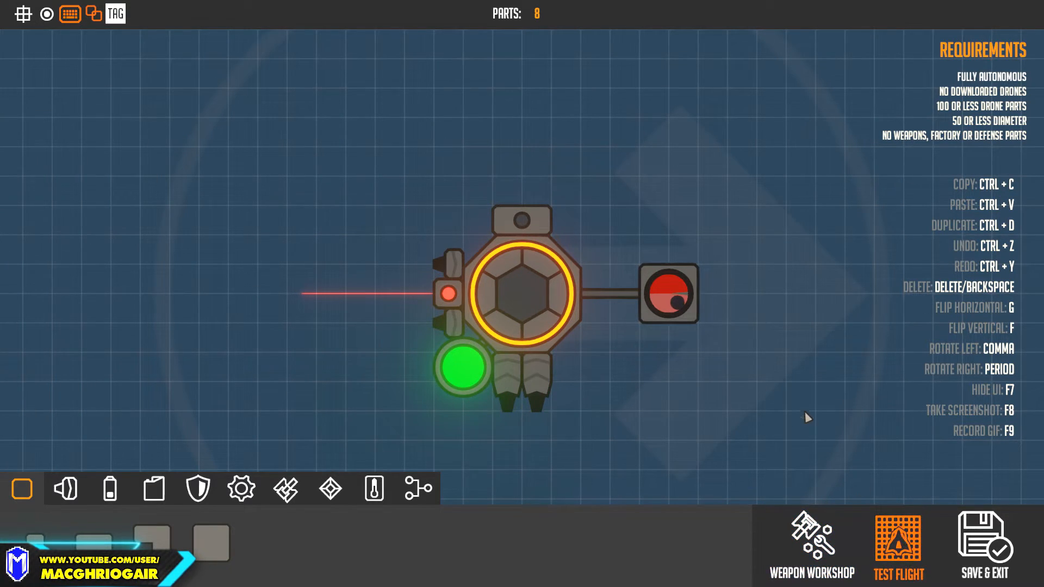
left_click(899, 557)
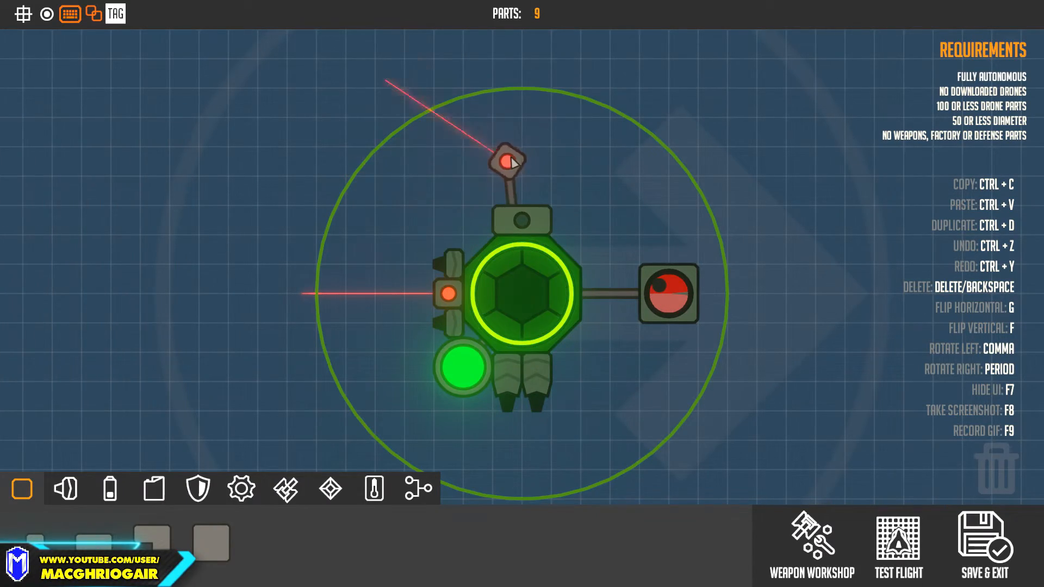
left_click(507, 160)
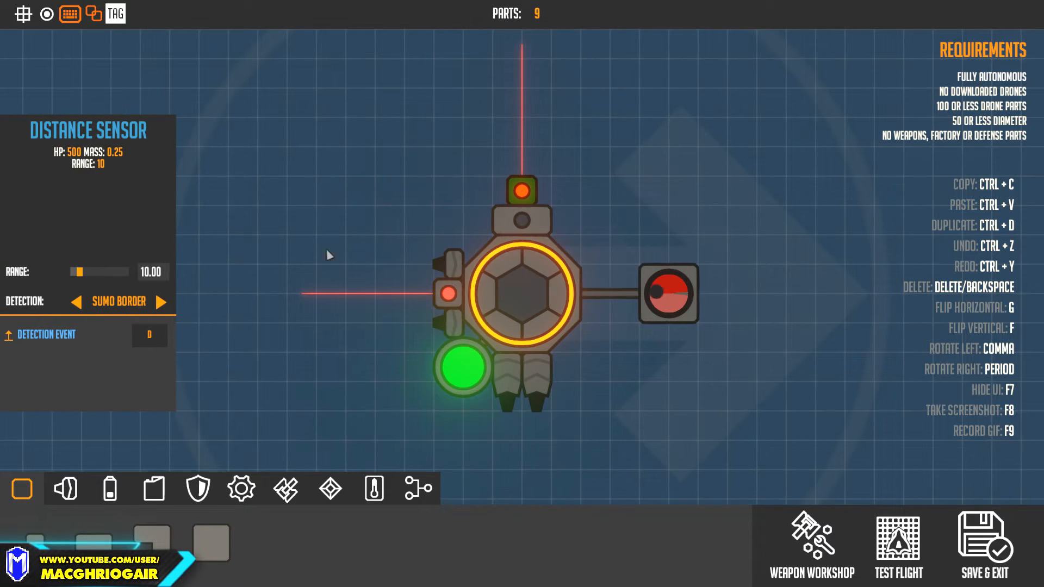
Step: Set both distance sensors' Range to about 20.7 and fit larger thrusters on the left
left_click_drag(78, 271, 90, 271)
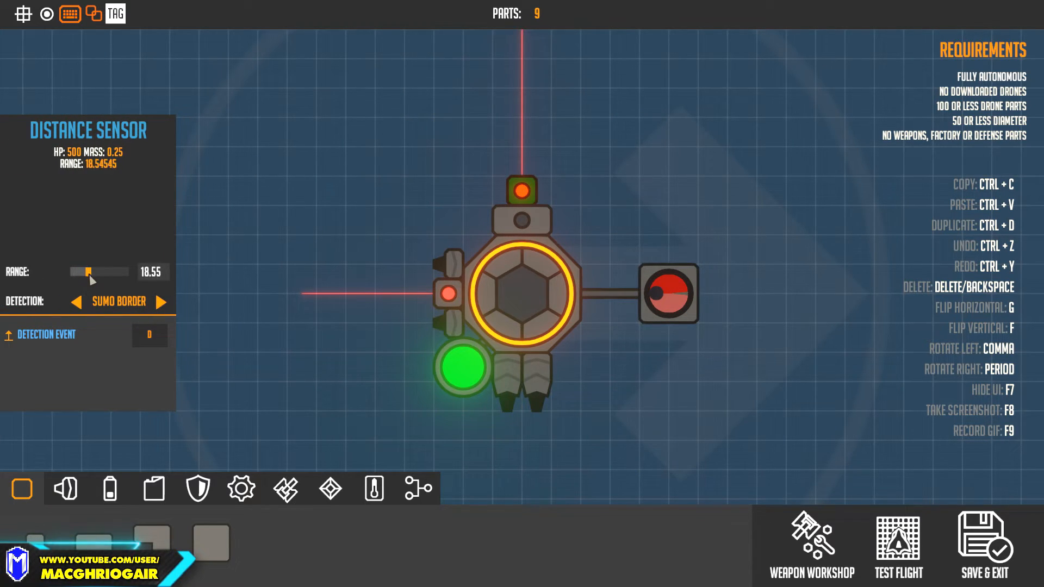
left_click_drag(91, 272, 78, 272)
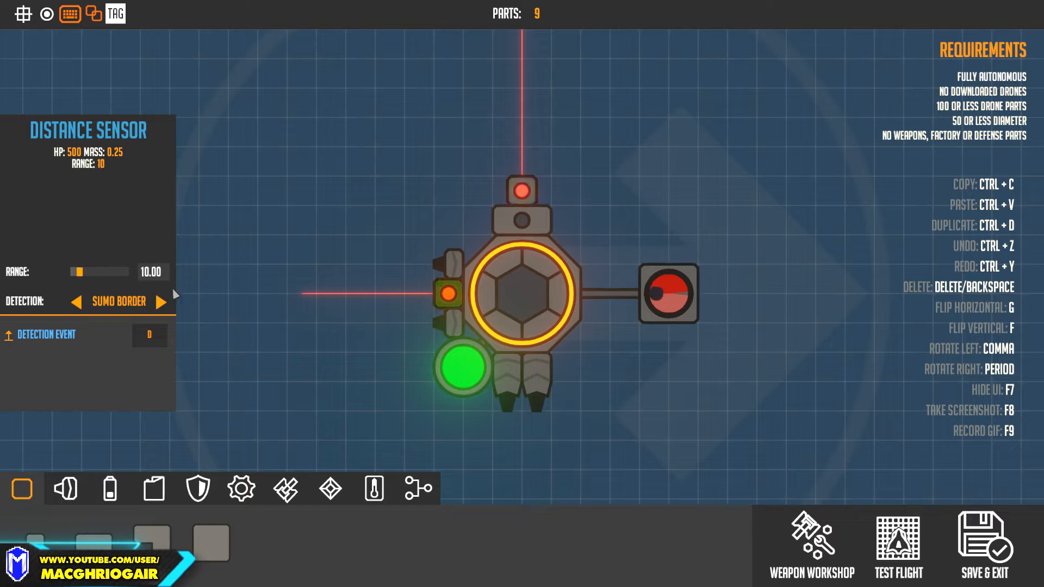
left_click_drag(79, 272, 93, 271)
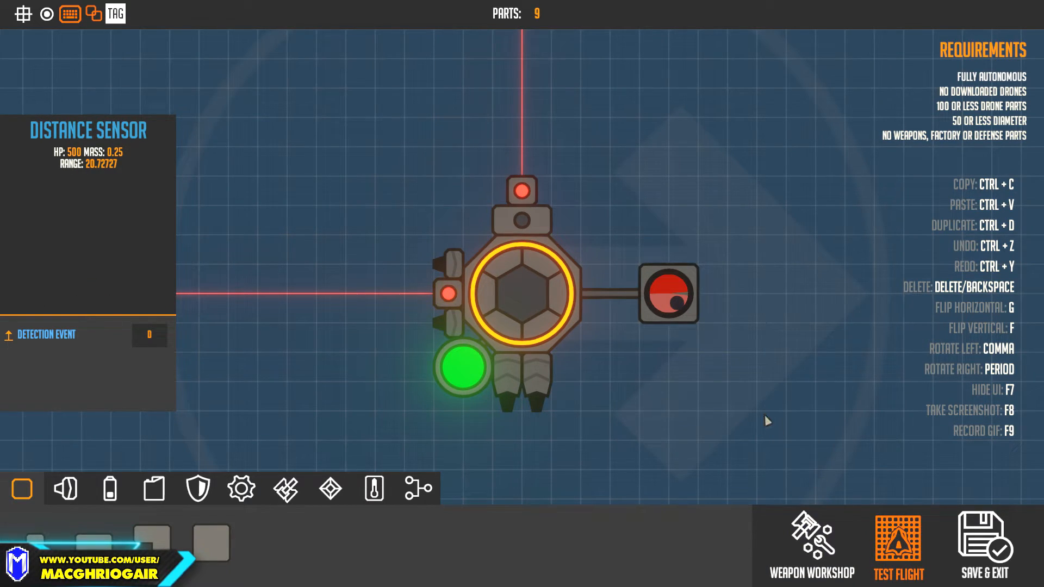
left_click(898, 546)
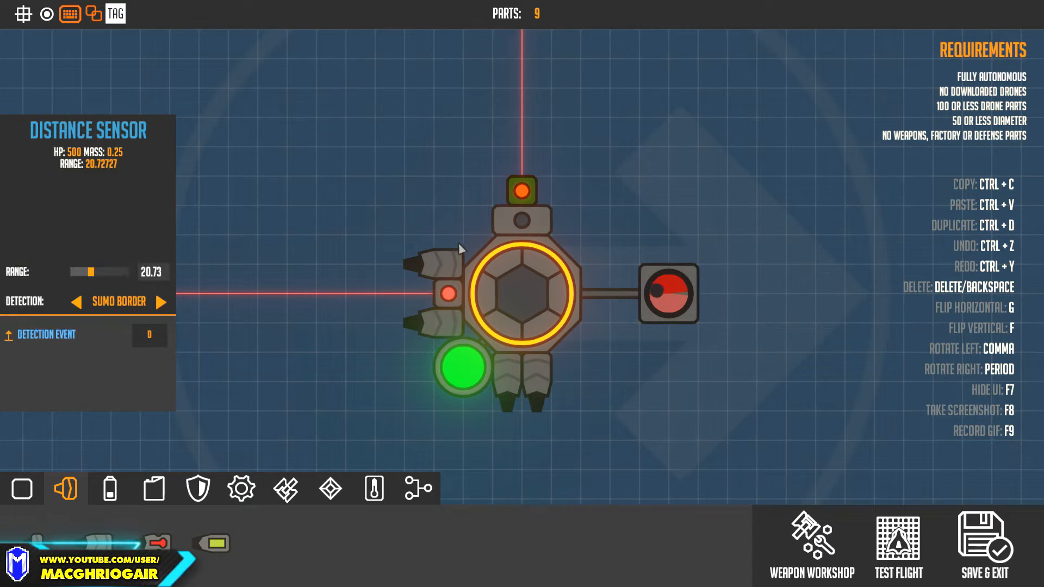
Step: Relocate the green fuel tank from the core's lower left to its upper right beside the top sensor
left_click(447, 294)
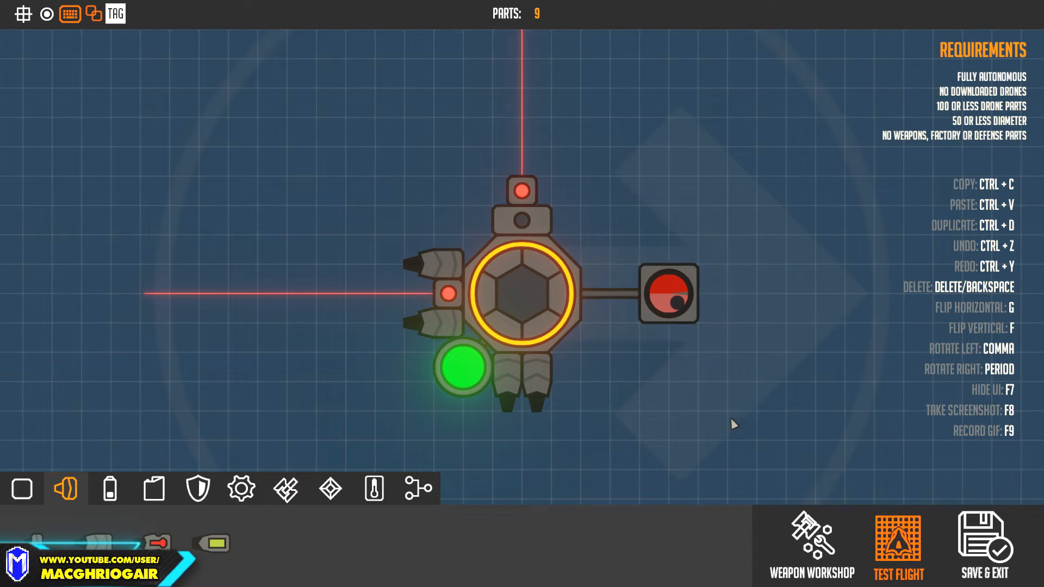
left_click(898, 546)
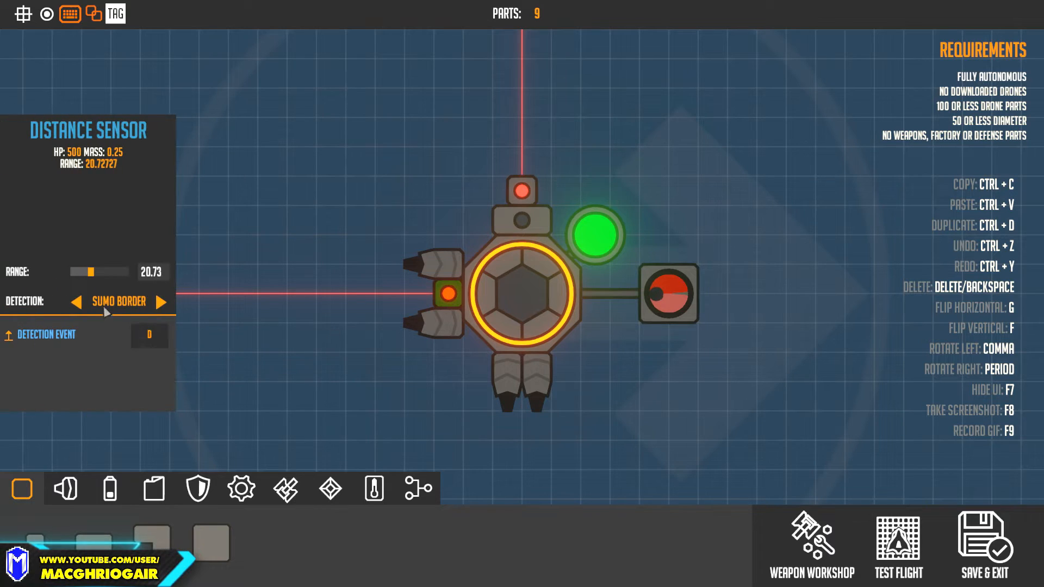
Step: Seat the fuel tank directly right of the core, pushing the tethered module farther outward
left_click_drag(99, 272, 84, 271)
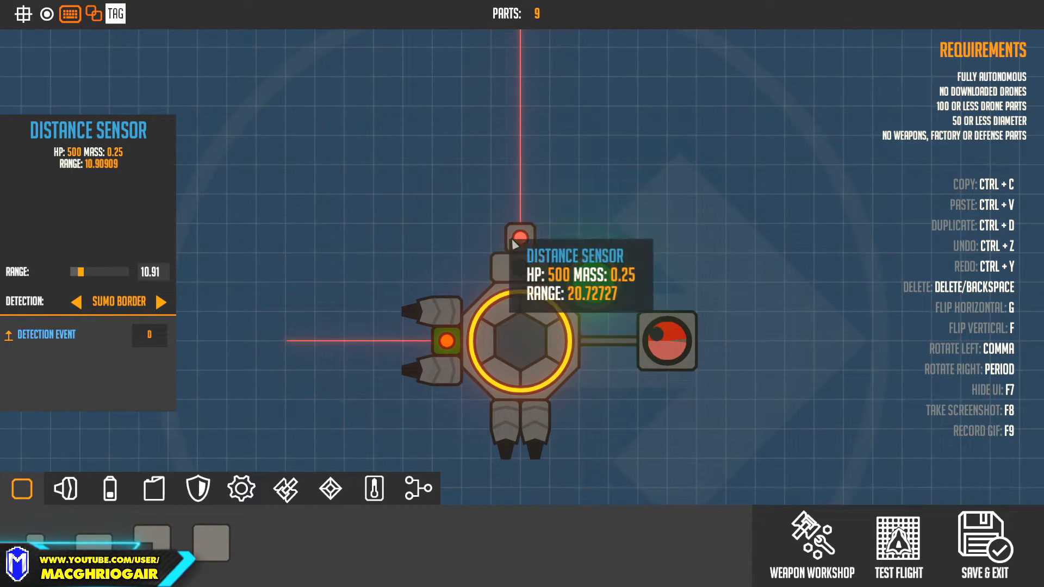
left_click(519, 228)
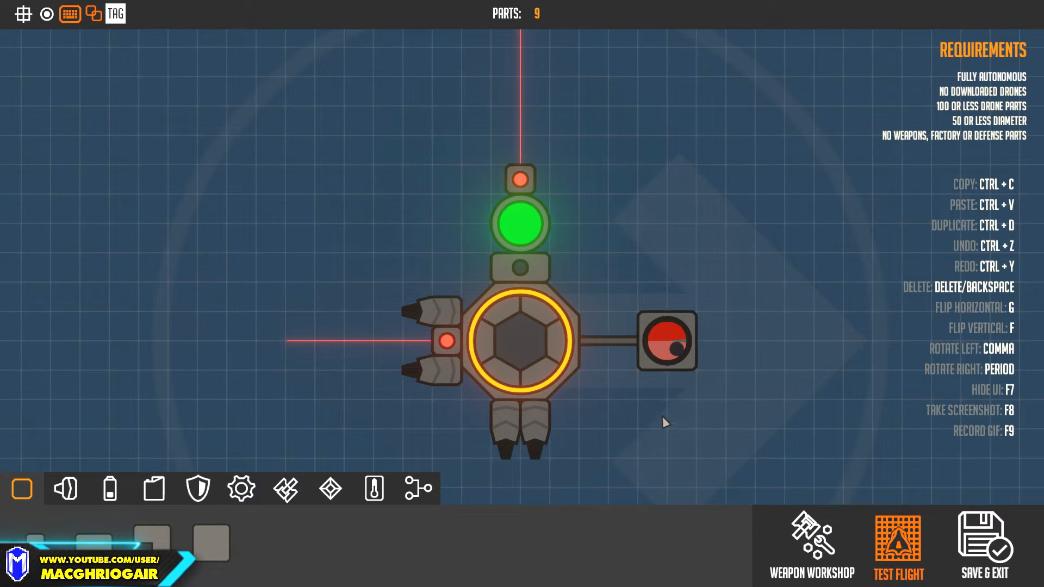
left_click(898, 545)
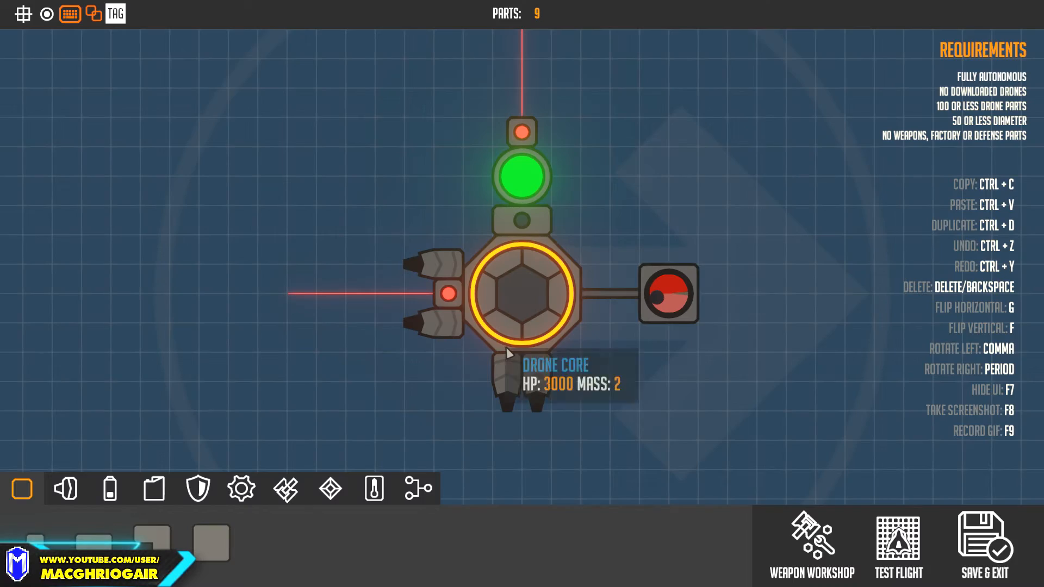
left_click_drag(523, 174, 582, 223)
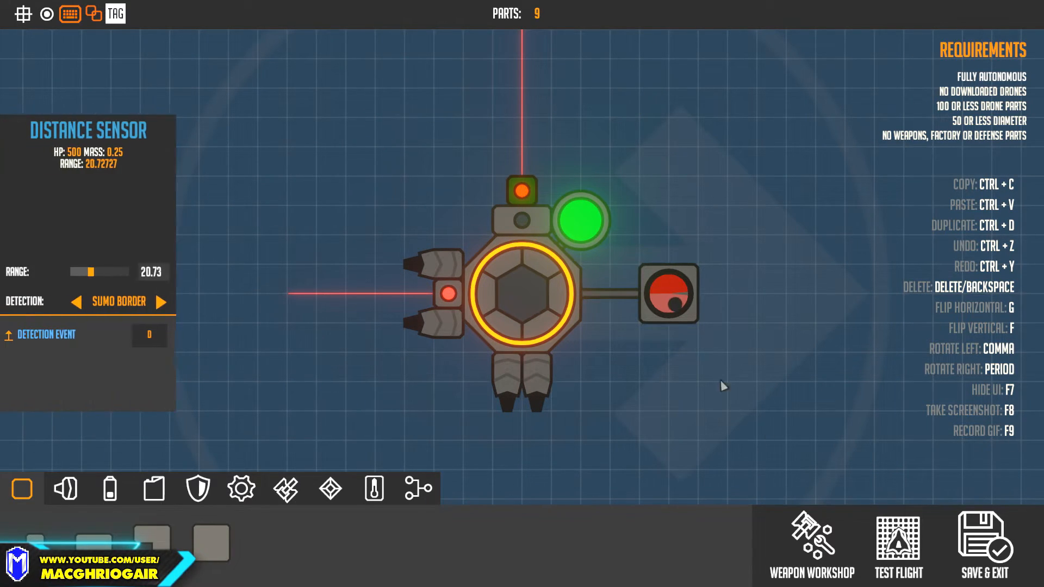
left_click(898, 545)
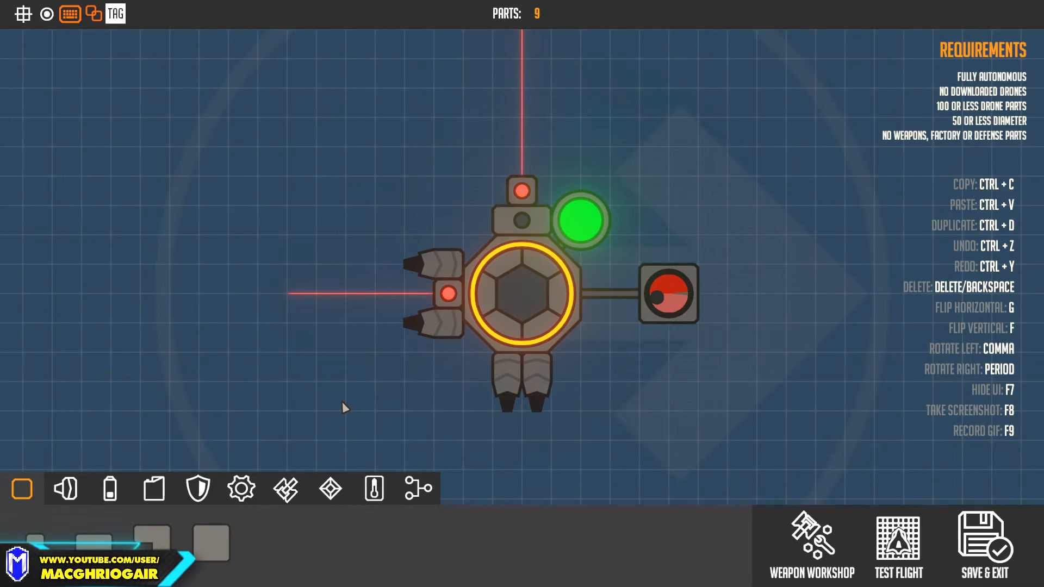
mouse_move(581, 217)
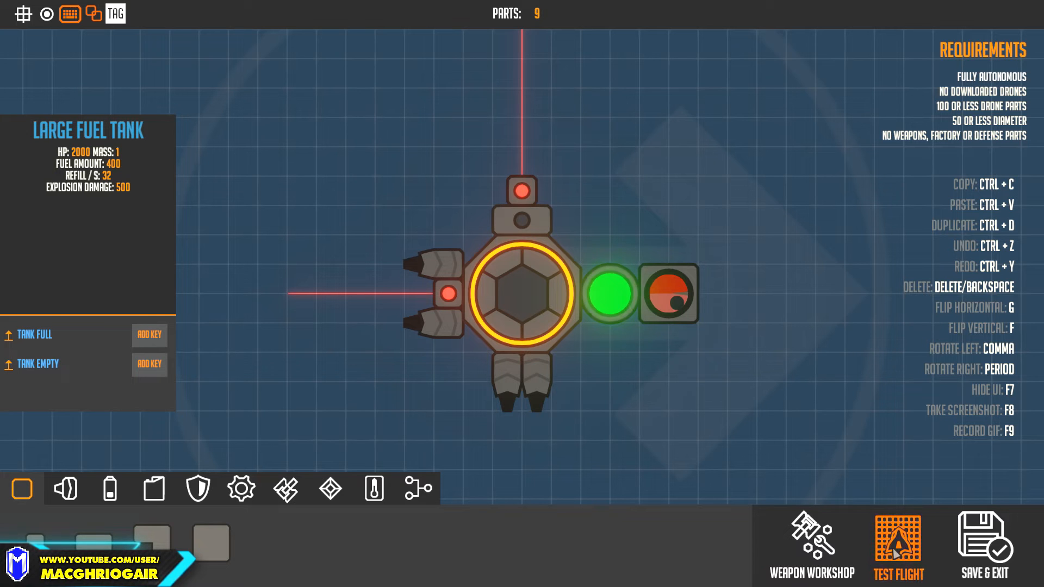
left_click(898, 546)
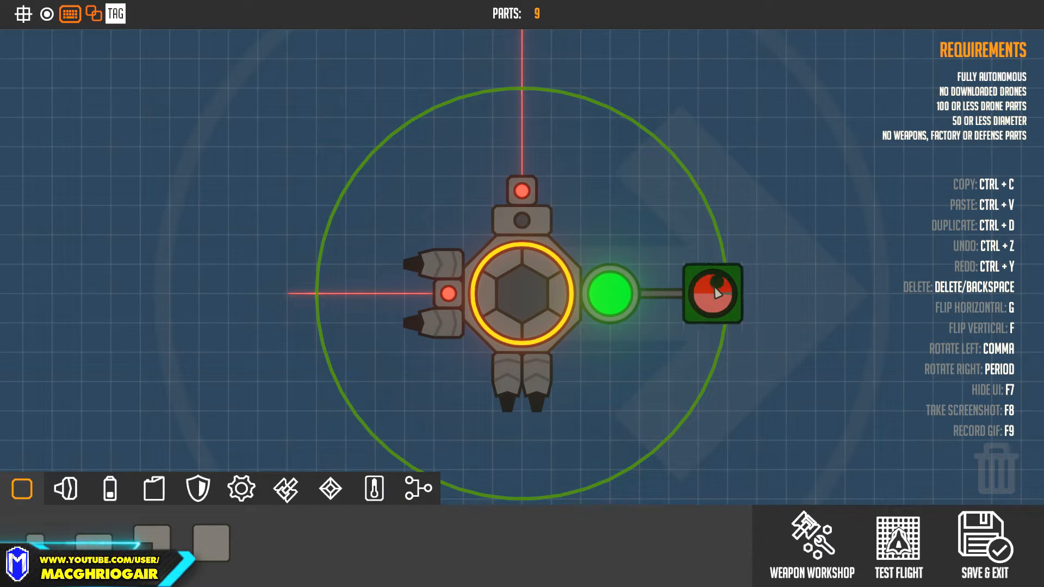
Step: Place a factory part from the gear category and delete it, clearing room for the radius-15 strength-50 magnet
left_click(330, 488)
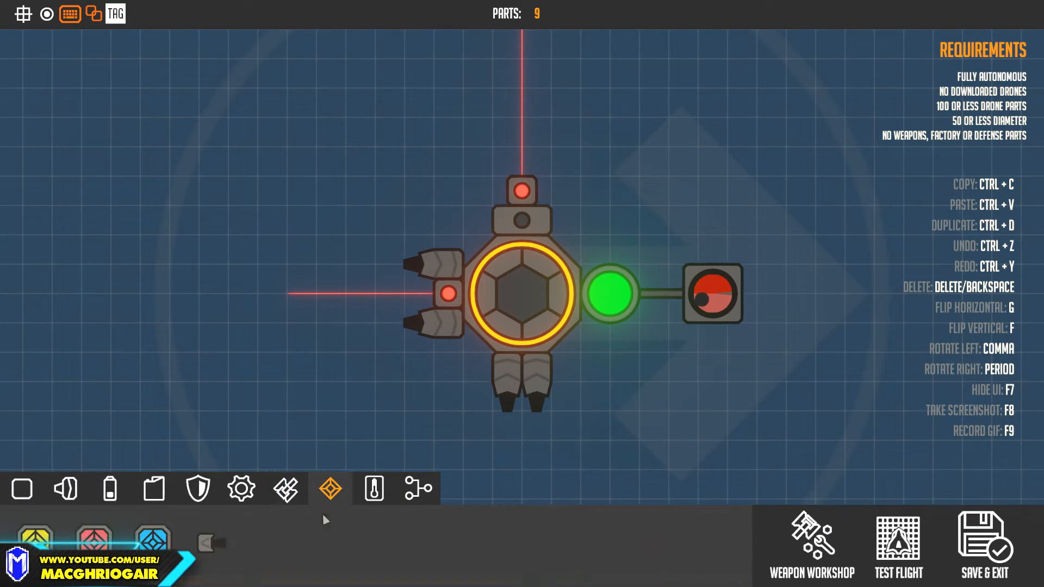
left_click(241, 488)
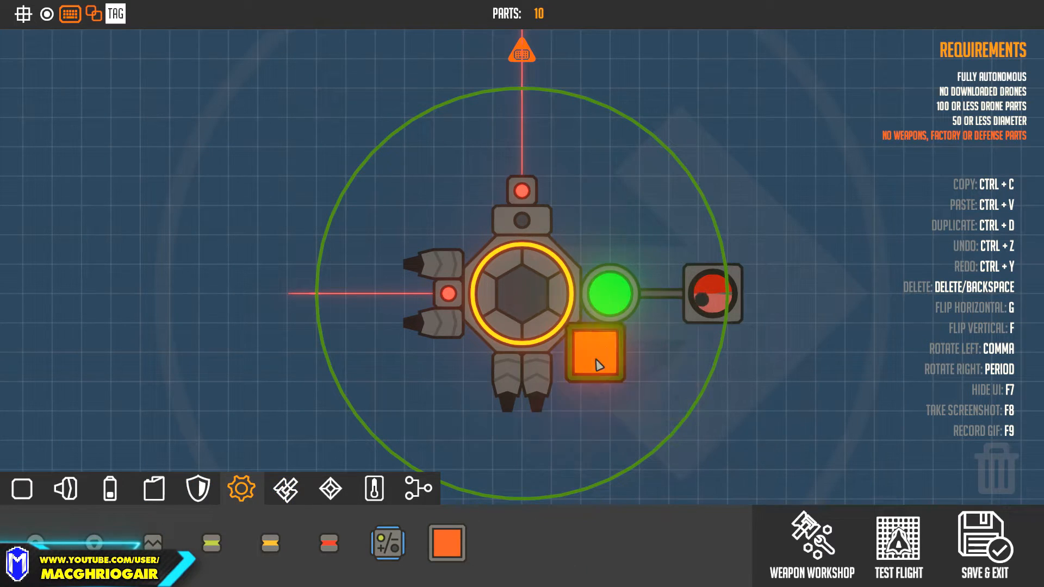
left_click(593, 352)
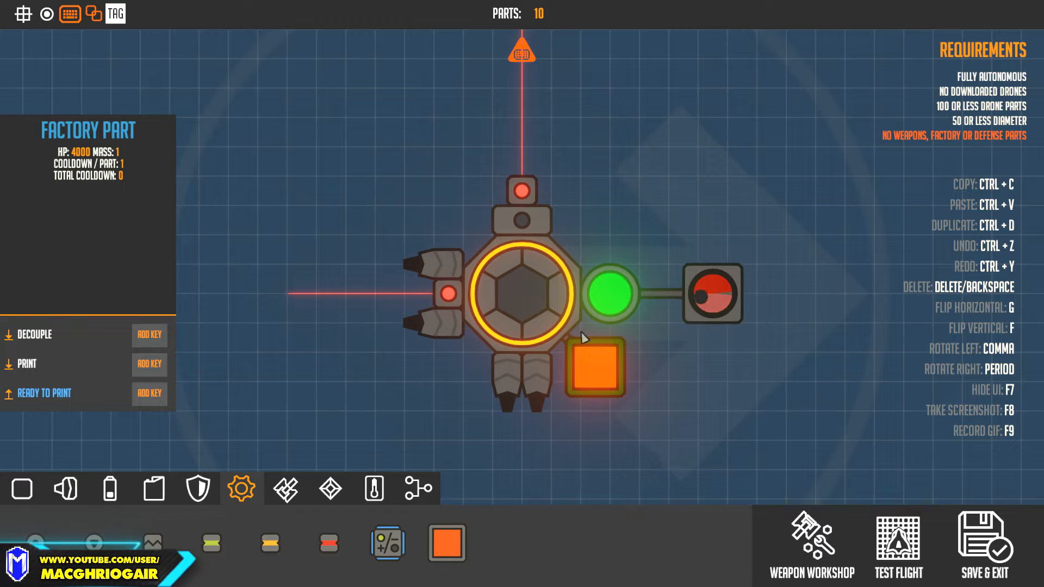
key("Delete")
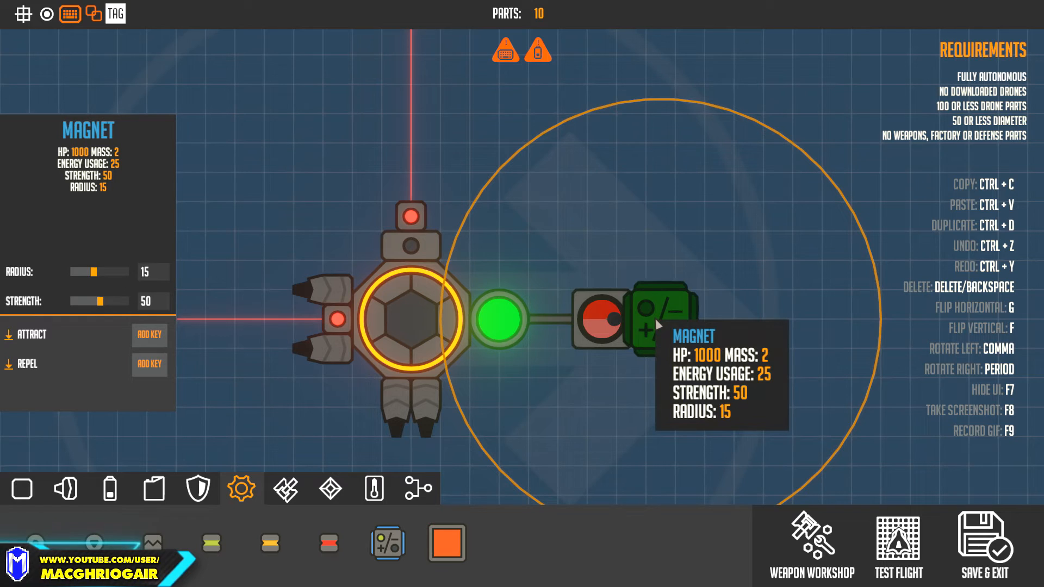
mouse_move(584, 382)
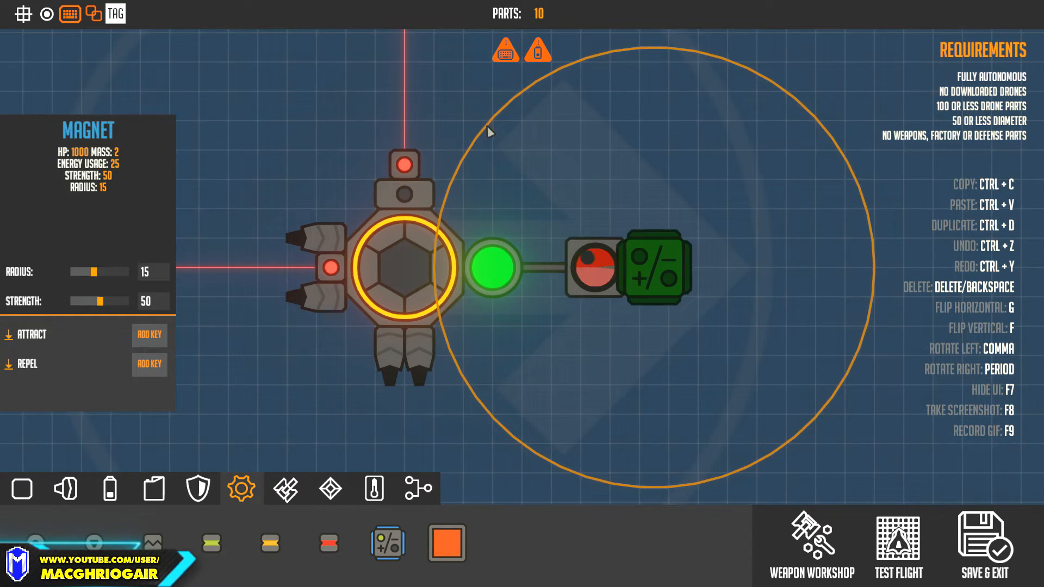
Step: Attach a spring connector between the tether and the module, extending the magnet assembly rightward
left_click(330, 488)
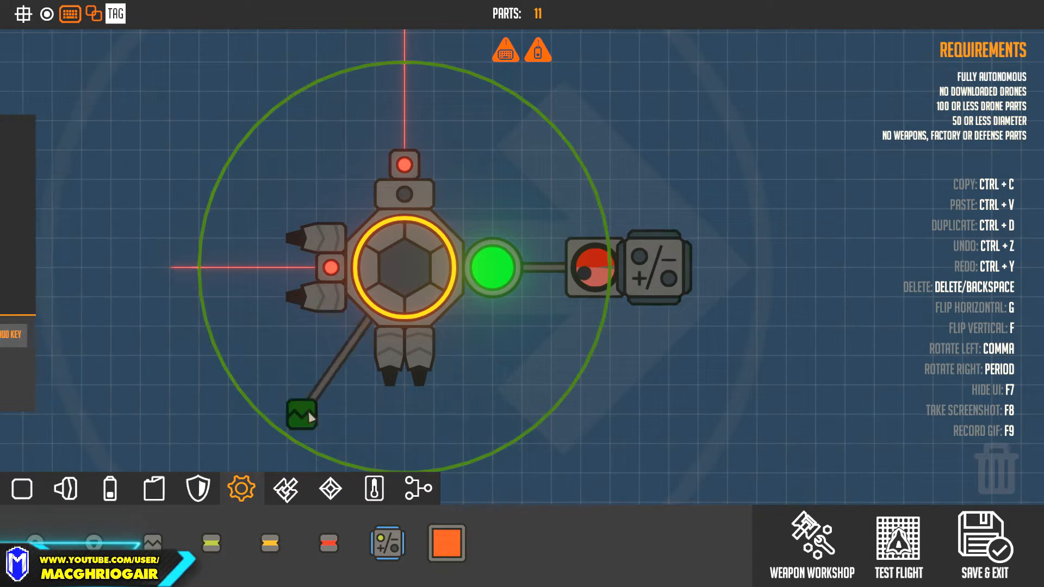
left_click_drag(302, 414, 551, 268)
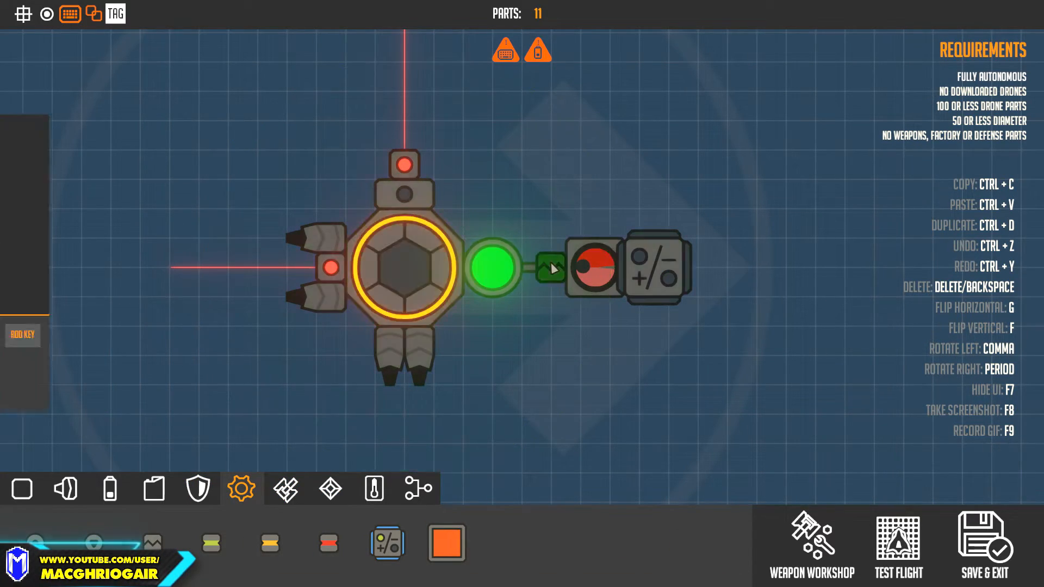
left_click(594, 266)
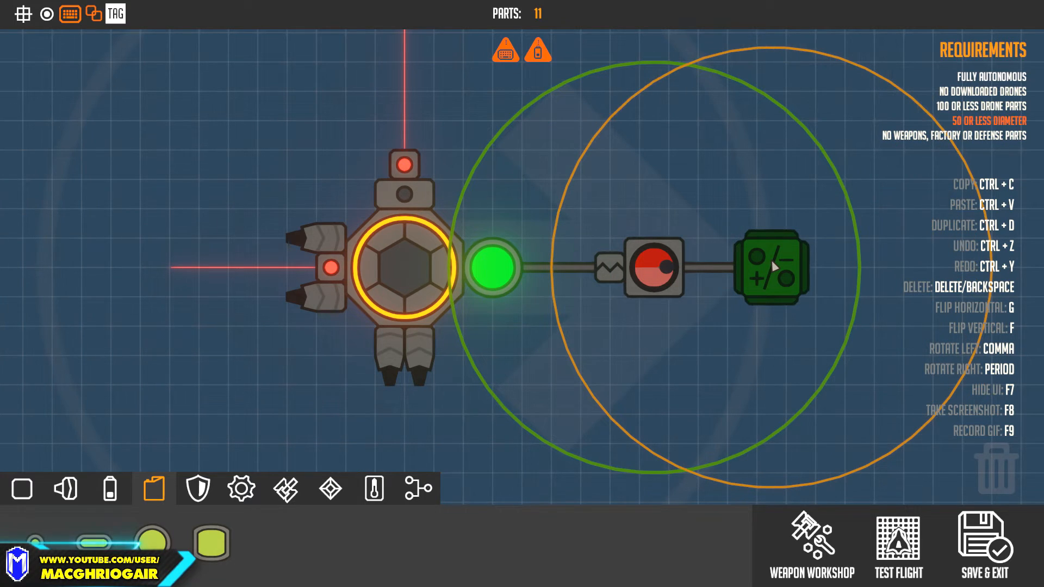
Step: Give the outer module a fuel tank and an enemy-detecting sensor at range 24, then browse batteries
left_click(699, 270)
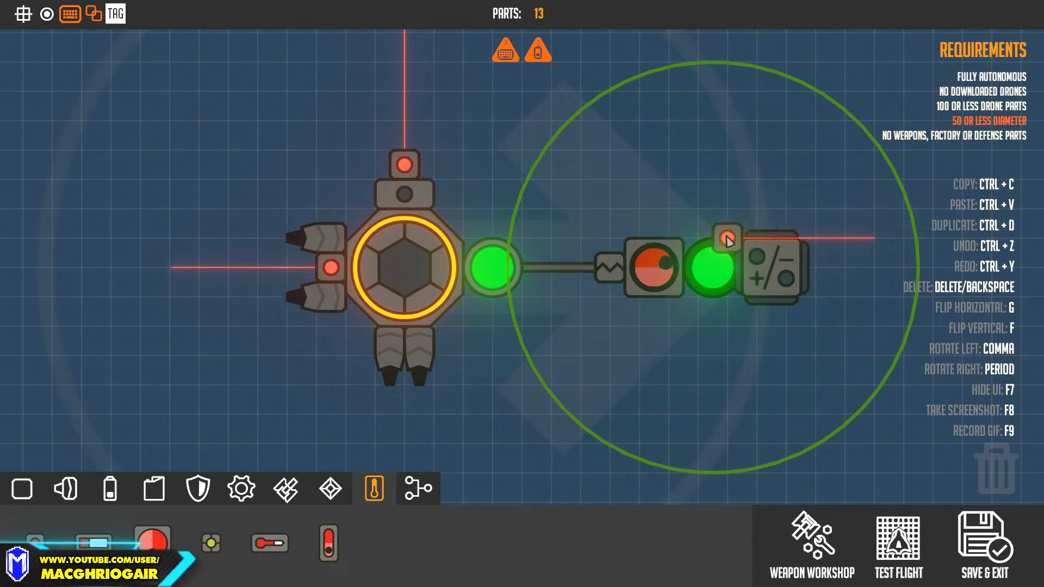
left_click(581, 267)
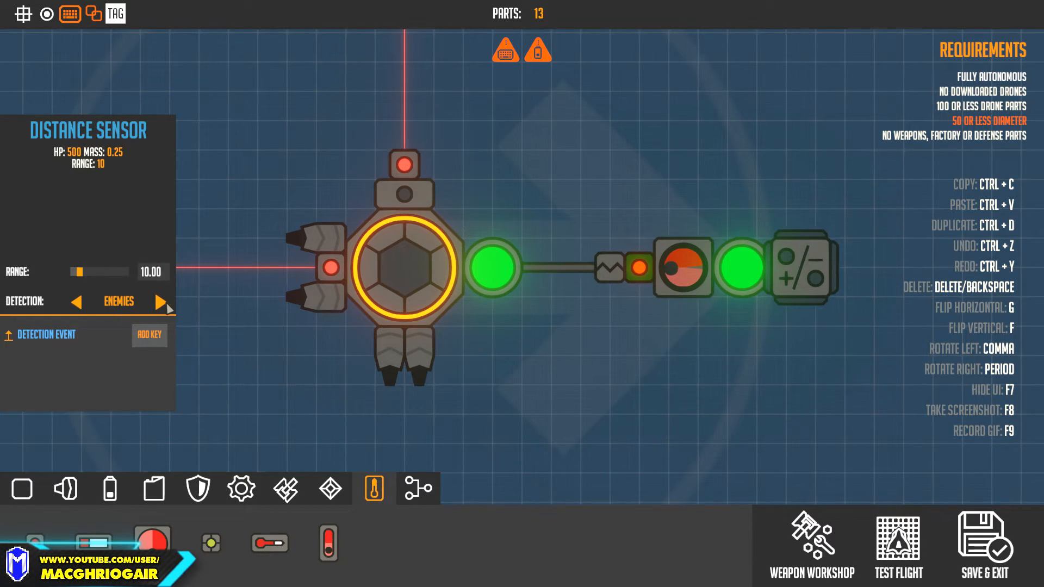
left_click_drag(81, 272, 89, 272)
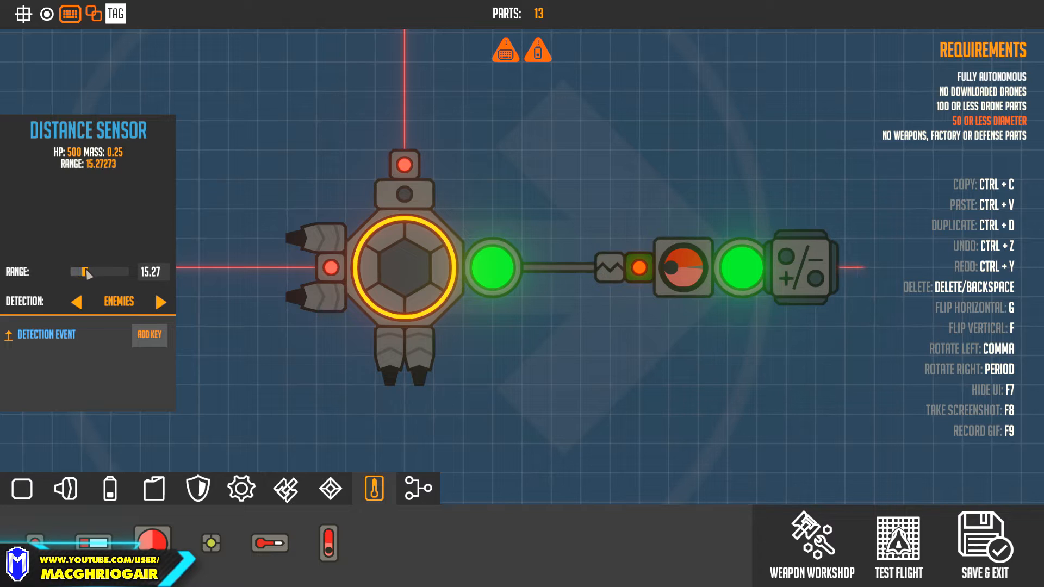
left_click_drag(86, 272, 93, 272)
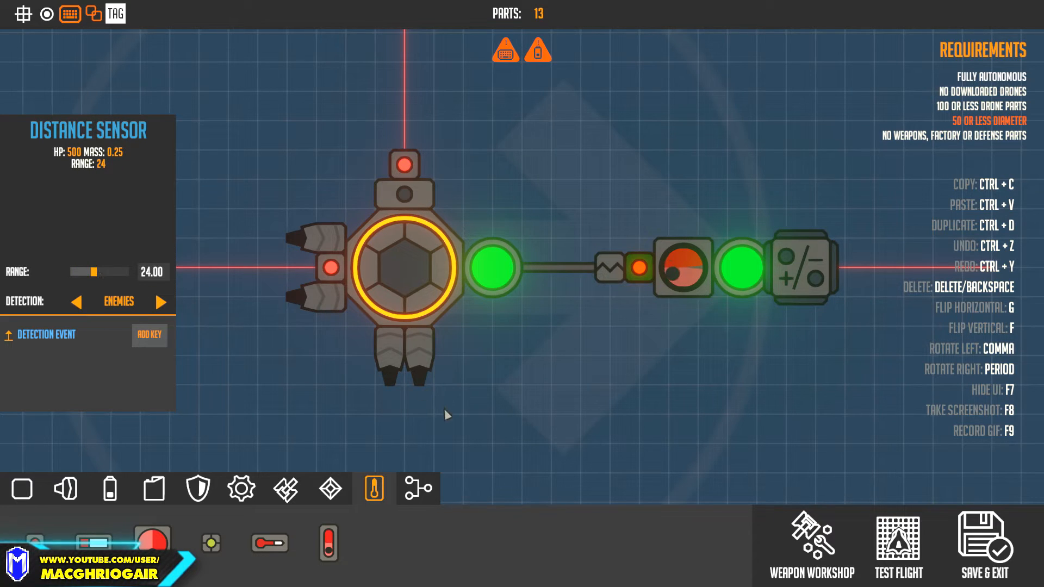
left_click(197, 489)
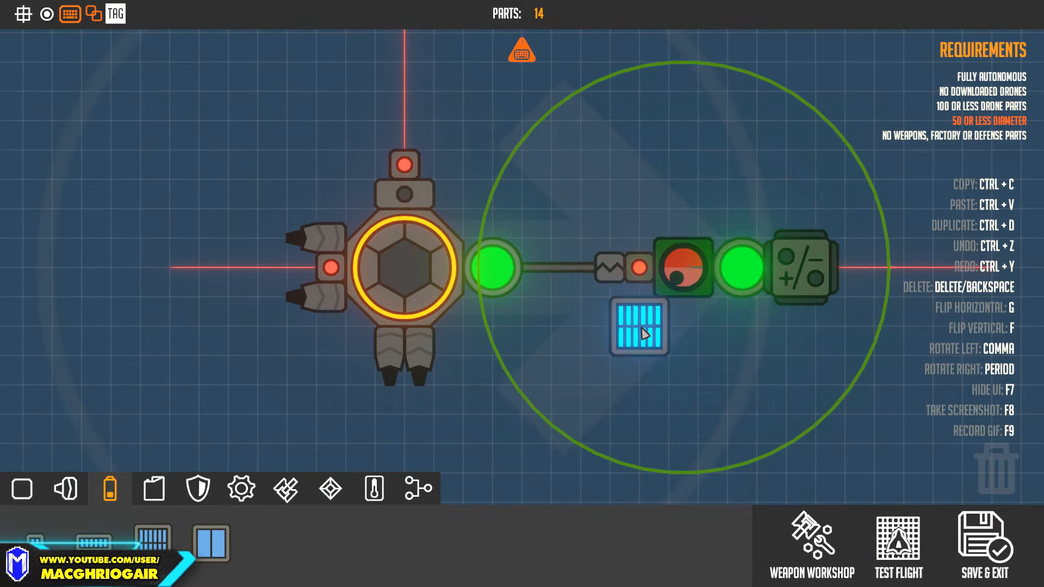
Step: Add a battery below the outer module and a jump thruster on its sensor block
left_click_drag(638, 327, 651, 268)
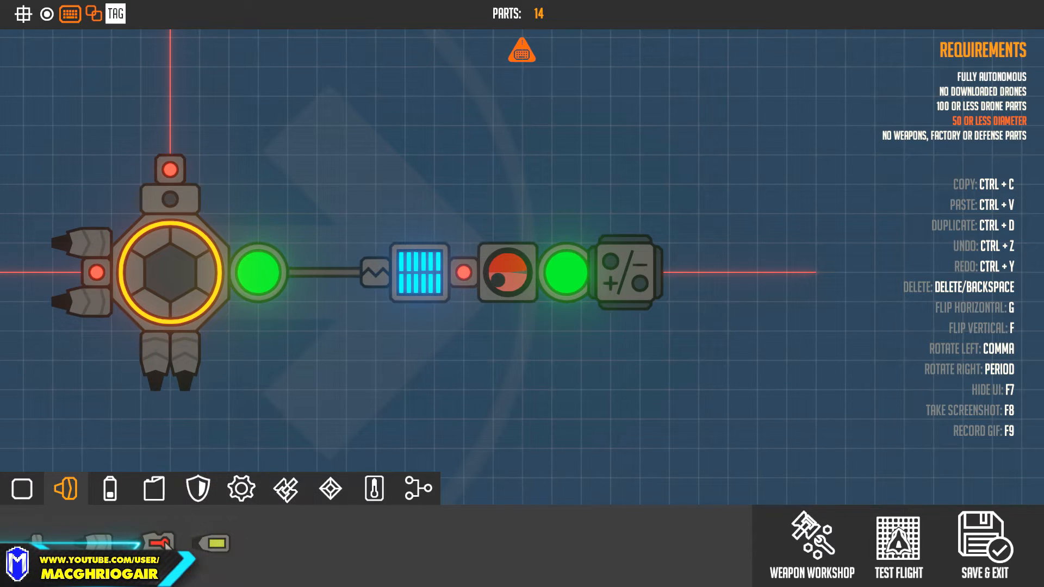
left_click(513, 323)
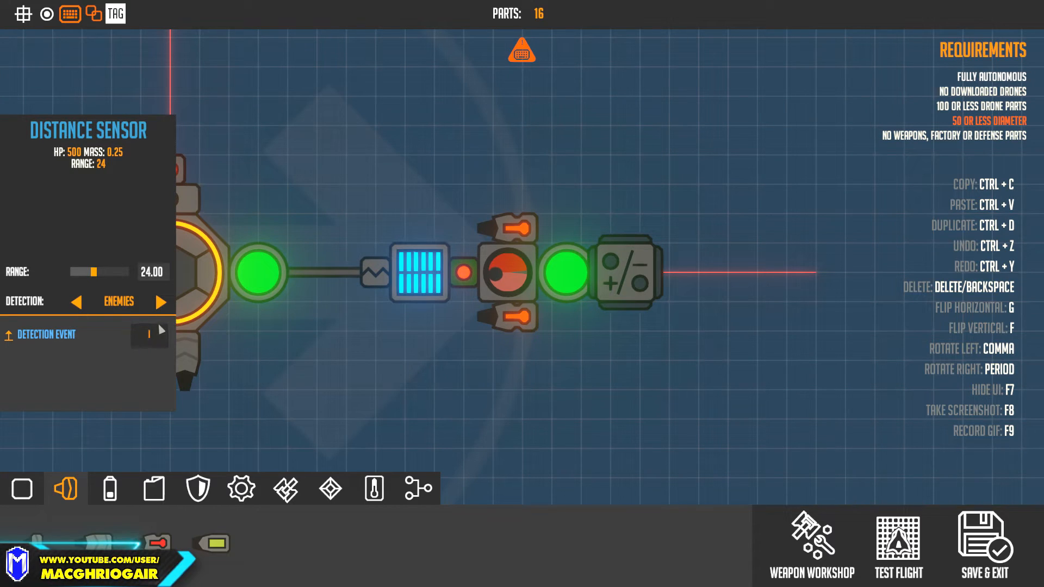
Step: Mount a thruster at the magnet module's left end beside the tether joint and grab another thruster
left_click(519, 323)
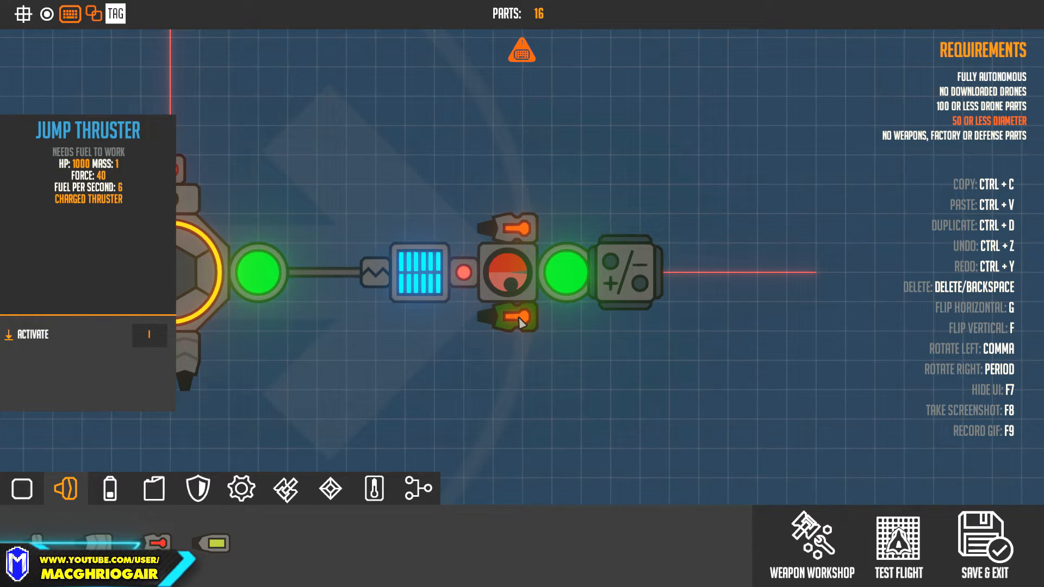
mouse_move(479, 363)
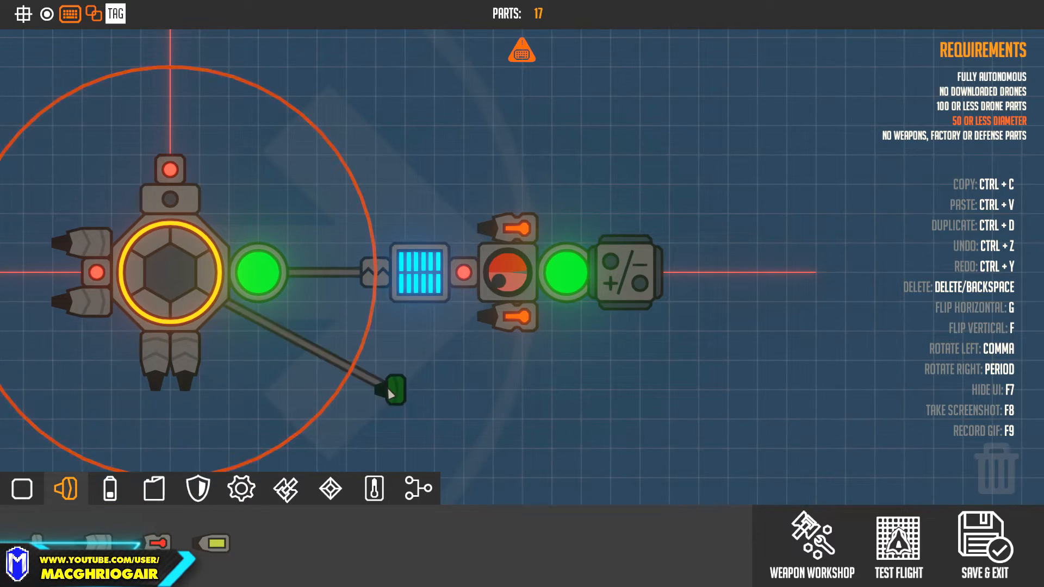
left_click_drag(392, 389, 483, 406)
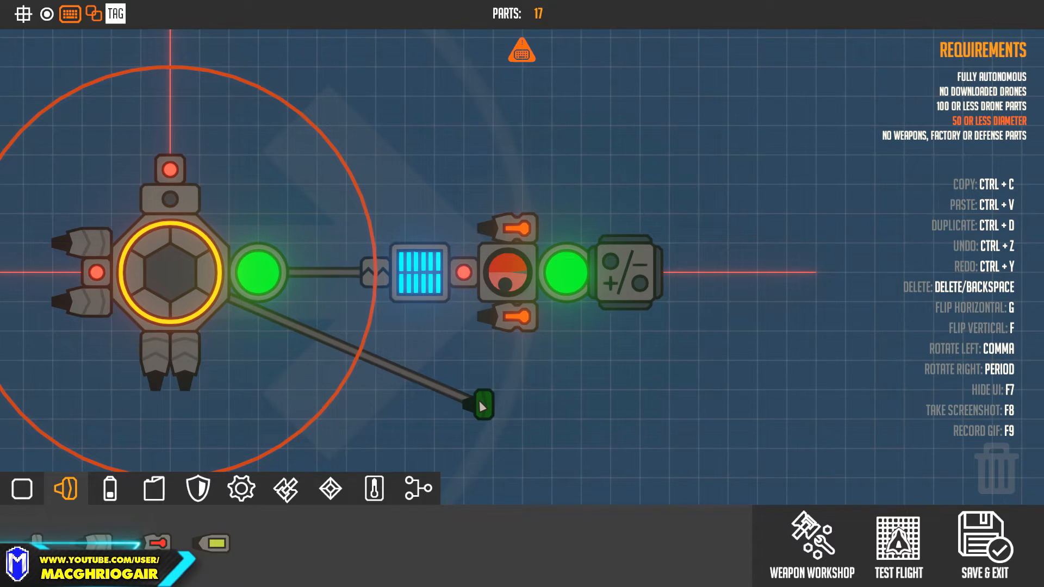
left_click_drag(479, 404, 449, 334)
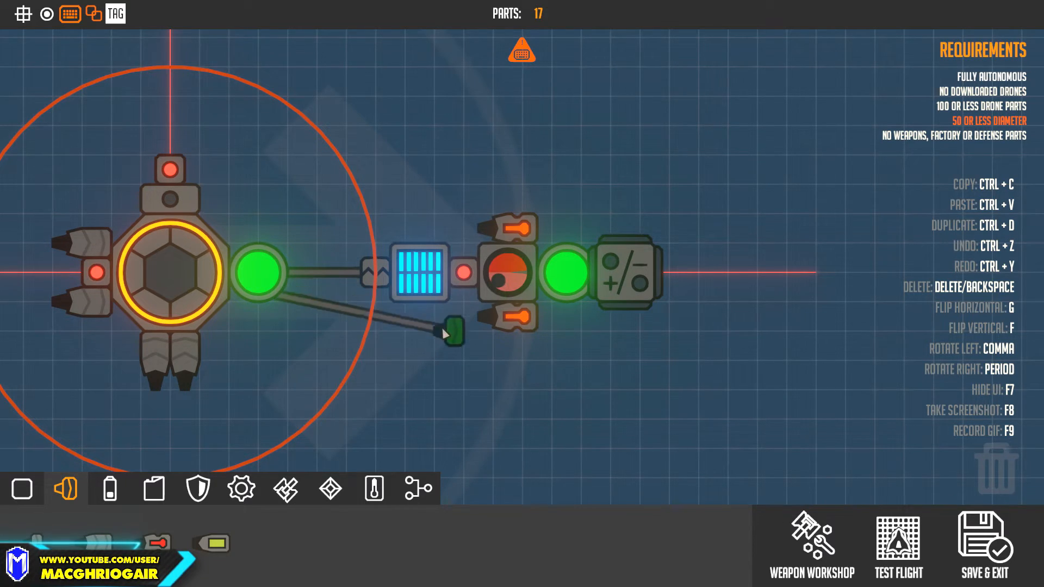
left_click(507, 272)
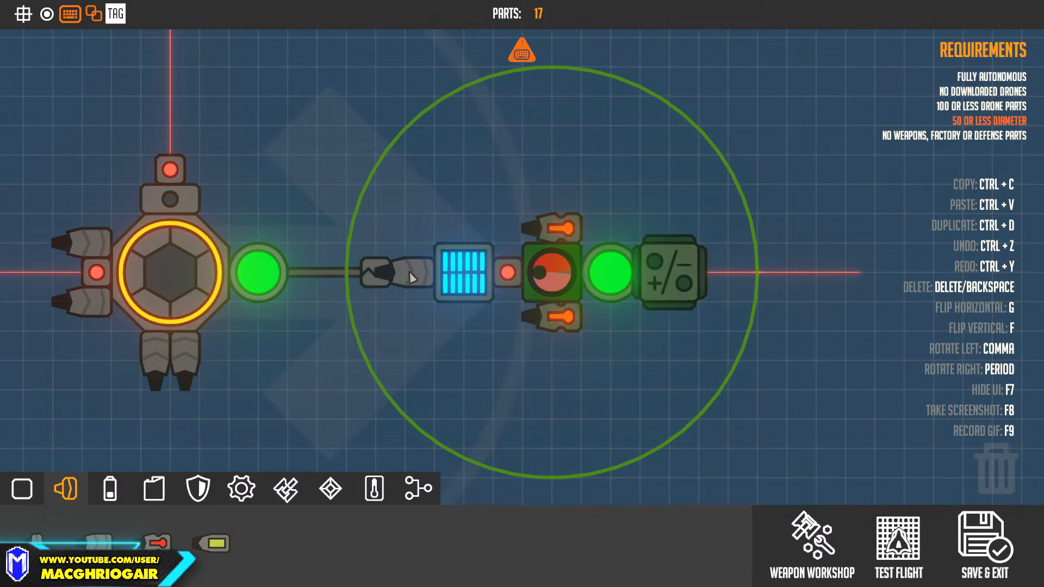
left_click(390, 273)
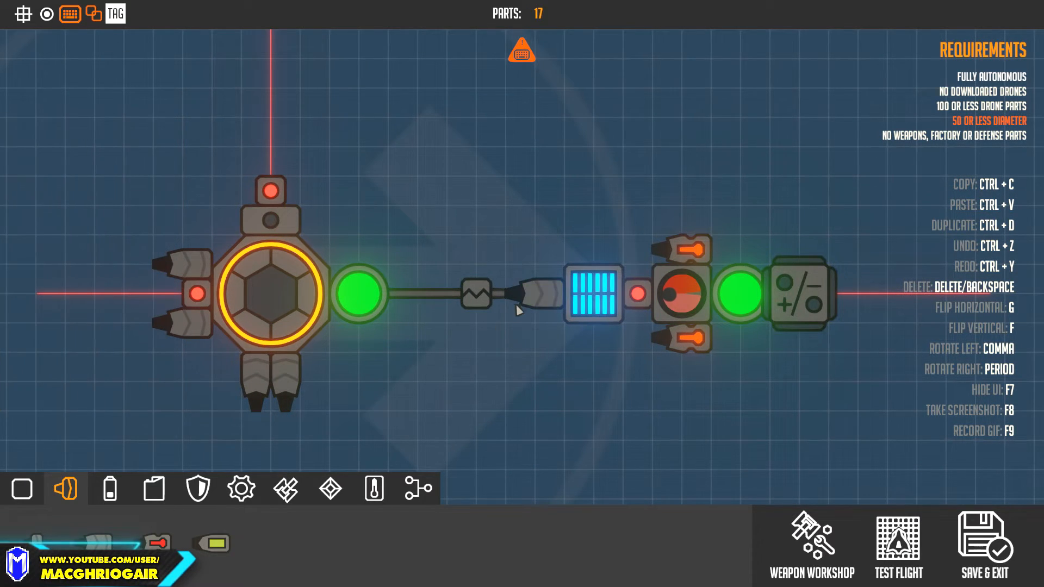
left_click(477, 294)
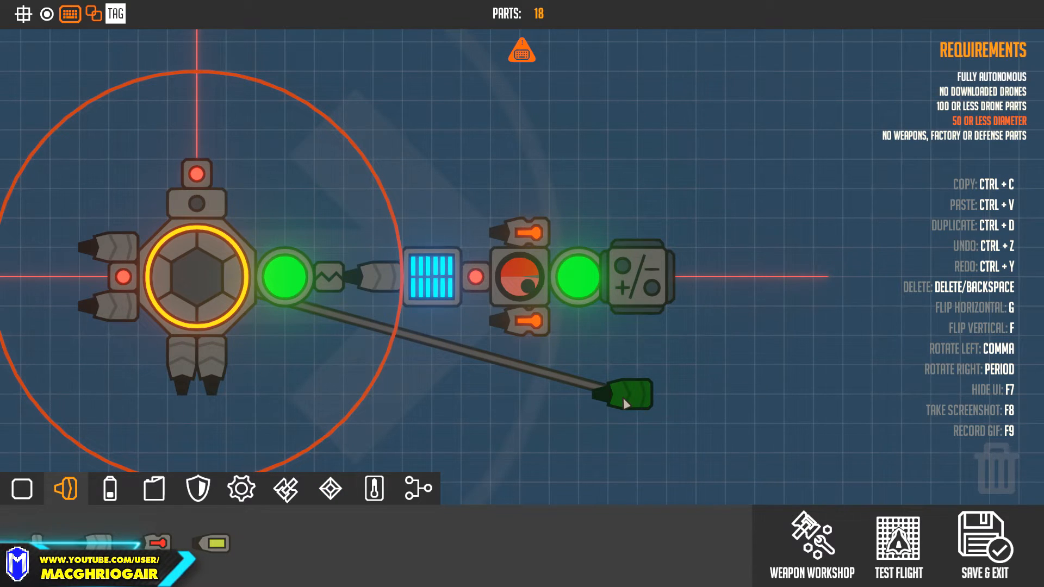
Step: Discard the spare thruster, tuck the magnet module below-right of the core, and add thrusters above and below the magnet
key("delete")
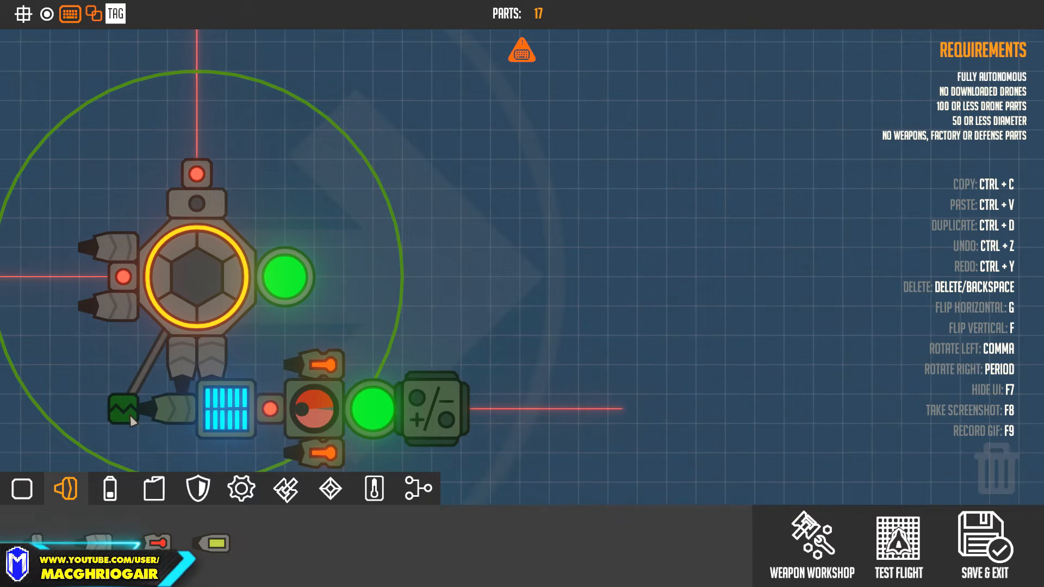
left_click_drag(134, 419, 250, 362)
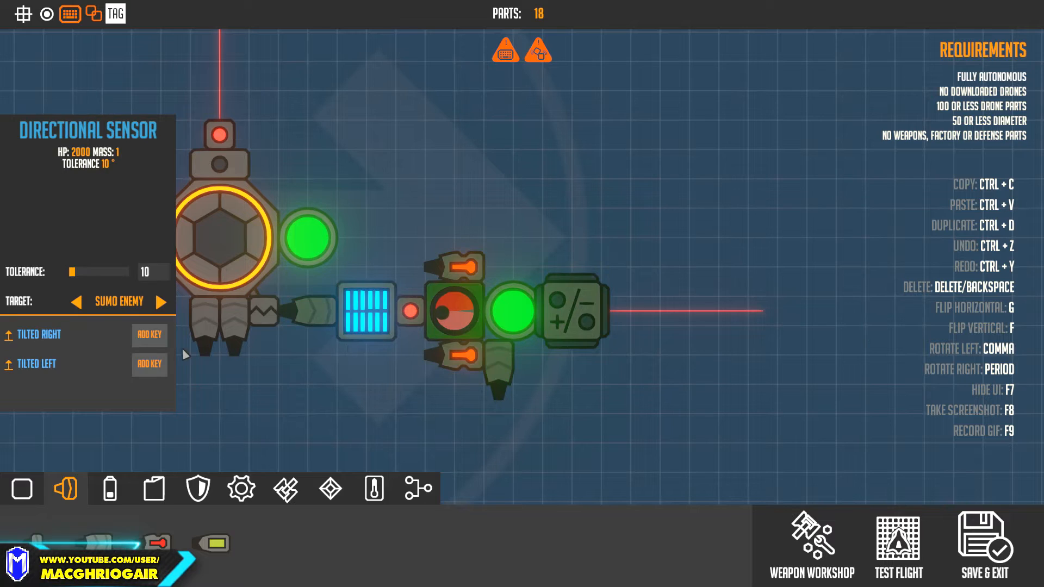
left_click(149, 335)
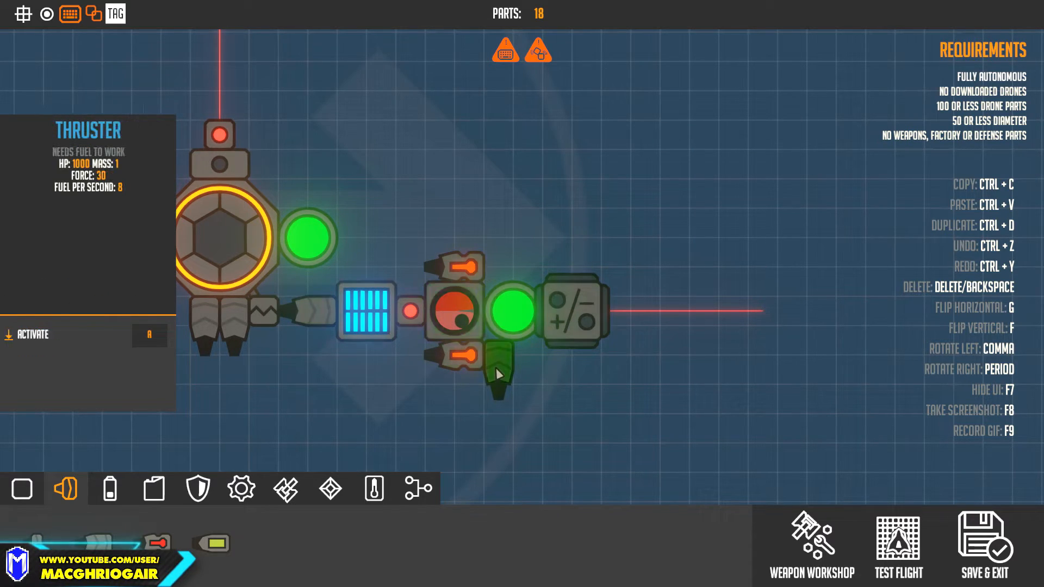
left_click(149, 335)
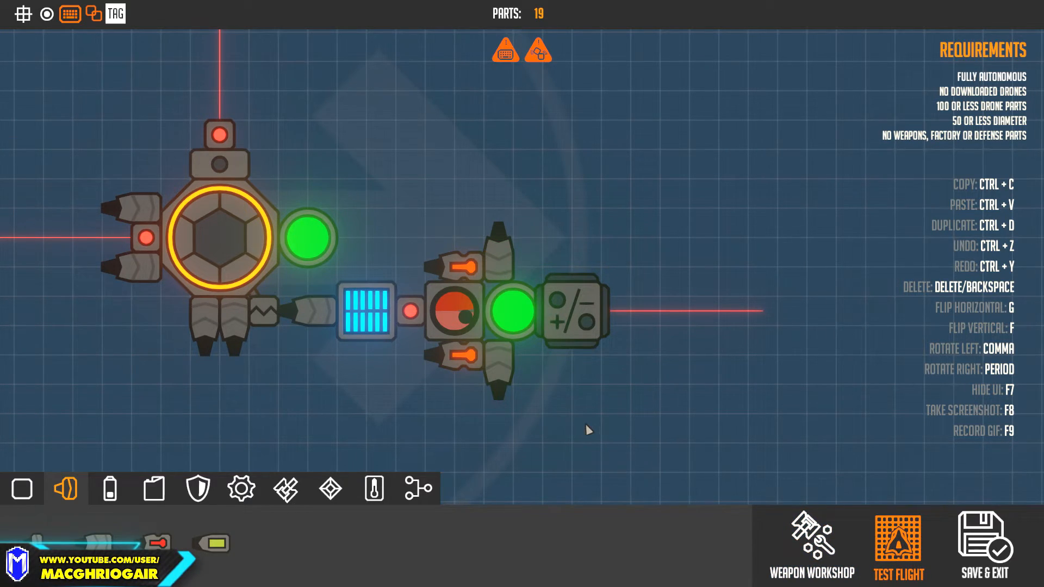
Step: Spread the core's downward thrusters to its lower corners firing on W, then save and exit the editor
left_click(898, 555)
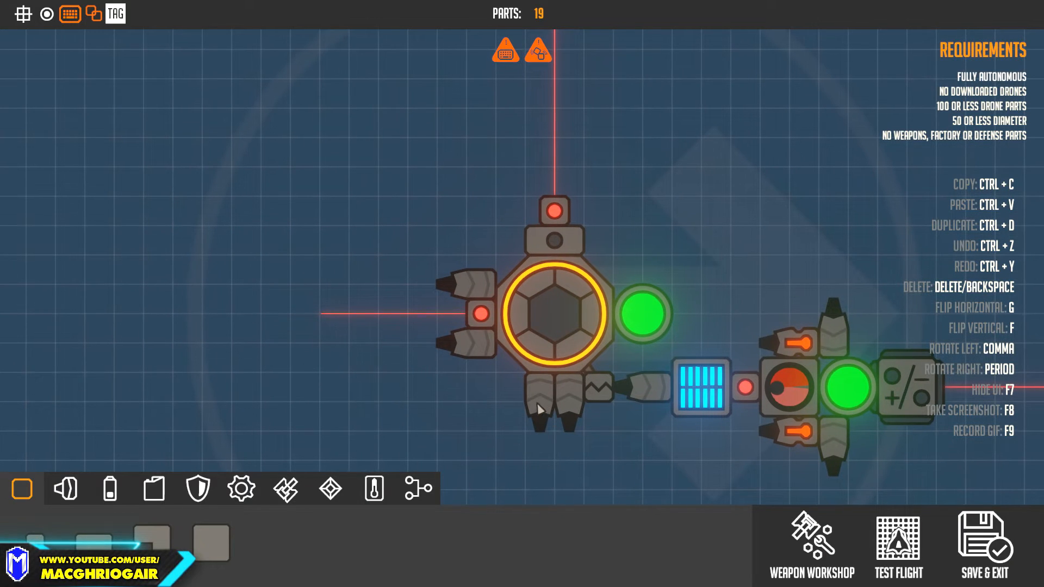
left_click(462, 389)
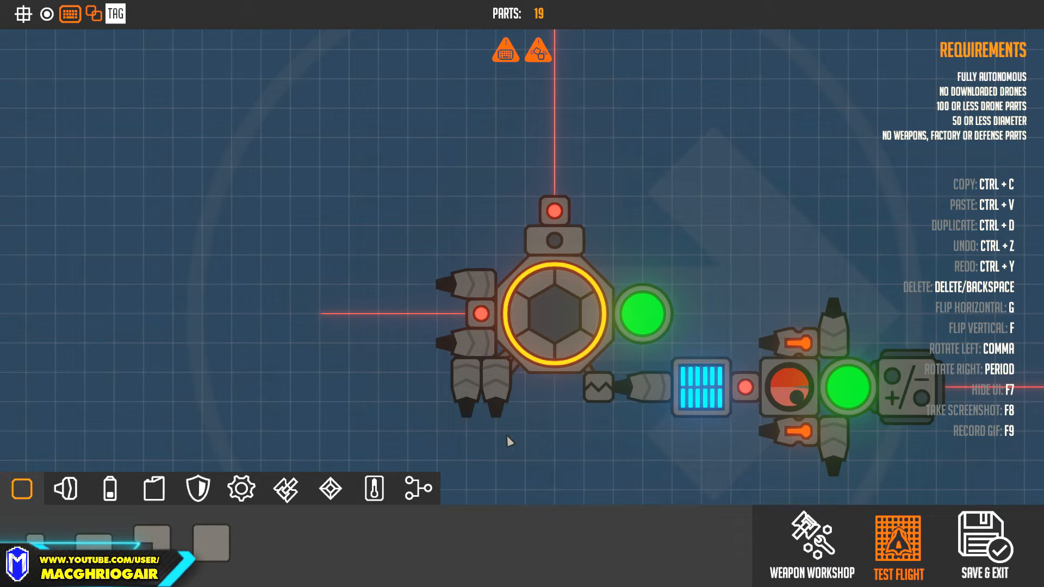
left_click(898, 547)
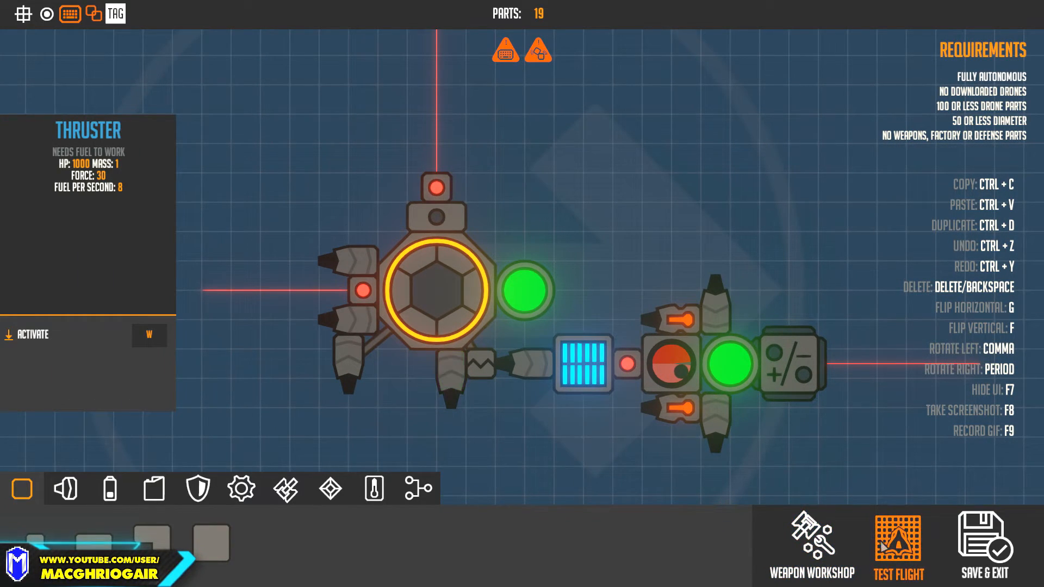
left_click(898, 546)
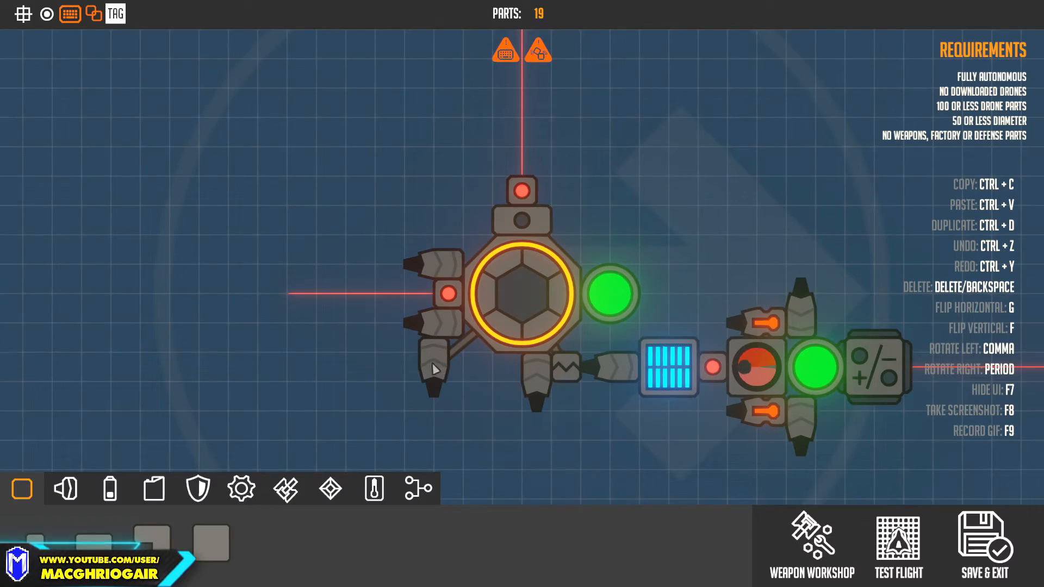
left_click(436, 369)
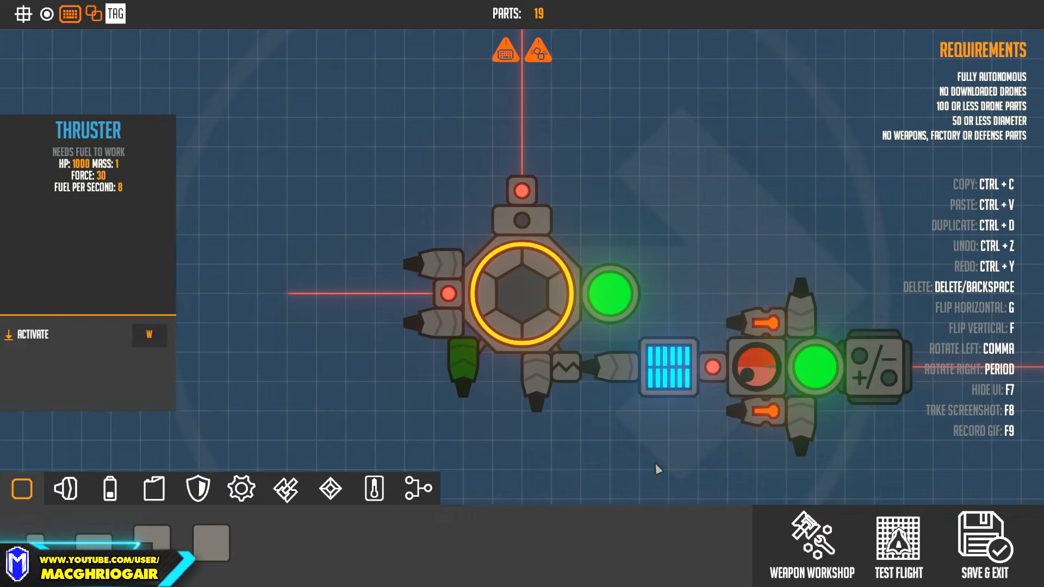
left_click(899, 545)
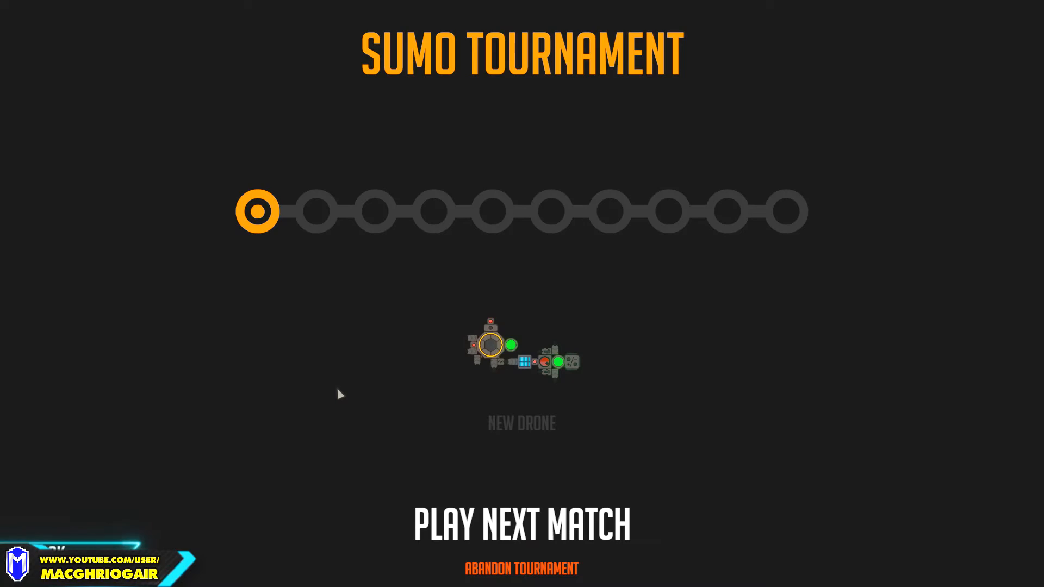
Step: Start the first of ten Sumo Tournament matches with the saved drone
left_click(521, 525)
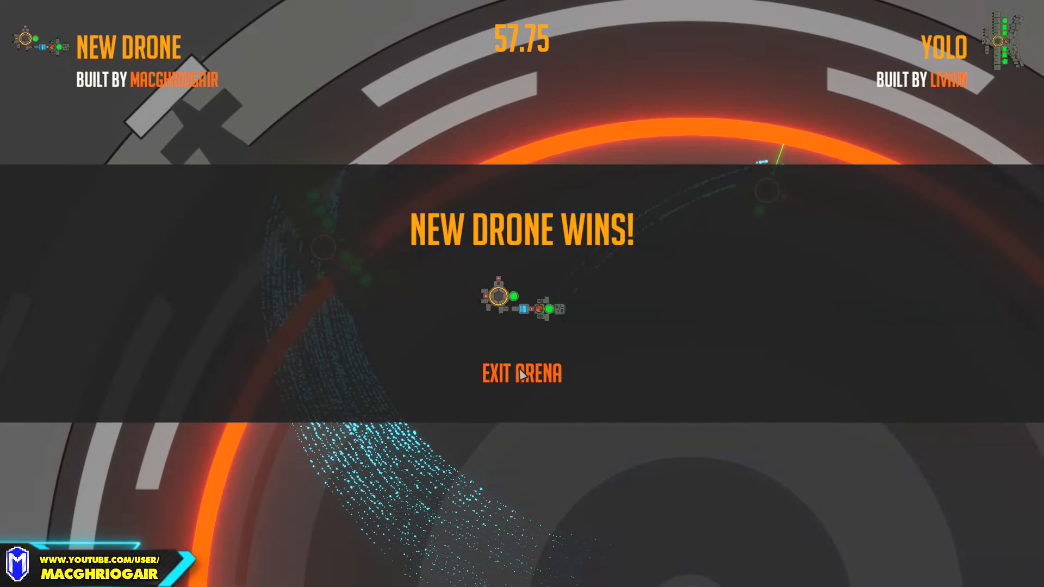
Step: Leave the sumo arena after the win and return to My Drones
left_click(522, 374)
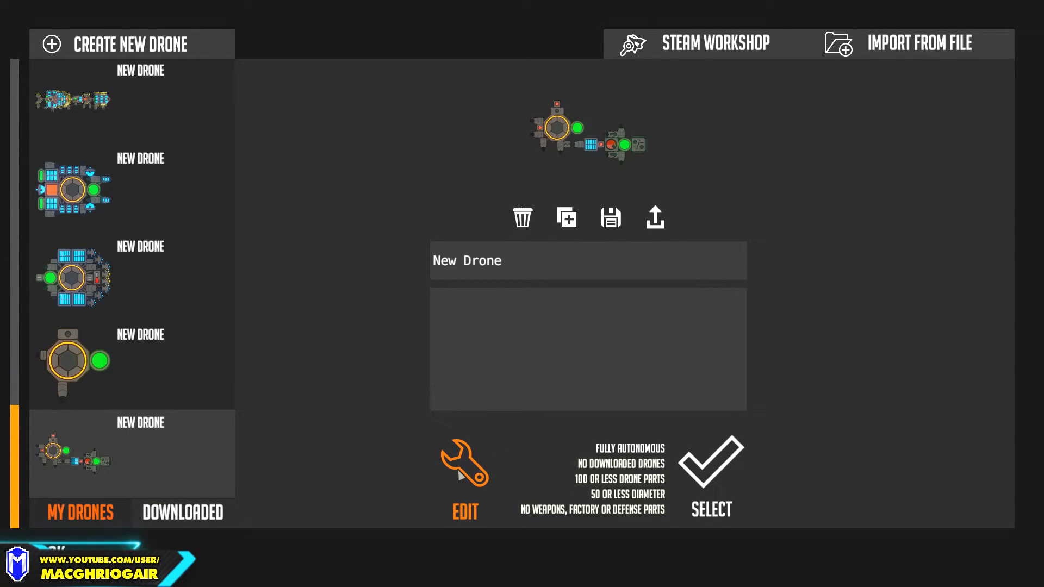
Step: Reopen the selected 19-part sumo drone in the drone editor
left_click(464, 464)
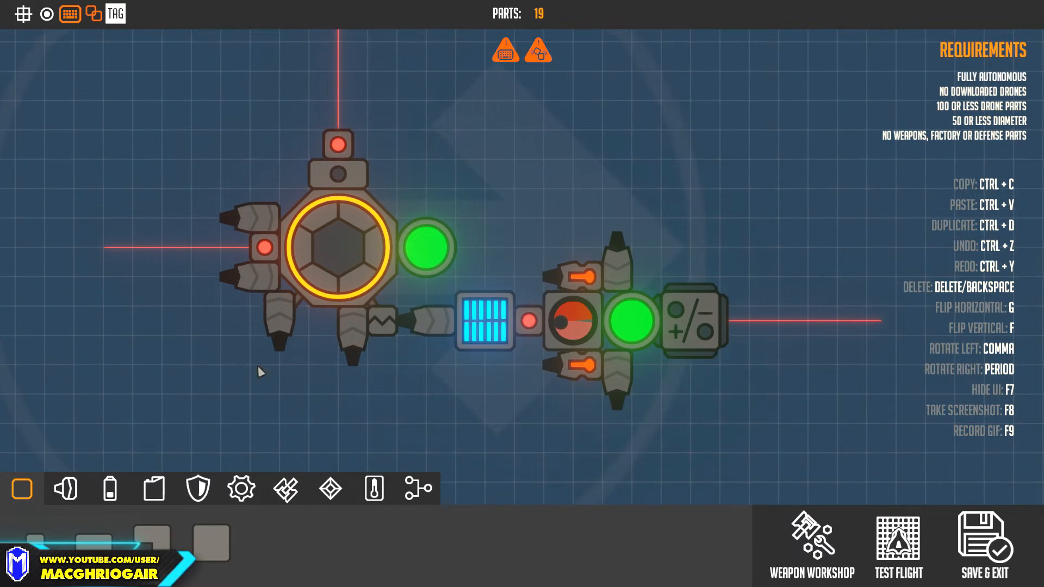
left_click(569, 321)
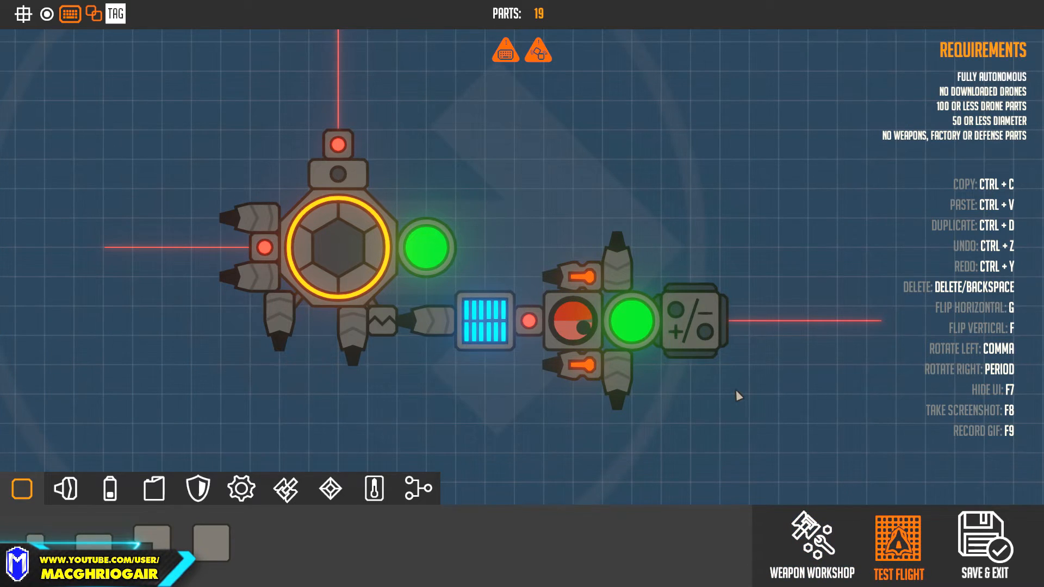
left_click(898, 557)
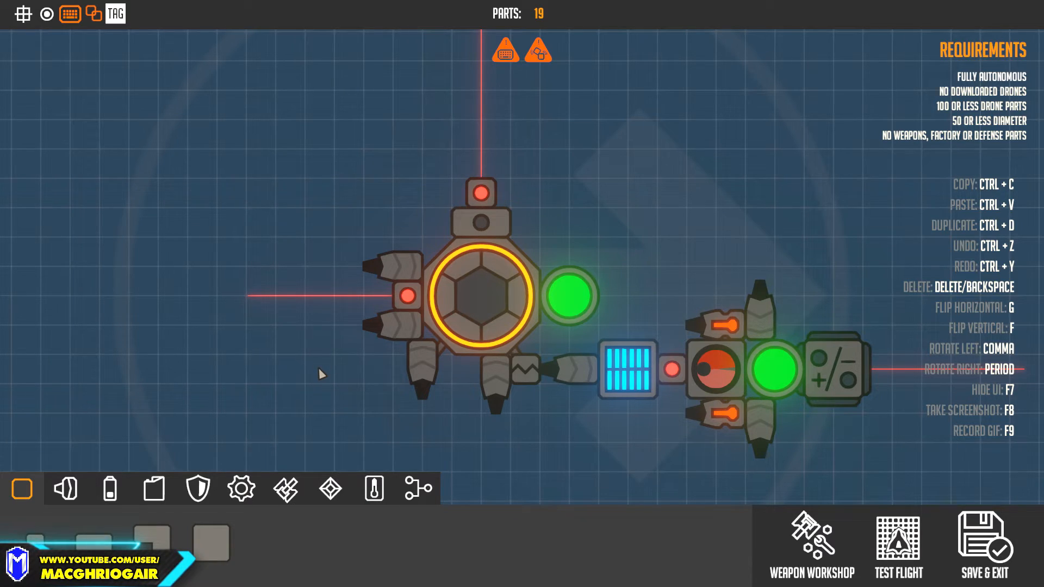
mouse_move(373, 355)
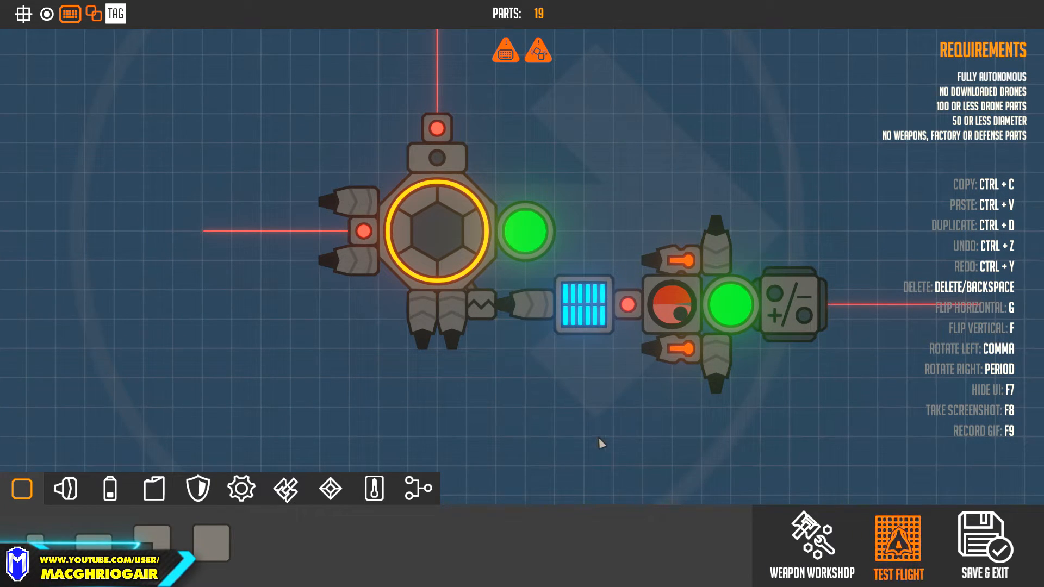
Step: Relocate the tethered magnet module and attach it on top of the core
left_click(897, 546)
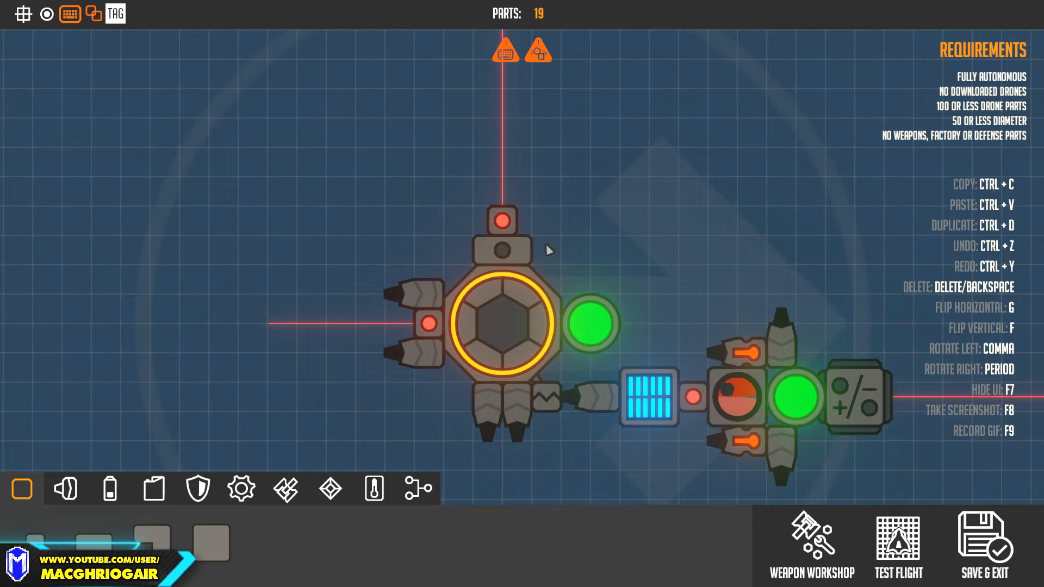
mouse_move(576, 391)
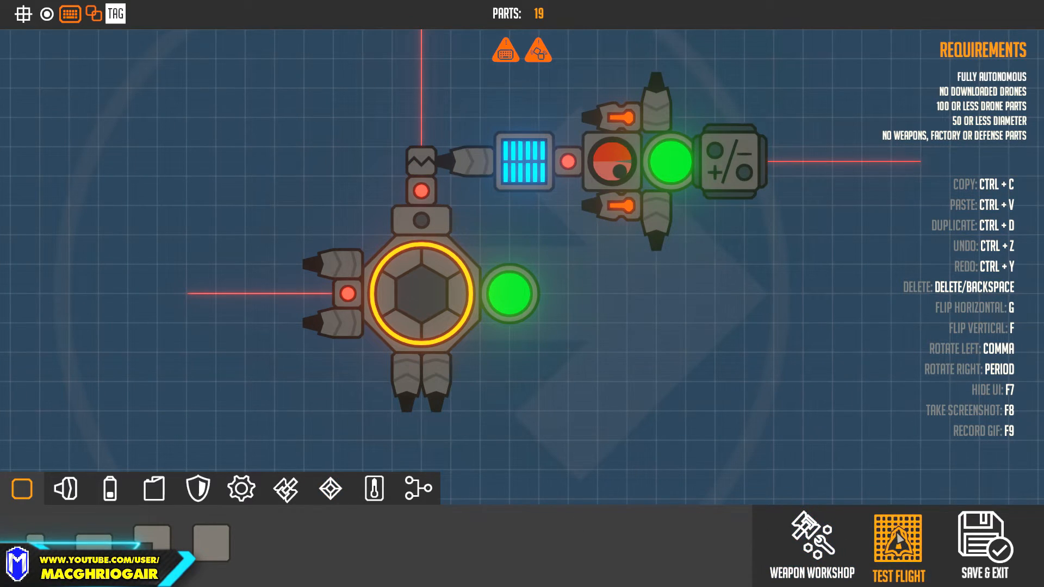
left_click(898, 546)
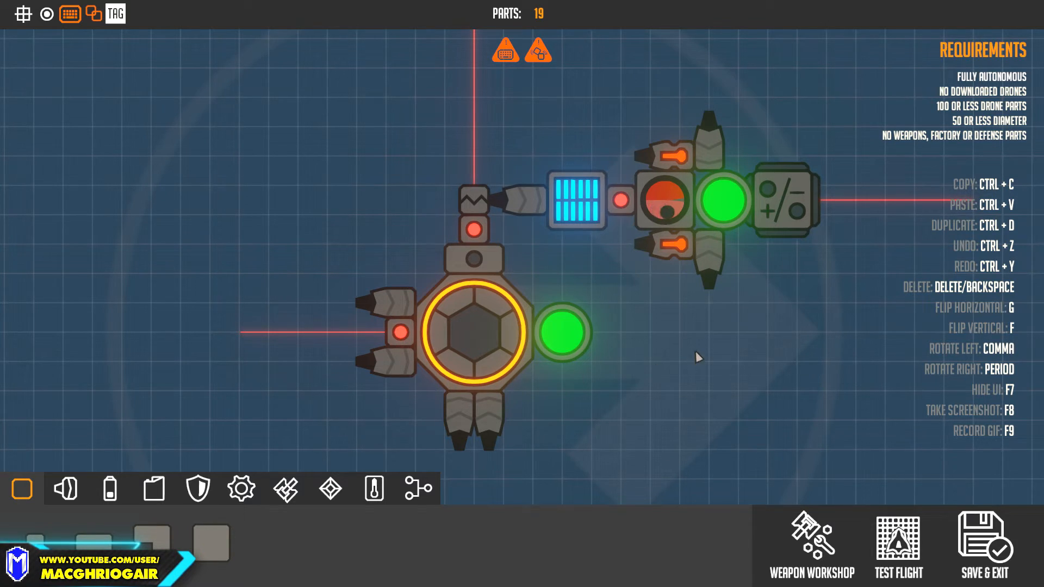
left_click(474, 228)
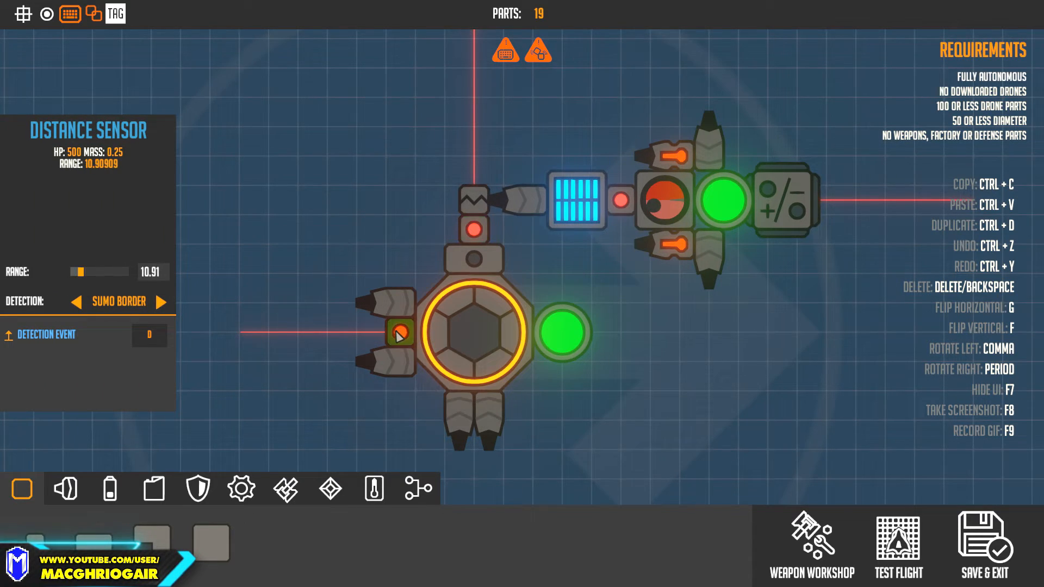
mouse_move(519, 255)
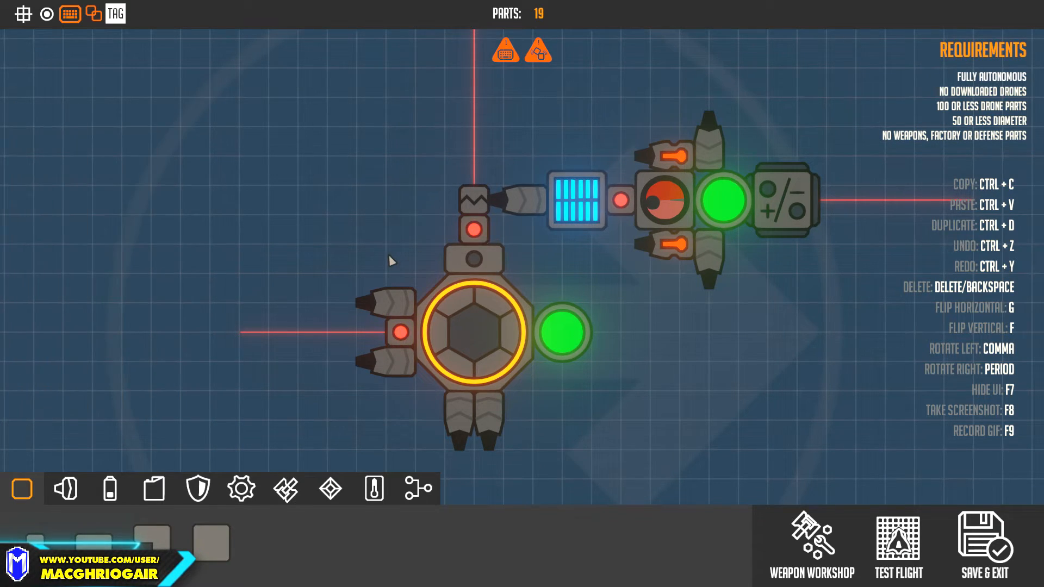
mouse_move(251, 383)
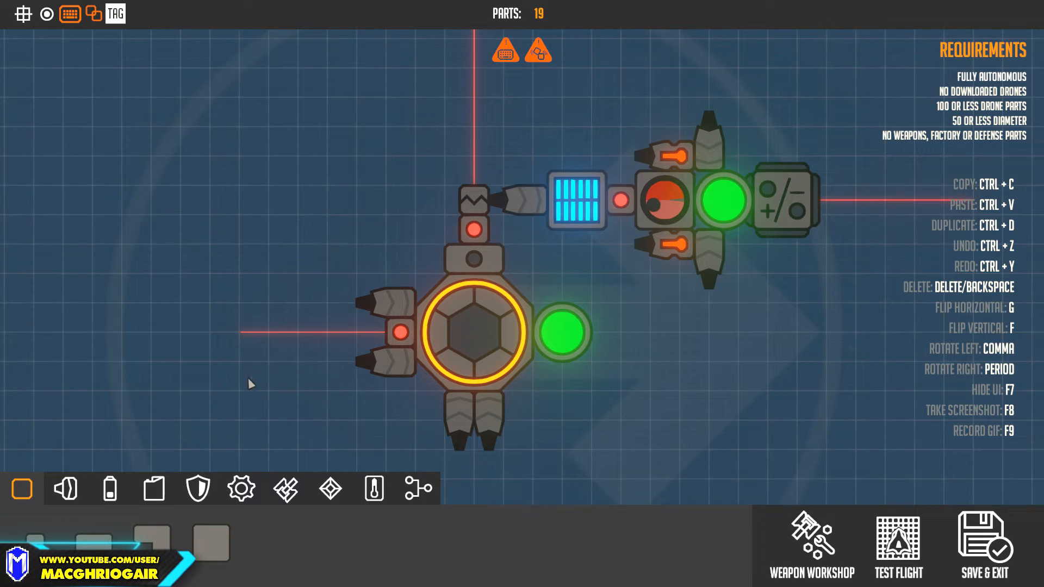
mouse_move(413, 308)
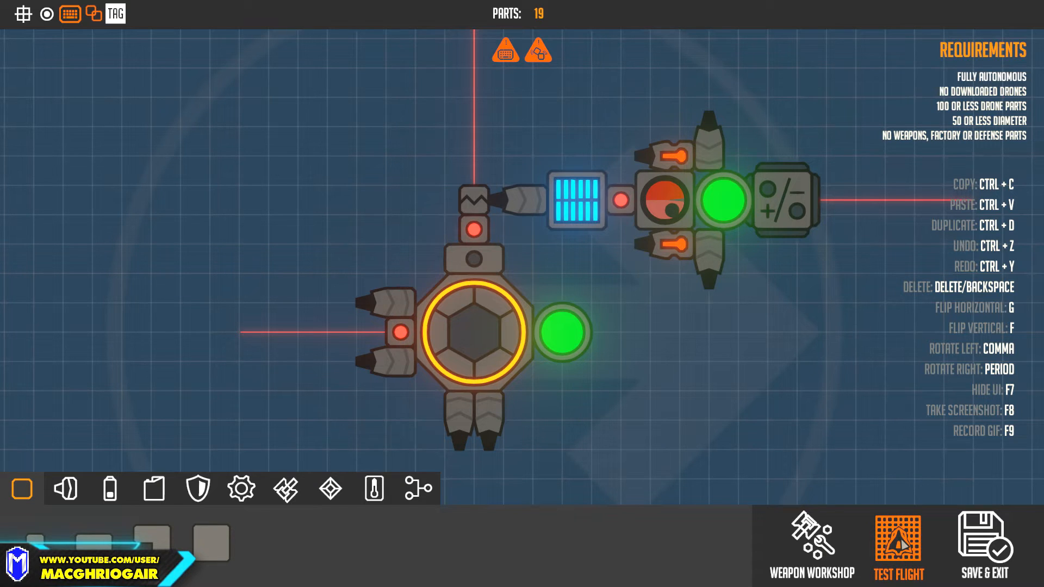
left_click(898, 556)
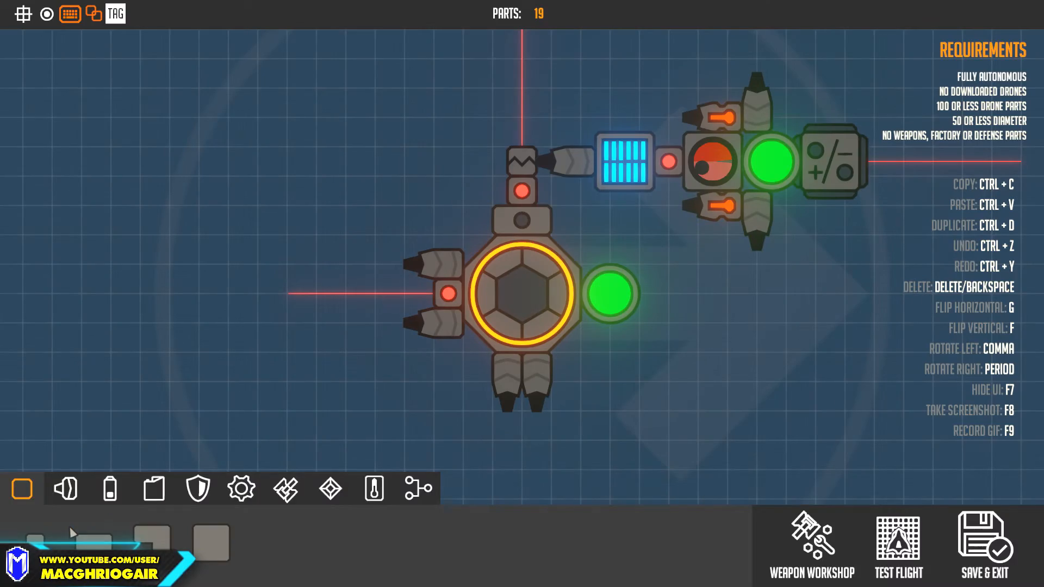
Step: Strip the core down to its left and right thrusters, leaving 13 parts
left_click(65, 488)
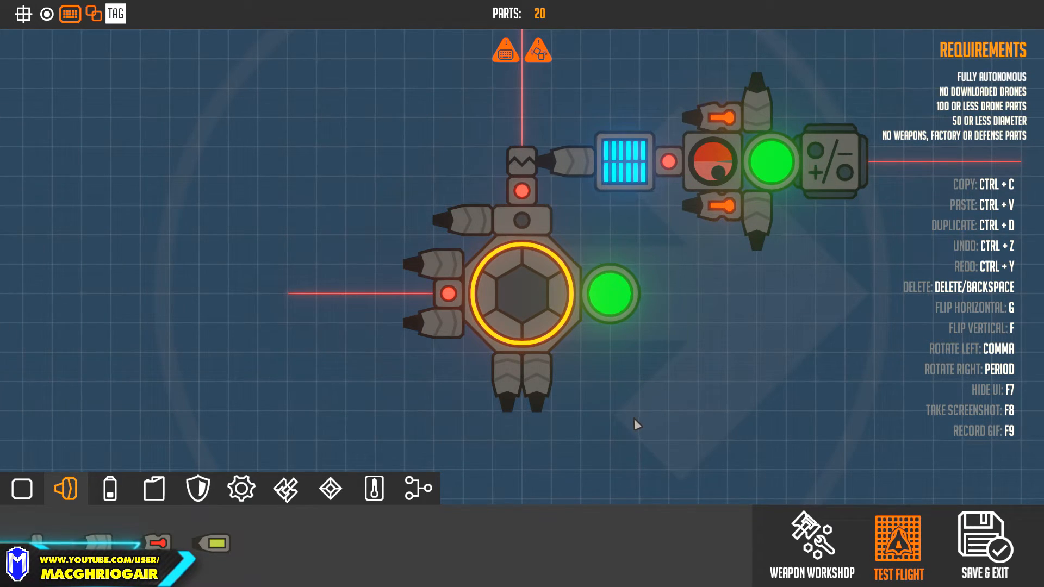
left_click(898, 555)
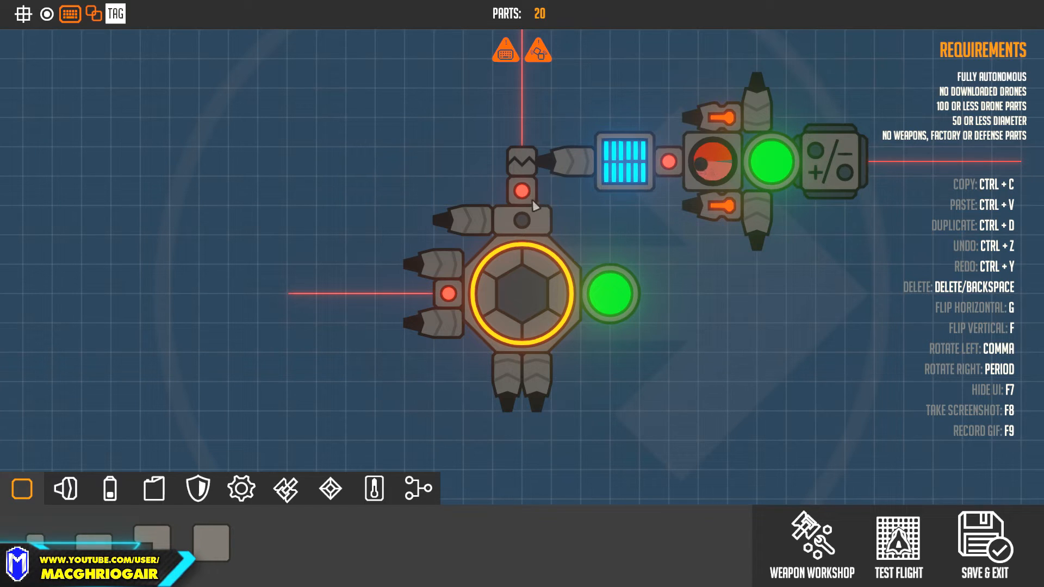
left_click(522, 160)
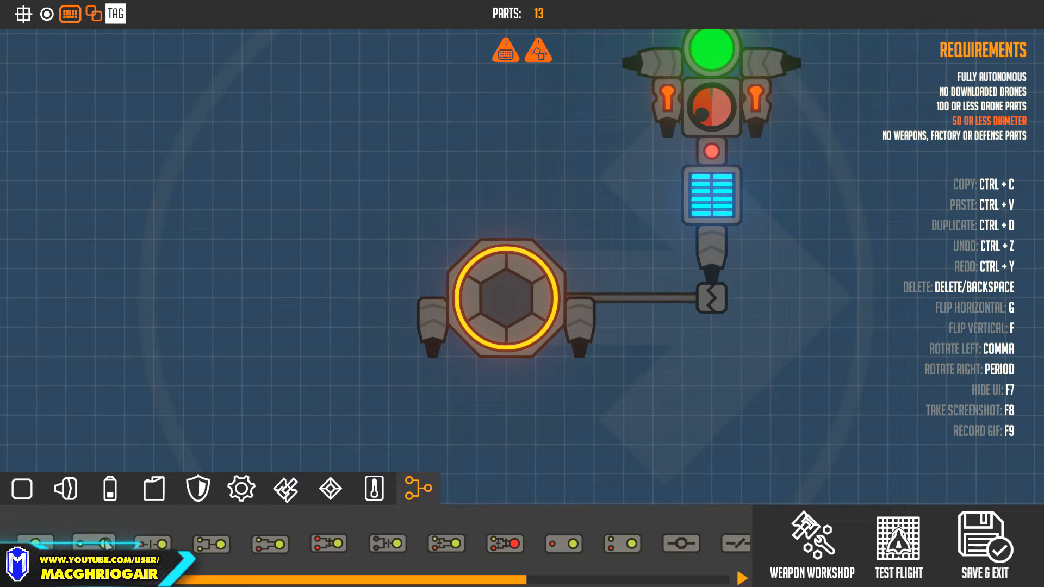
Step: Pull the core beside the battery module and join it to the hinge connector, 14 parts
left_click(475, 429)
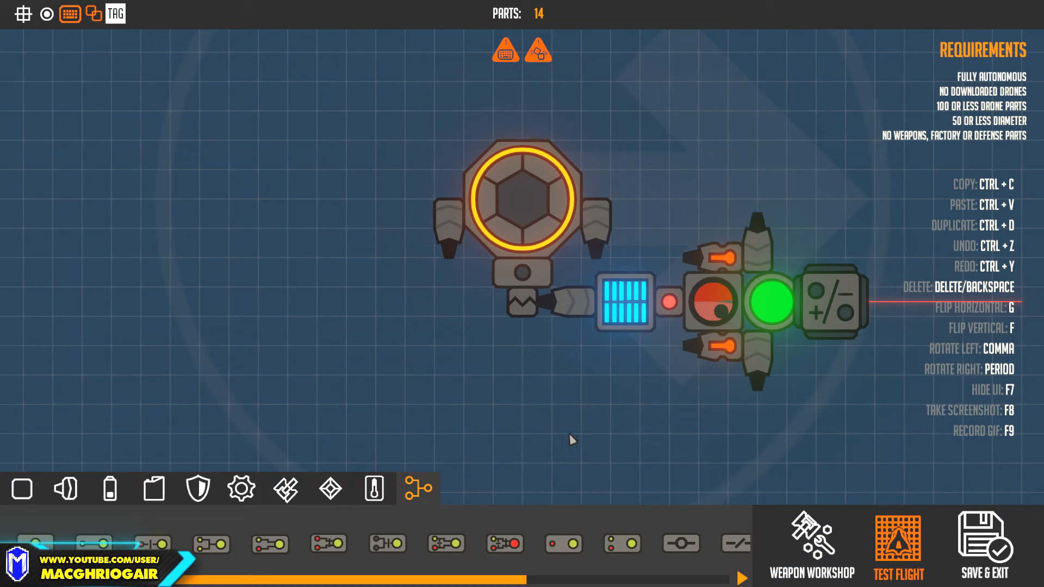
left_click(896, 555)
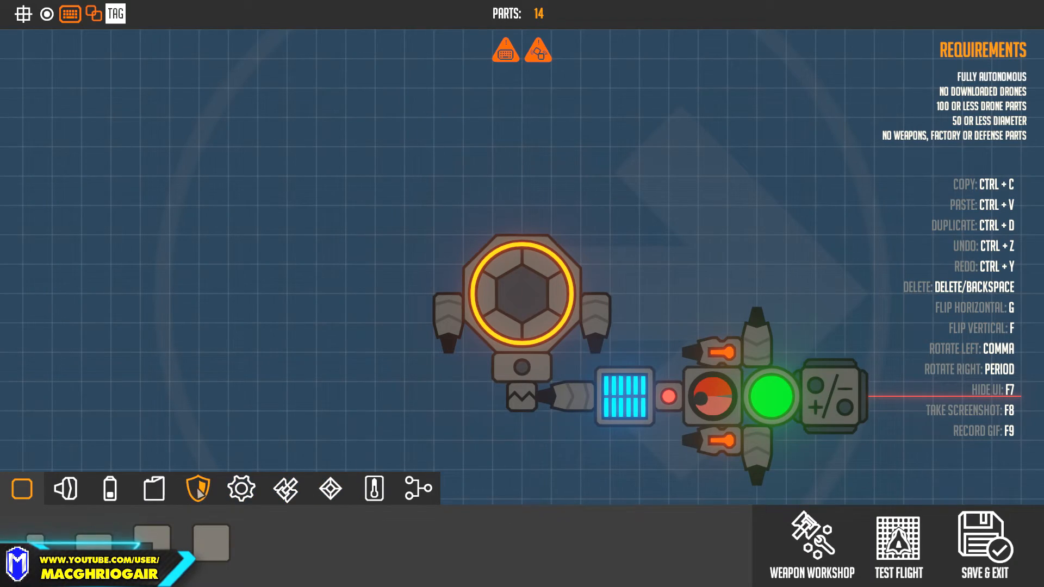
Step: Place a Large Fuel Tank on top of the core
left_click(154, 488)
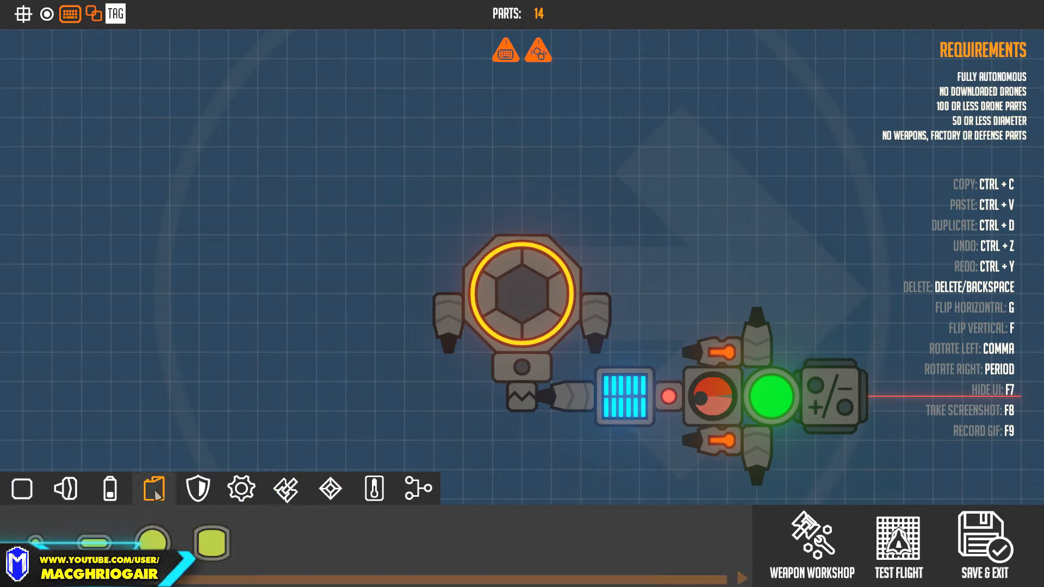
left_click(524, 208)
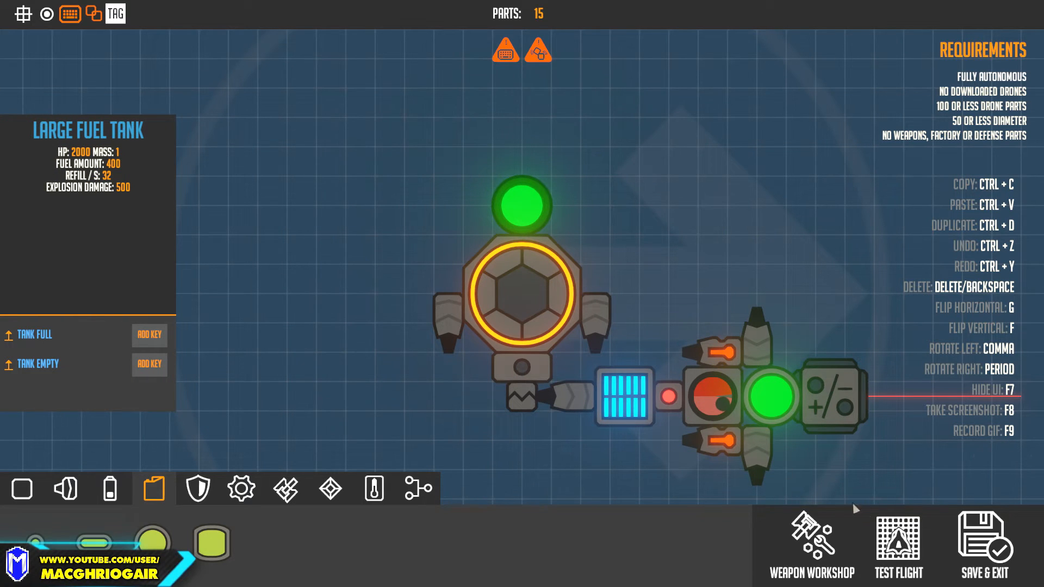
left_click(899, 546)
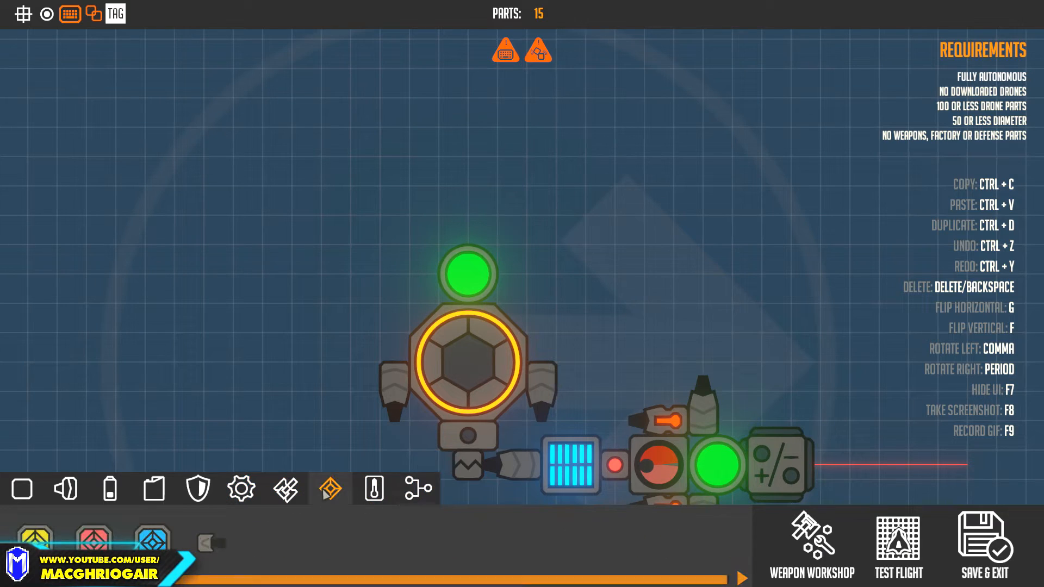
Step: Add a Distance Sensor above the tank detecting the Sumo Border at range about 25
left_click(286, 489)
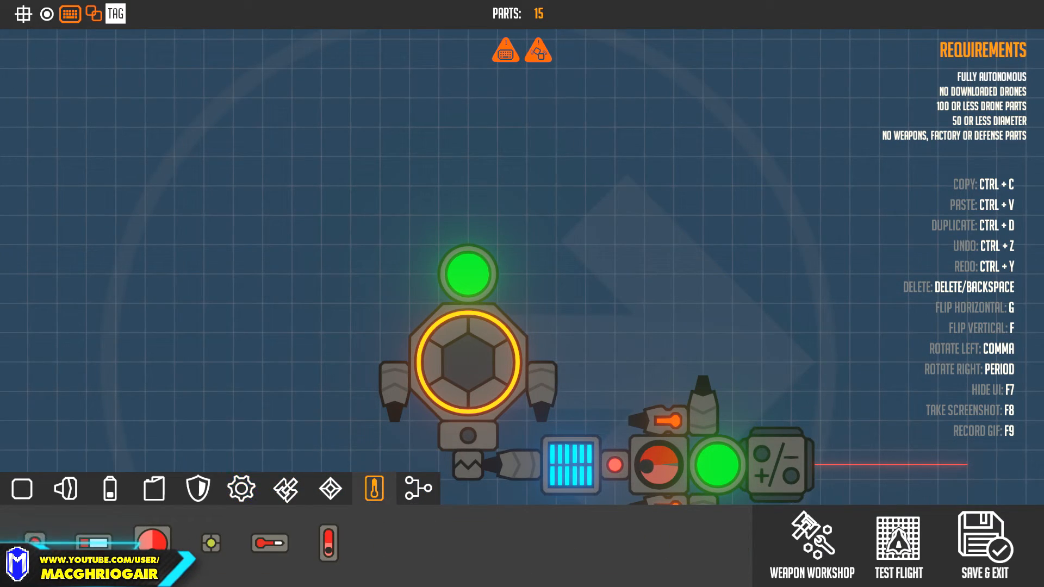
left_click(468, 229)
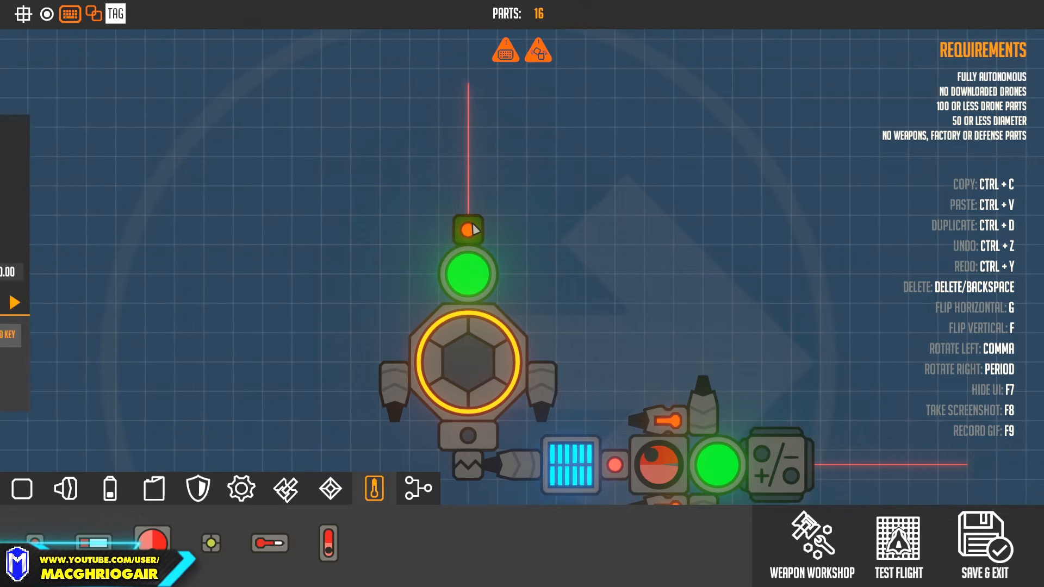
left_click(469, 229)
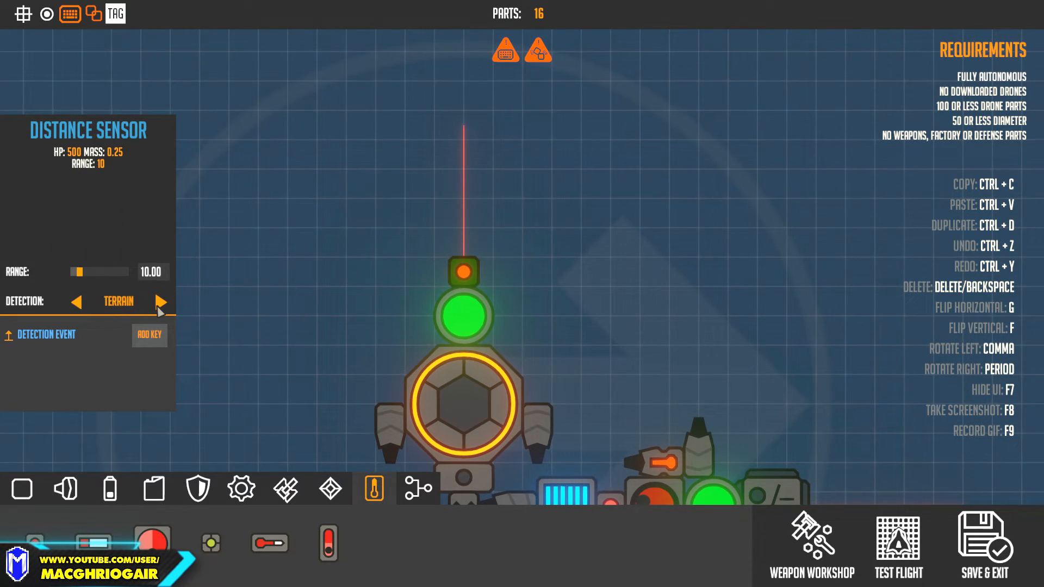
left_click(162, 301)
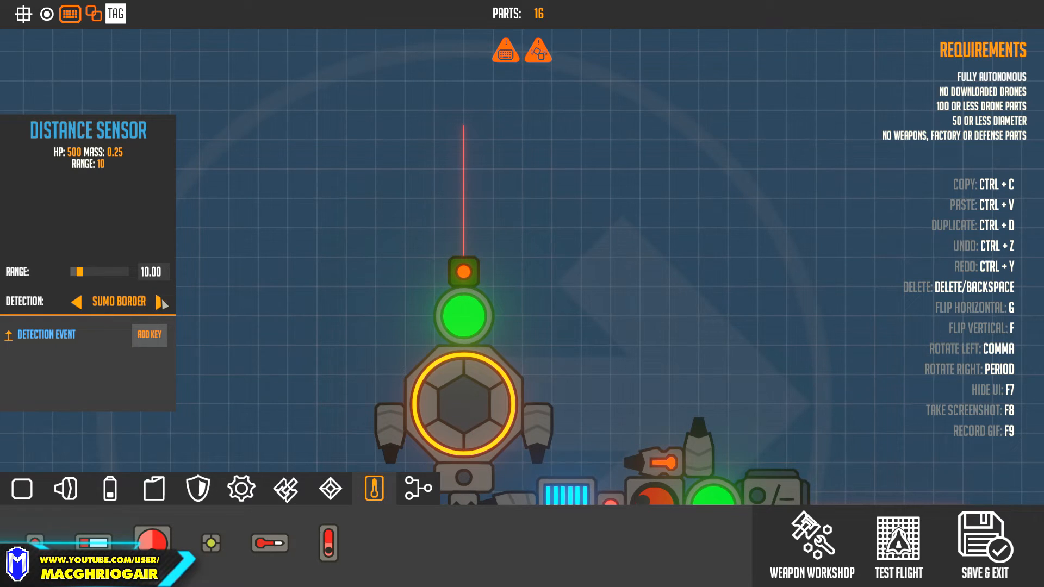
left_click_drag(78, 272, 90, 272)
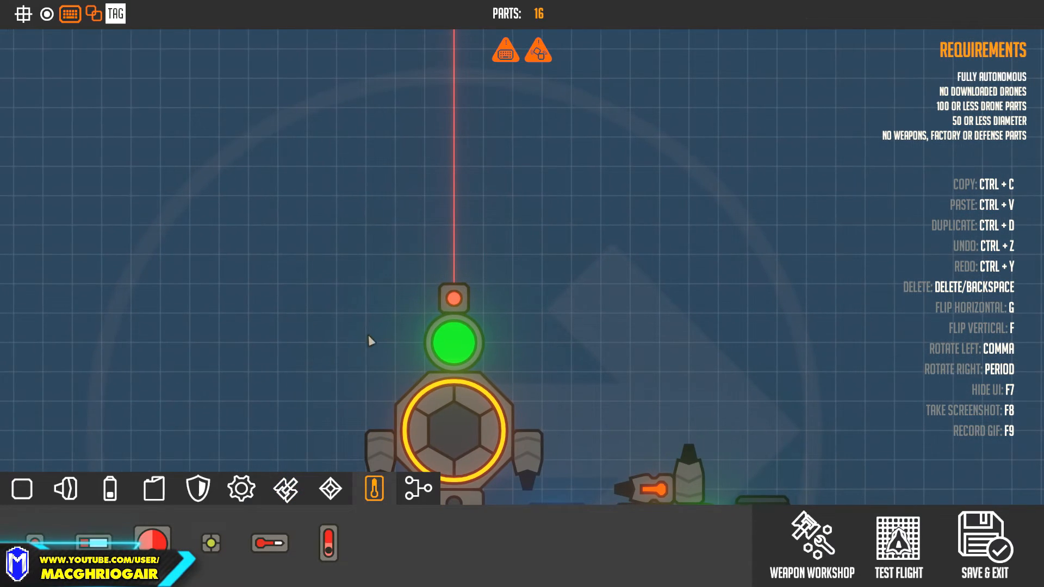
Step: Add a Small Thruster beside the fuel tank and begin binding a key to the detection event
left_click(454, 298)
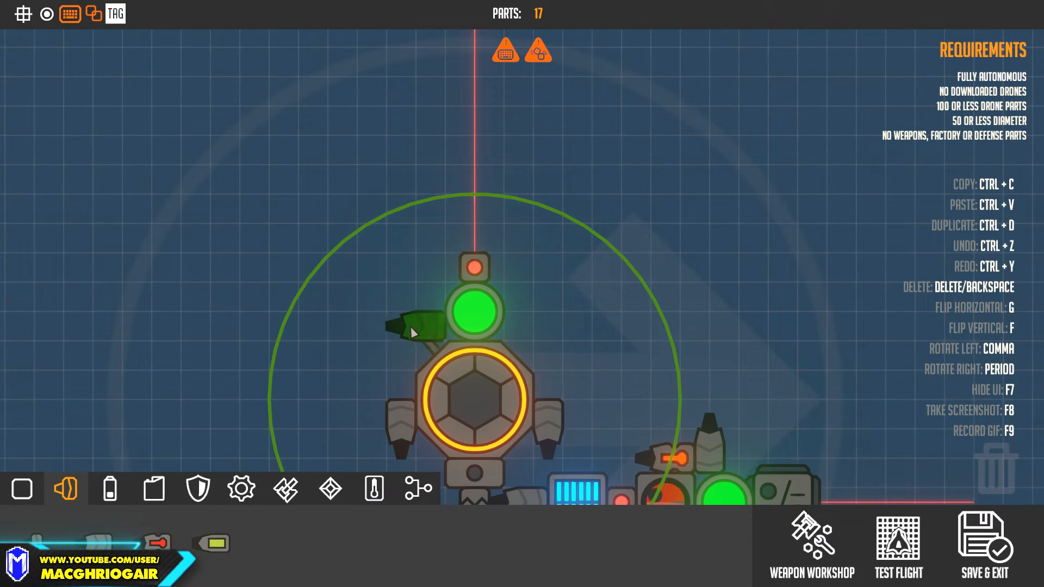
left_click(412, 326)
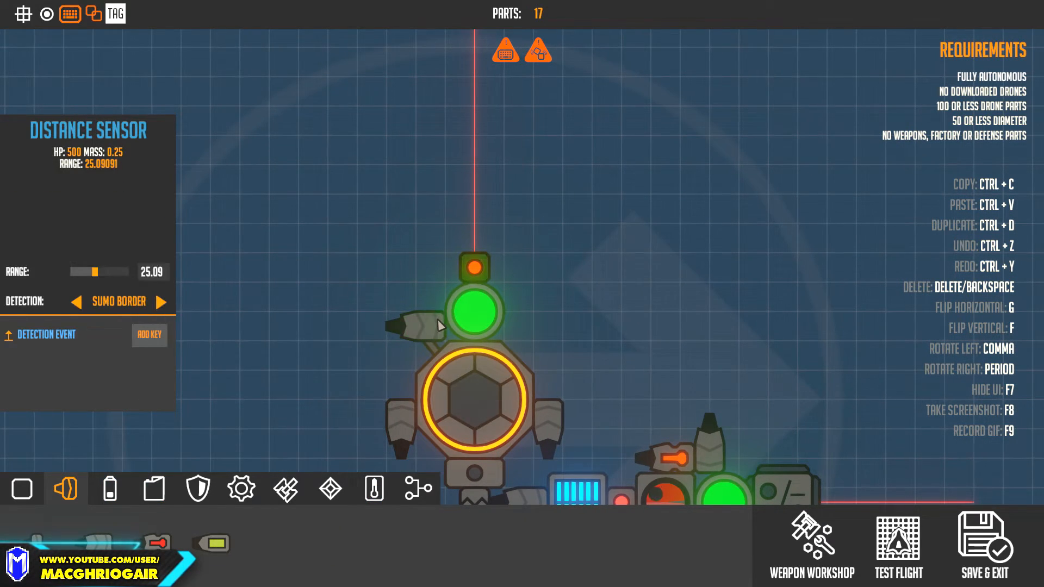
left_click(409, 326)
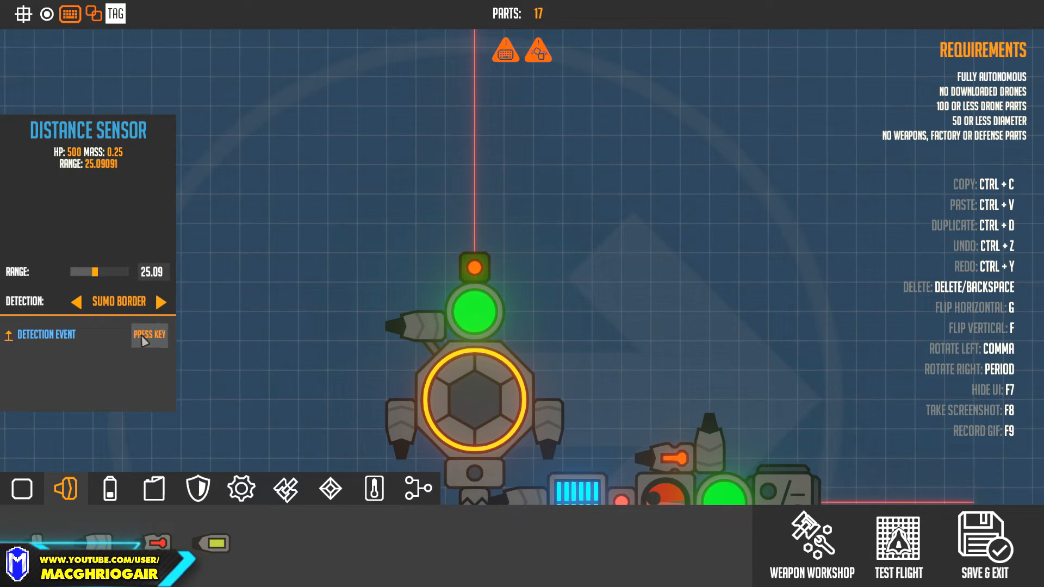
left_click(898, 546)
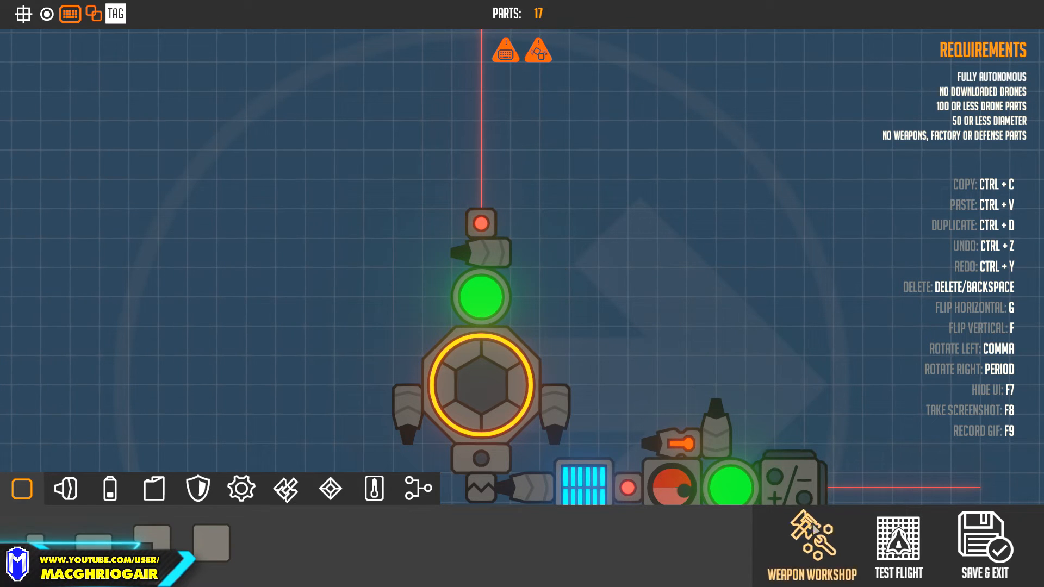
left_click(898, 546)
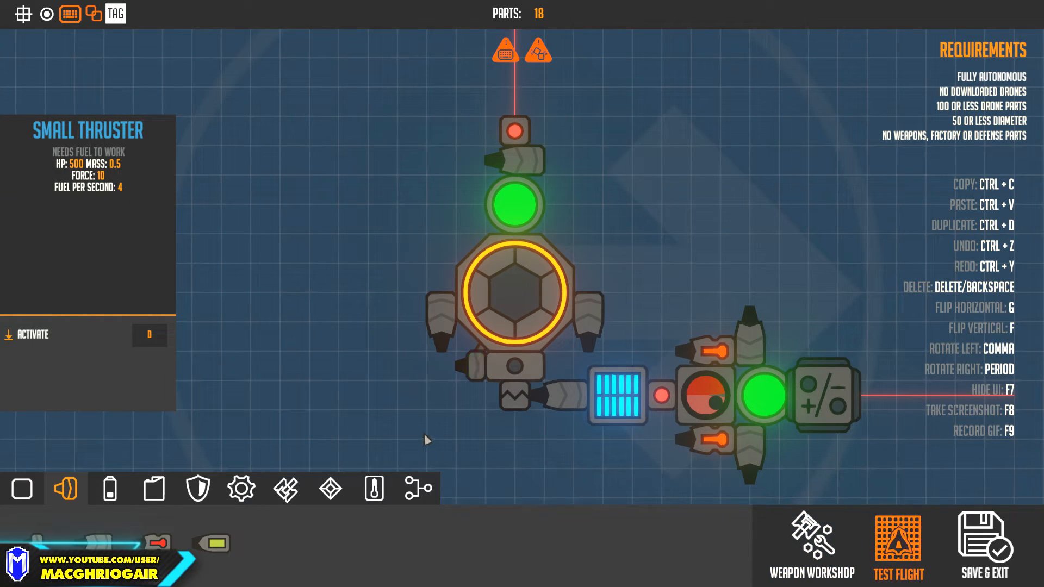
left_click(898, 556)
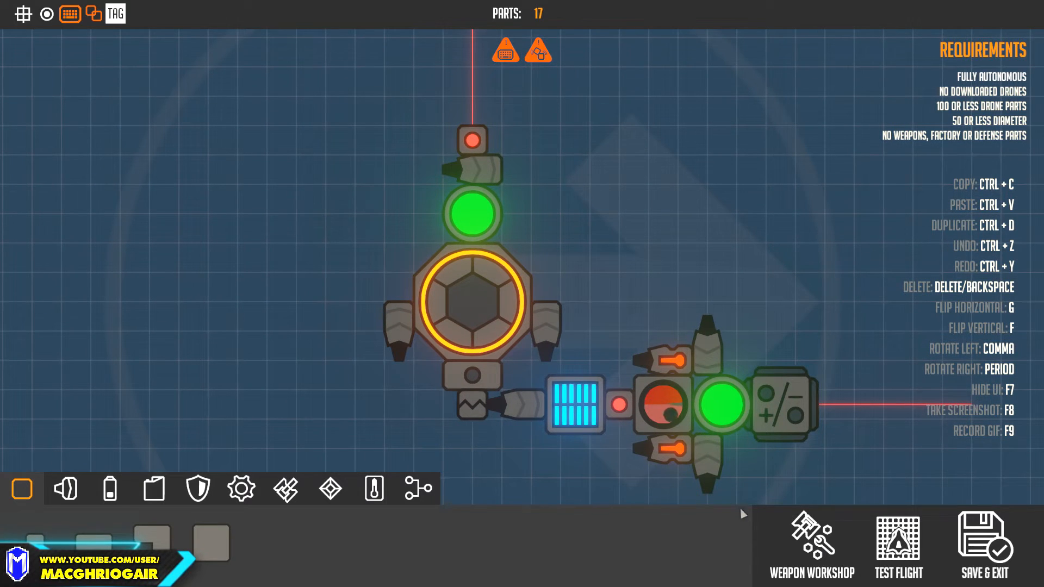
left_click(898, 546)
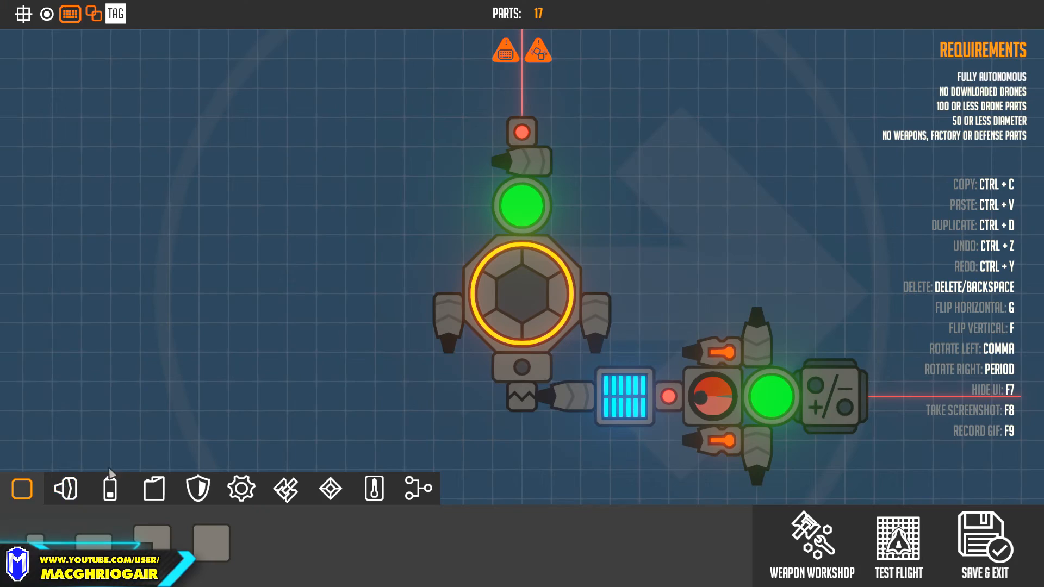
Step: Seat the sensor atop the fuel tank and stack a second small thruster above the core, 18 parts
left_click(522, 131)
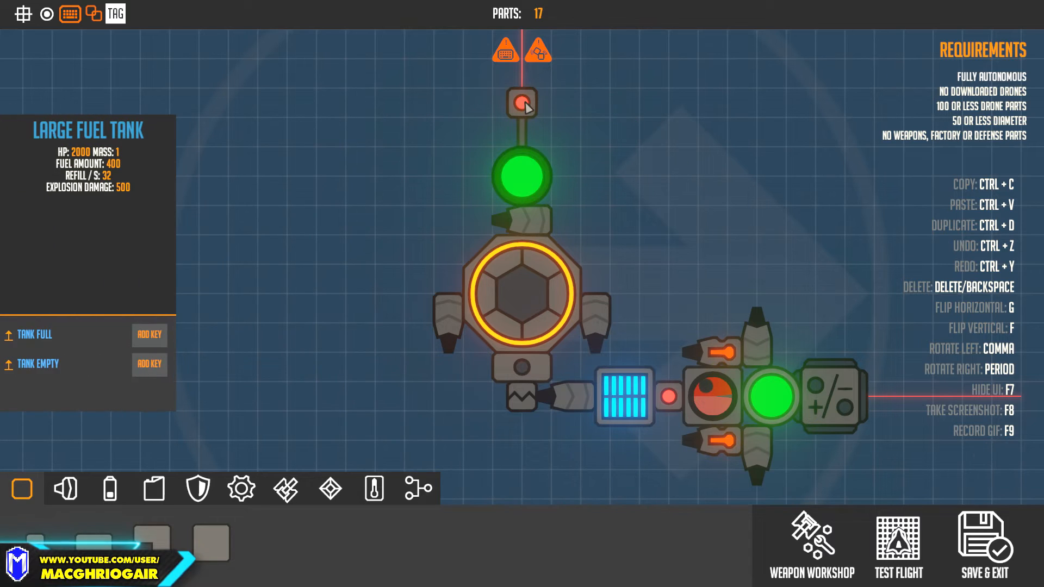
left_click(522, 104)
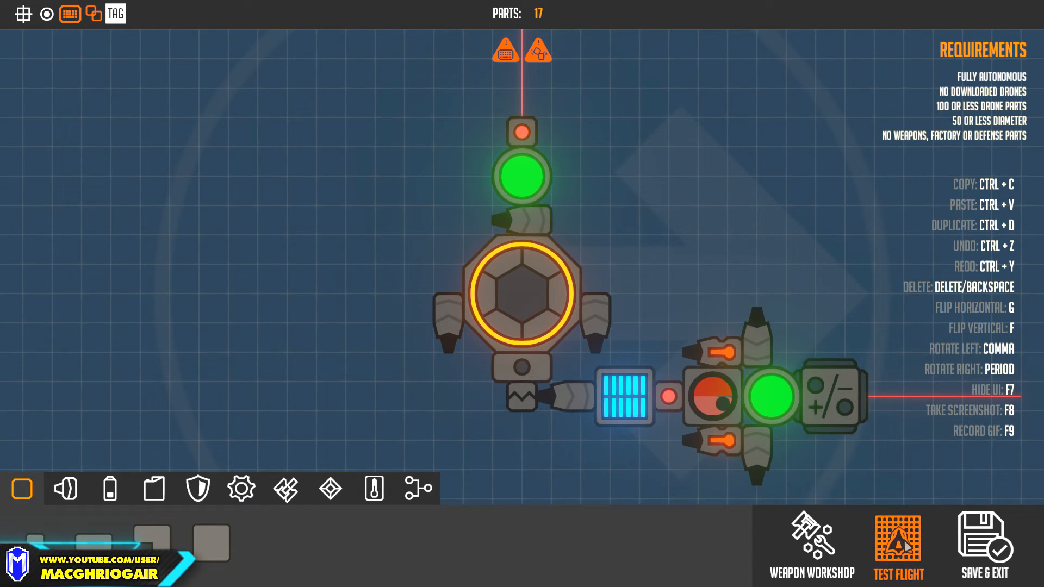
left_click(898, 546)
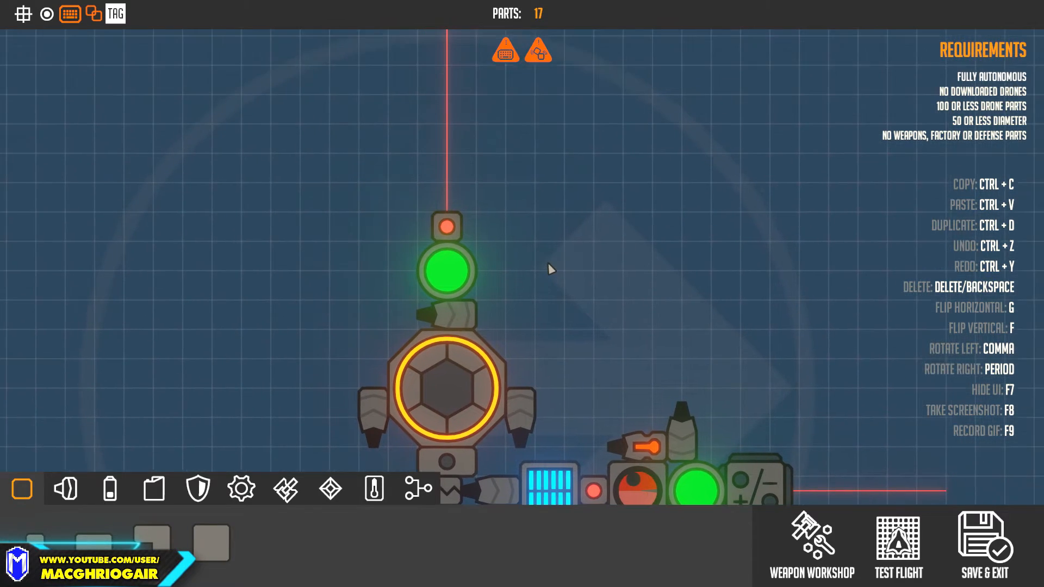
left_click(448, 269)
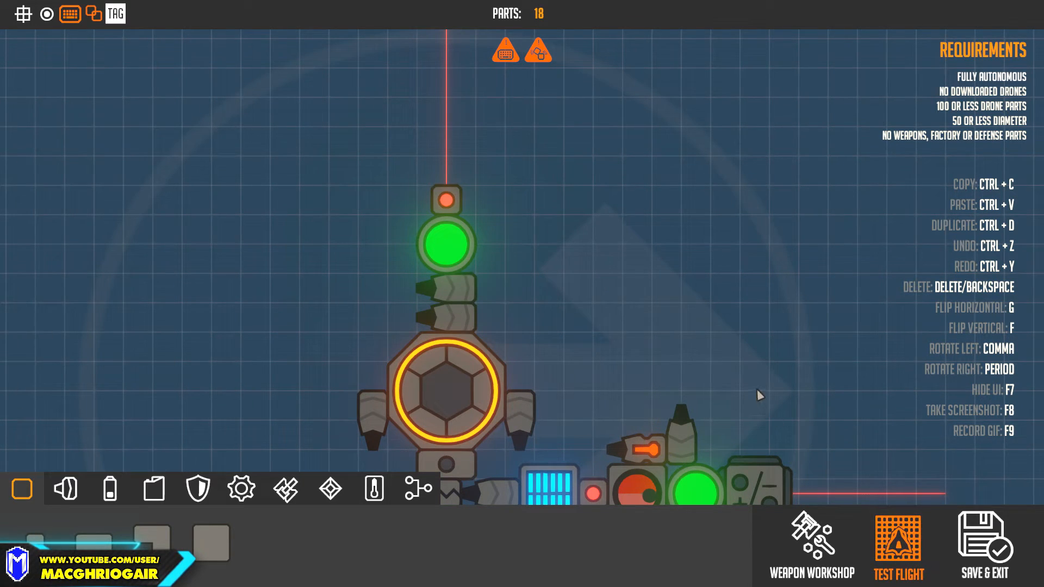
Step: Place a downward-facing thruster on the core's left and check the side thrusters' activation keys
left_click(897, 547)
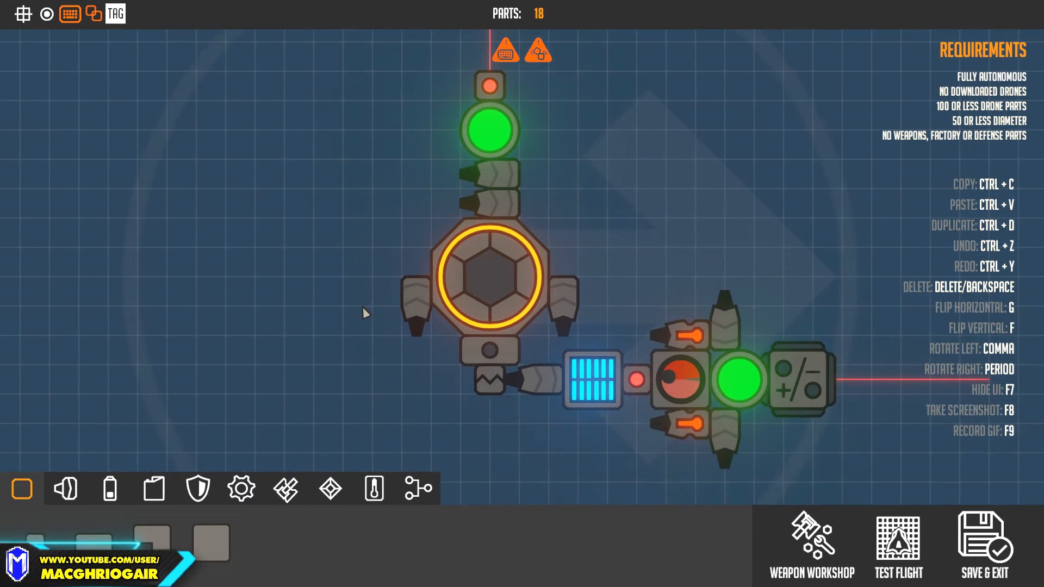
mouse_move(246, 309)
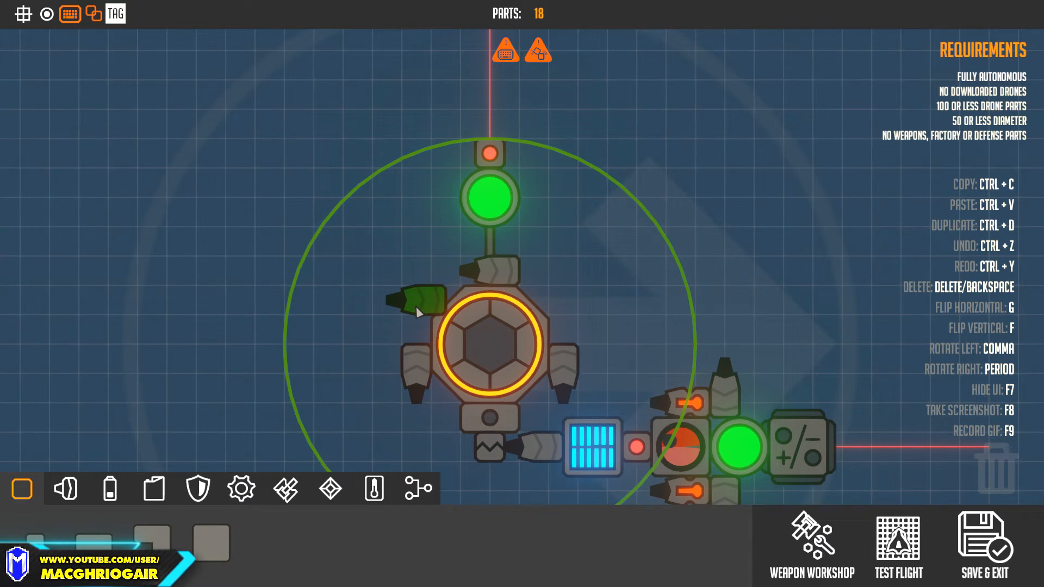
left_click_drag(412, 300, 582, 303)
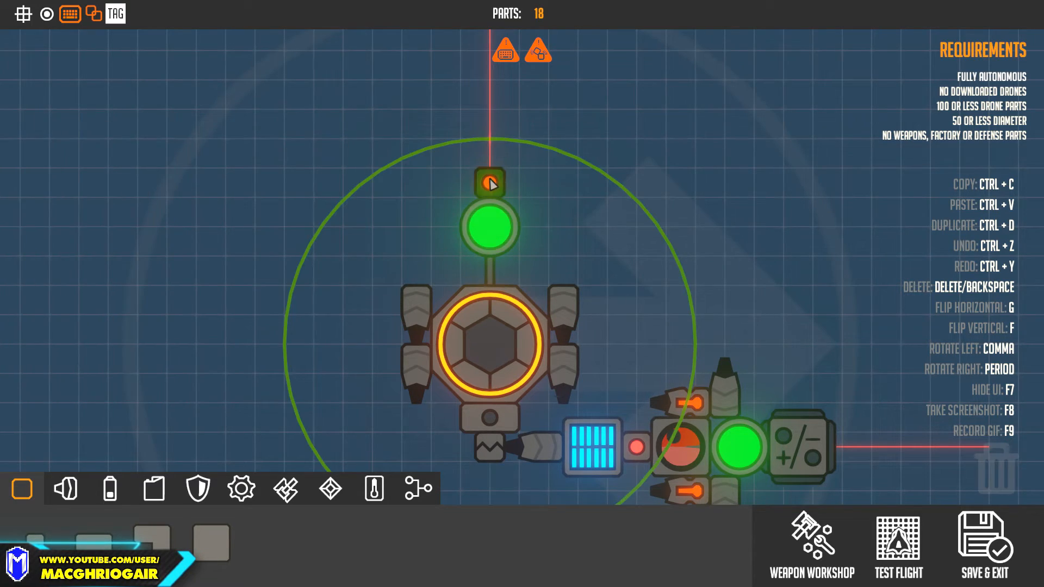
left_click(490, 181)
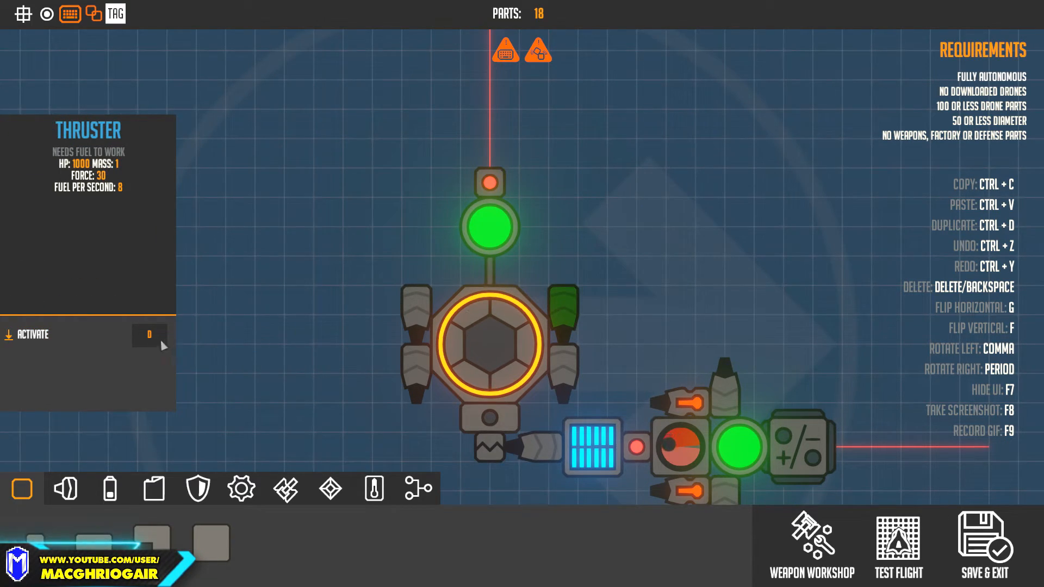
left_click(148, 335)
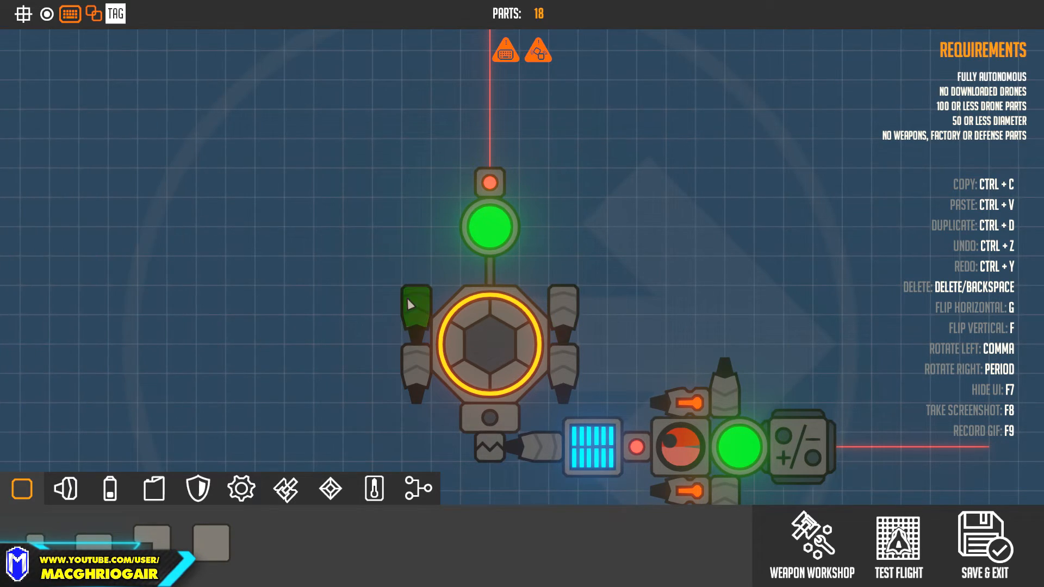
Step: Review the sensor and thruster settings, then remove the part above the core, leaving 17 parts
left_click(489, 227)
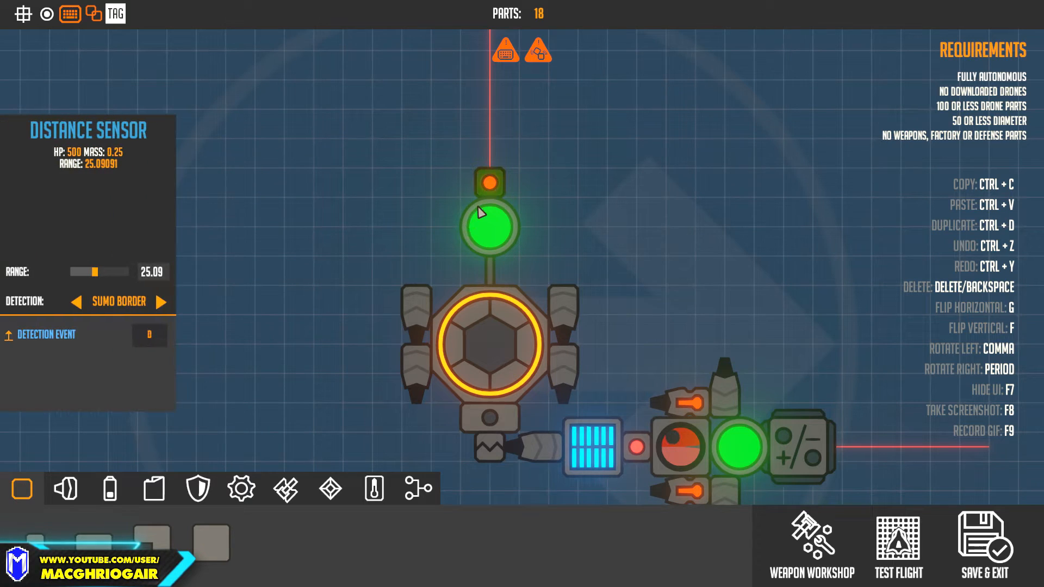
left_click(415, 306)
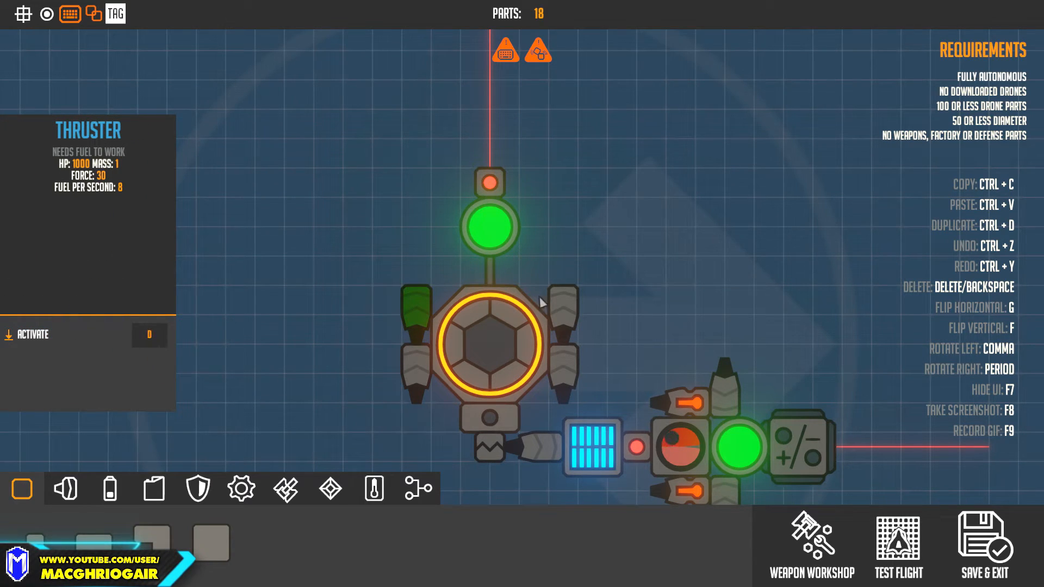
left_click(539, 266)
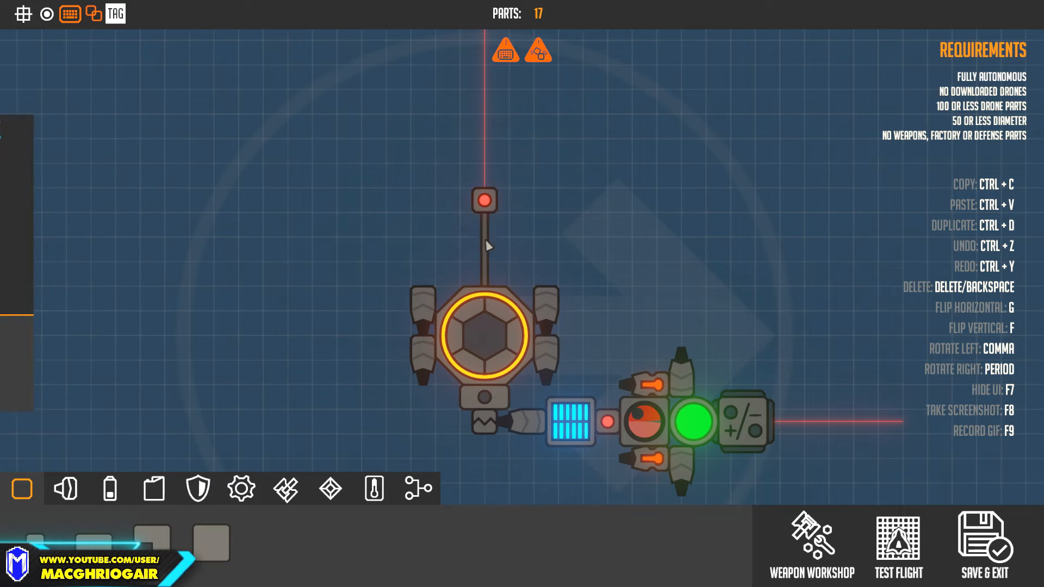
Step: Move the distance sensor to the core's left side and remove an extra thruster
left_click(484, 249)
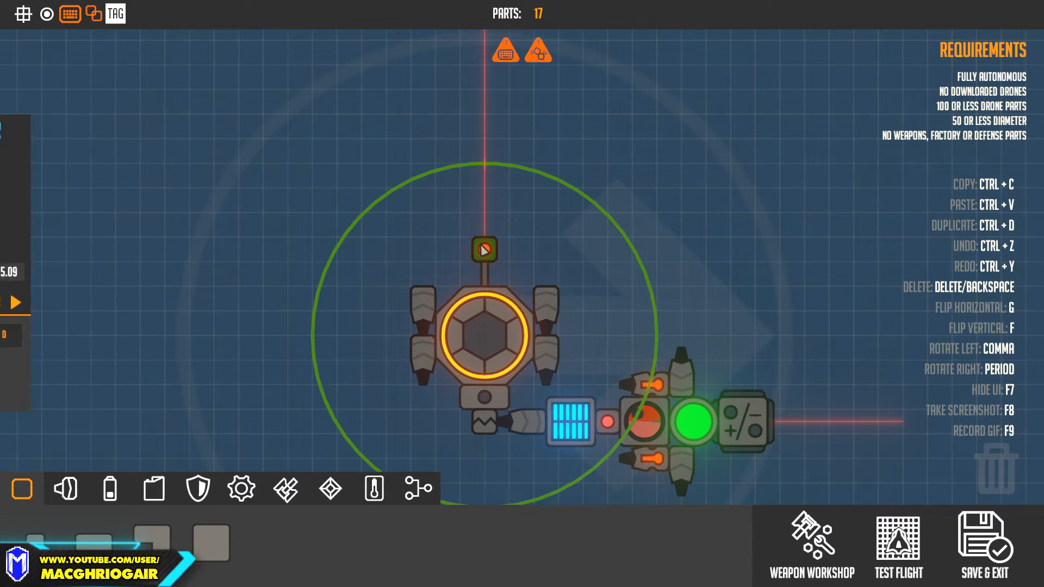
left_click(483, 249)
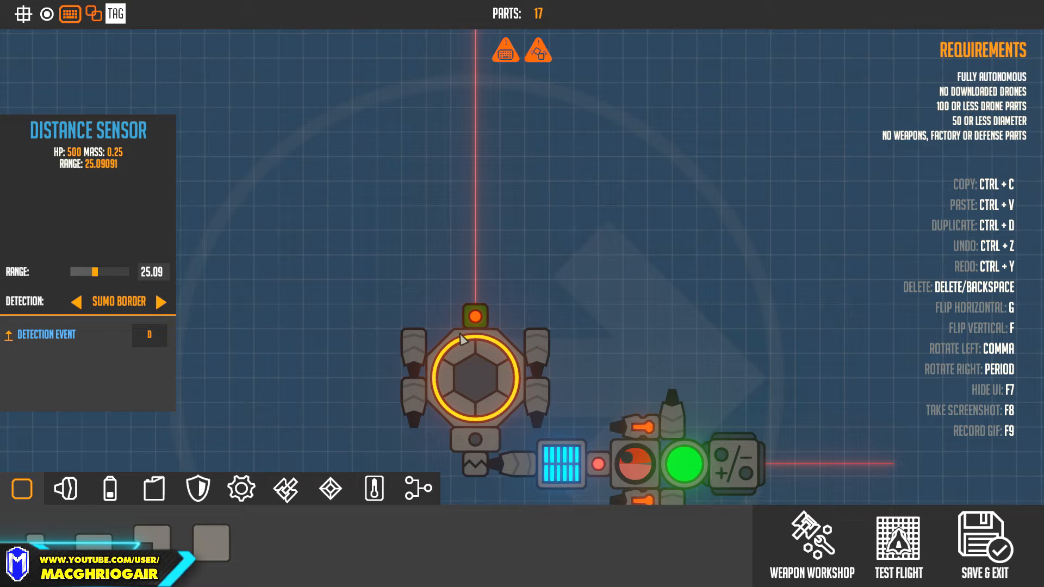
left_click_drag(474, 317, 365, 365)
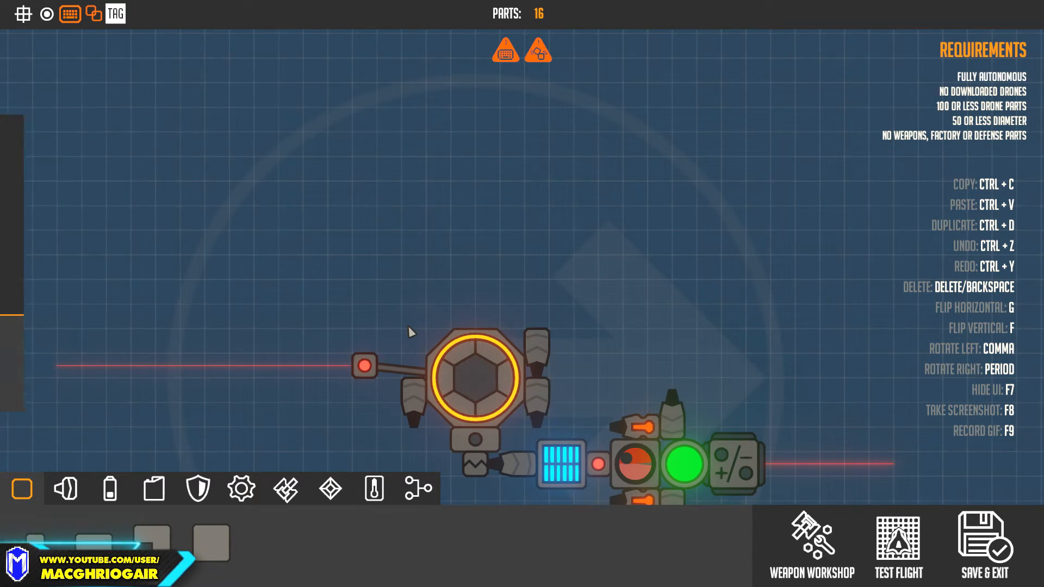
left_click(365, 365)
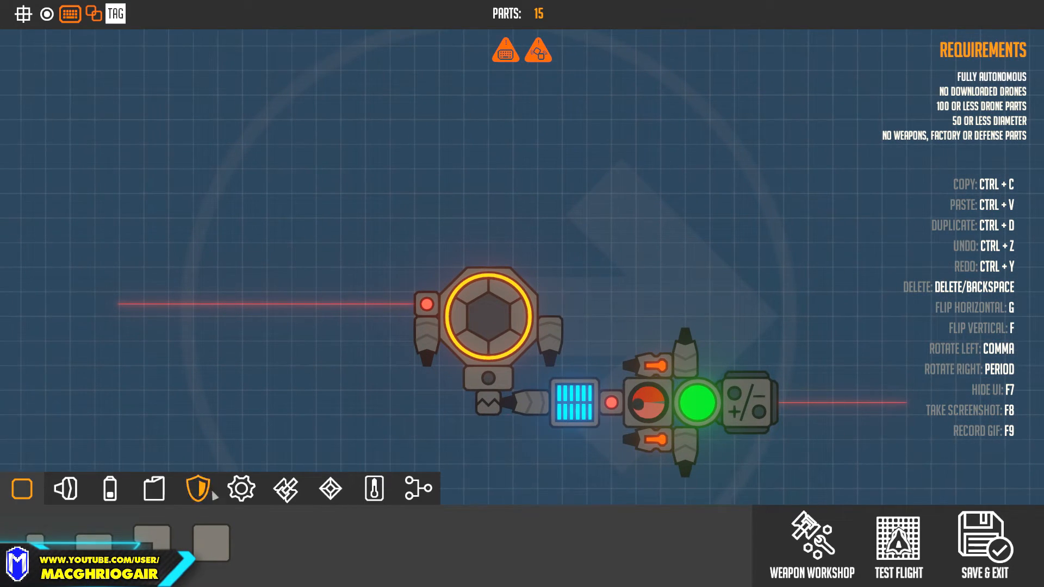
Step: Add a large fuel tank on the core with small thrusters on it, then test-fly
left_click(110, 489)
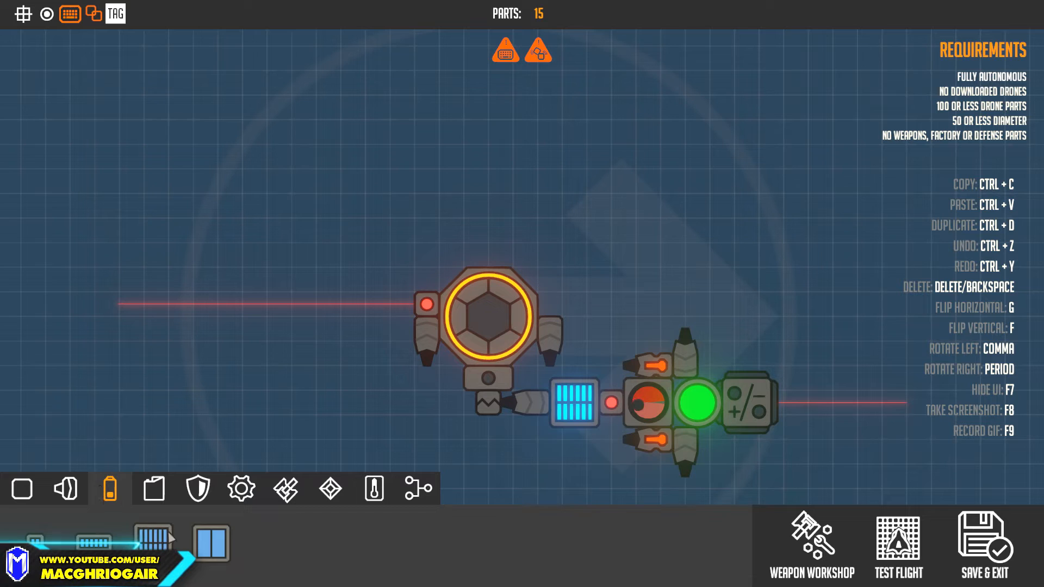
left_click(331, 488)
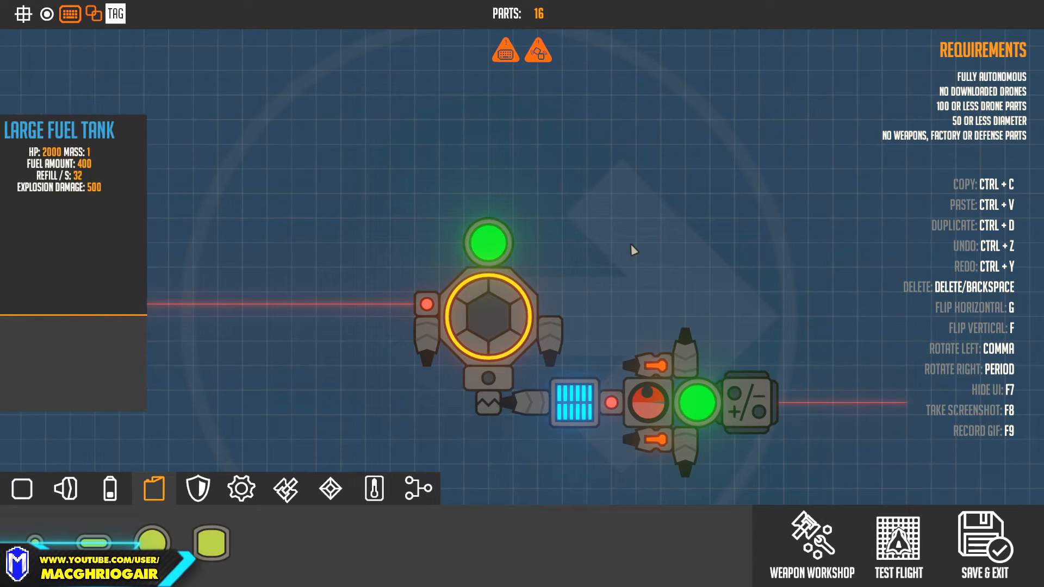
mouse_move(438, 379)
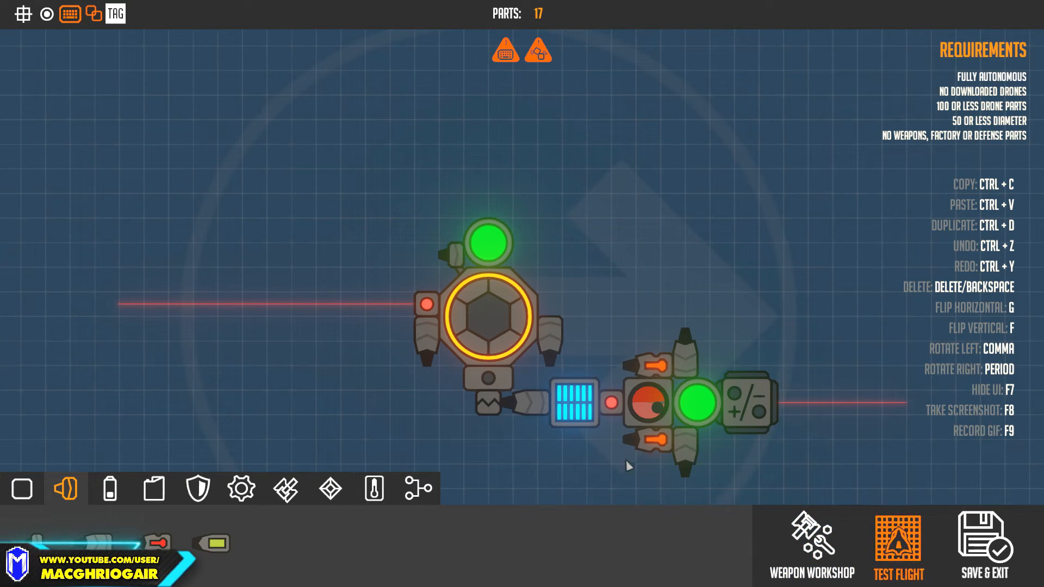
left_click(898, 556)
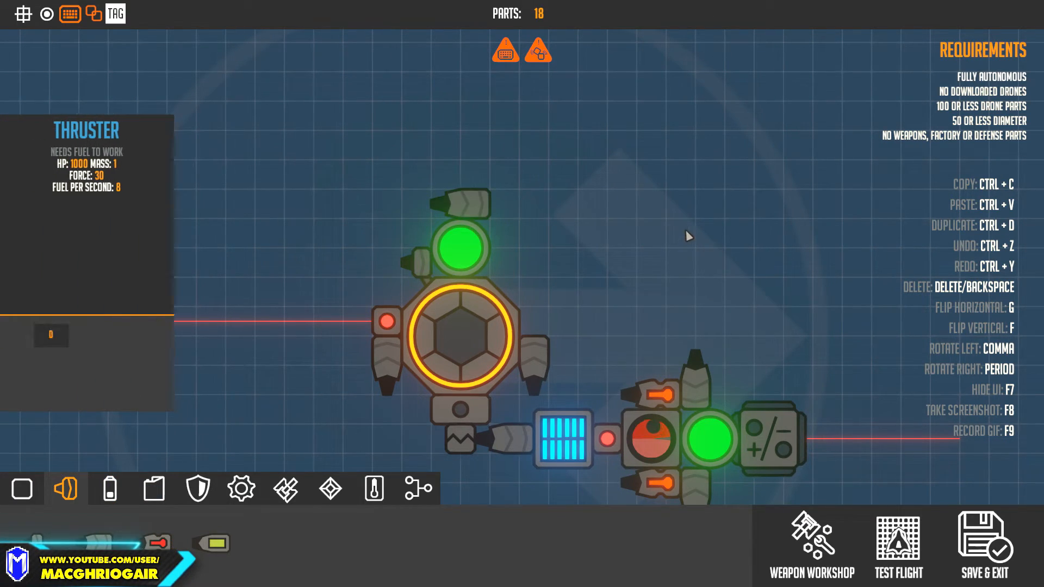
left_click(899, 546)
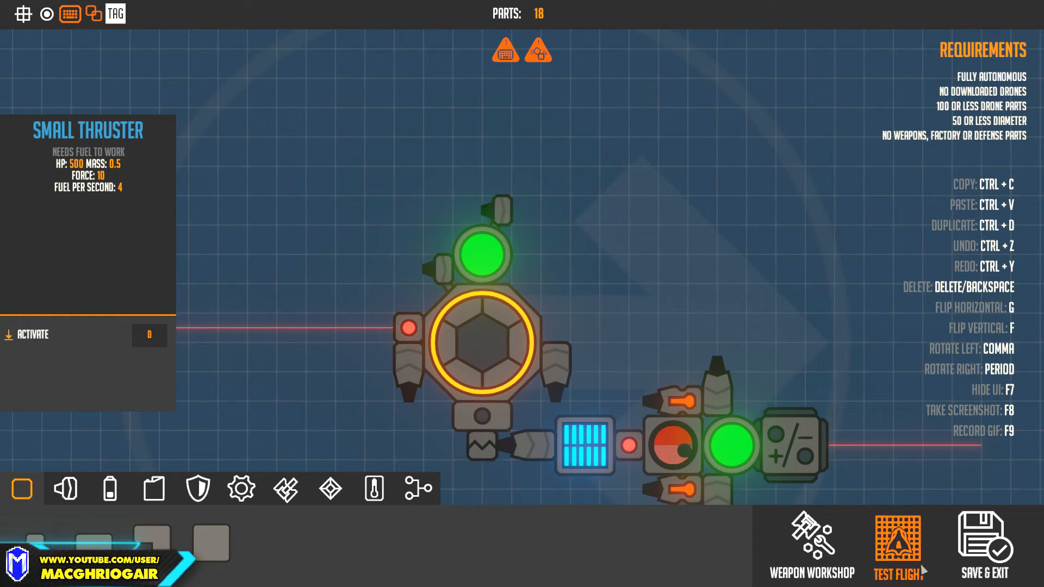
left_click(899, 549)
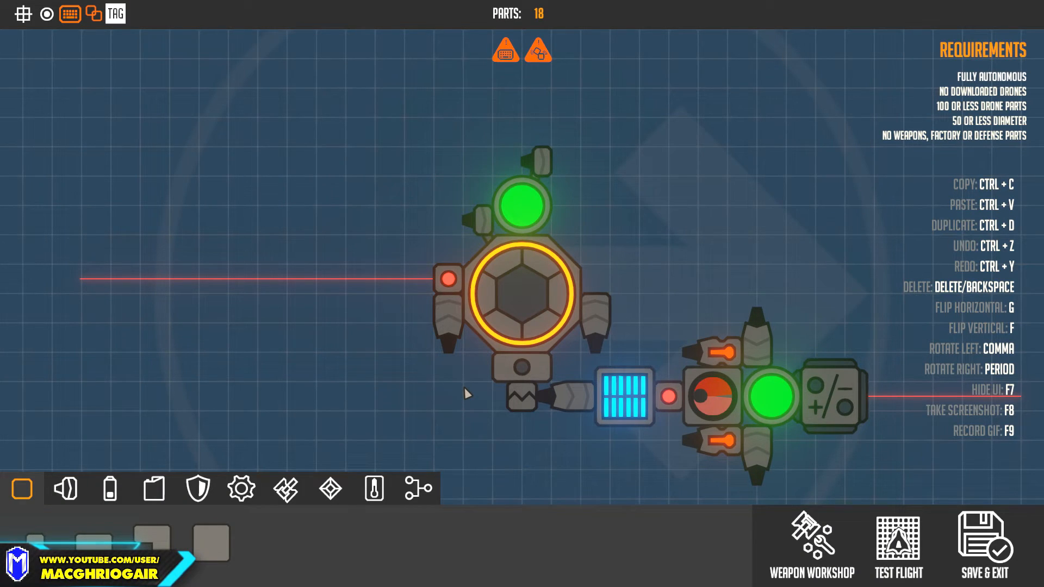
mouse_move(474, 364)
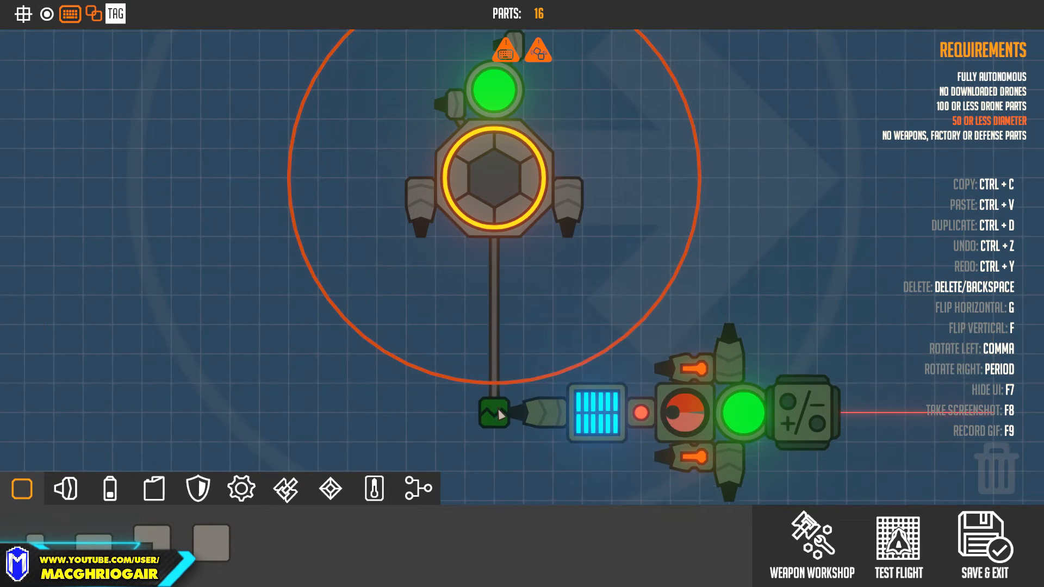
Step: Tether the core to the lower decoupler module with a long rod
left_click(494, 89)
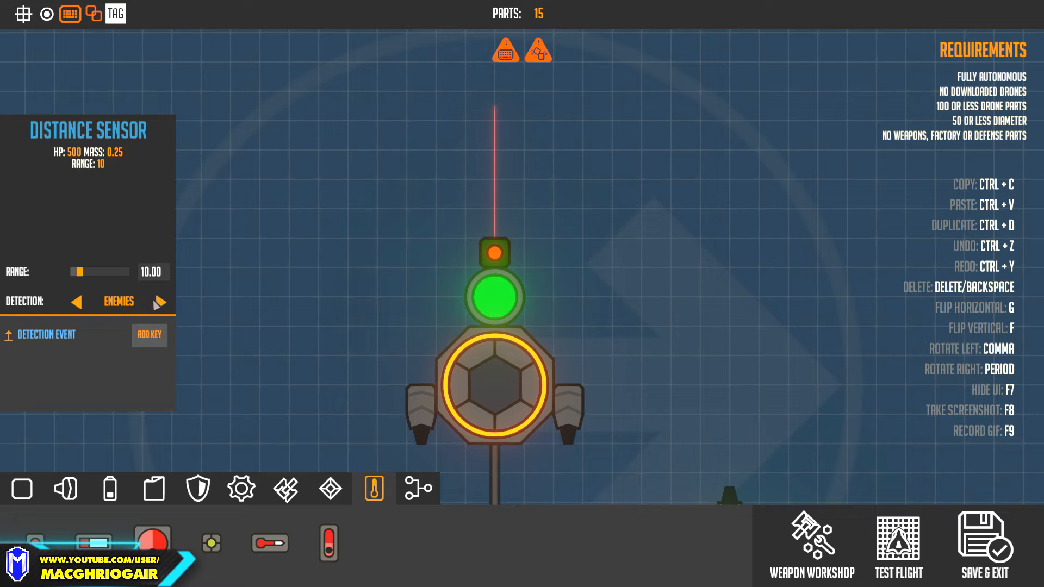
Step: Place a NOT gate below the core with its input key, and a thruster left of the fuel tank
left_click(160, 302)
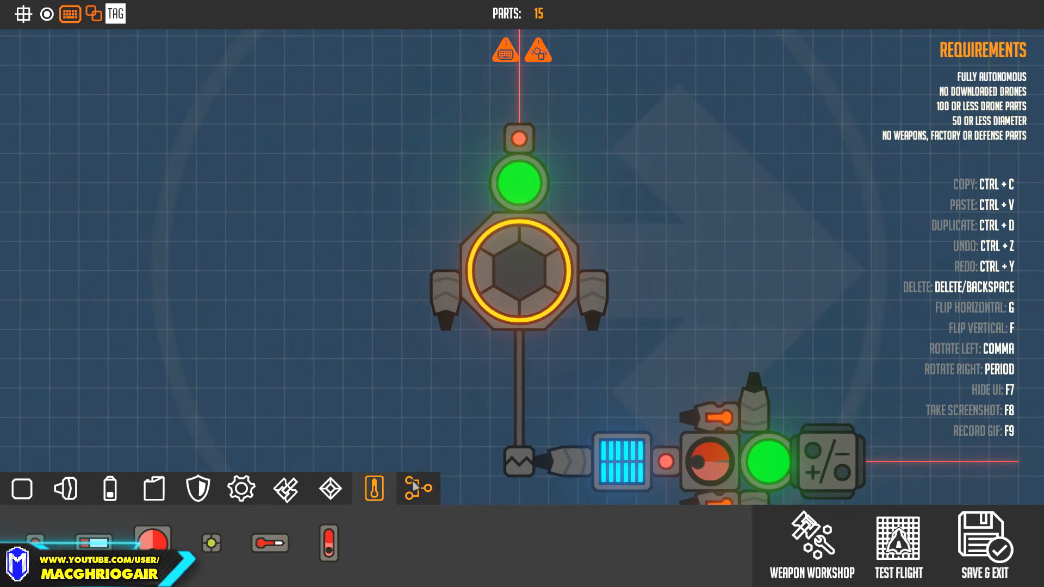
left_click(419, 488)
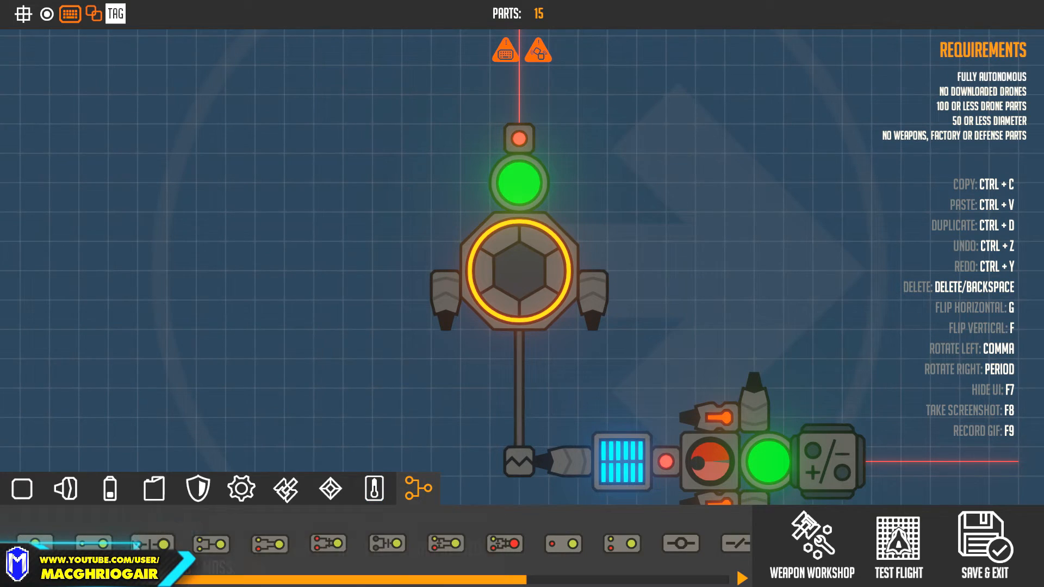
left_click(152, 543)
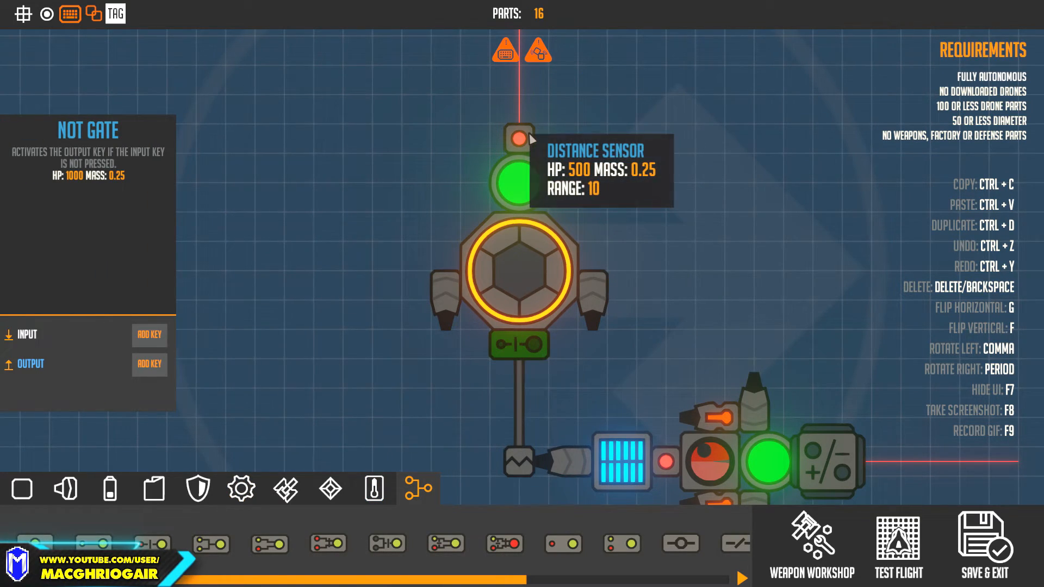
mouse_move(210, 332)
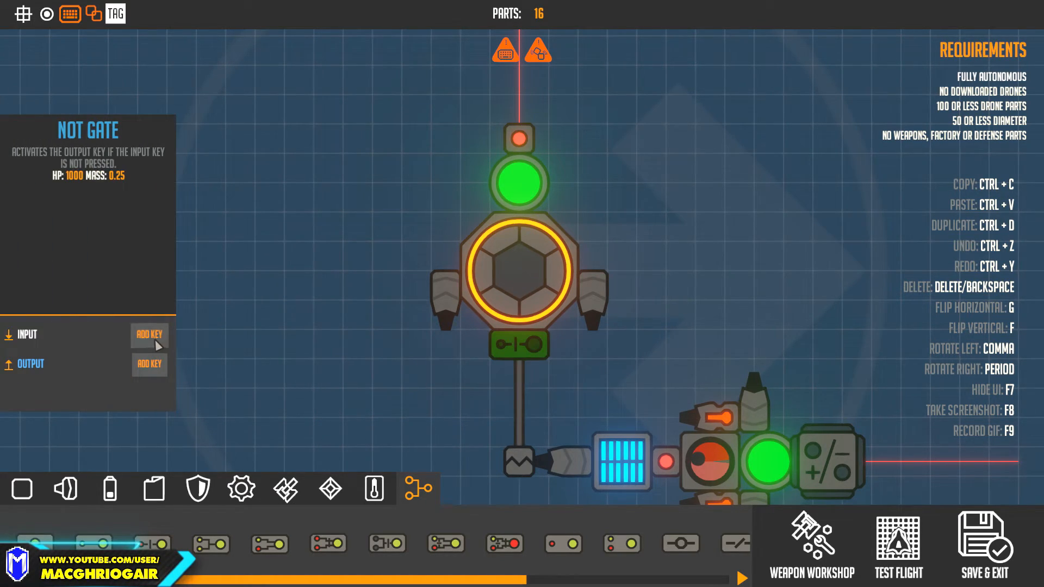
left_click(149, 335)
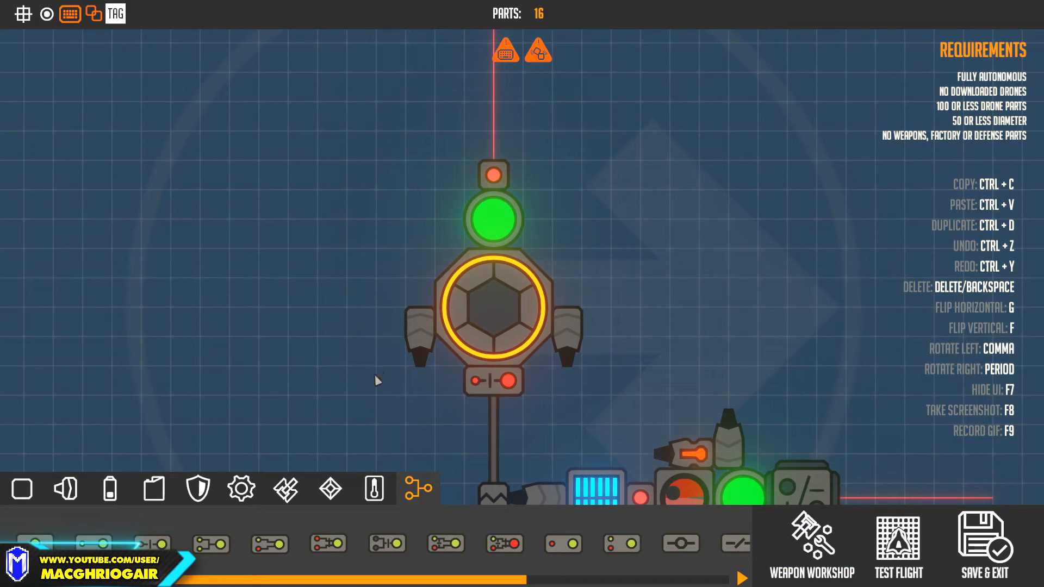
left_click(494, 382)
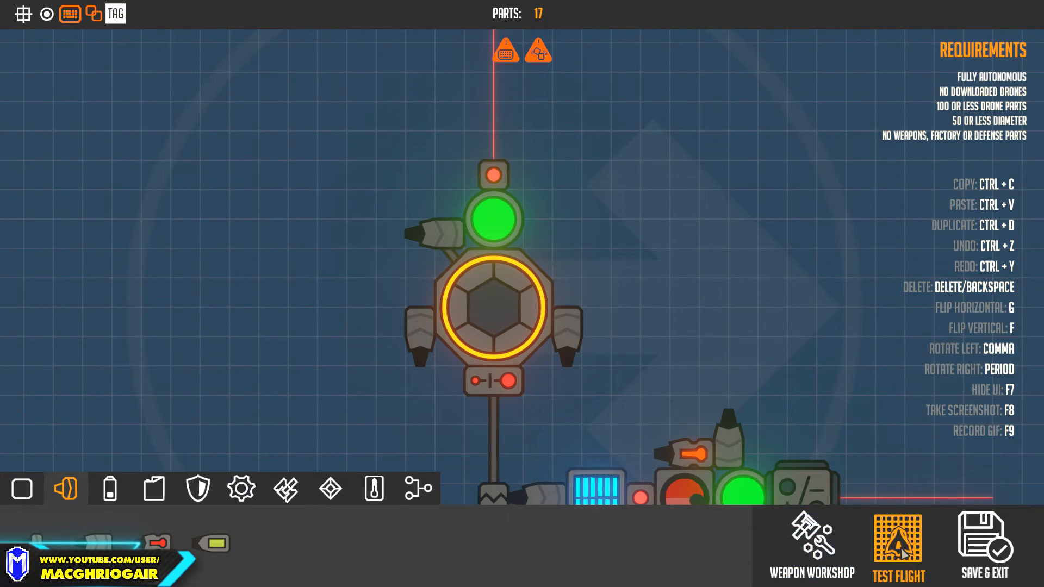
left_click(899, 546)
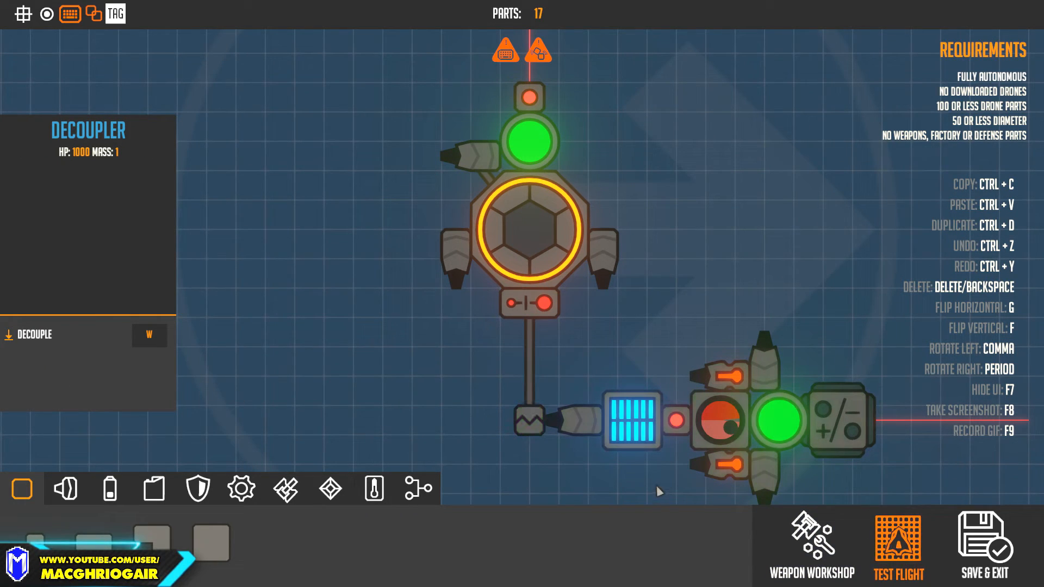
left_click(898, 546)
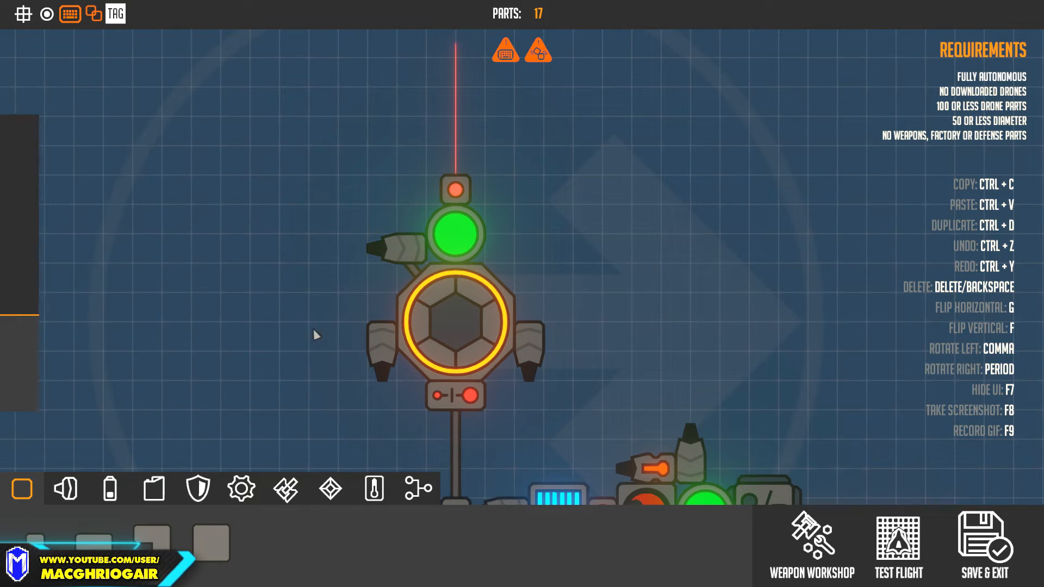
left_click(898, 546)
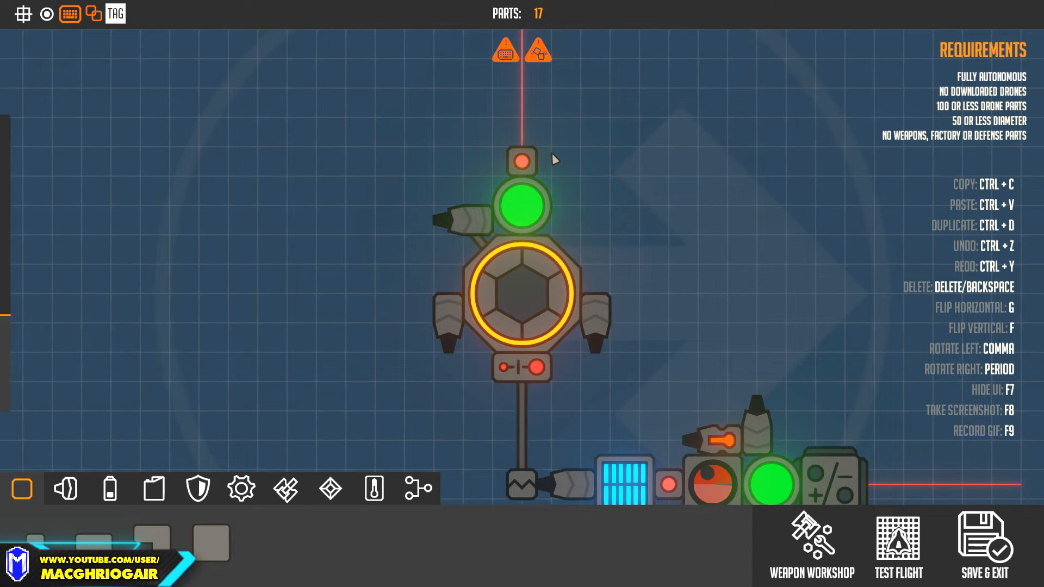
left_click(522, 160)
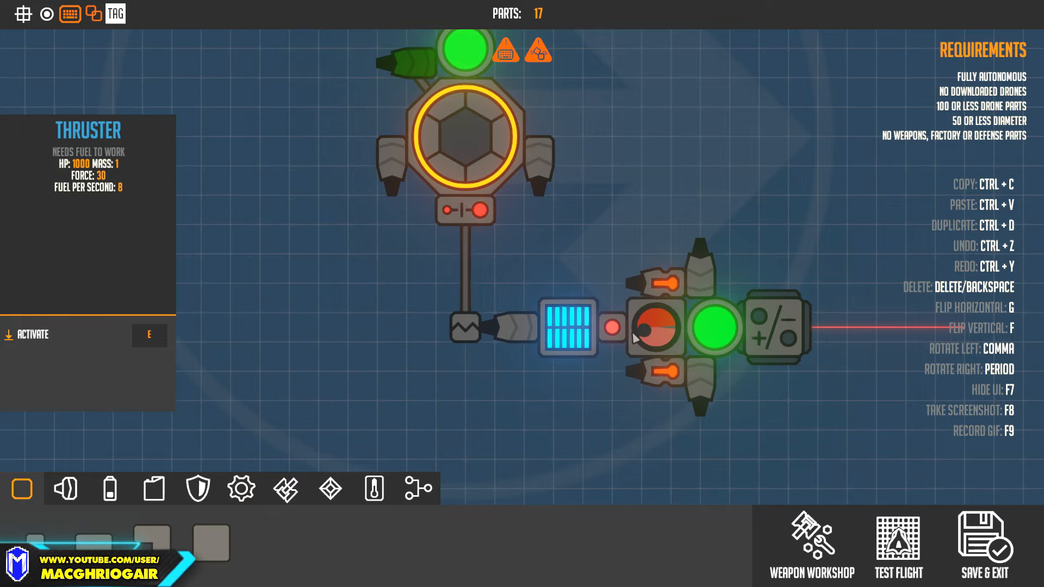
left_click(776, 327)
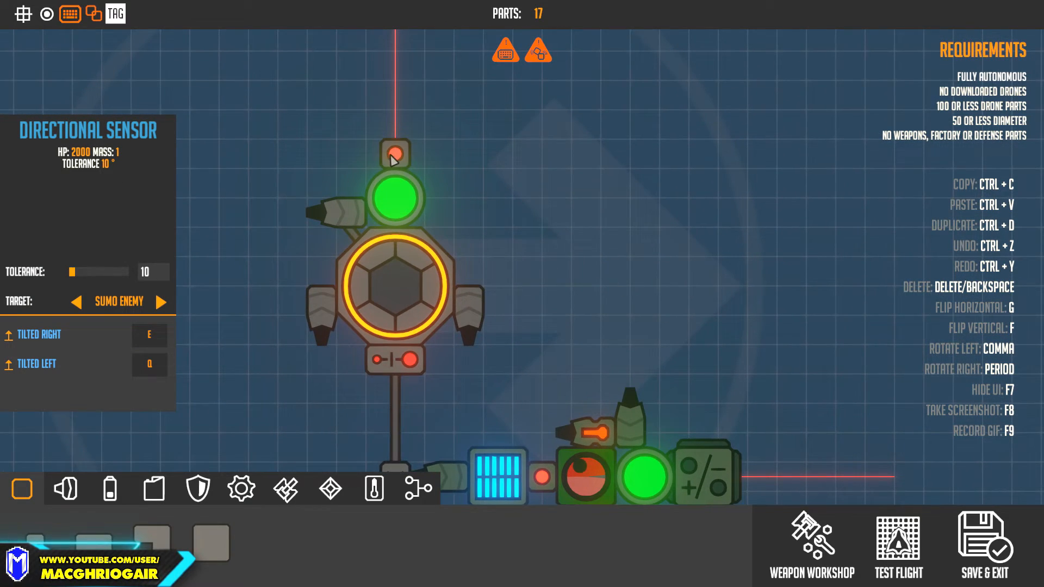
left_click(395, 153)
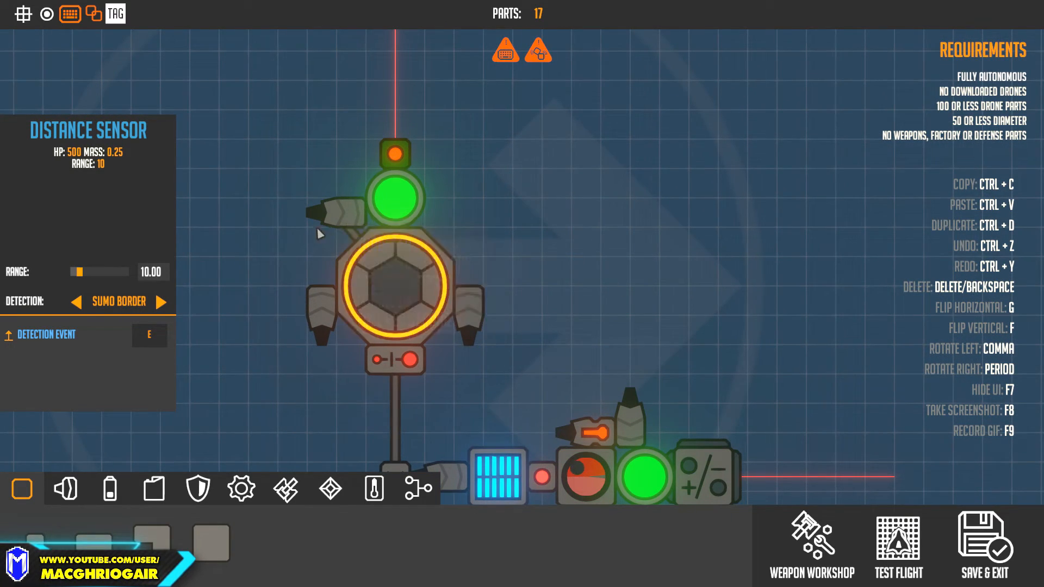
left_click(332, 213)
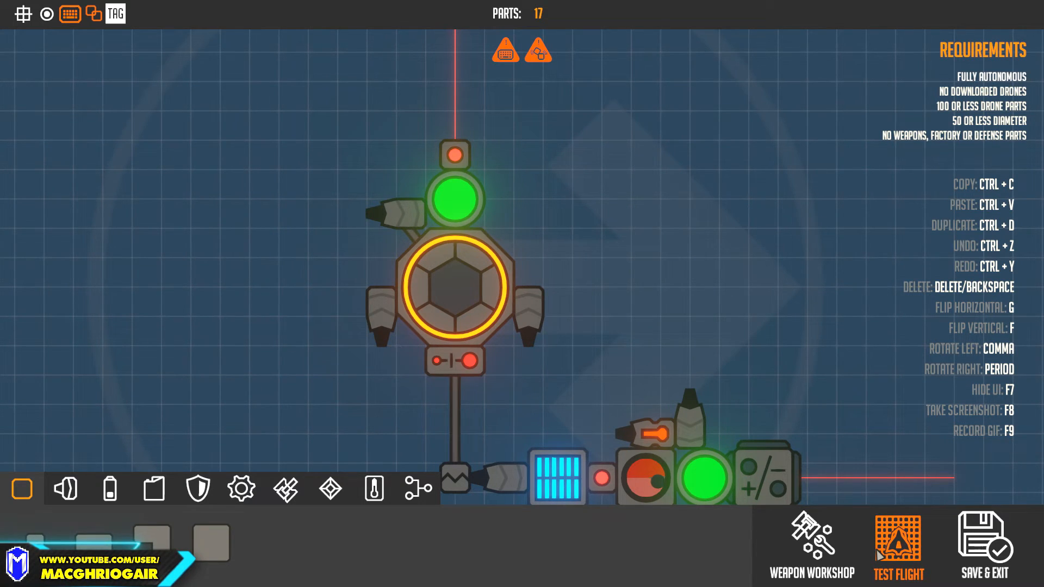
left_click(897, 554)
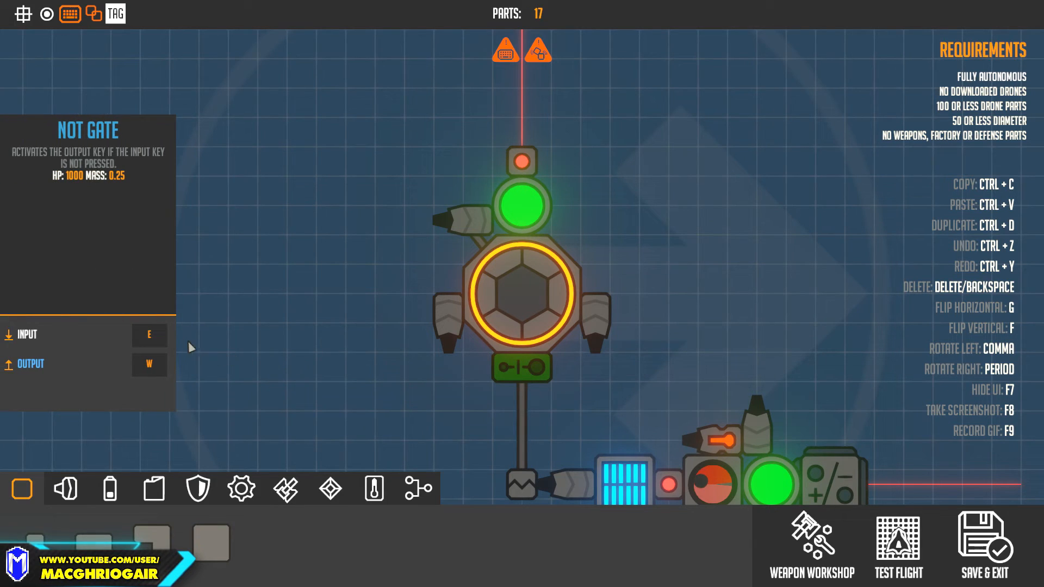
left_click(149, 335)
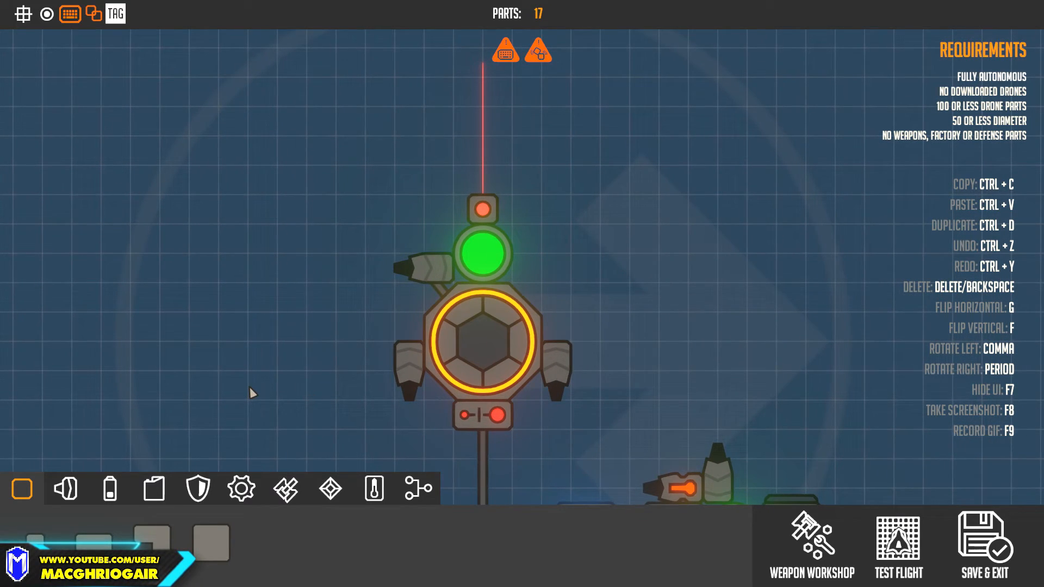
mouse_move(713, 555)
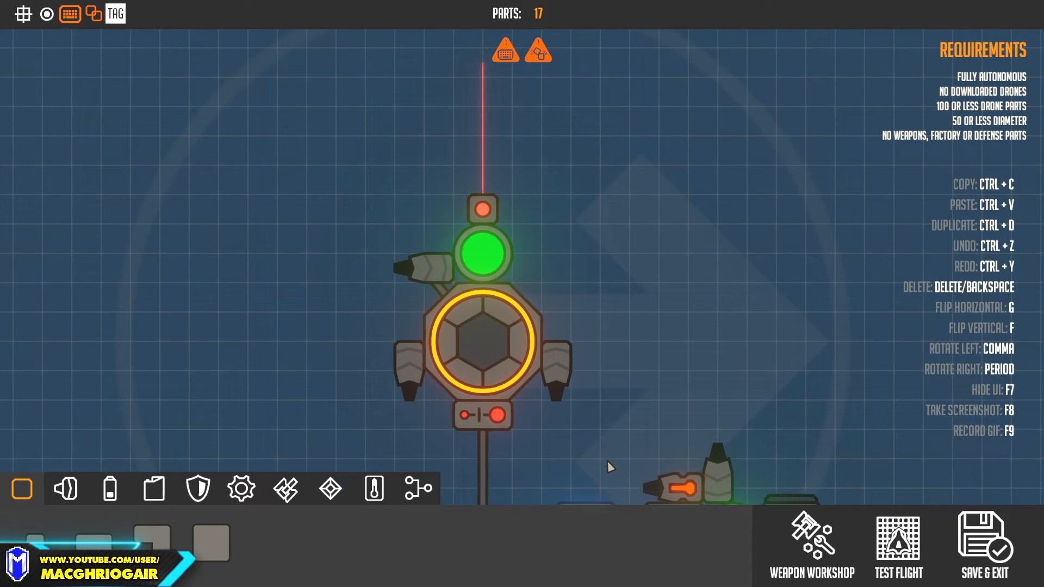
mouse_move(353, 428)
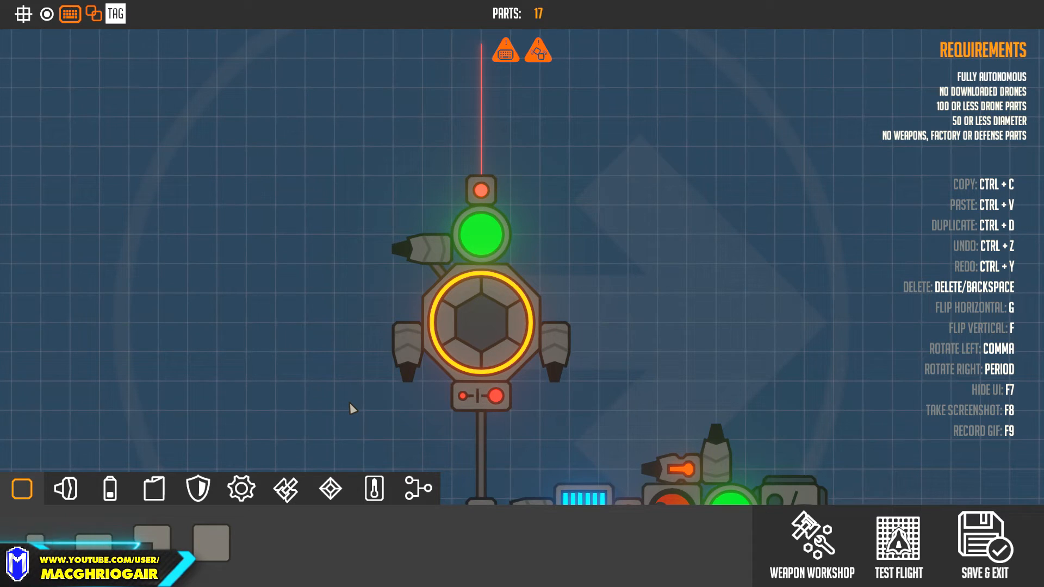
Step: Attach a left-facing distance sensor and a small thruster to the core's left, test-flying between
left_click(481, 190)
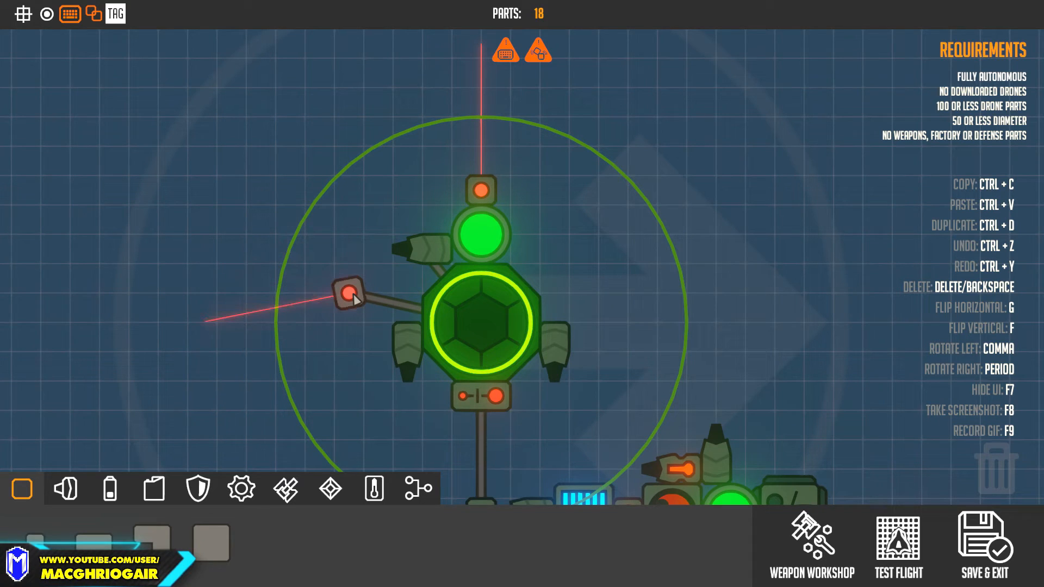
left_click(347, 291)
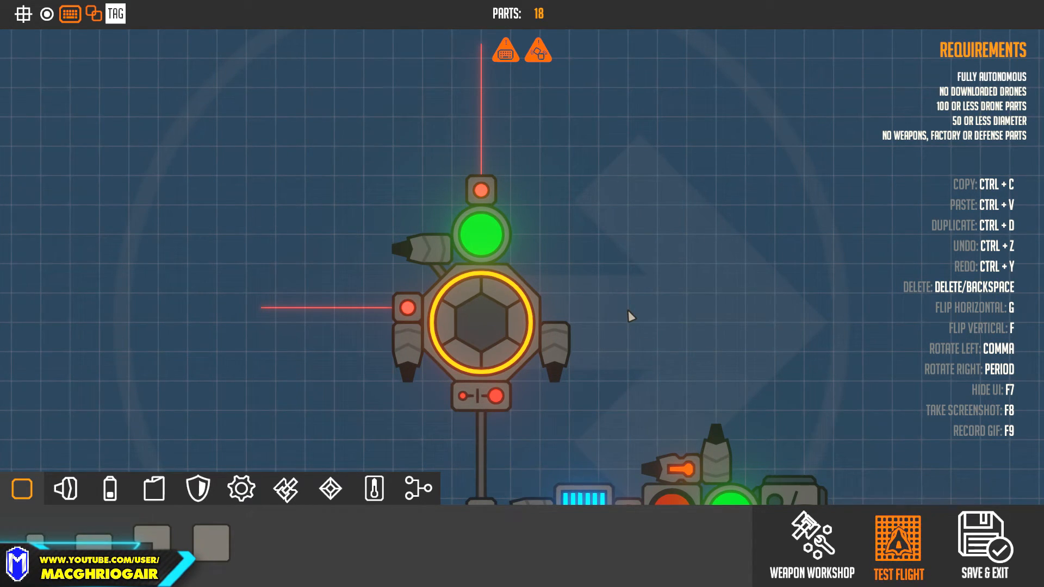
left_click(898, 555)
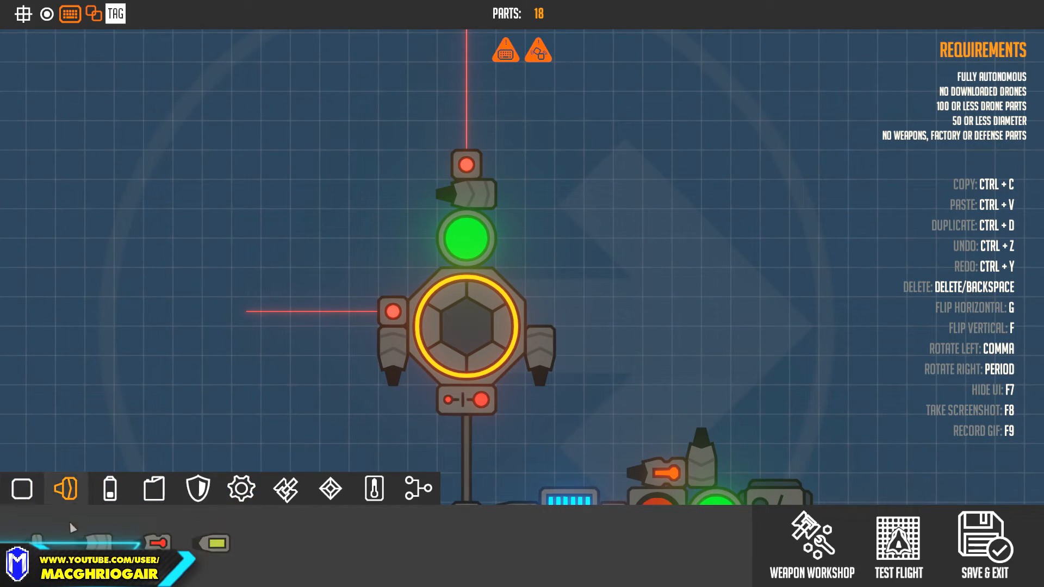
left_click(392, 287)
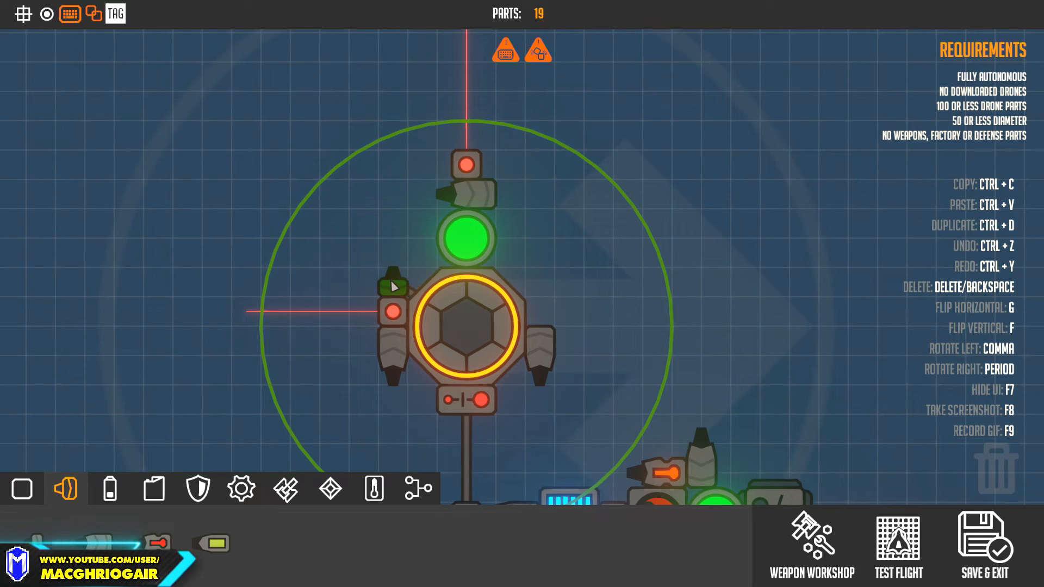
left_click(507, 275)
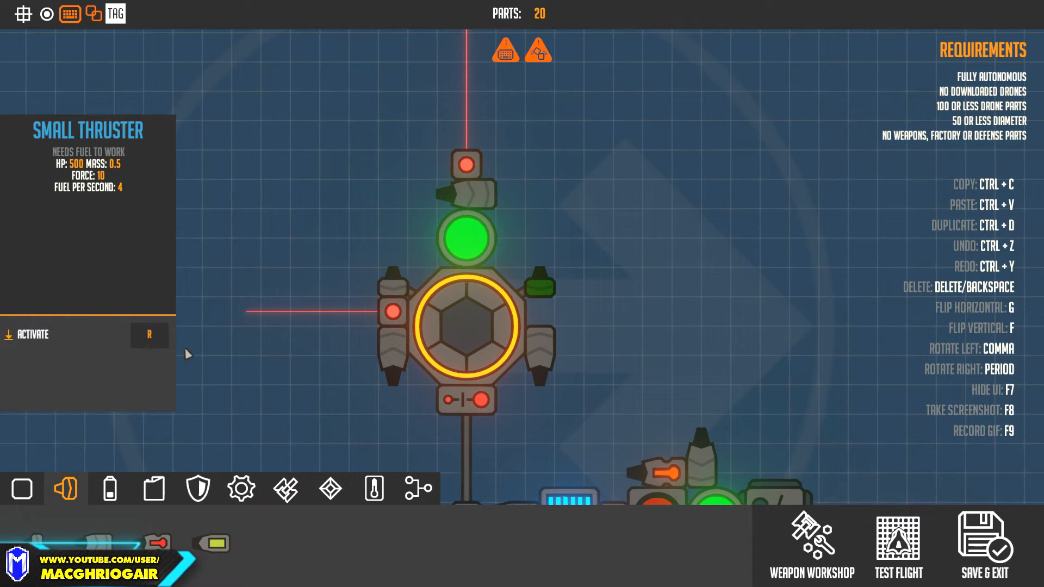
Step: Check the side thrusters' activation keys and raise the top distance sensor's range to about 20.7
left_click(897, 546)
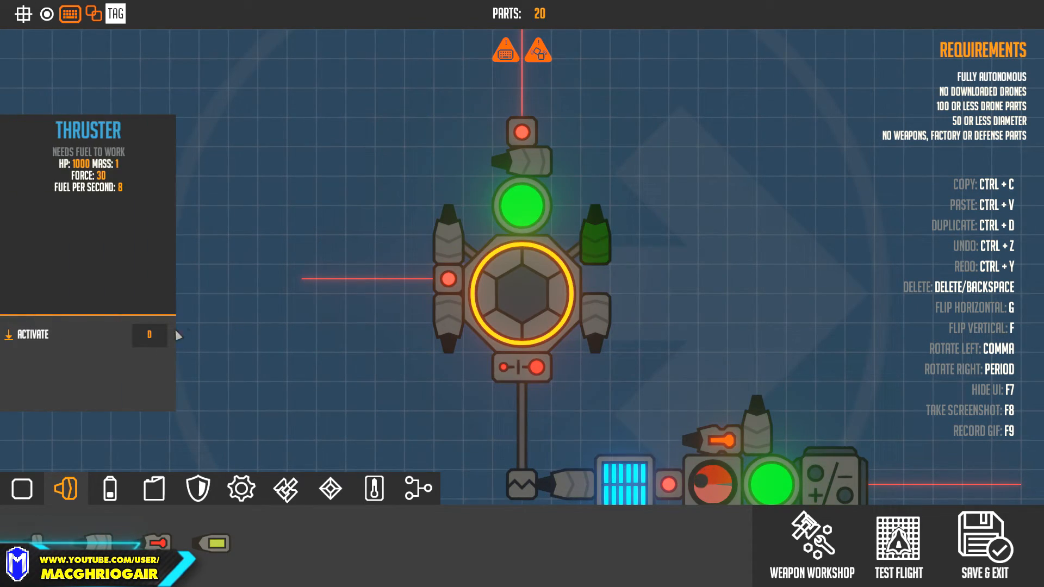
mouse_move(525, 178)
type("W")
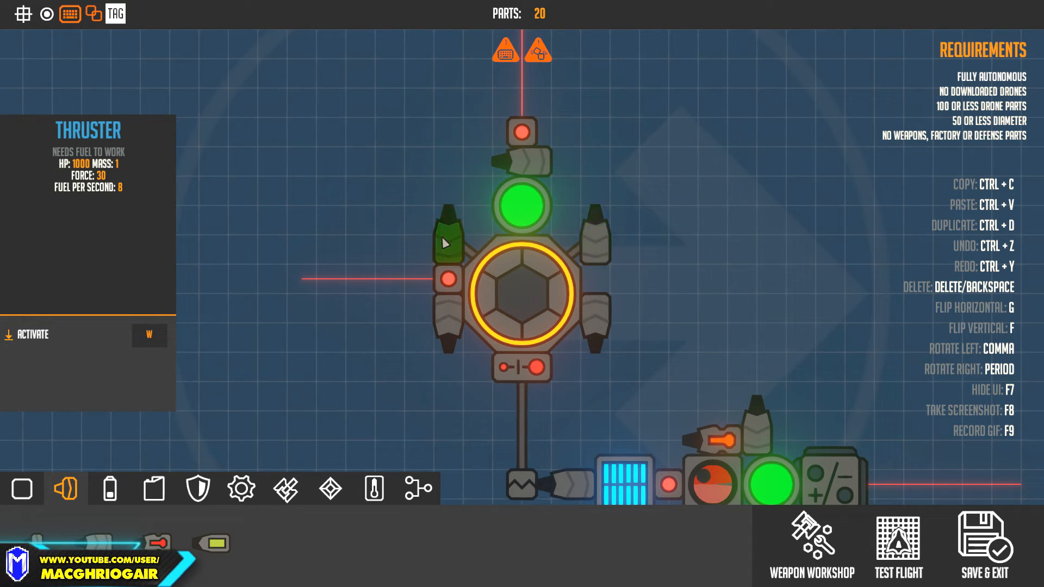
left_click(523, 130)
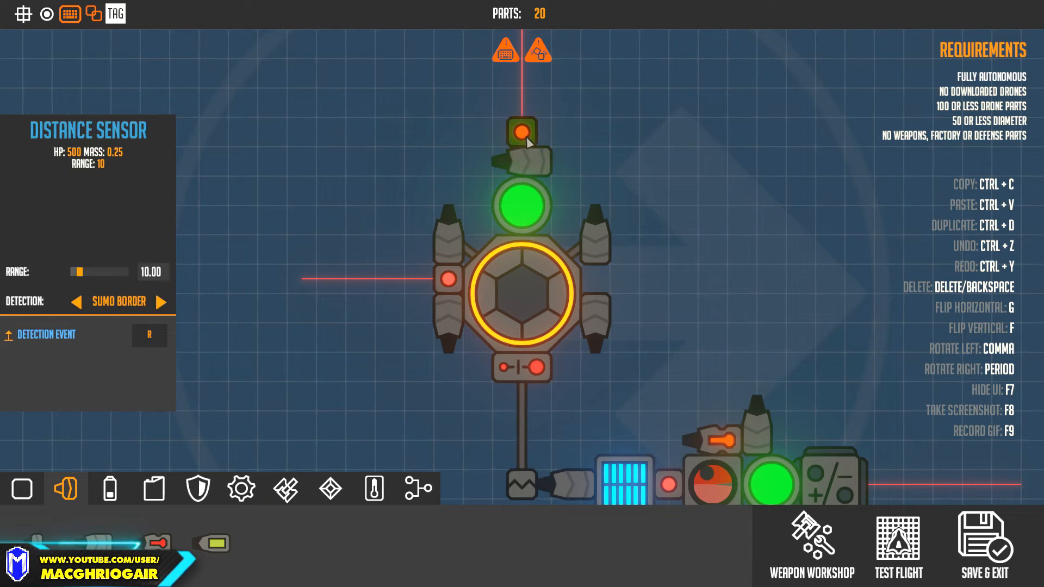
left_click(523, 131)
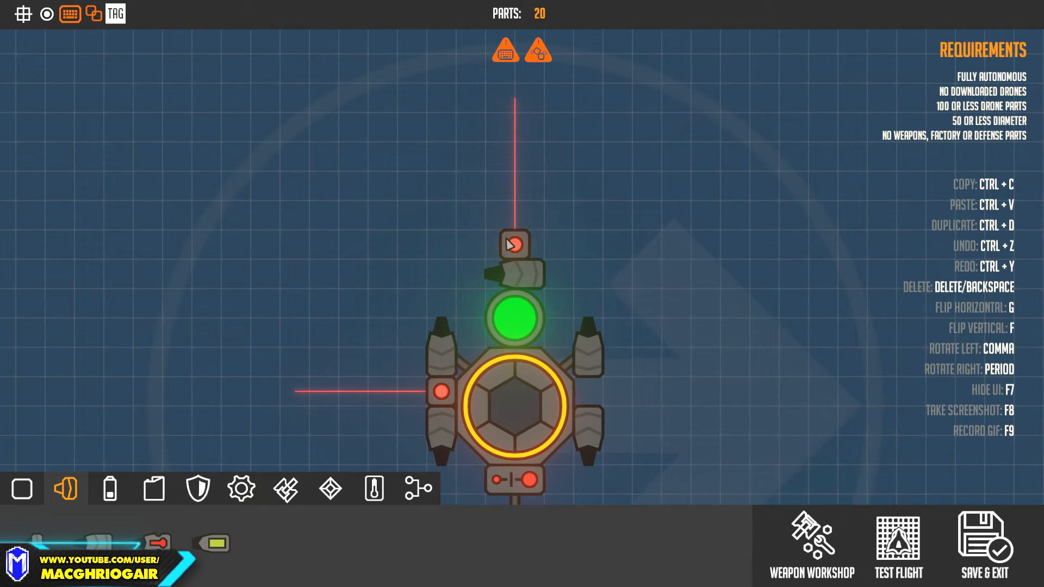
left_click(514, 244)
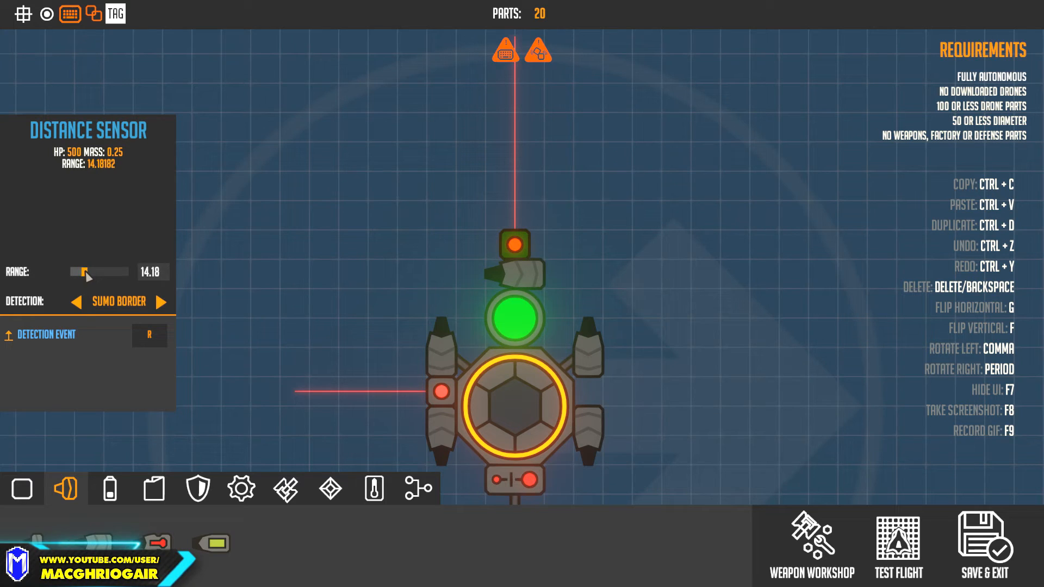
left_click_drag(90, 272, 105, 272)
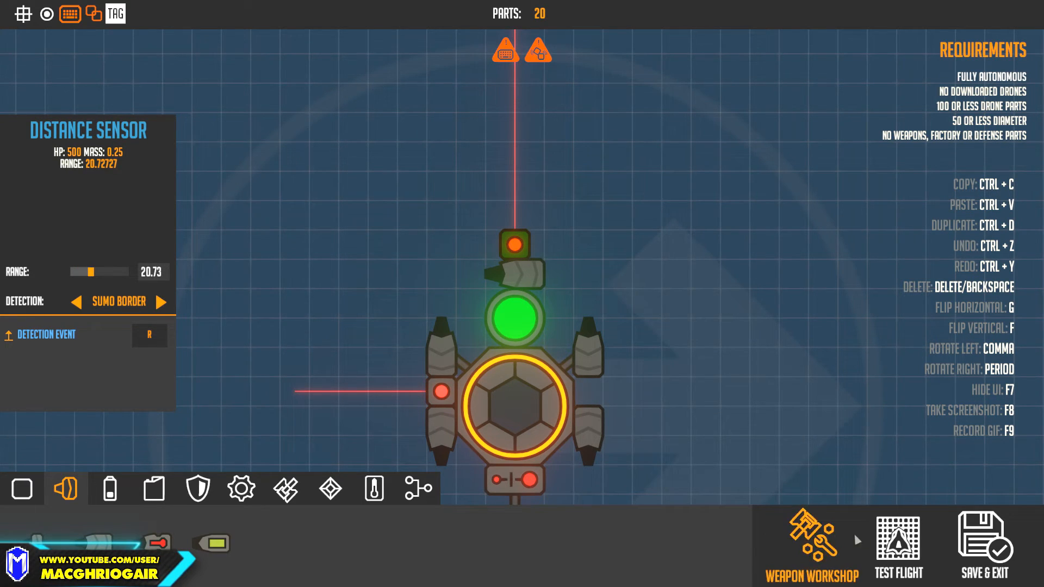
left_click(898, 546)
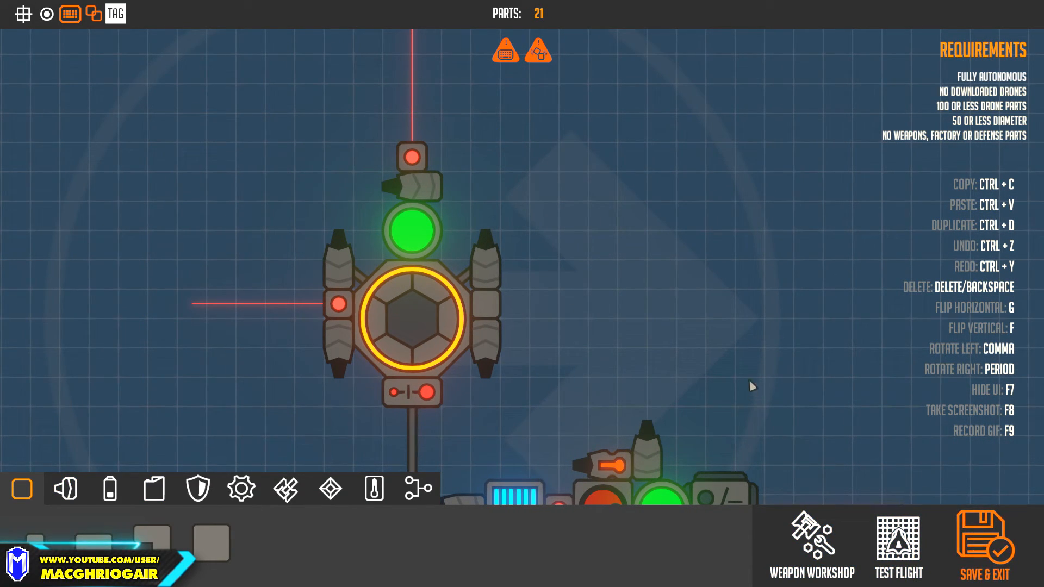
Step: Save the 21-part drone, fight the sumo match against Sumo, and leave the arena after losing
left_click(986, 545)
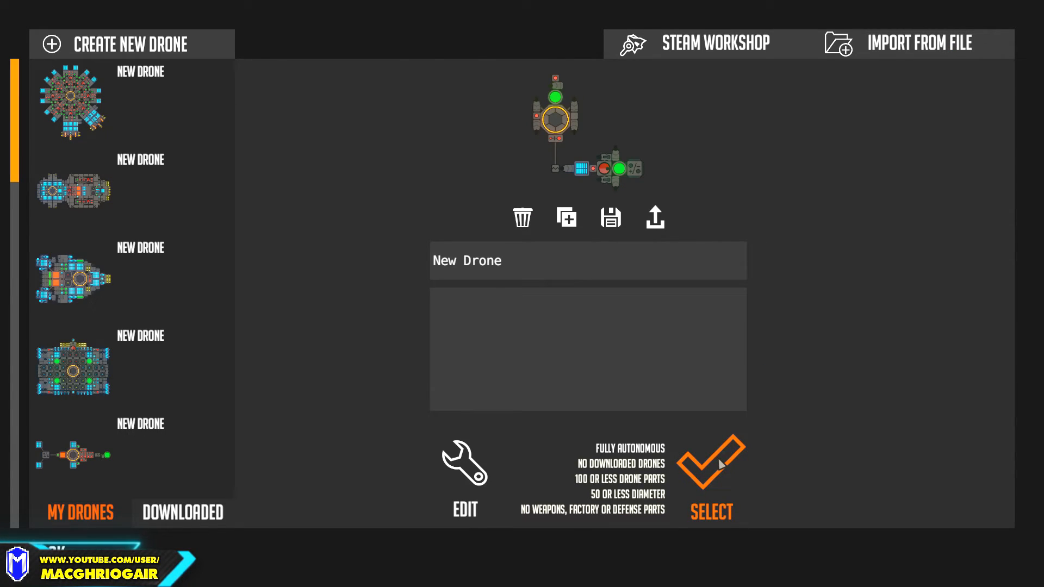
left_click(711, 466)
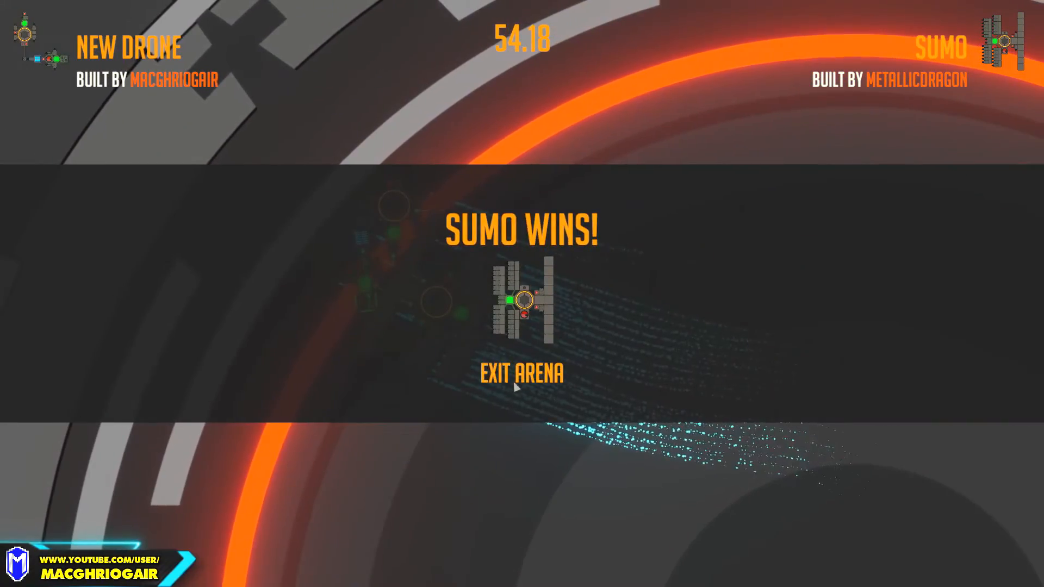
mouse_move(582, 436)
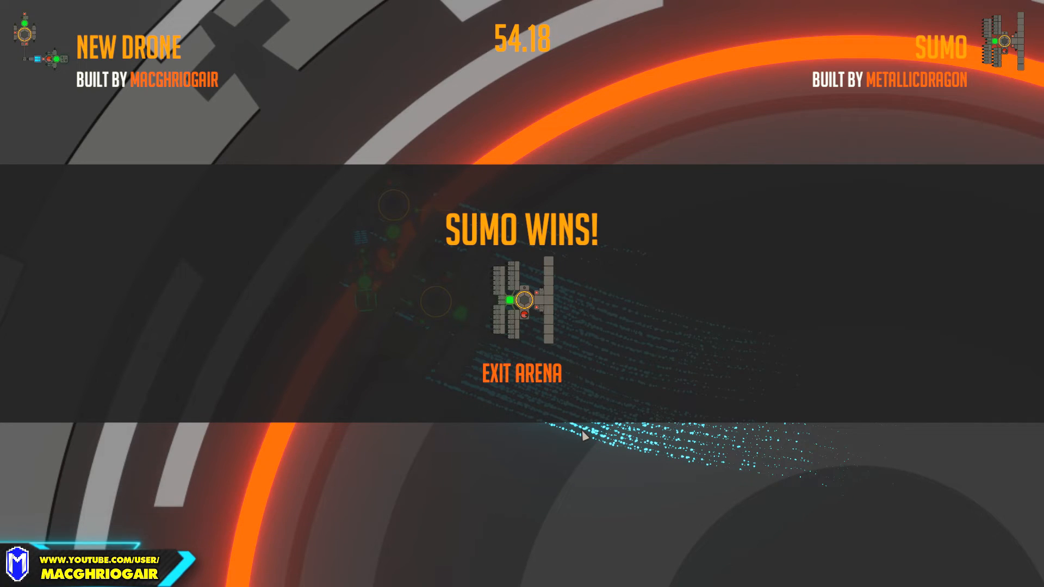
left_click(522, 372)
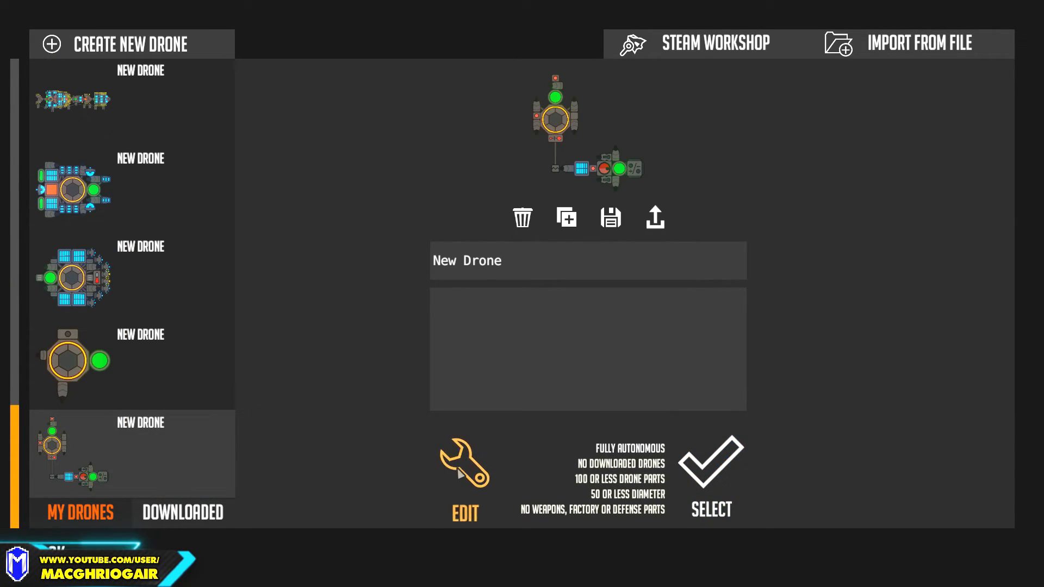
Step: Reopen the drone and pack the tethered lower module with rows of thrusters, reaching 33 parts
left_click(463, 464)
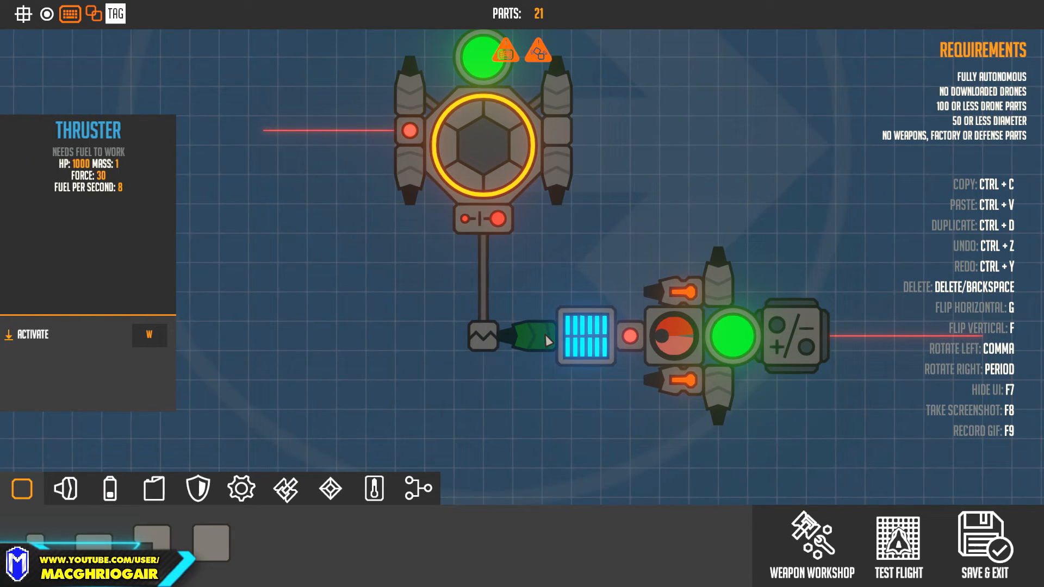
left_click(669, 419)
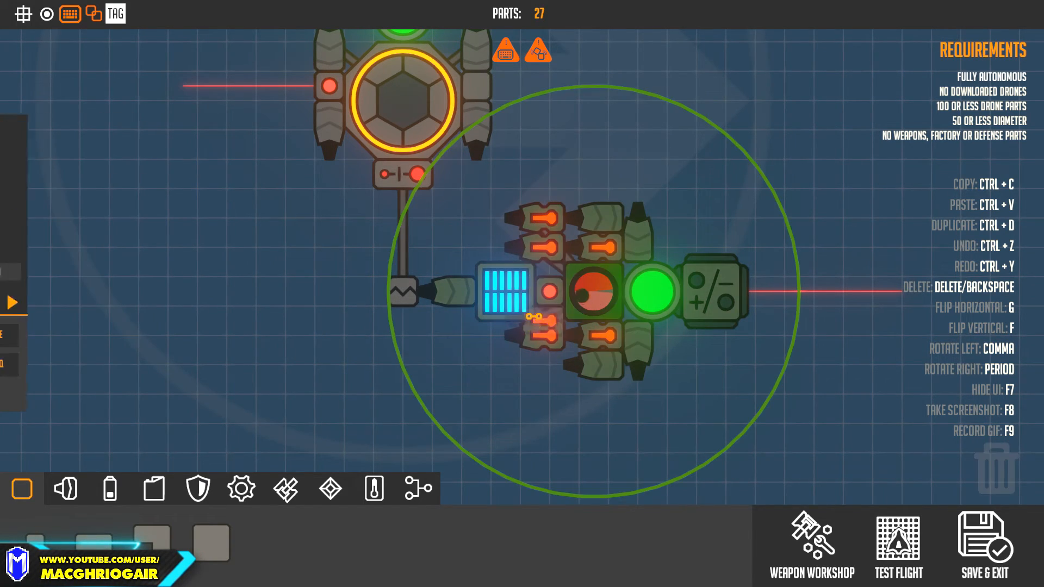
left_click(476, 333)
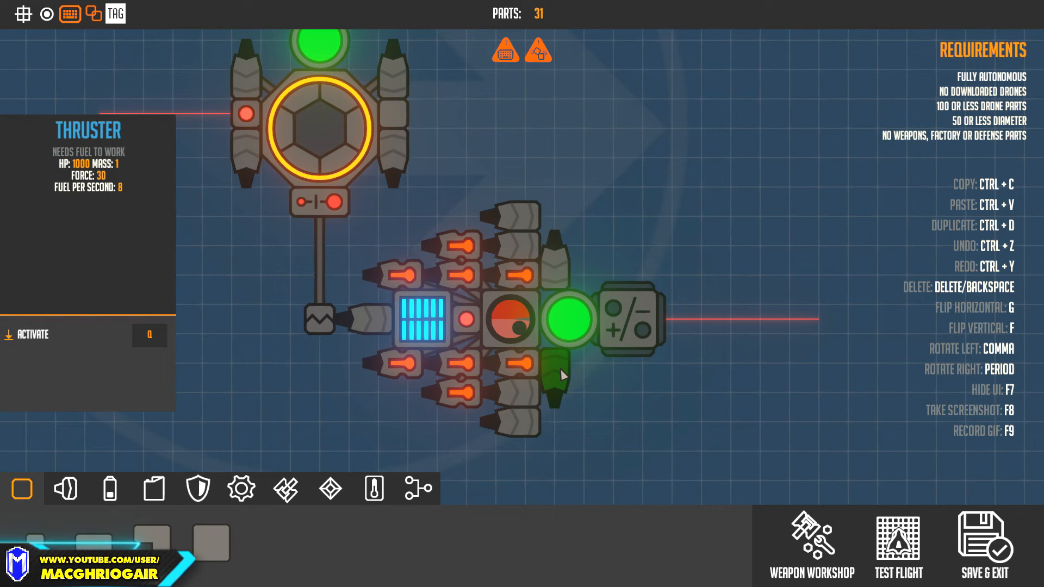
left_click(560, 373)
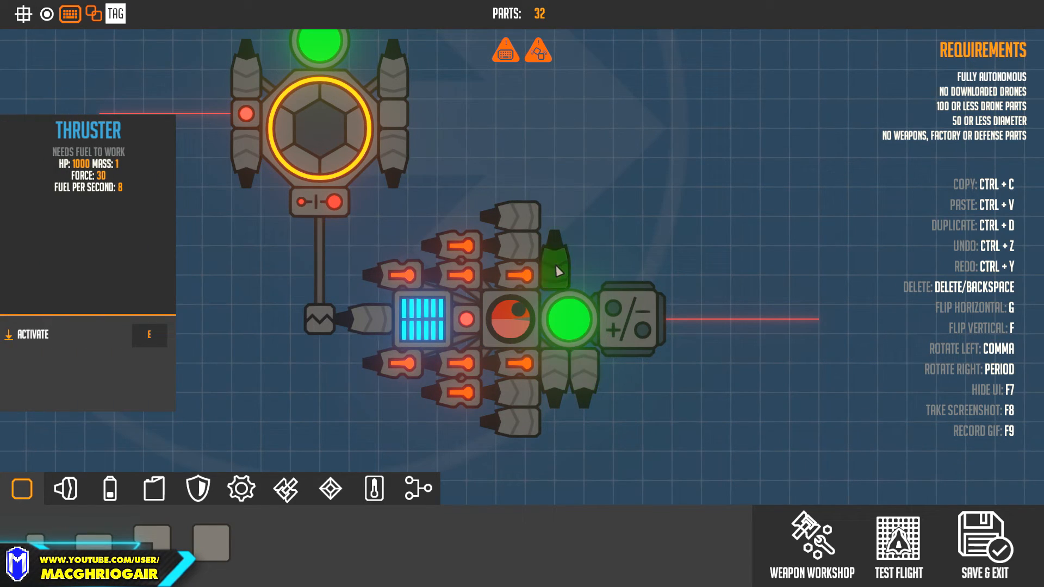
left_click(557, 270)
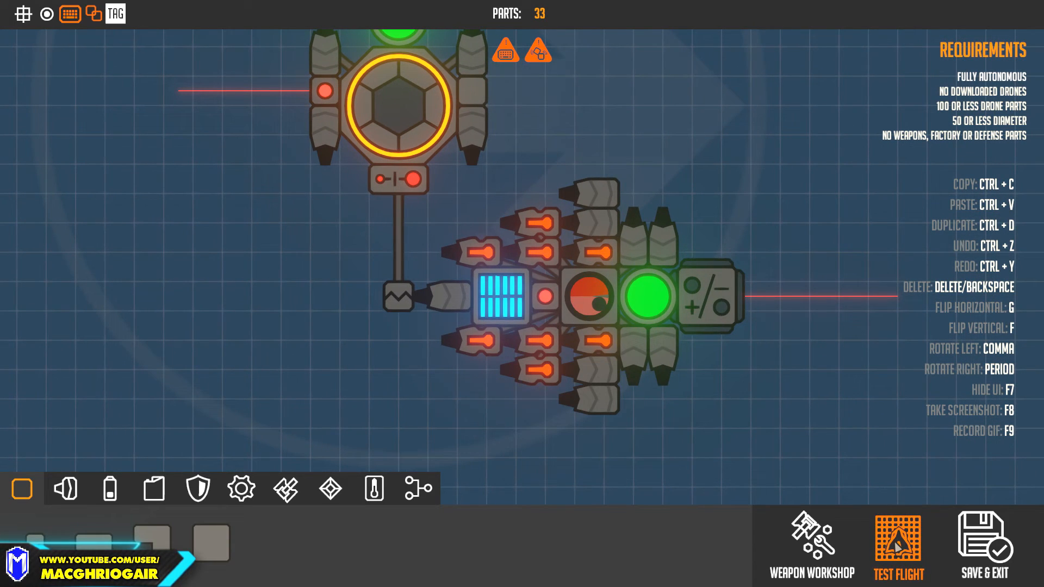
Step: Launch the 33-part drone into a sumo match and win against Creeper
left_click(897, 555)
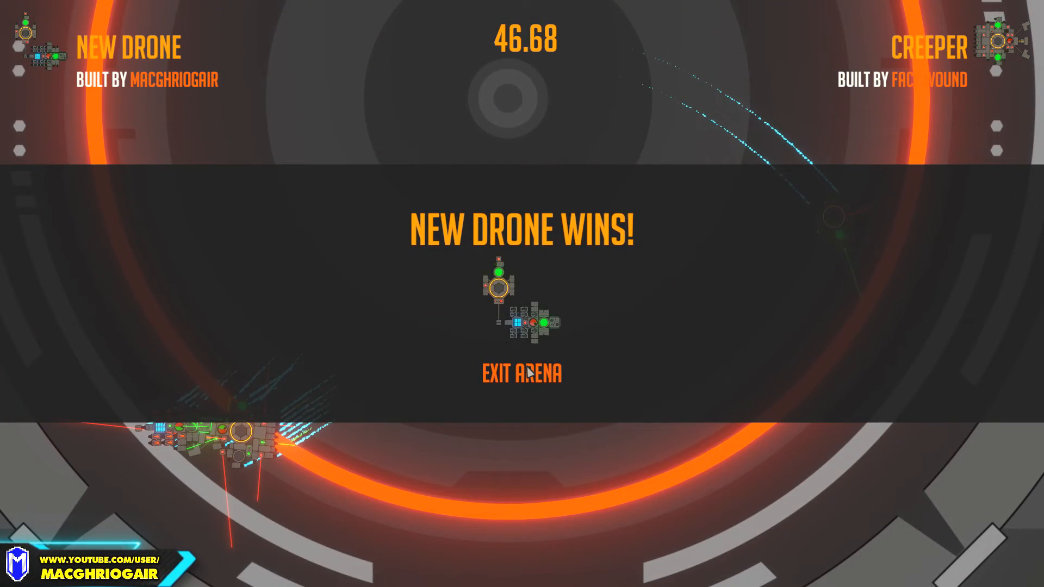
Step: Play the next sumo match, lose to TESTBOT1, and return to the tournament screen
left_click(521, 373)
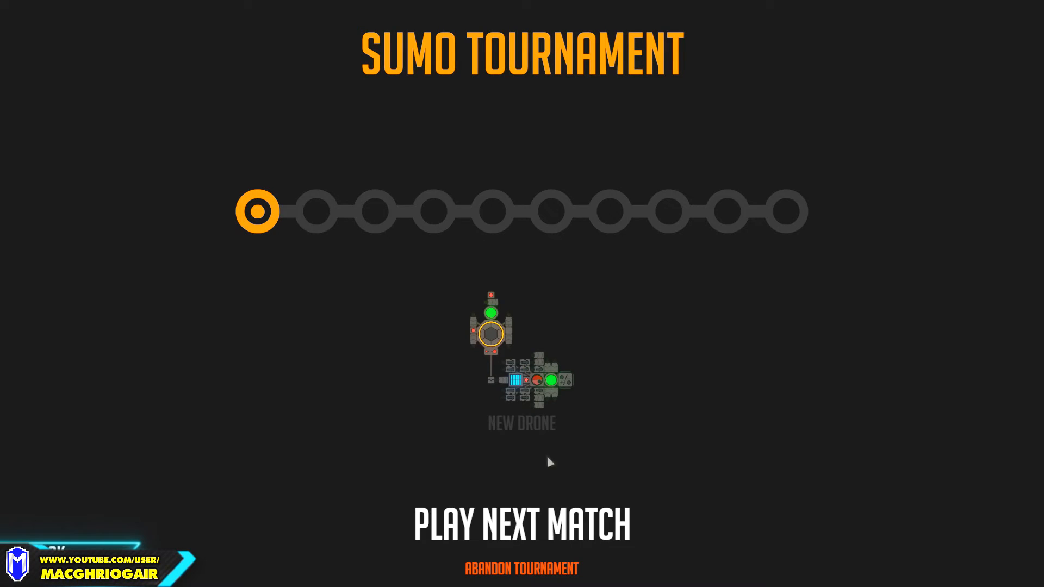
left_click(521, 523)
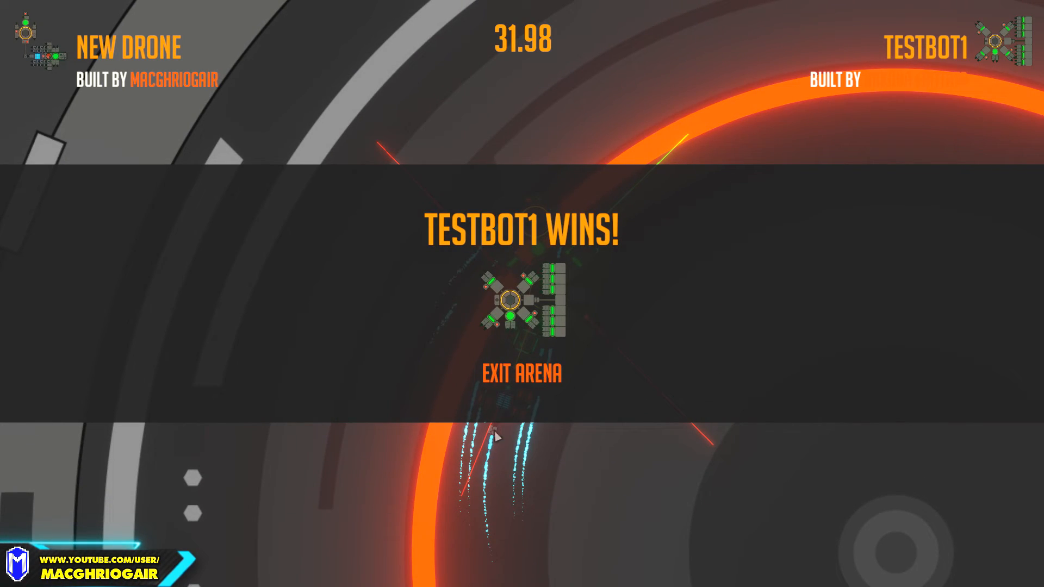
left_click(522, 373)
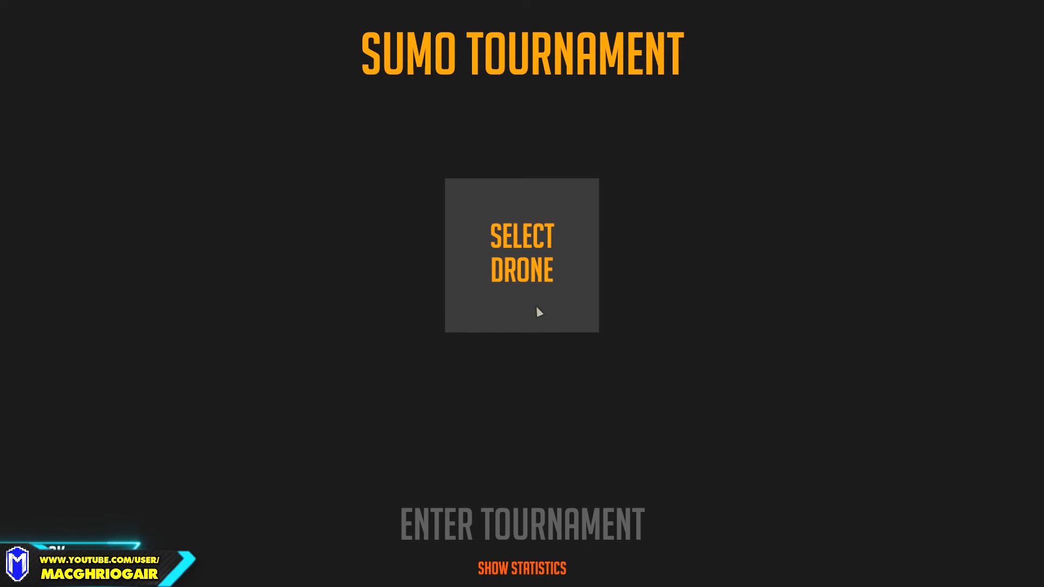
Step: Reselect the tethered sumo drone from My Drones for the tournament
left_click(522, 255)
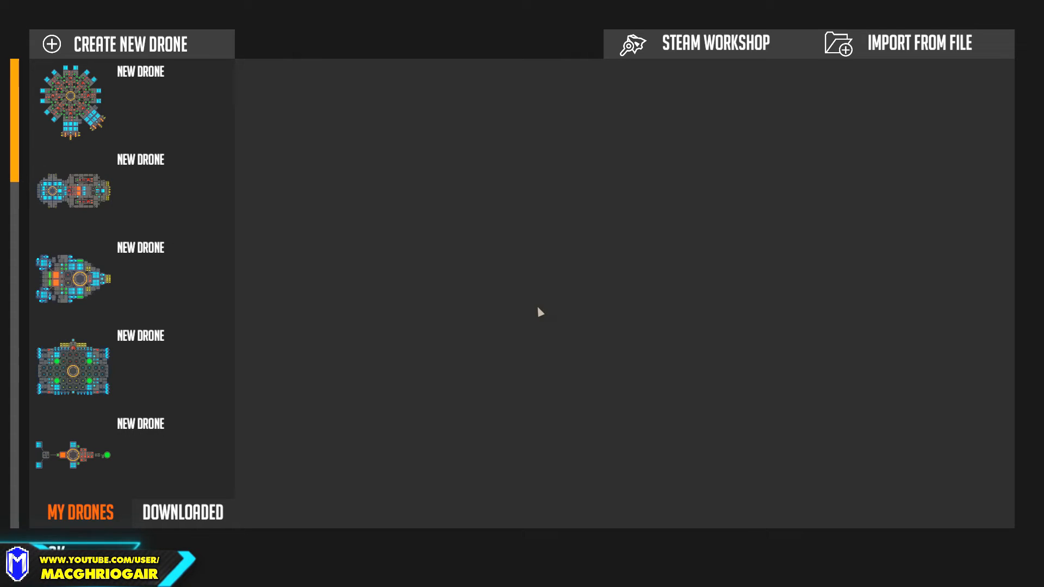
mouse_move(544, 306)
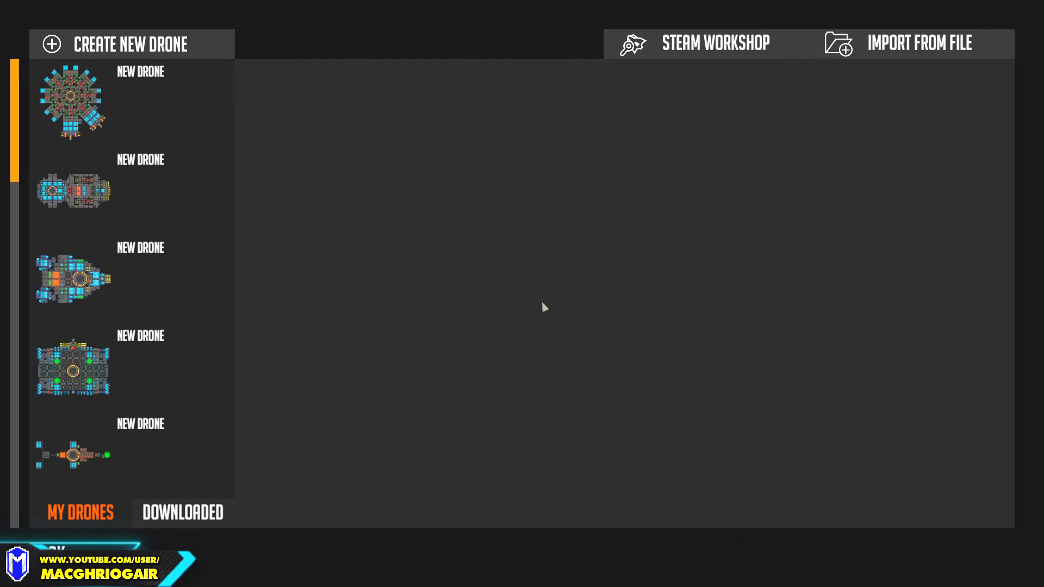
mouse_move(543, 317)
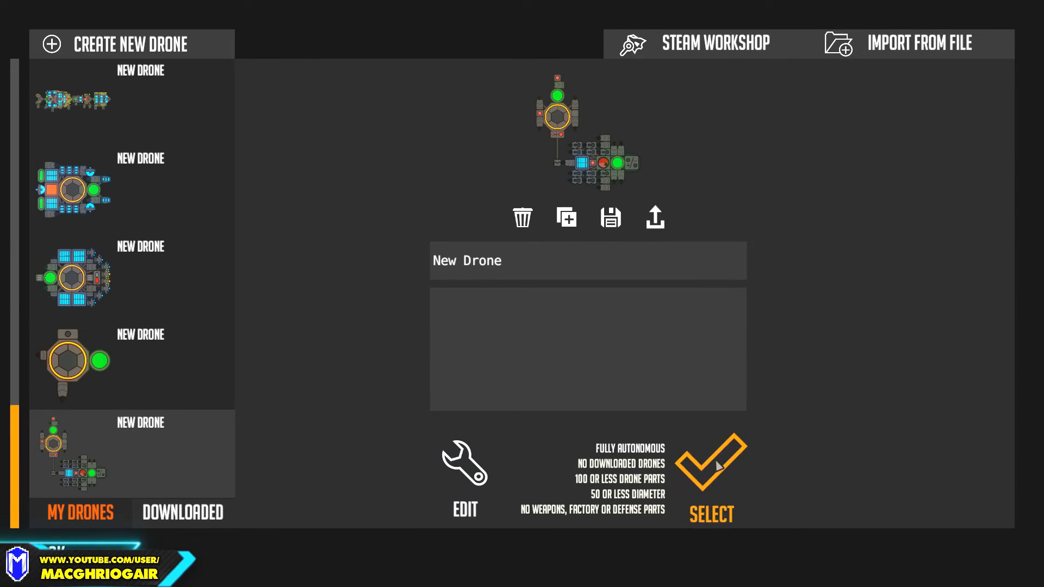
mouse_move(724, 468)
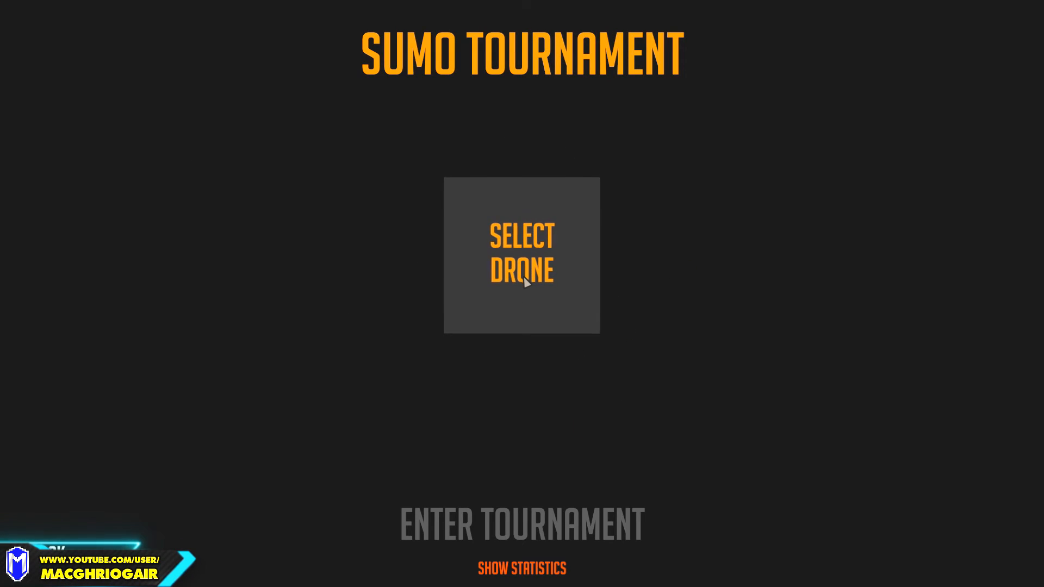
left_click(522, 254)
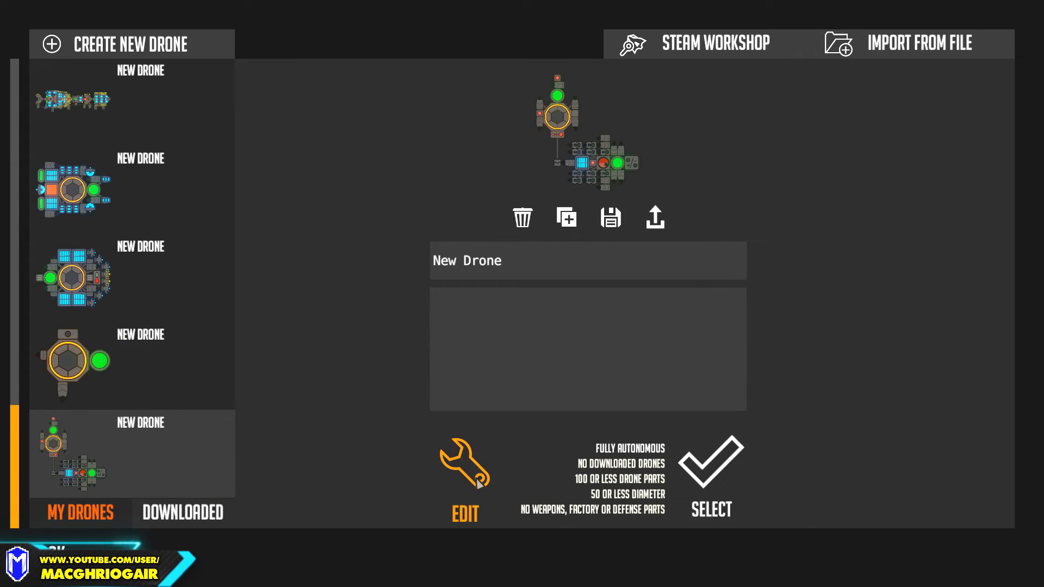
Step: Lengthen the existing distance sensor's detection range to about 37
left_click(465, 478)
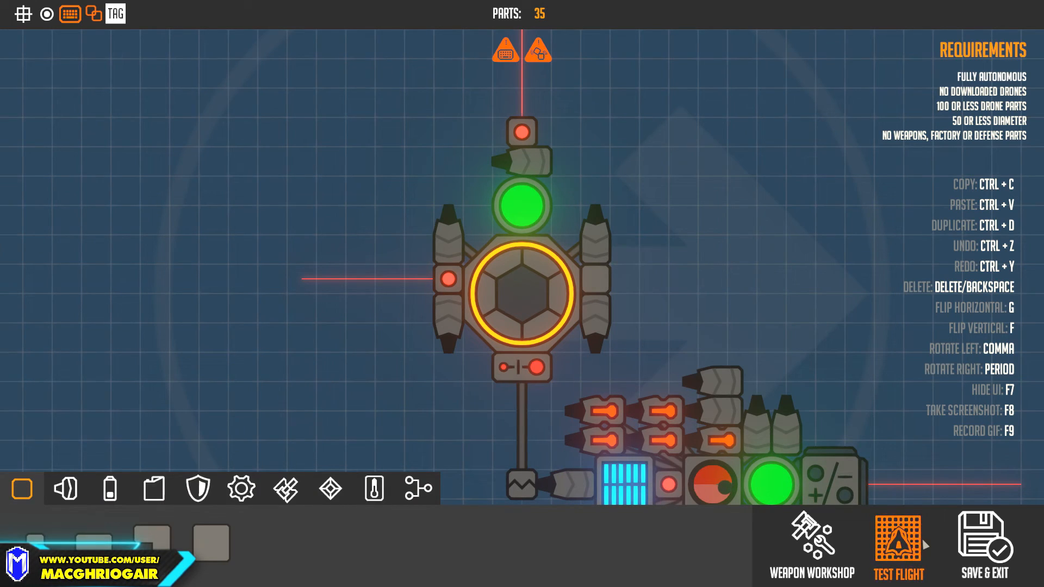
left_click(899, 545)
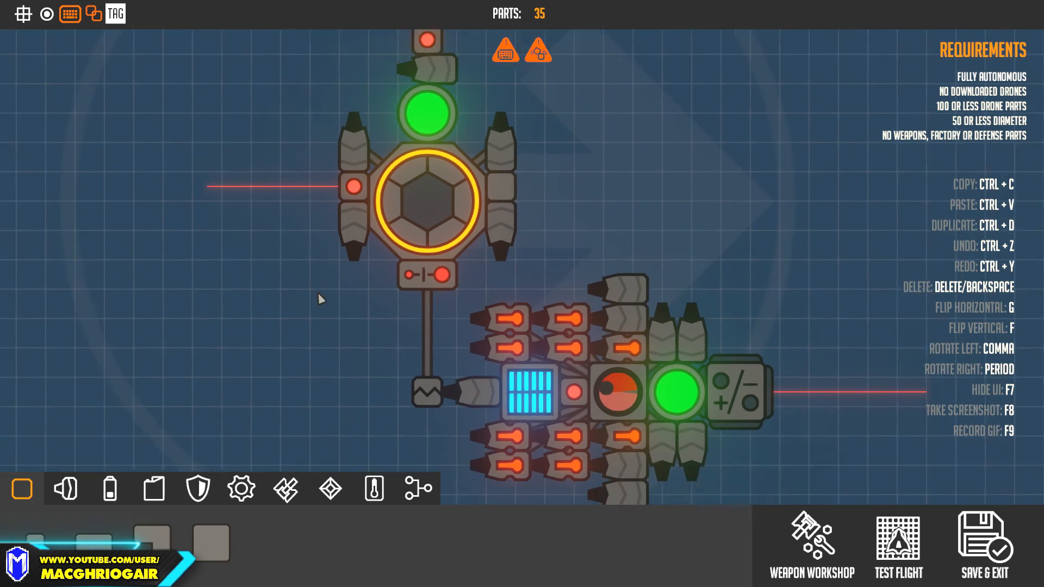
left_click(531, 335)
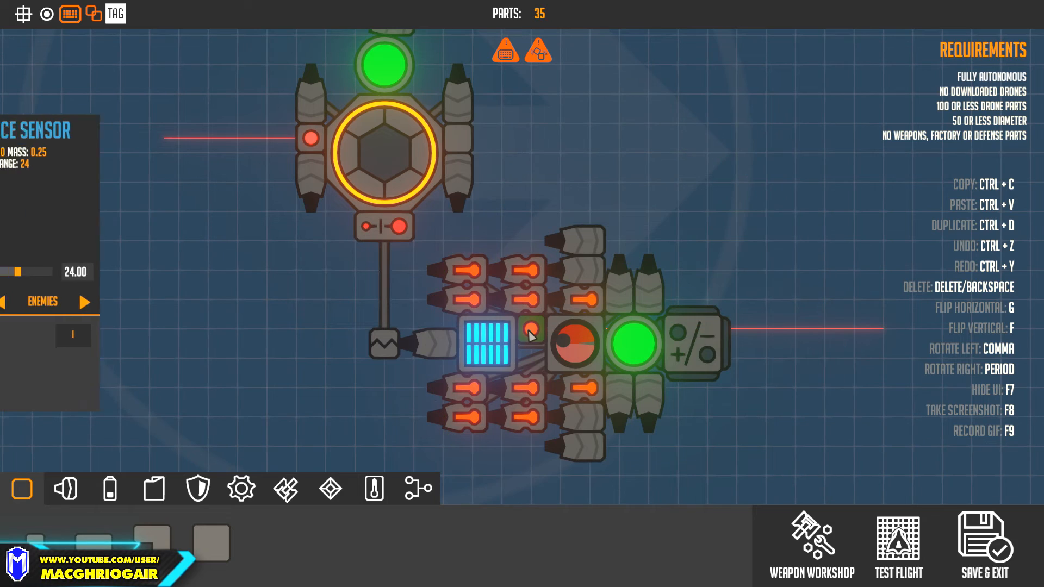
left_click(529, 329)
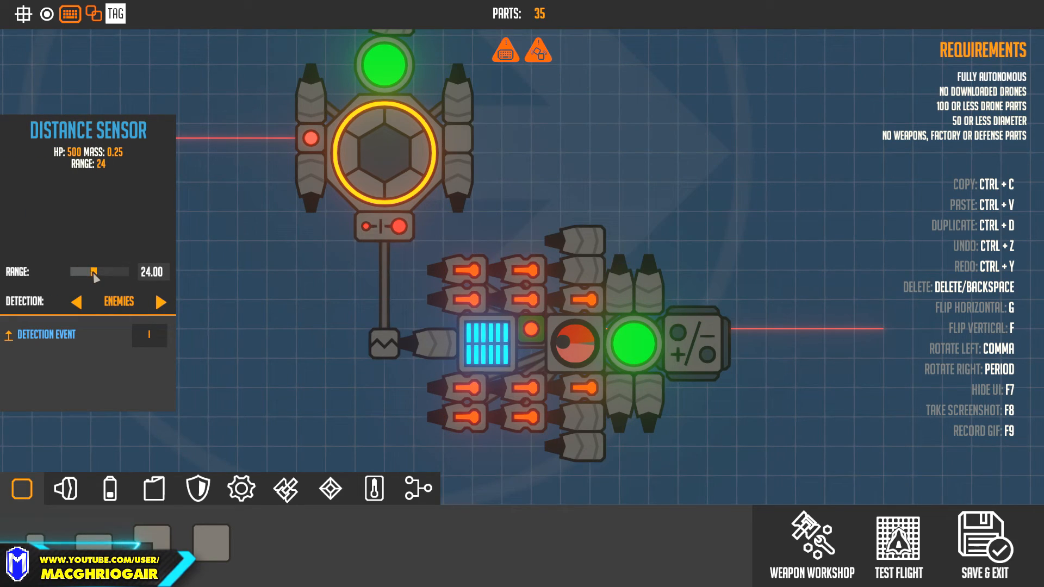
left_click_drag(83, 272, 106, 272)
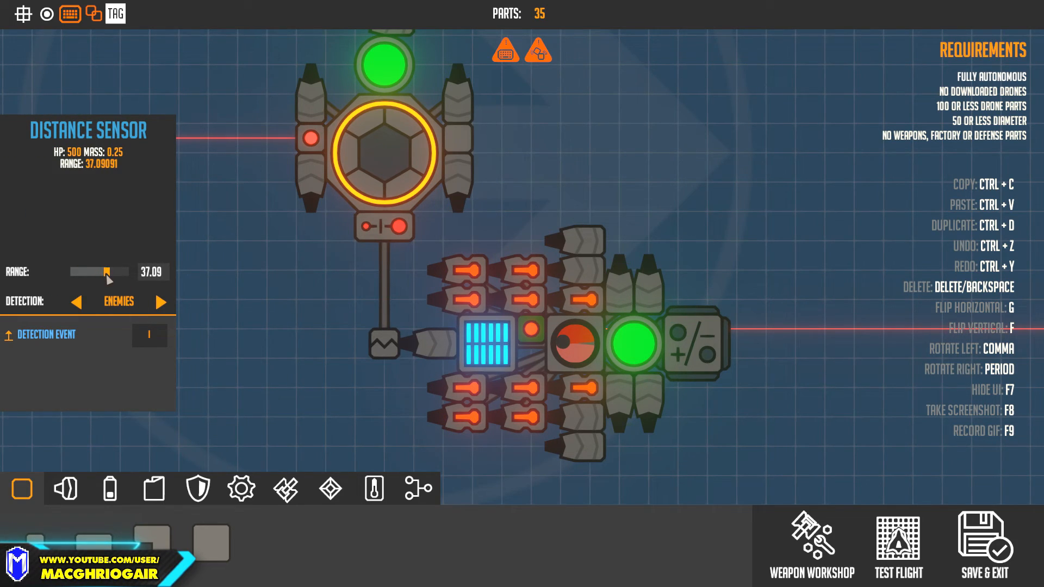
left_click_drag(106, 272, 110, 272)
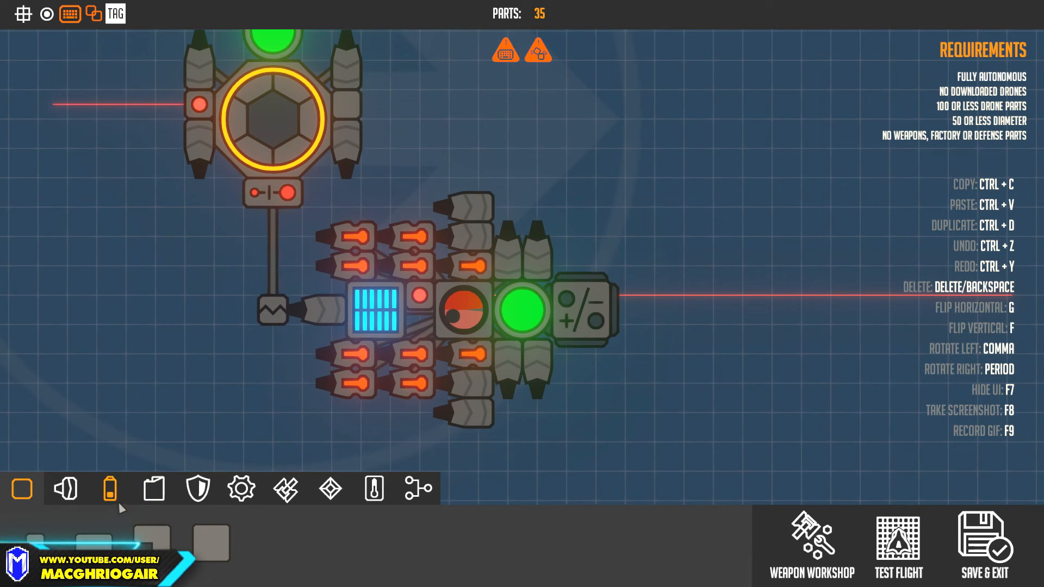
Step: Add a second distance sensor beside the battery with a range of about 23
left_click(240, 490)
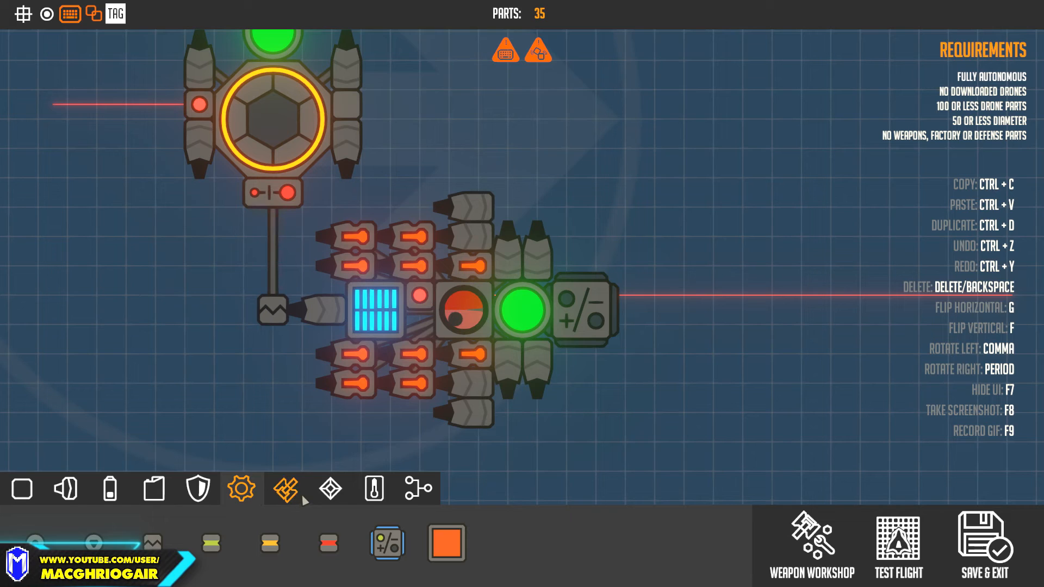
left_click(330, 489)
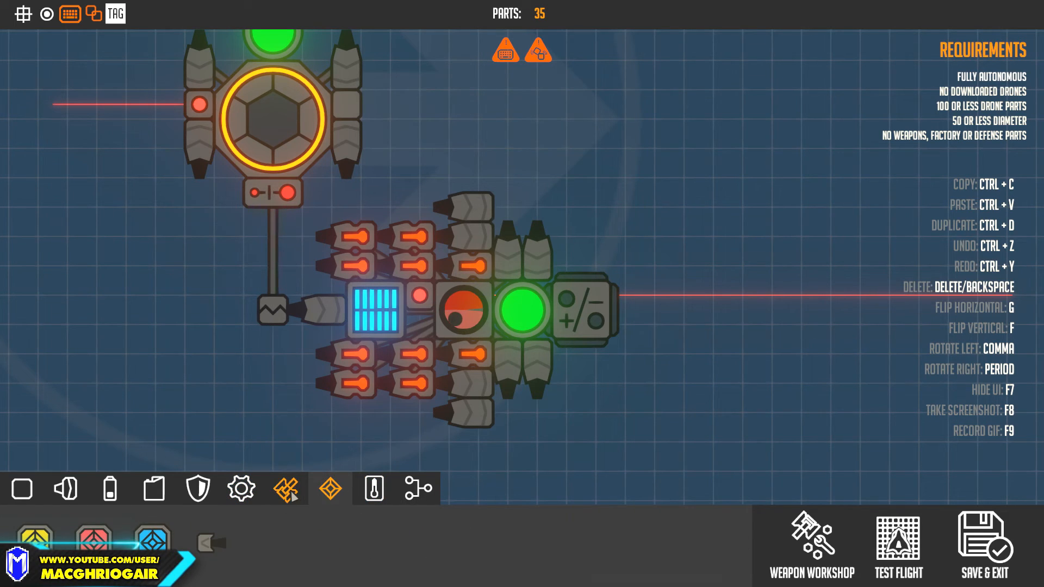
left_click(373, 489)
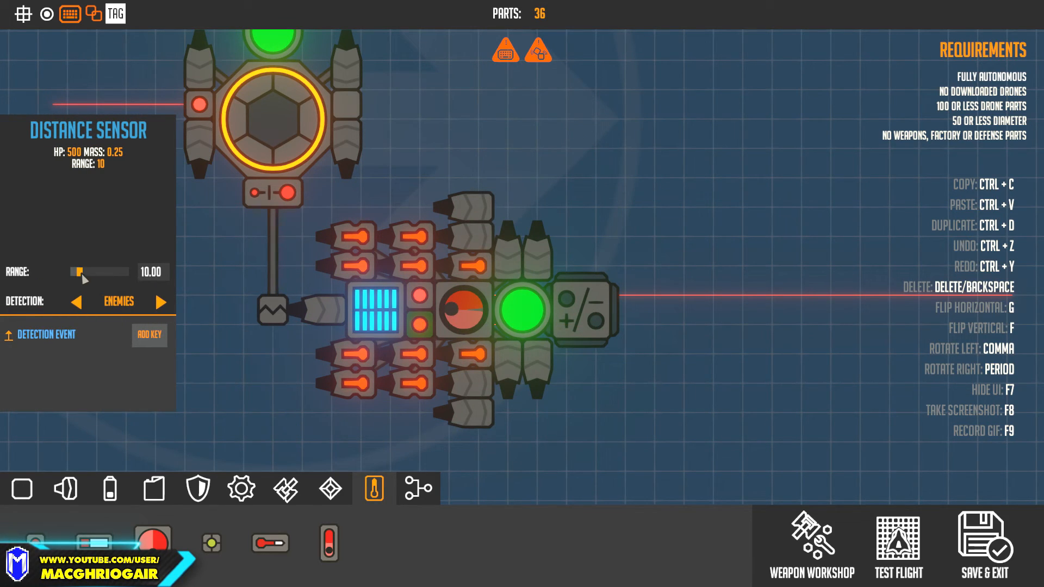
left_click_drag(79, 272, 93, 272)
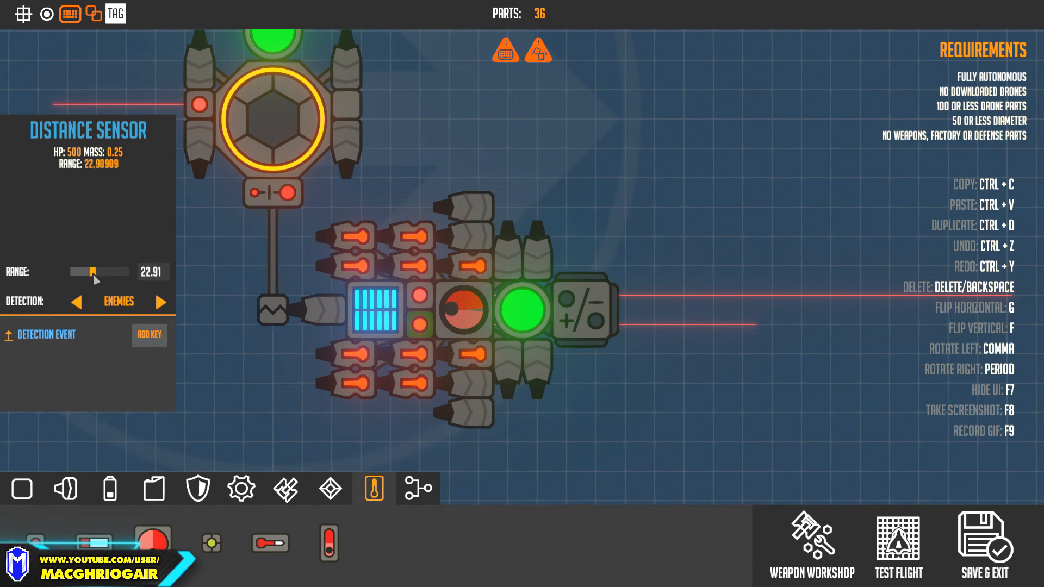
left_click_drag(92, 272, 100, 272)
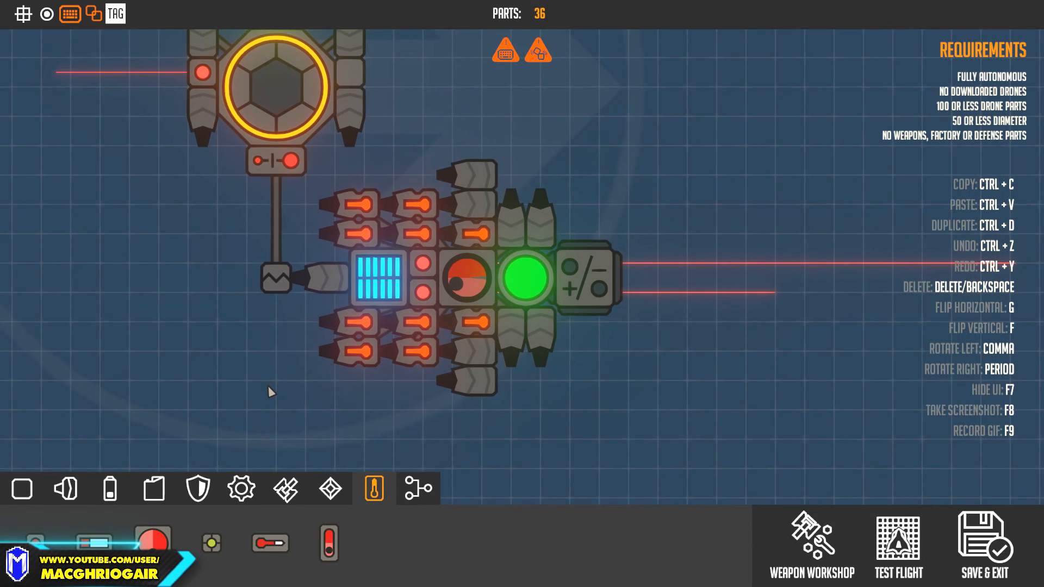
left_click(418, 487)
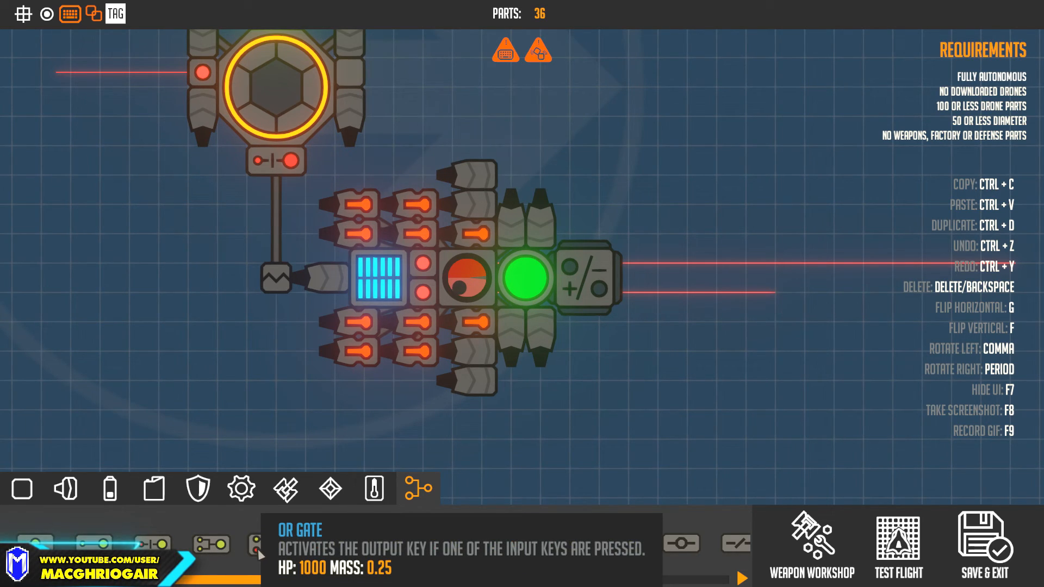
mouse_move(269, 544)
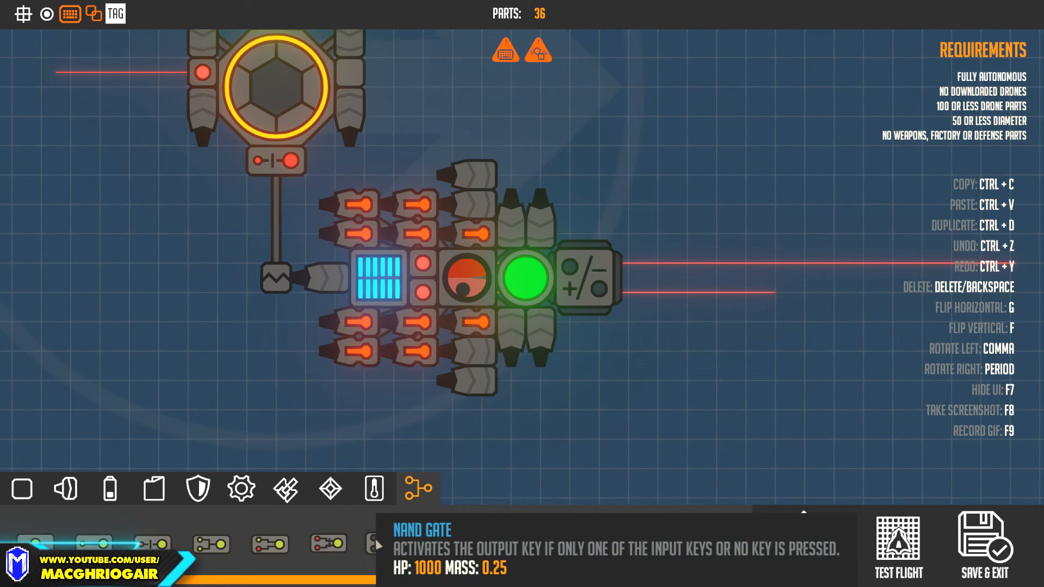
Step: Place a logic gate beside the battery, bind the sensor event to P, then remove the gate
left_click(320, 424)
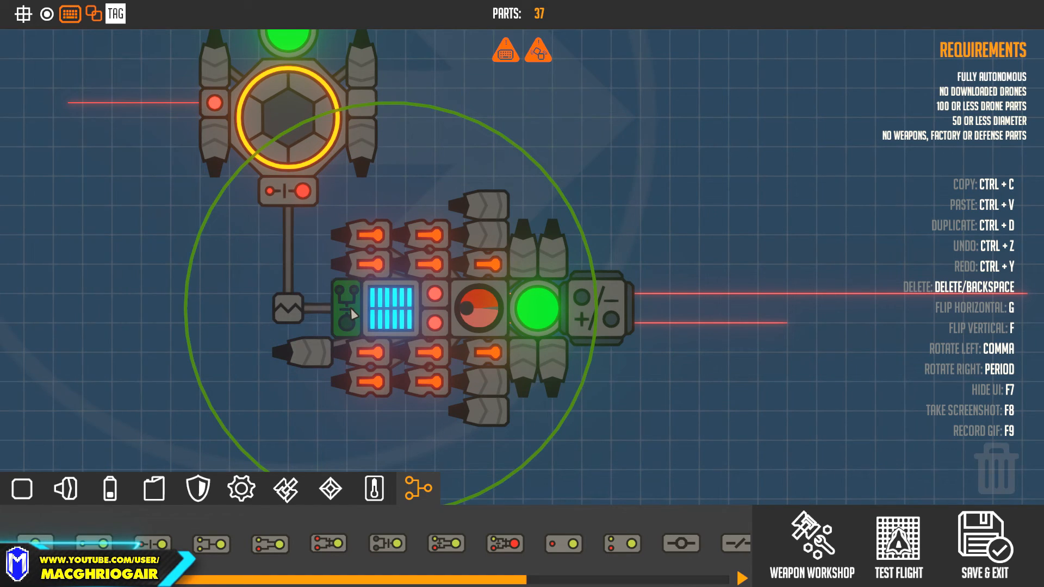
left_click(341, 317)
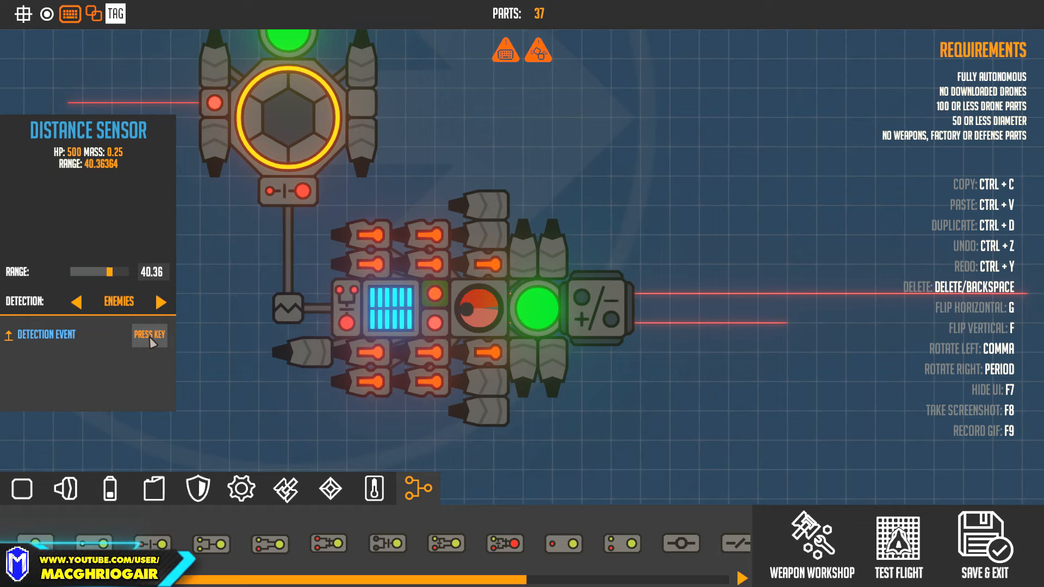
key("p")
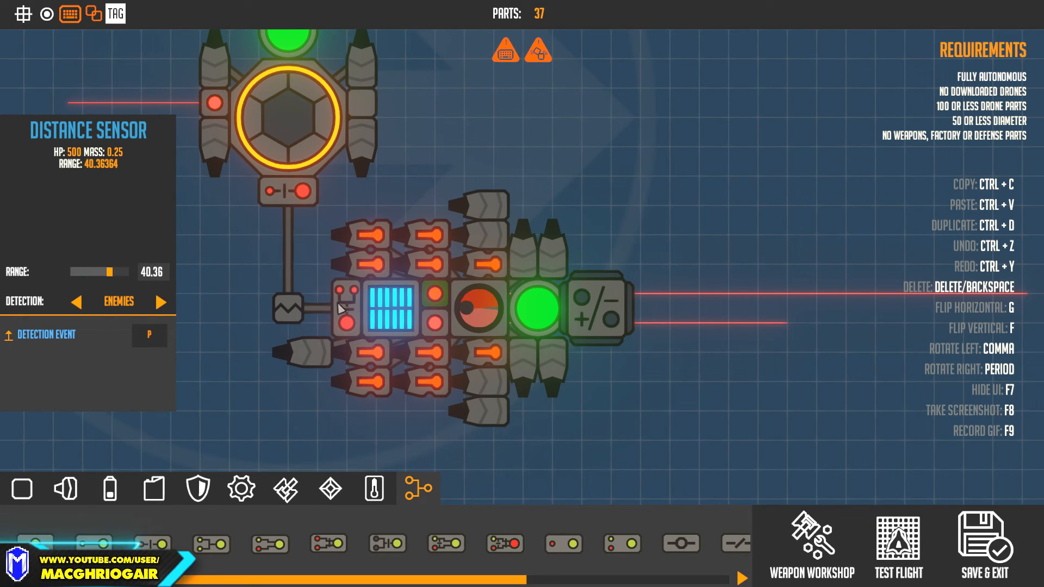
left_click(343, 306)
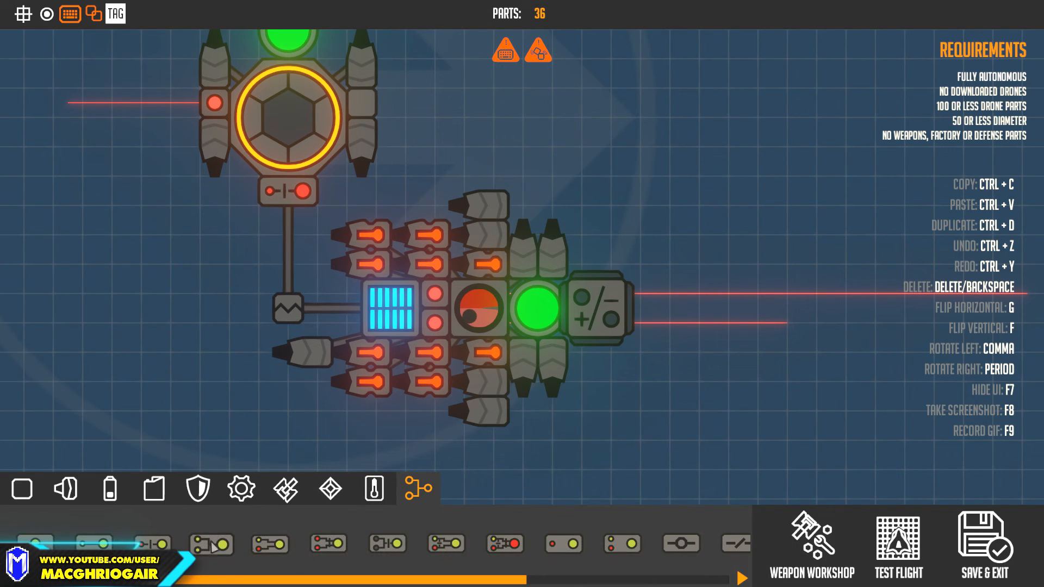
mouse_move(549, 544)
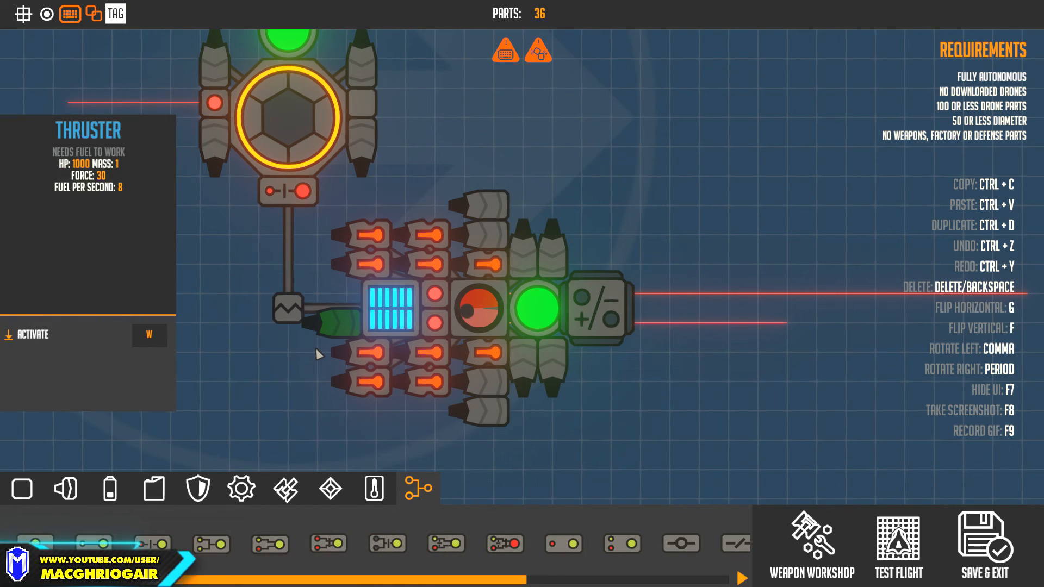
Step: Add an on/off switch and move it between the green core and the front module
left_click(329, 305)
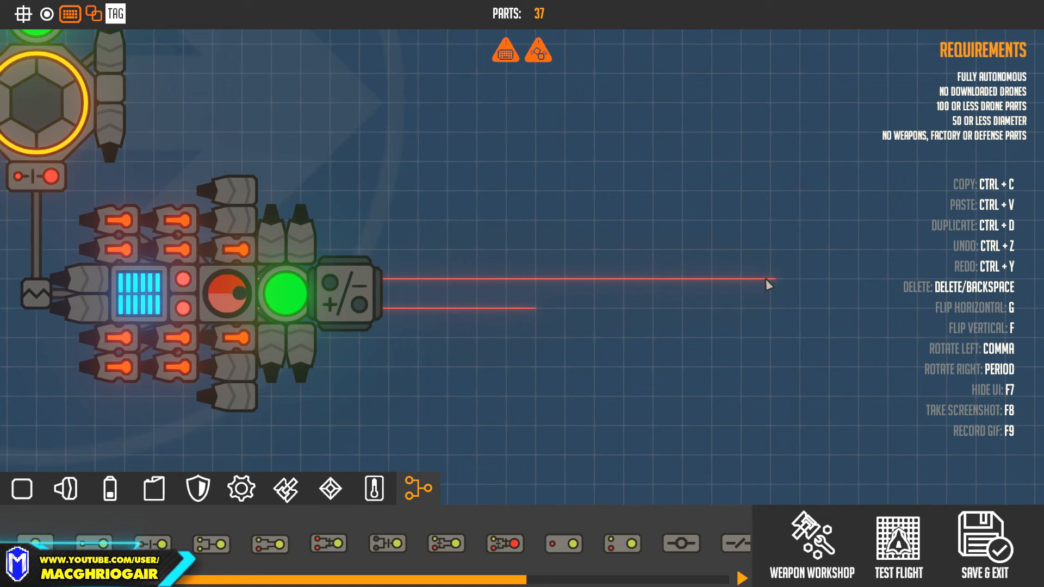
mouse_move(506, 335)
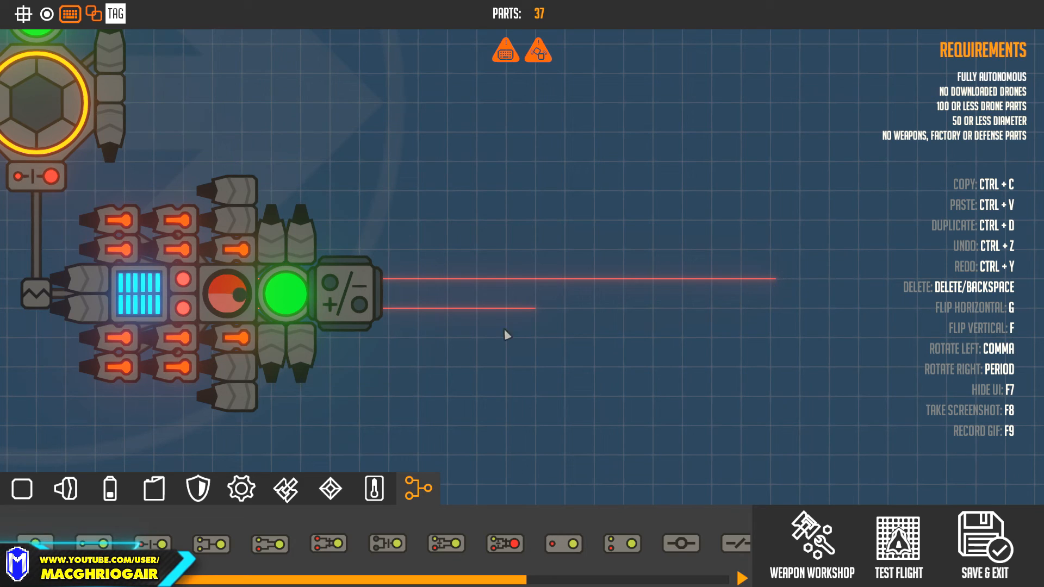
mouse_move(522, 309)
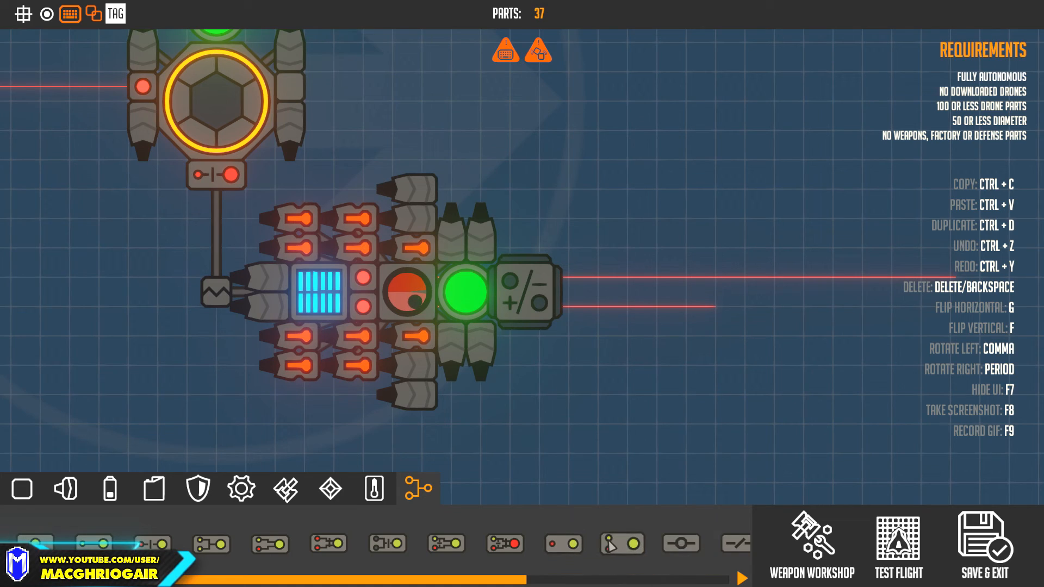
mouse_move(620, 543)
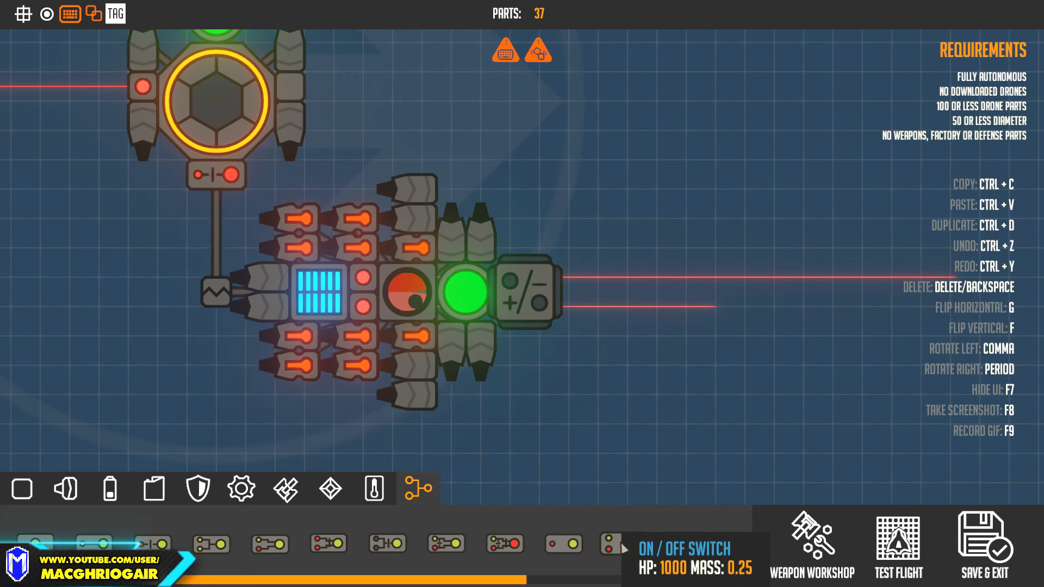
left_click(229, 454)
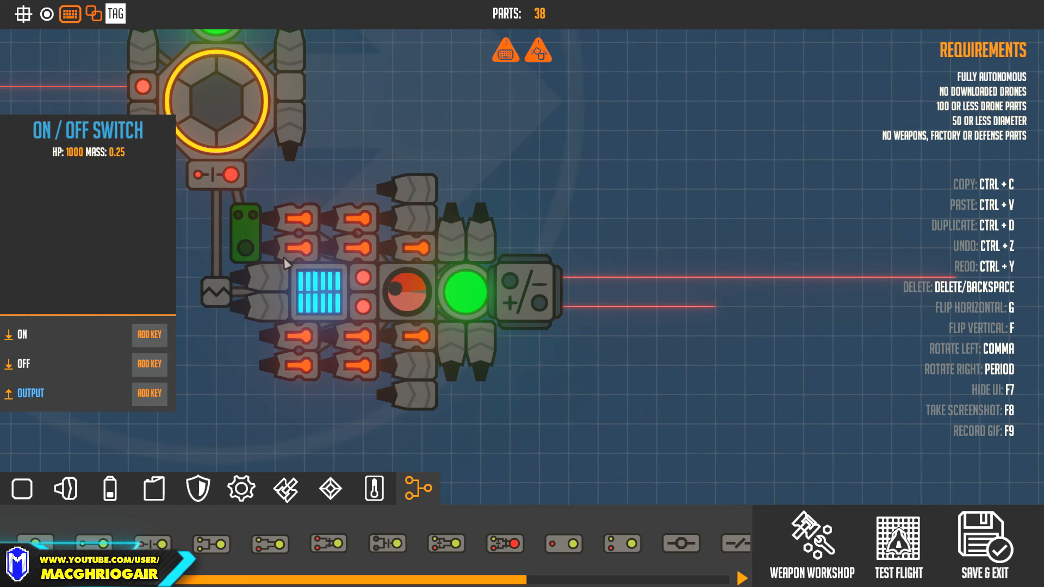
mouse_move(149, 335)
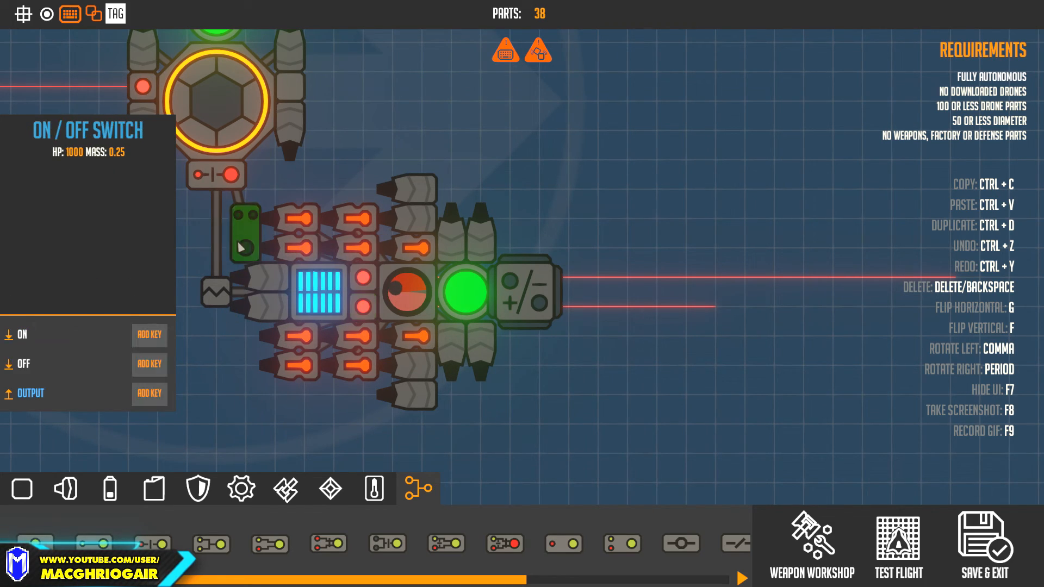
left_click(149, 364)
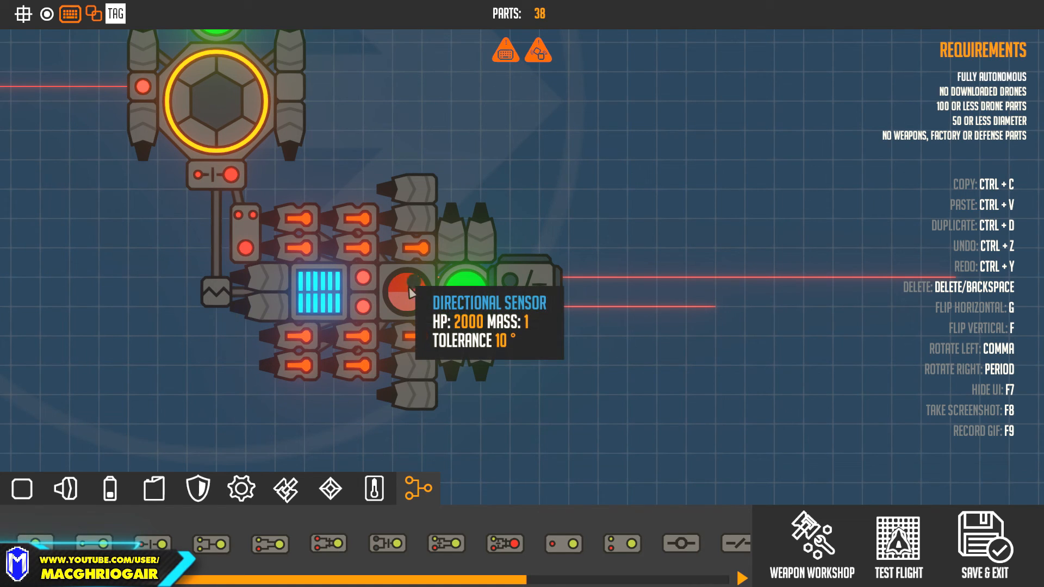
left_click(416, 291)
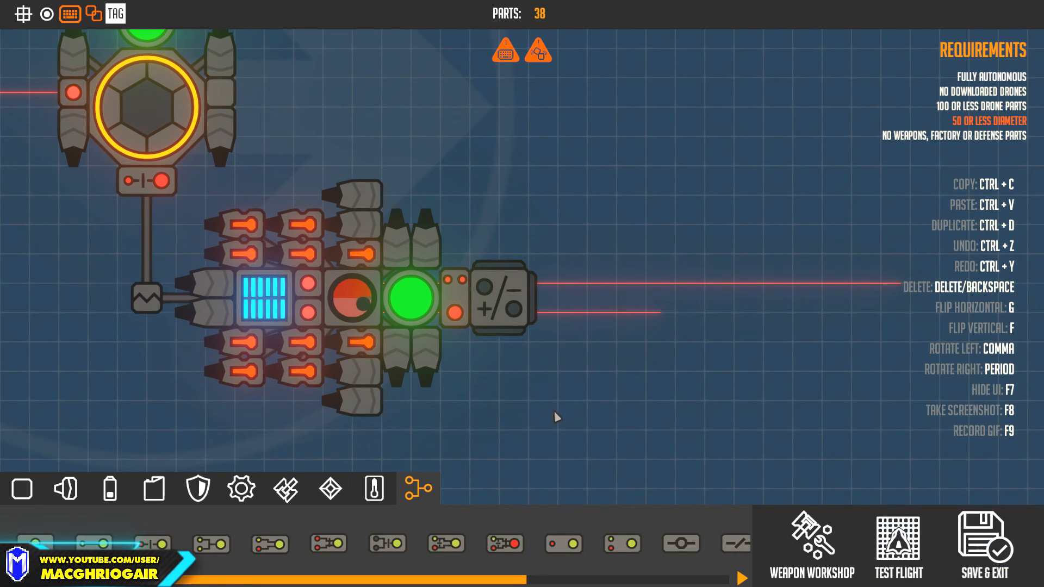
Step: Raise the distance sensor's range from about 24 to about 28.4
left_click(148, 181)
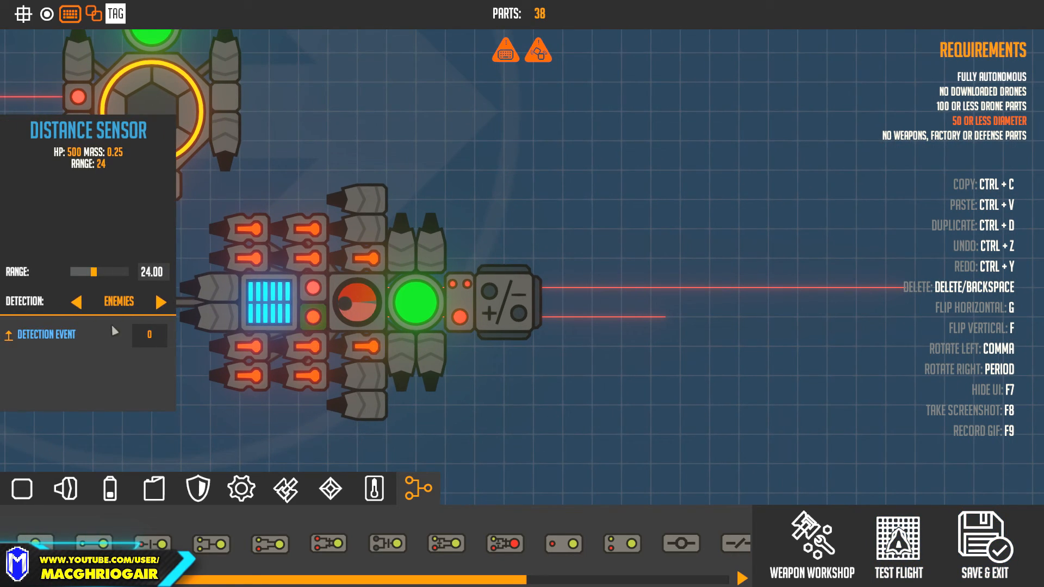
left_click_drag(88, 272, 98, 271)
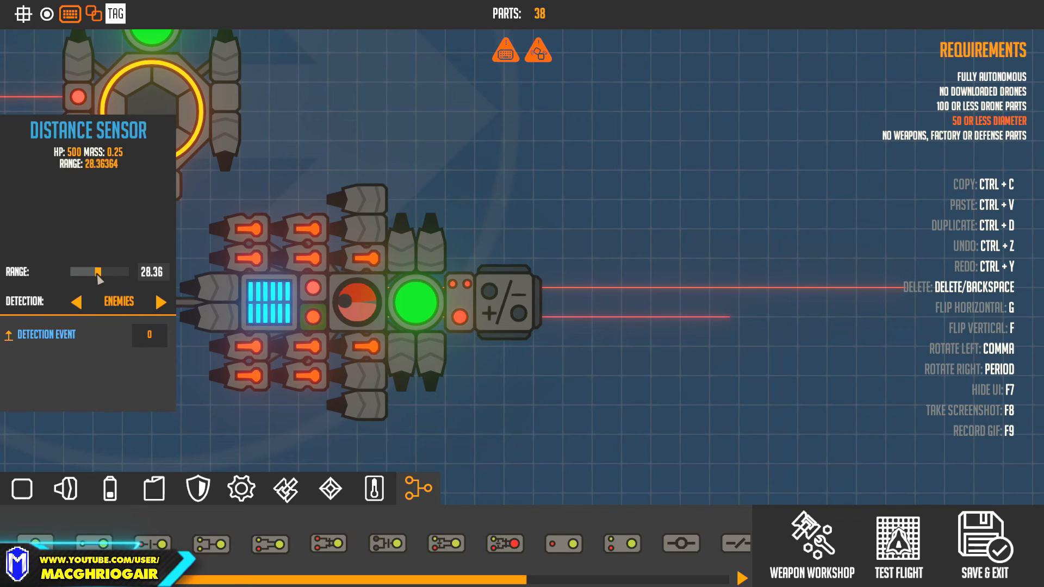
left_click_drag(99, 271, 115, 272)
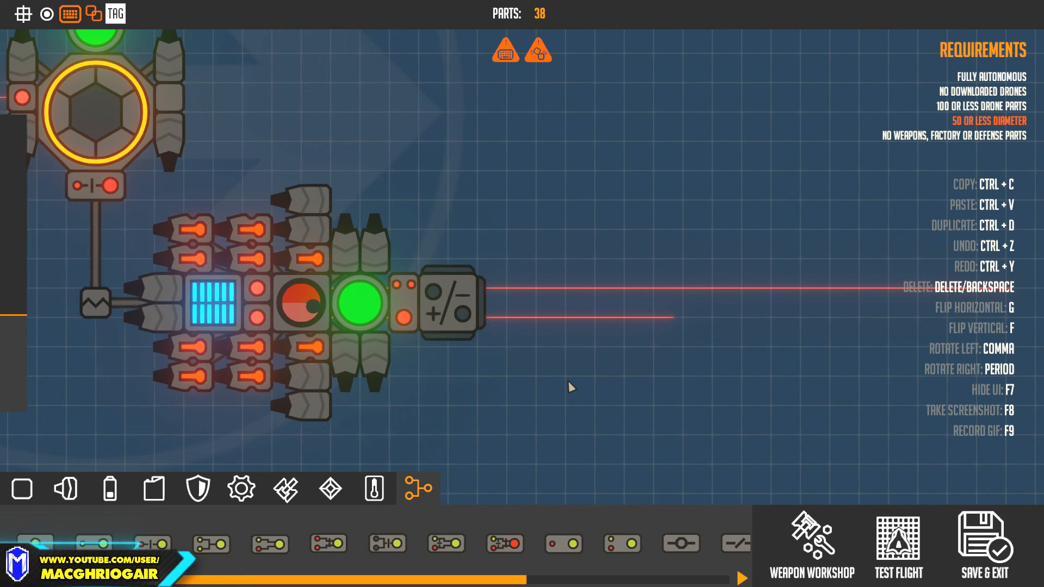
mouse_move(650, 299)
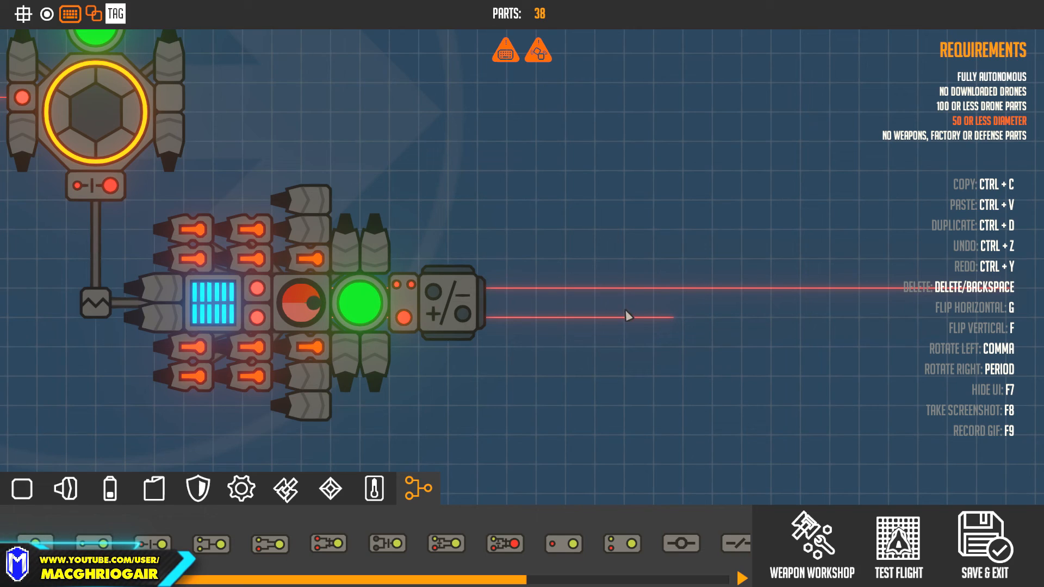
mouse_move(626, 305)
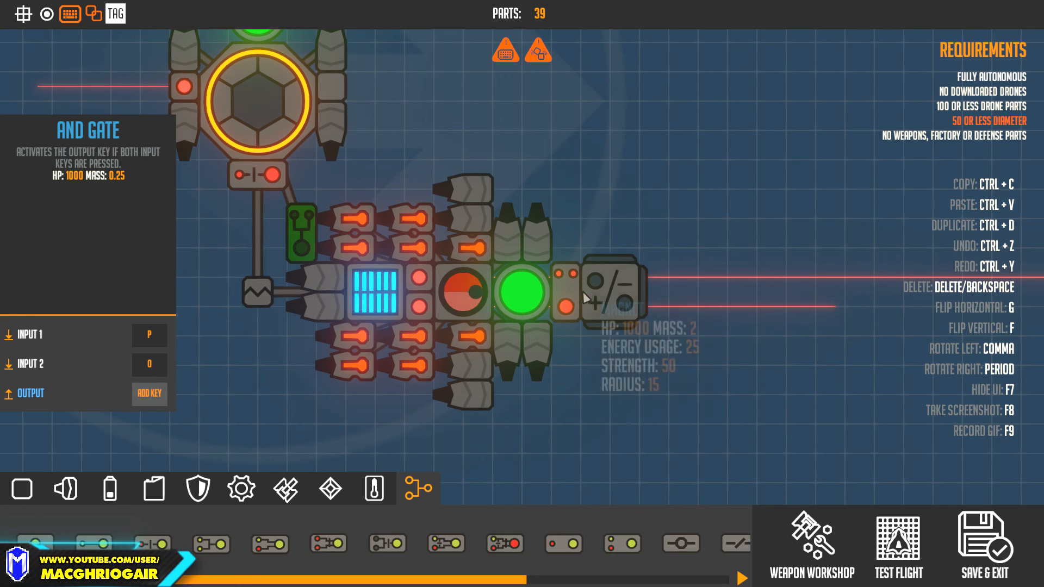
mouse_move(190, 378)
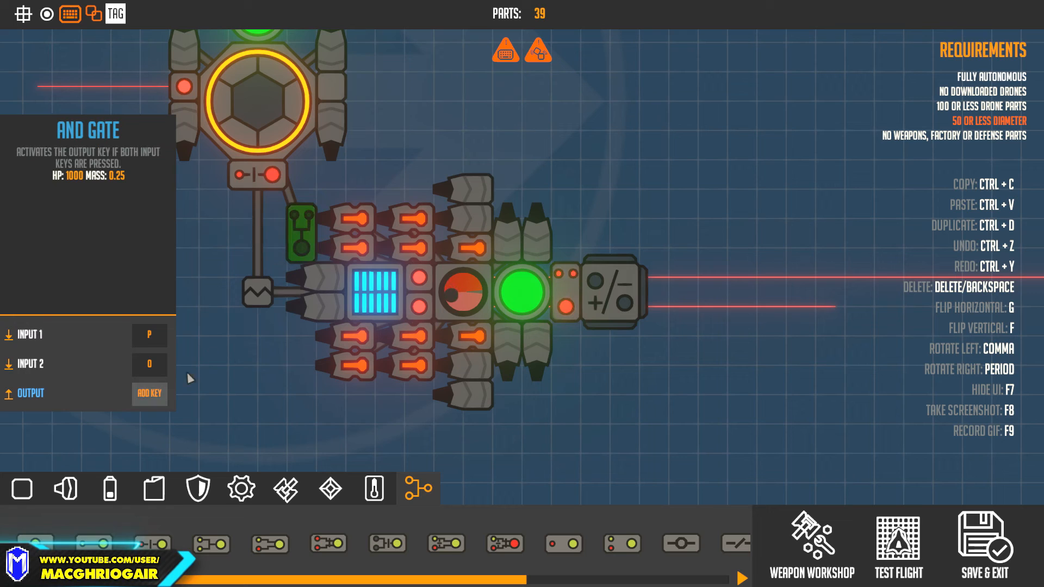
Step: Move the AND gate in front of the core and wire its keys with the switch
left_click(149, 392)
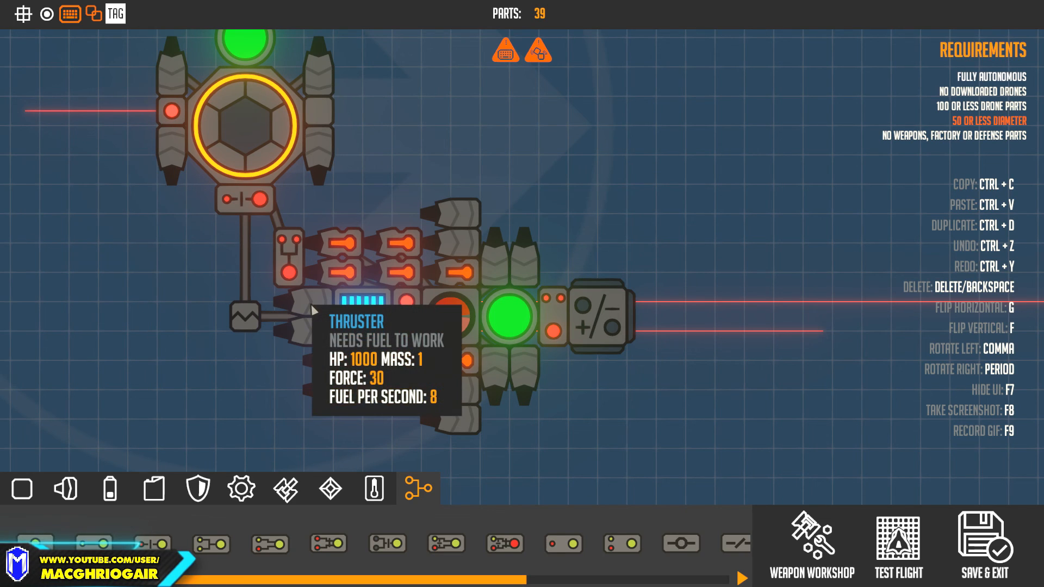
left_click(606, 313)
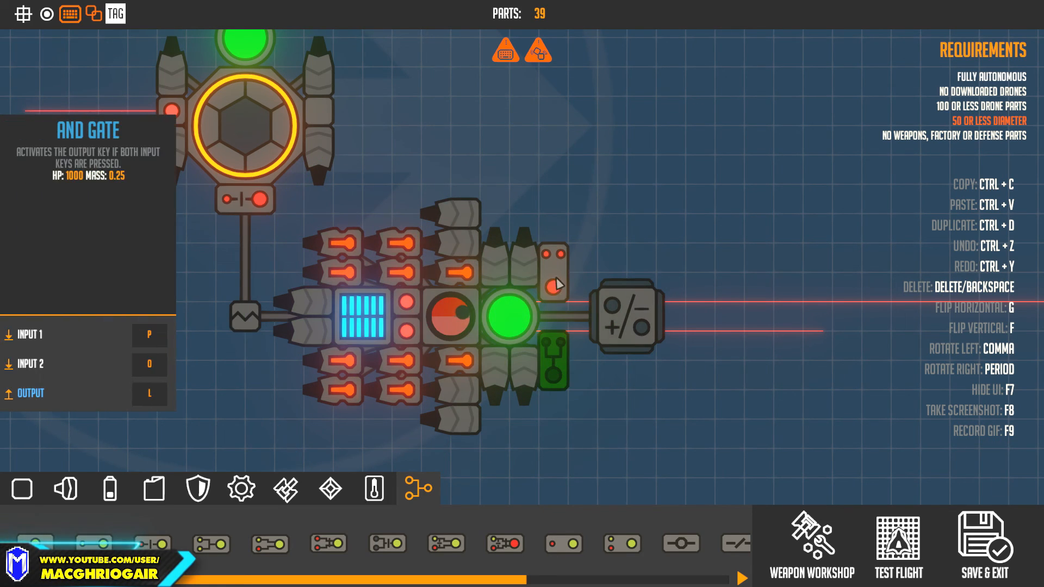
left_click(627, 316)
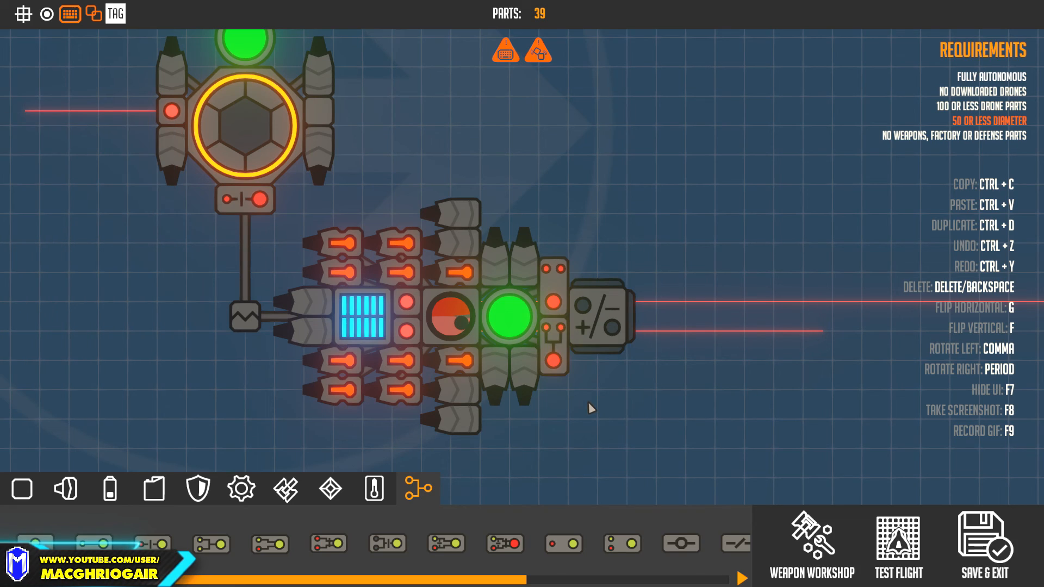
mouse_move(560, 371)
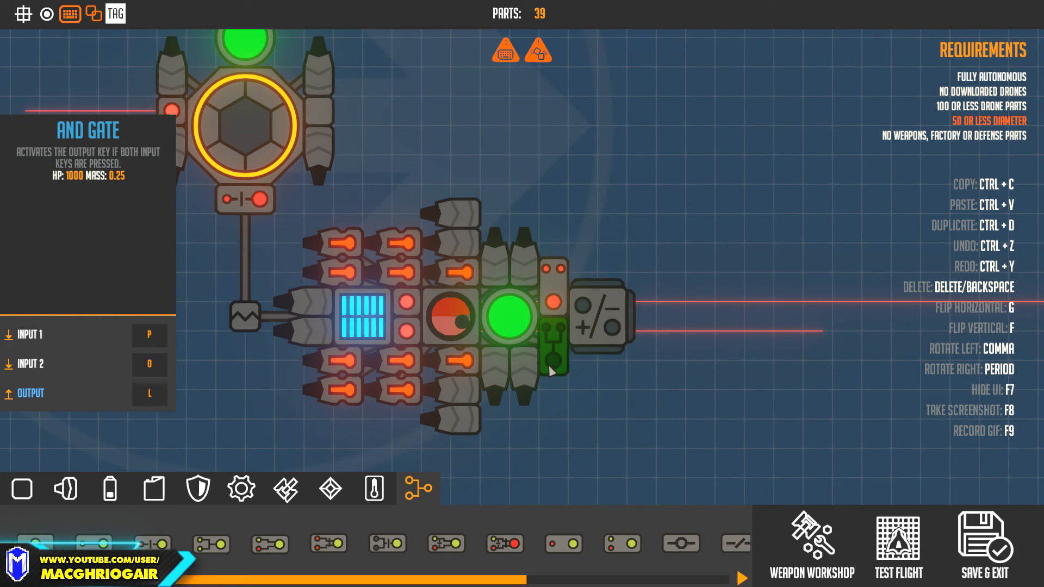
Step: Delete the small orange thrusters and logic parts, leaving 28 parts
left_click(405, 303)
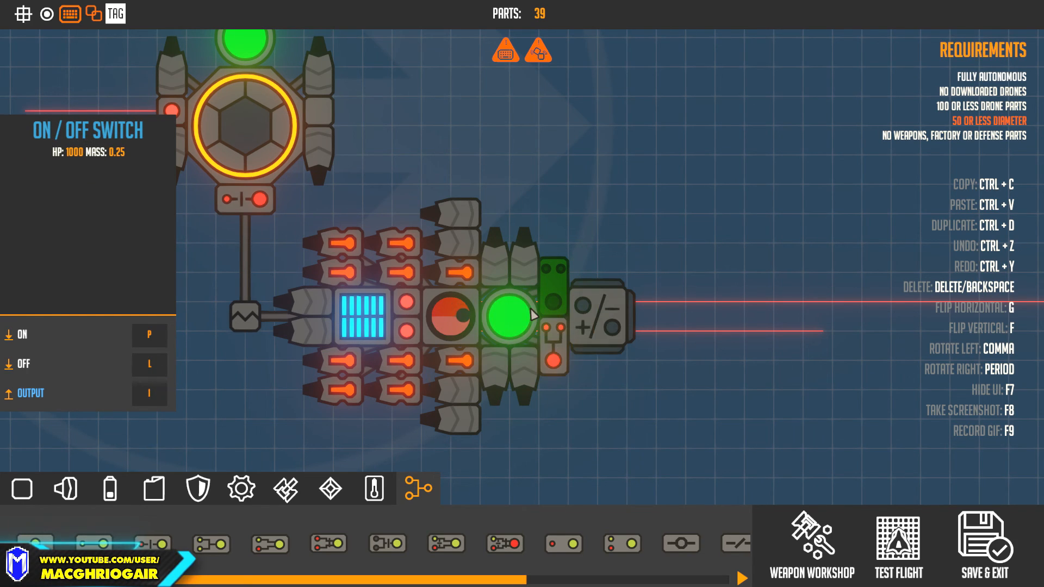
left_click(405, 314)
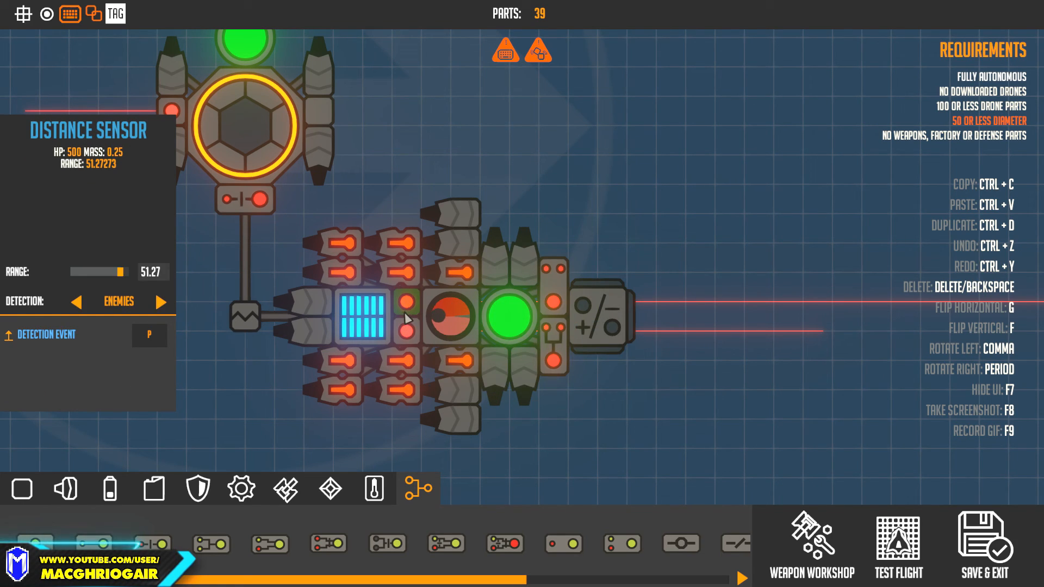
left_click(554, 353)
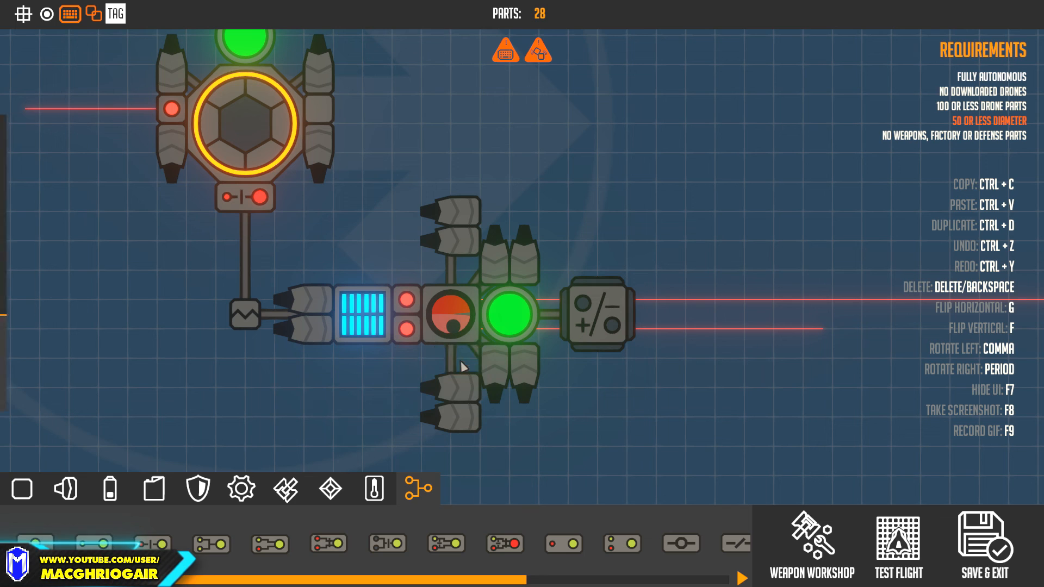
Step: Ring the core with plain thrusters, remove the sensors, and add a second green front module
left_click(451, 313)
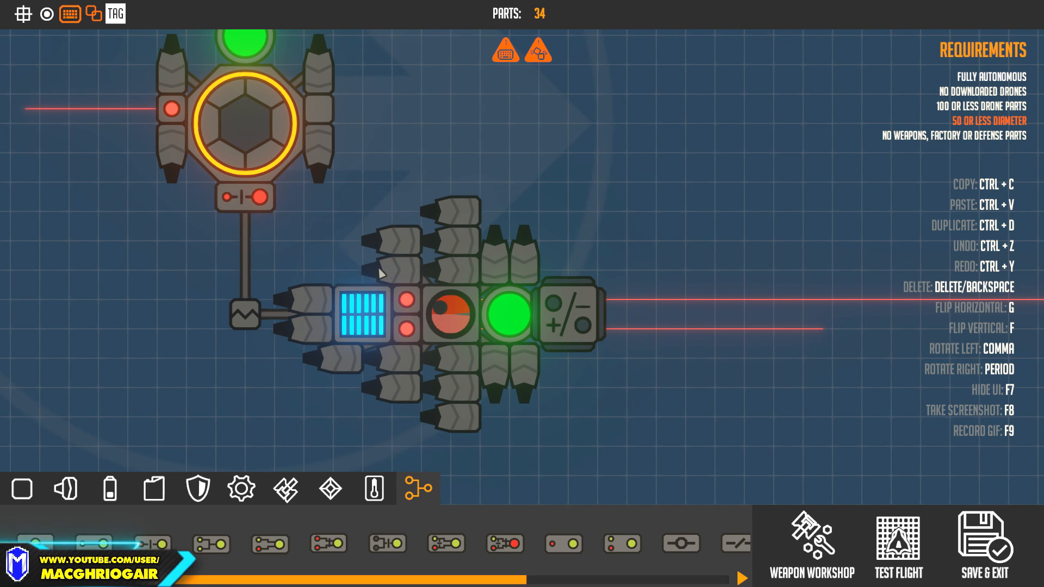
left_click(353, 273)
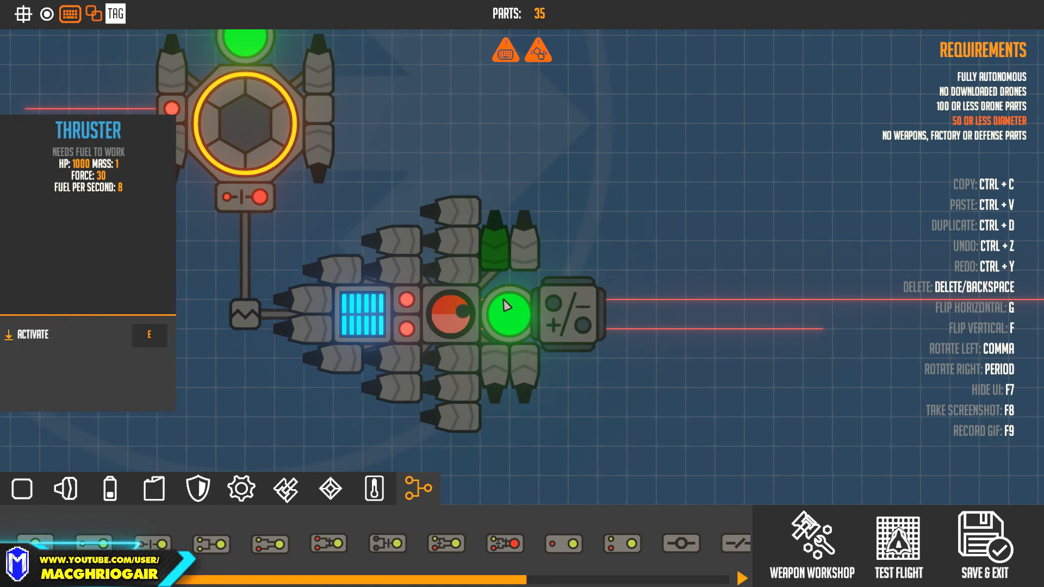
mouse_move(406, 305)
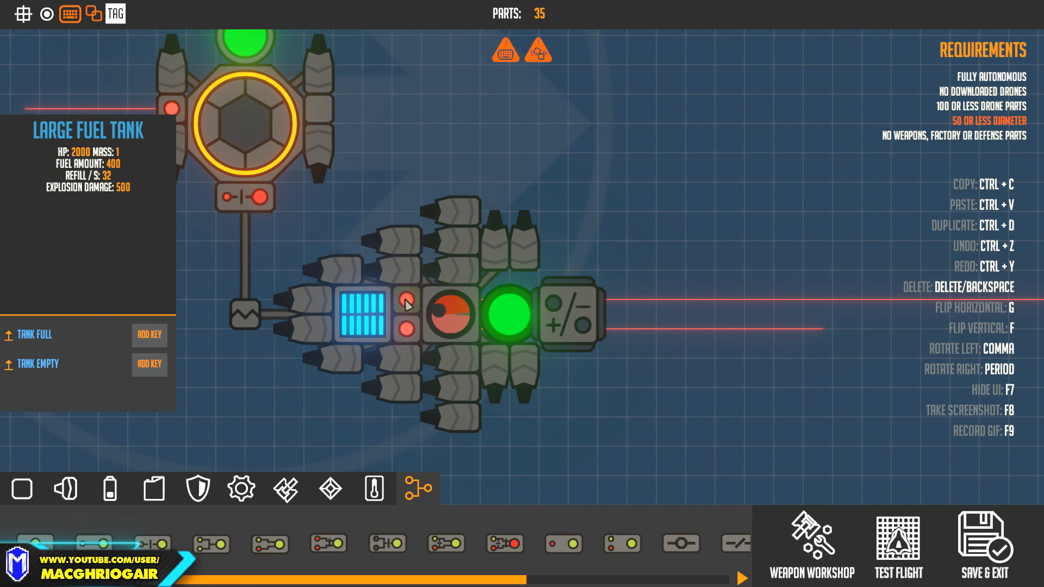
left_click(406, 300)
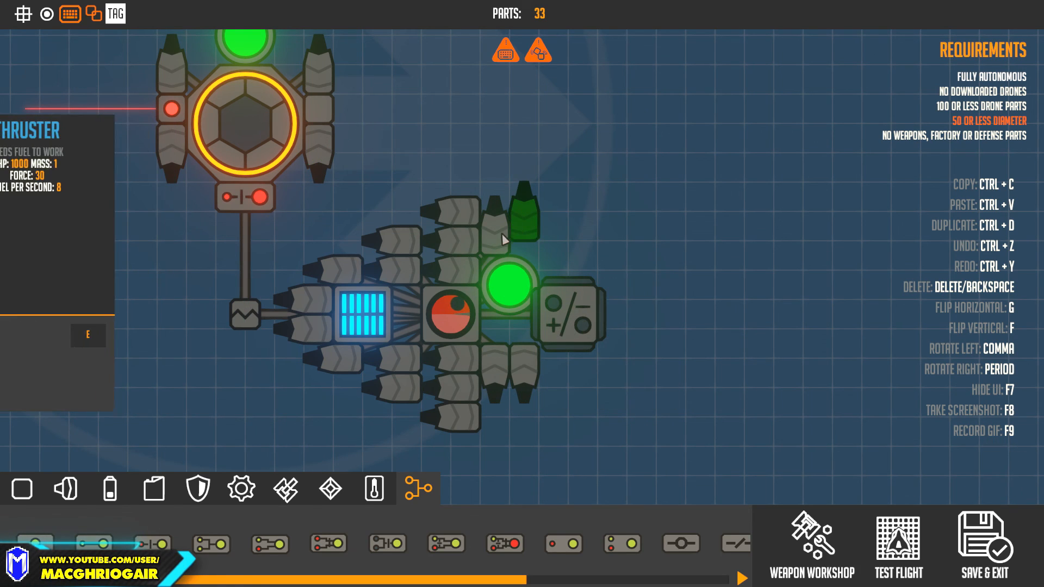
left_click(510, 269)
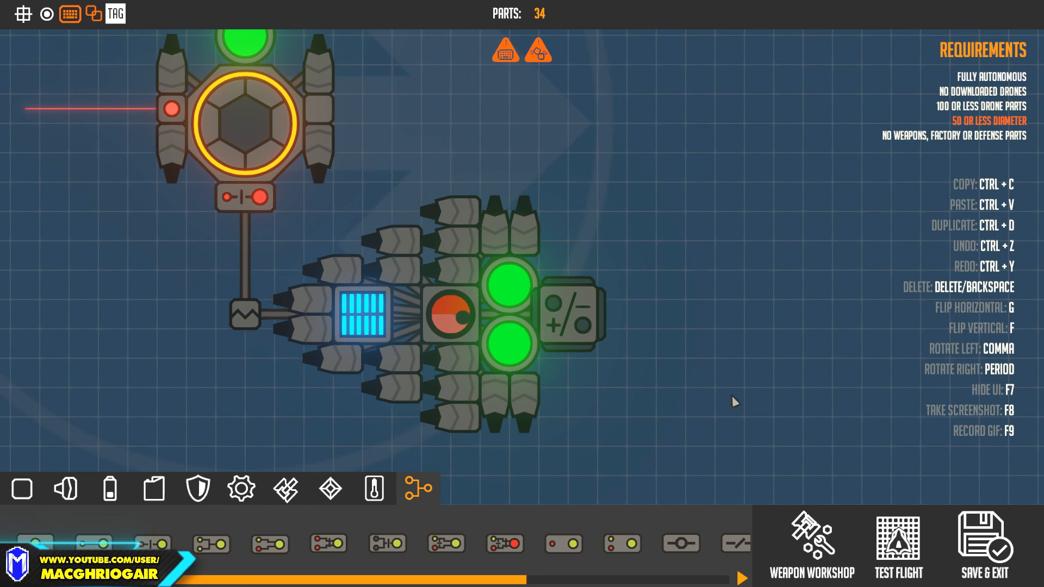
left_click(898, 546)
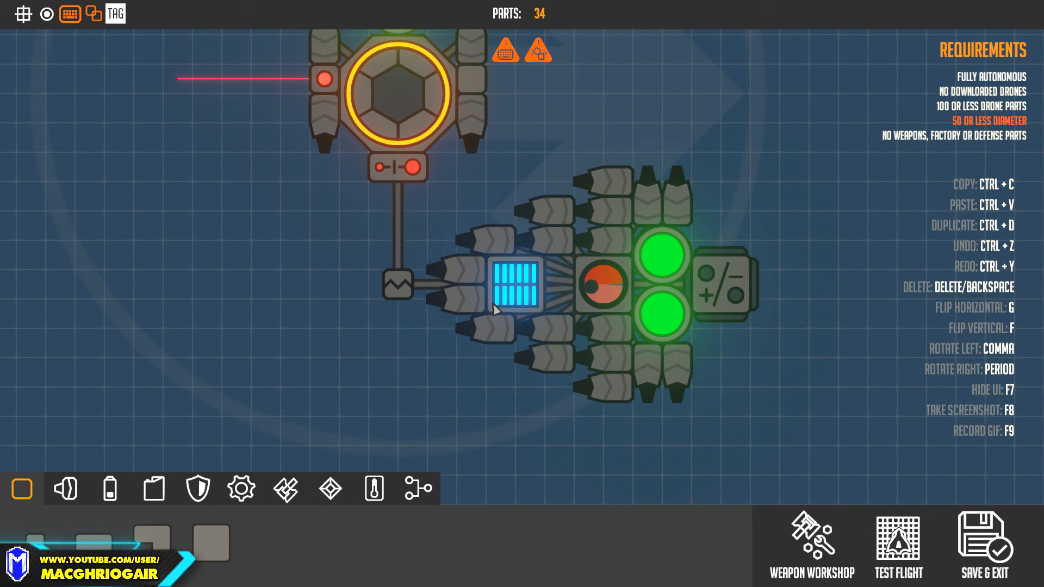
Step: Save and exit, then reopen the drone from the Sumo Tournament's drone selection
left_click(598, 285)
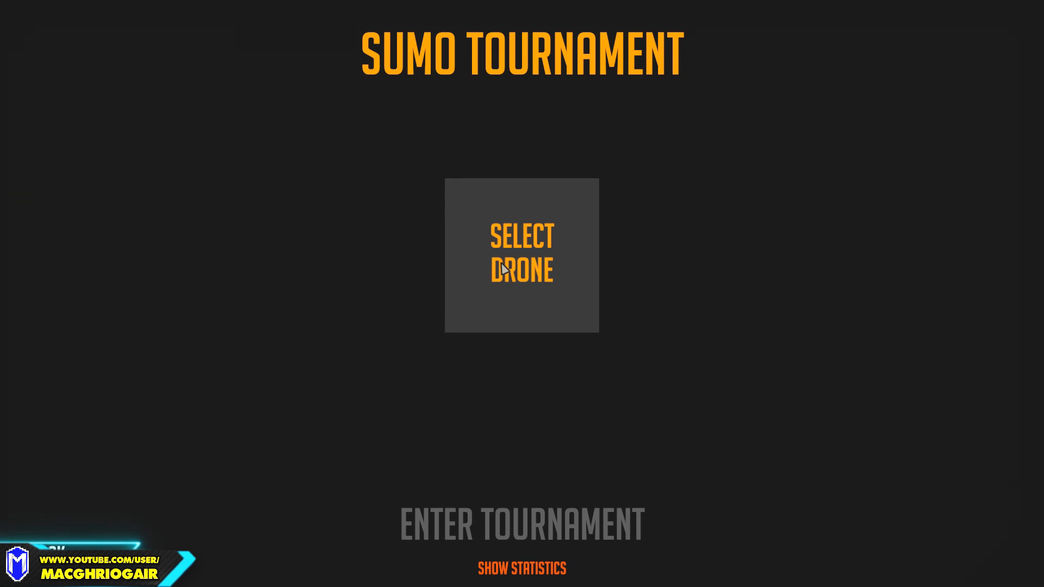
left_click(522, 255)
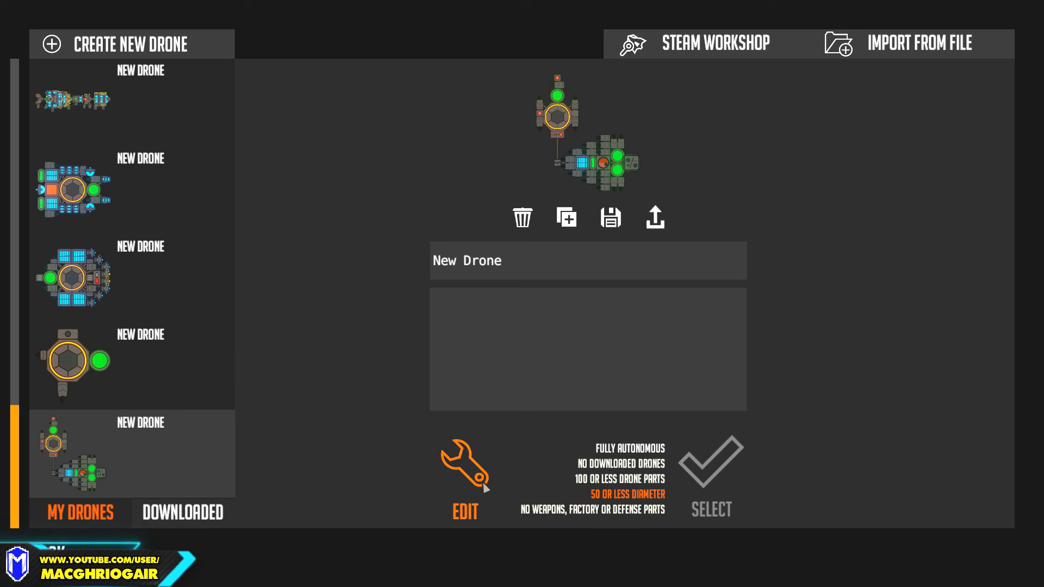
left_click(464, 464)
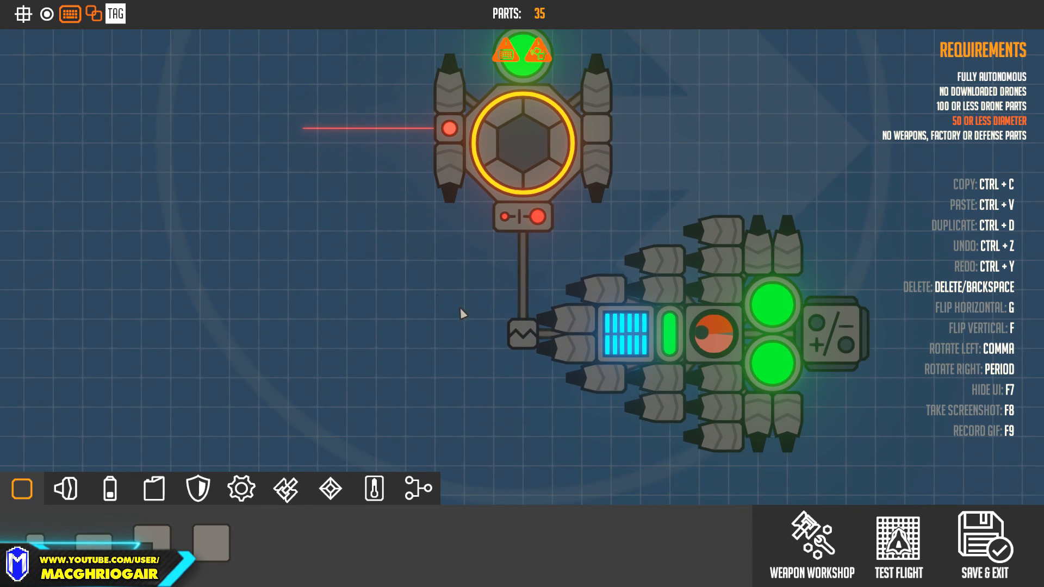